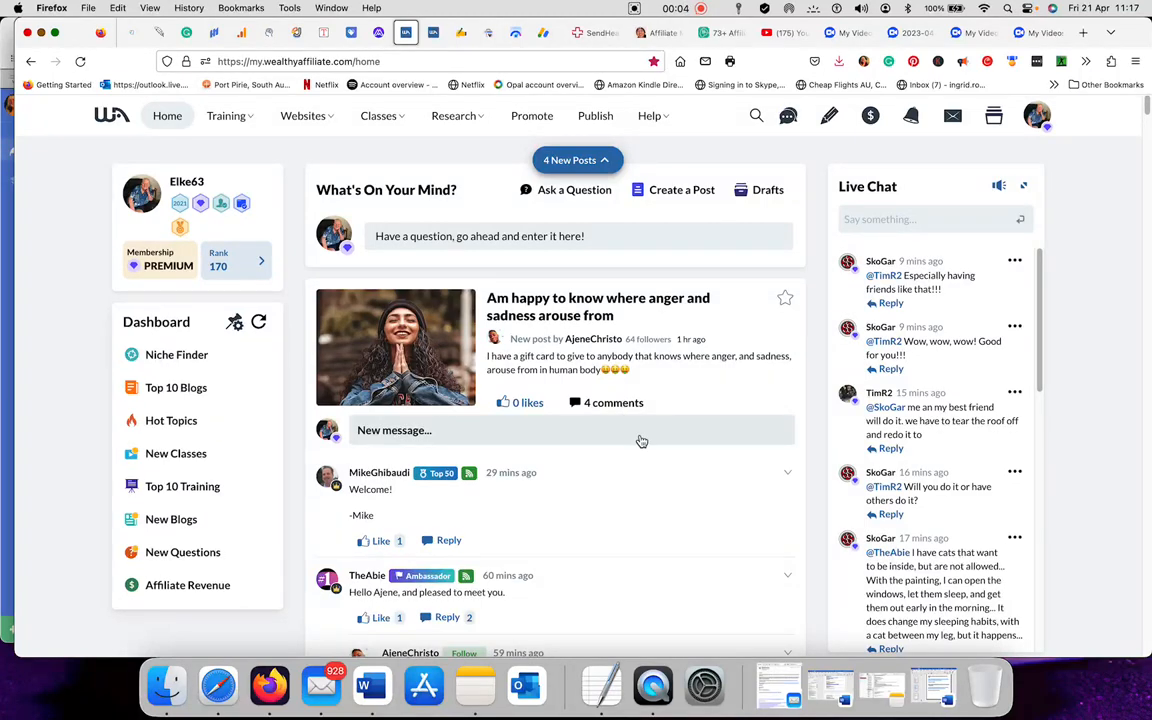
mouse_move(635, 430)
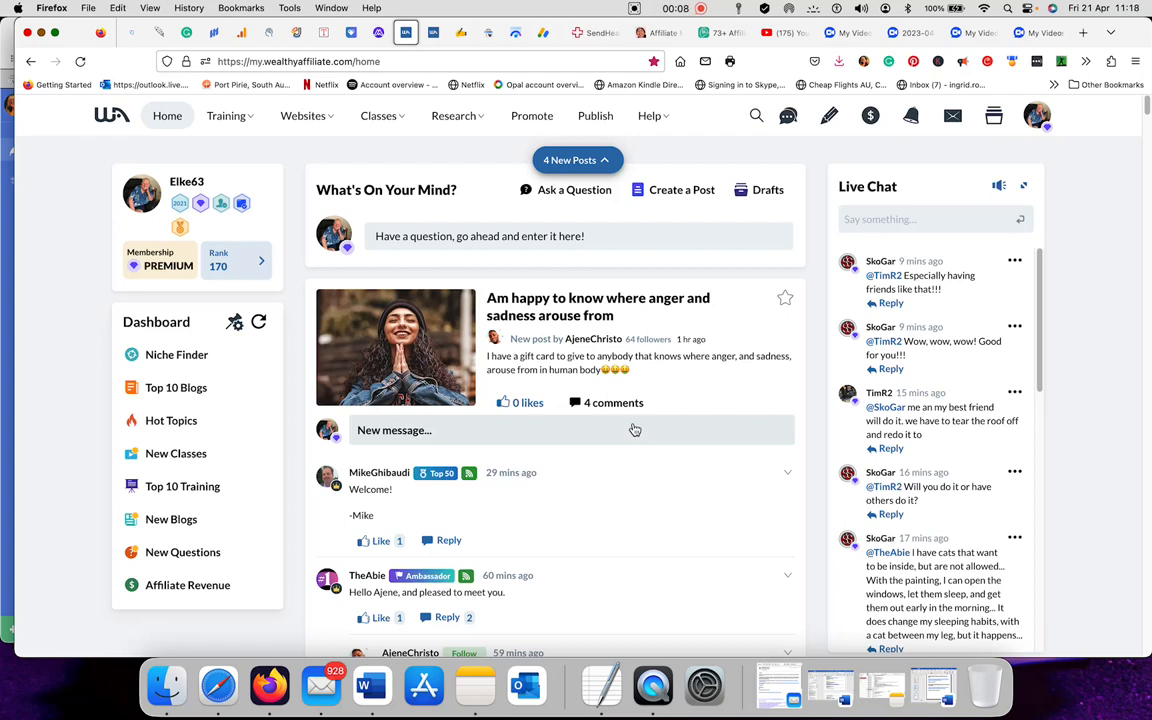
mouse_move(628, 429)
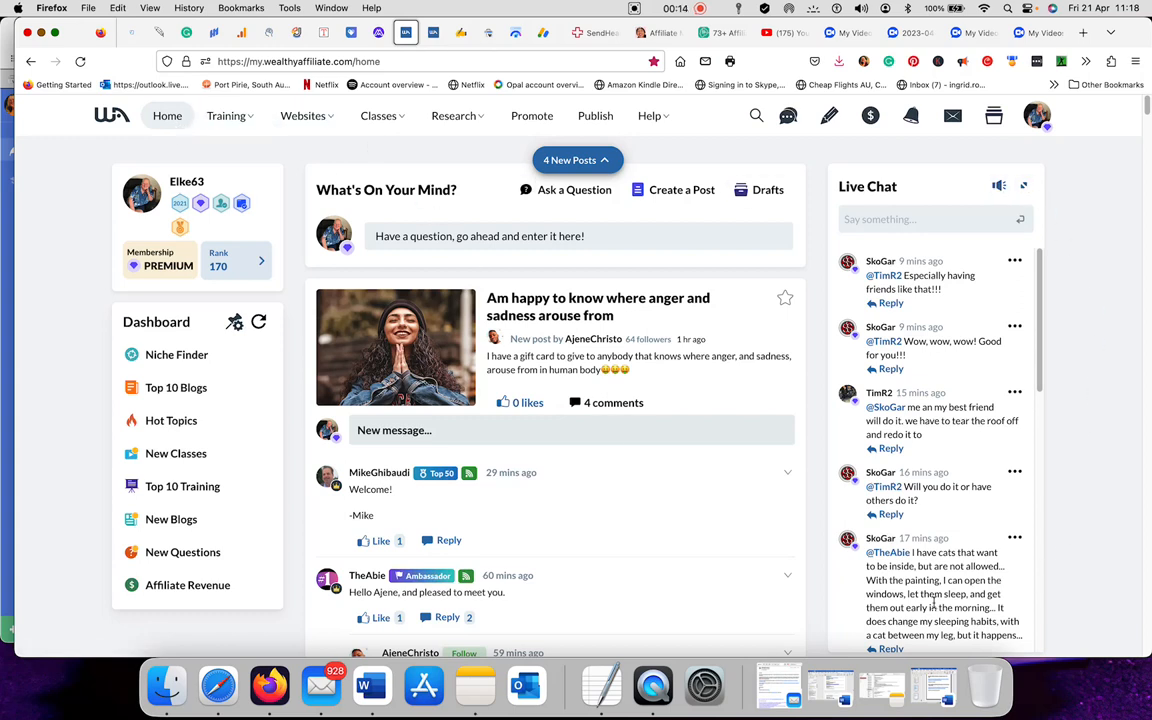
mouse_move(267, 197)
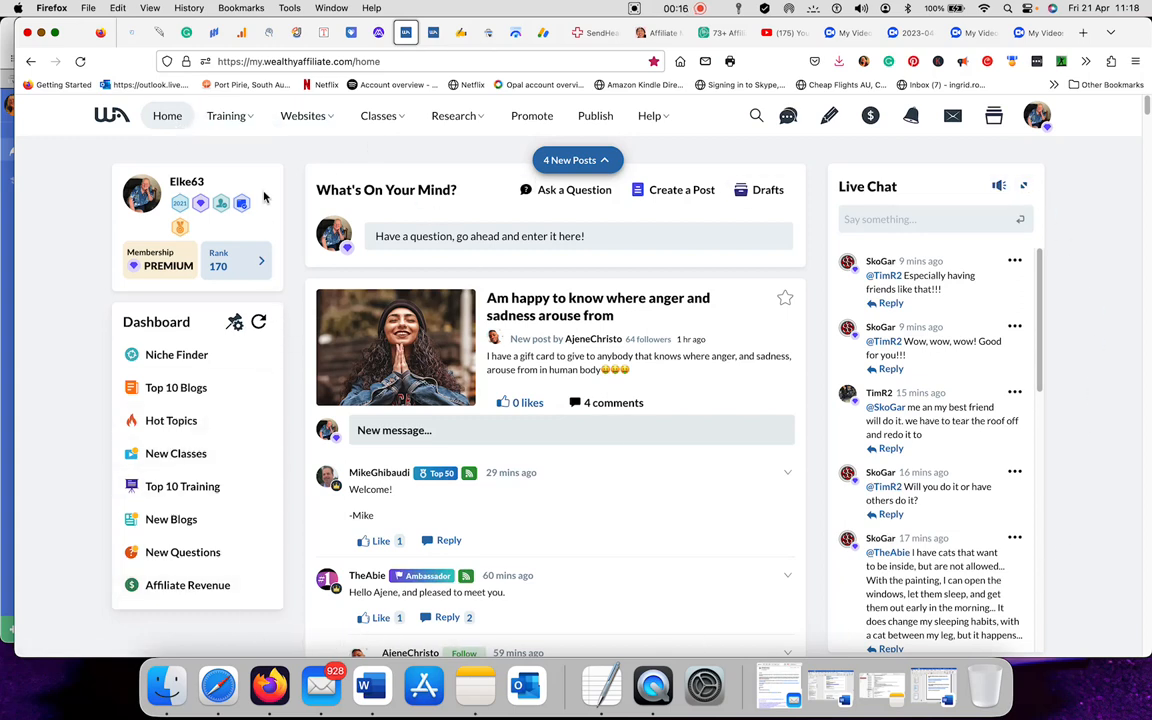
Open the Training menu, showing Level 1 at 90% and Levels 2–4 complete
left_click(227, 115)
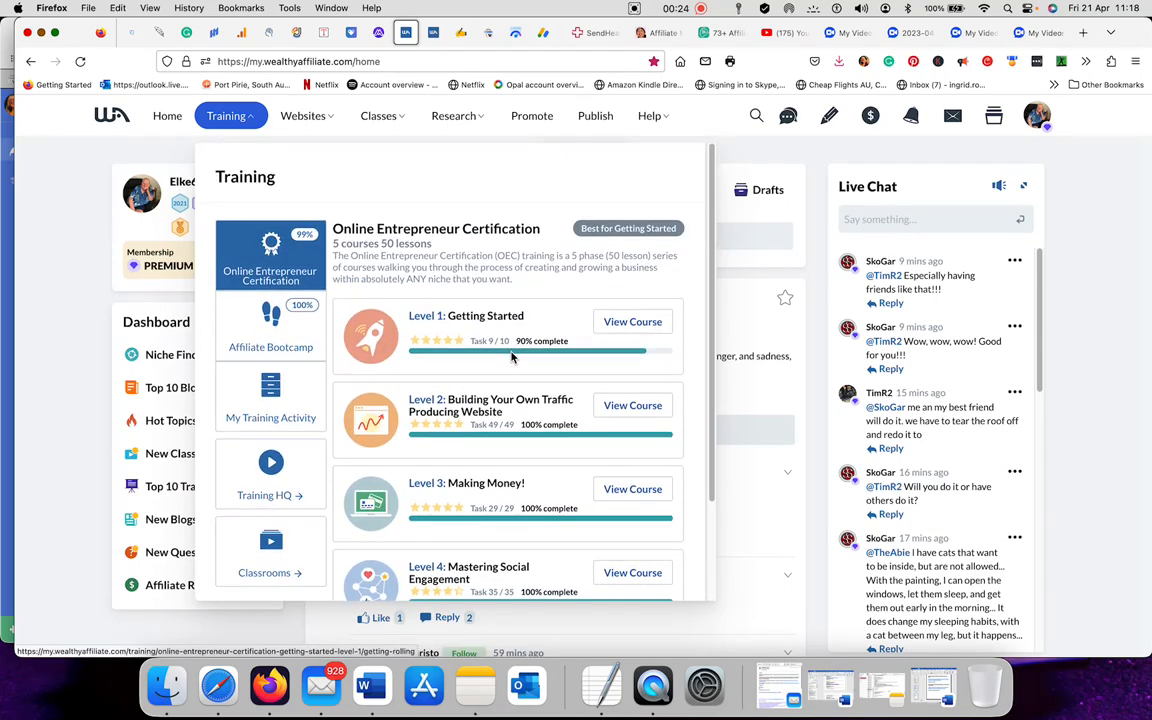
mouse_move(535, 333)
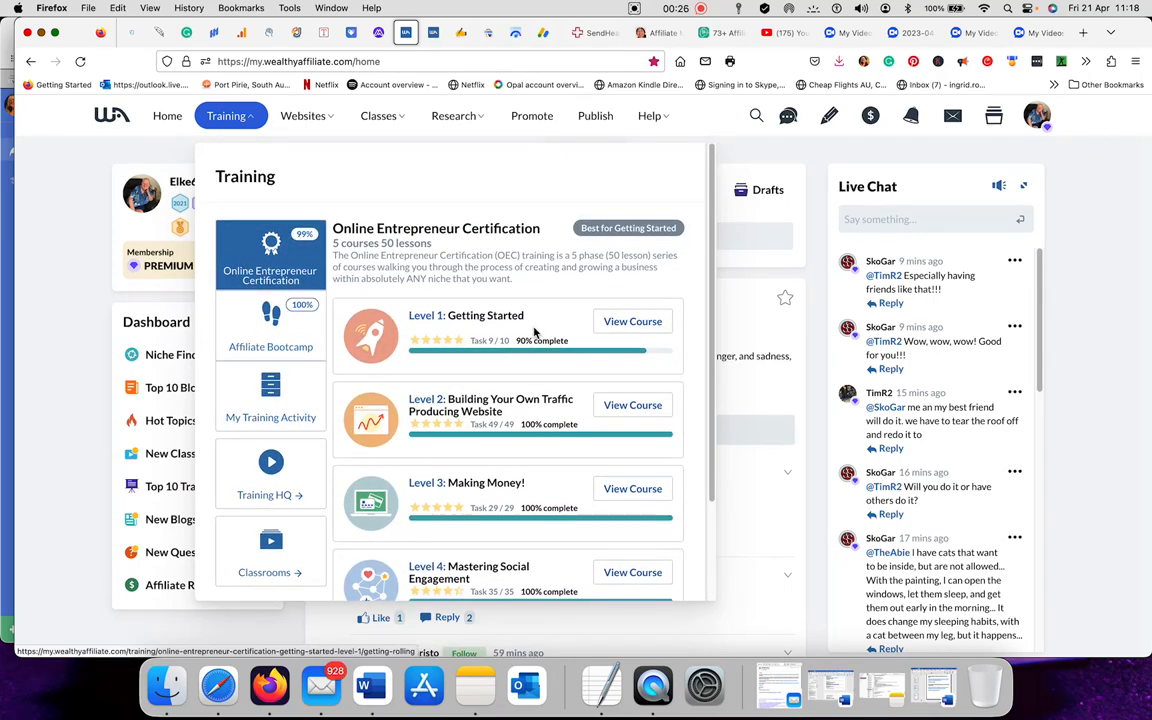
mouse_move(448, 328)
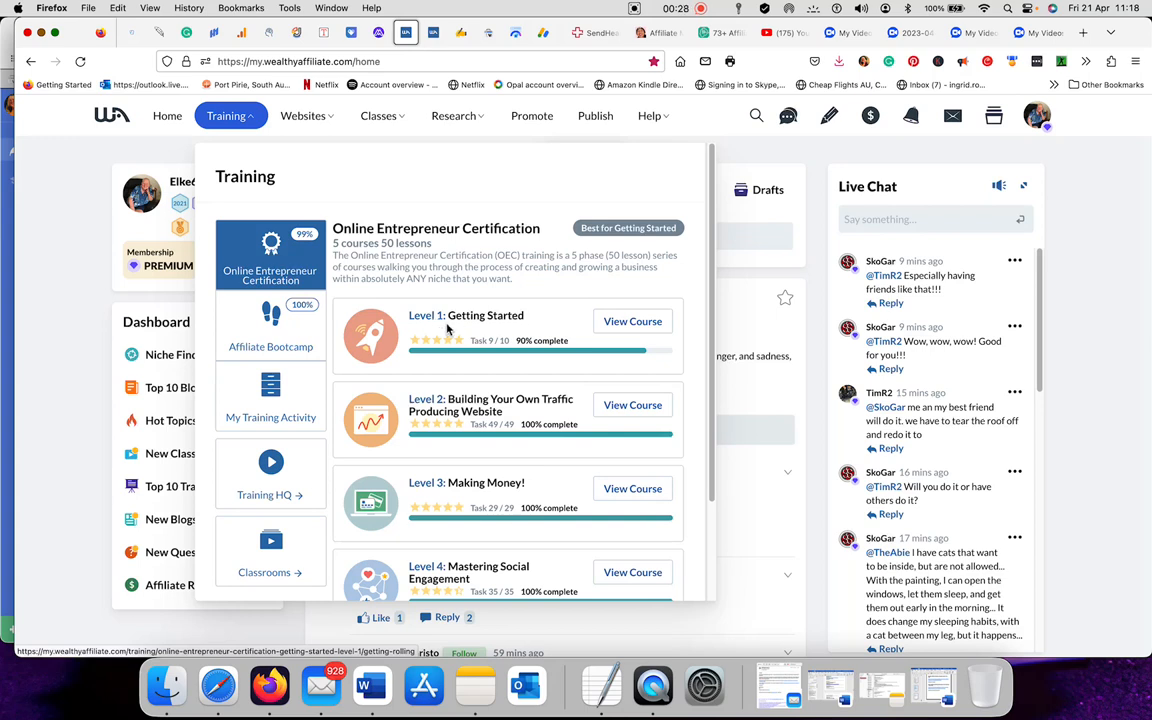
mouse_move(432, 338)
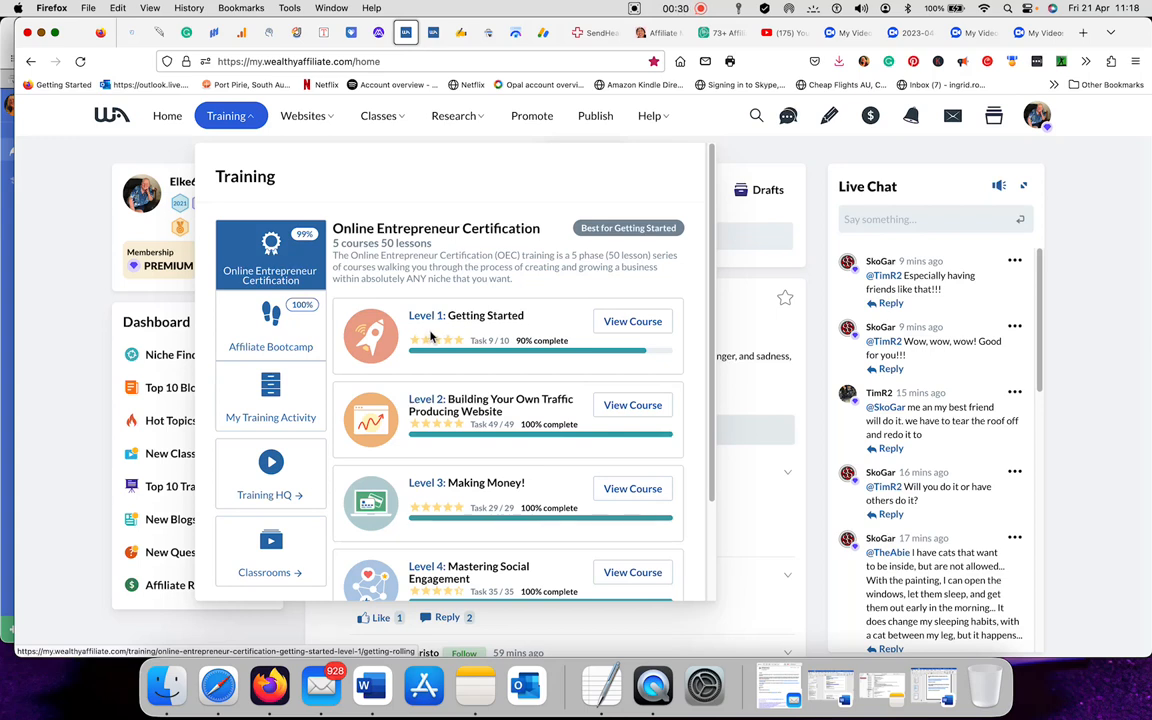
mouse_move(568, 316)
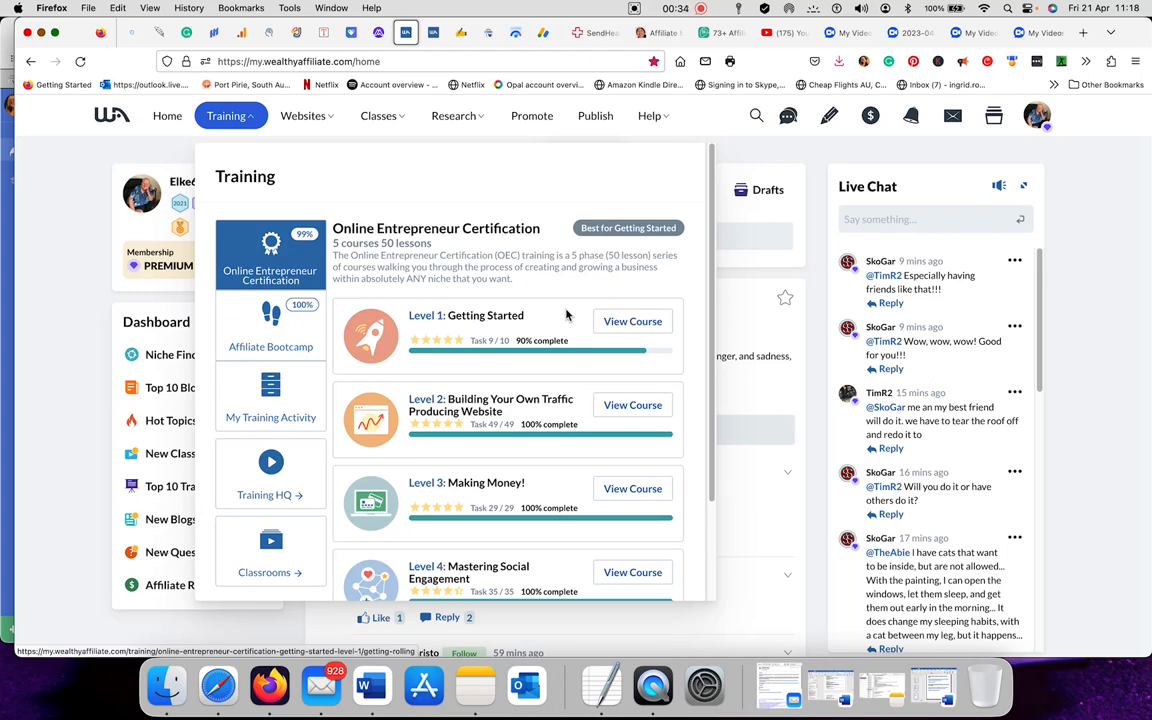
mouse_move(632, 321)
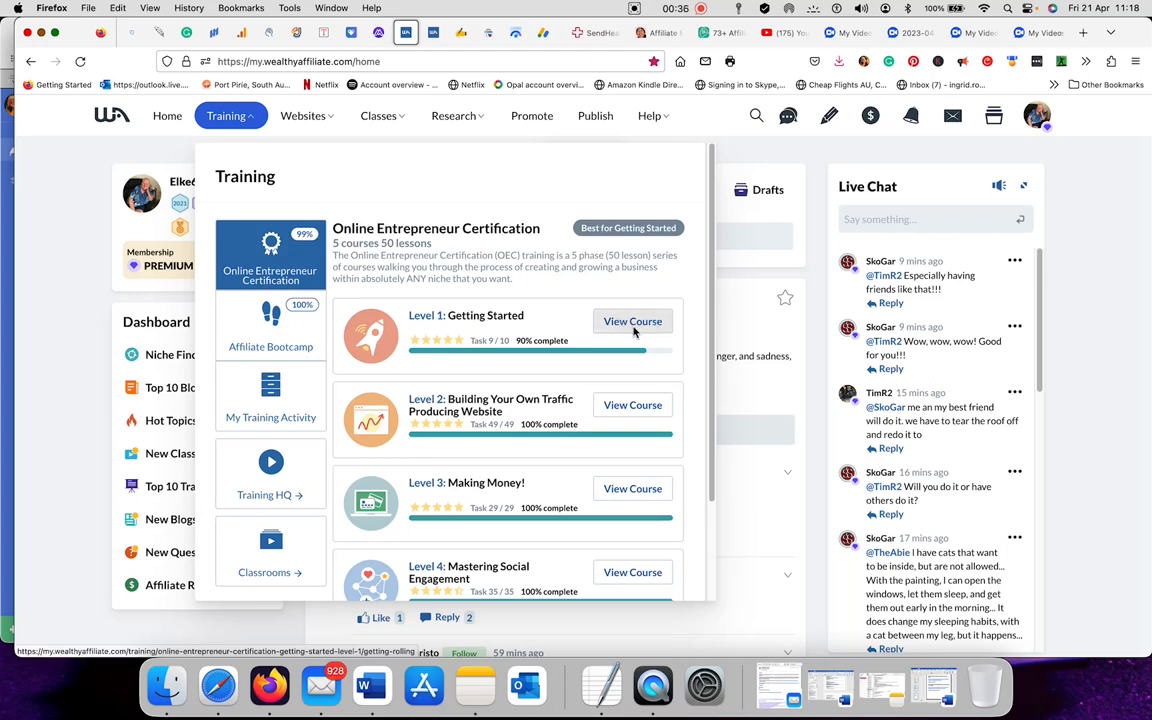
Open the Level 1 'Getting Rolling!' lesson and scroll through it
left_click(632, 321)
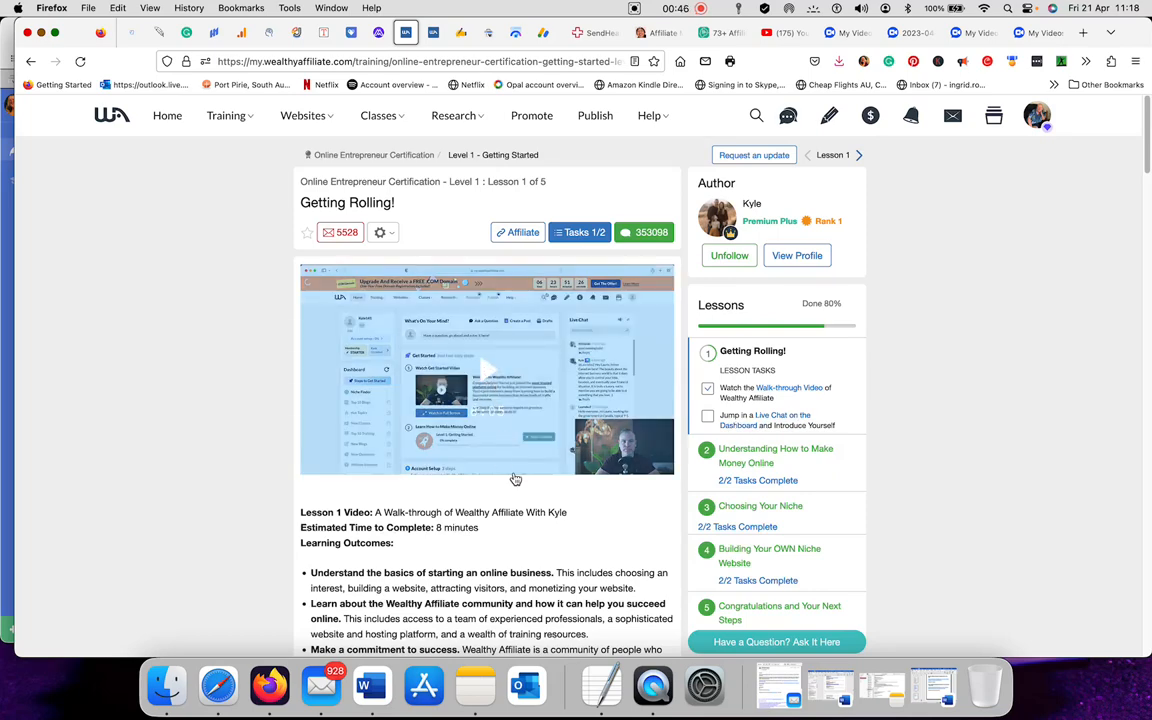
scroll("down", 3)
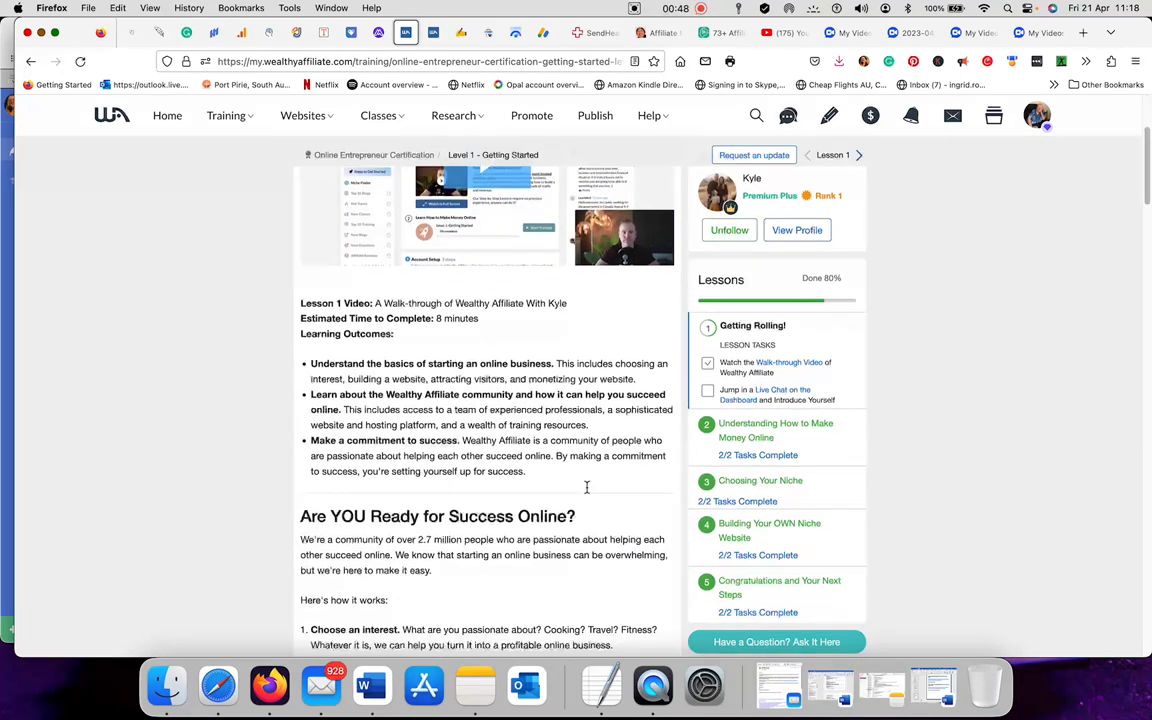
scroll("down", 3)
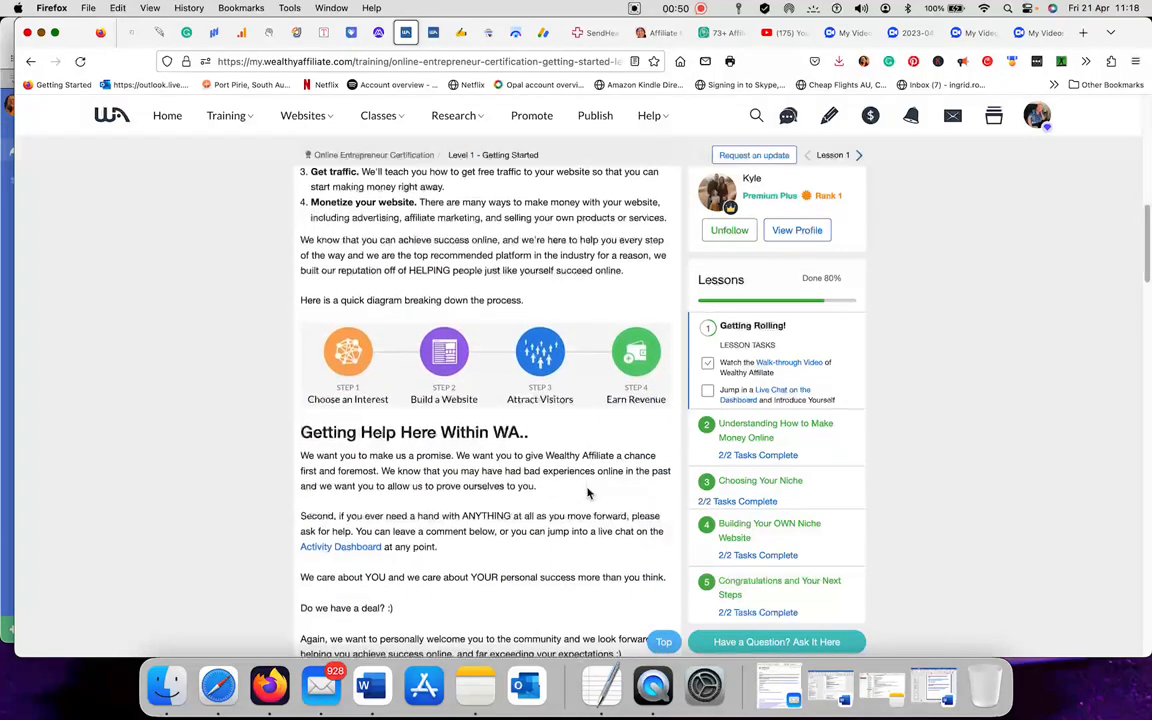
scroll("down", 3)
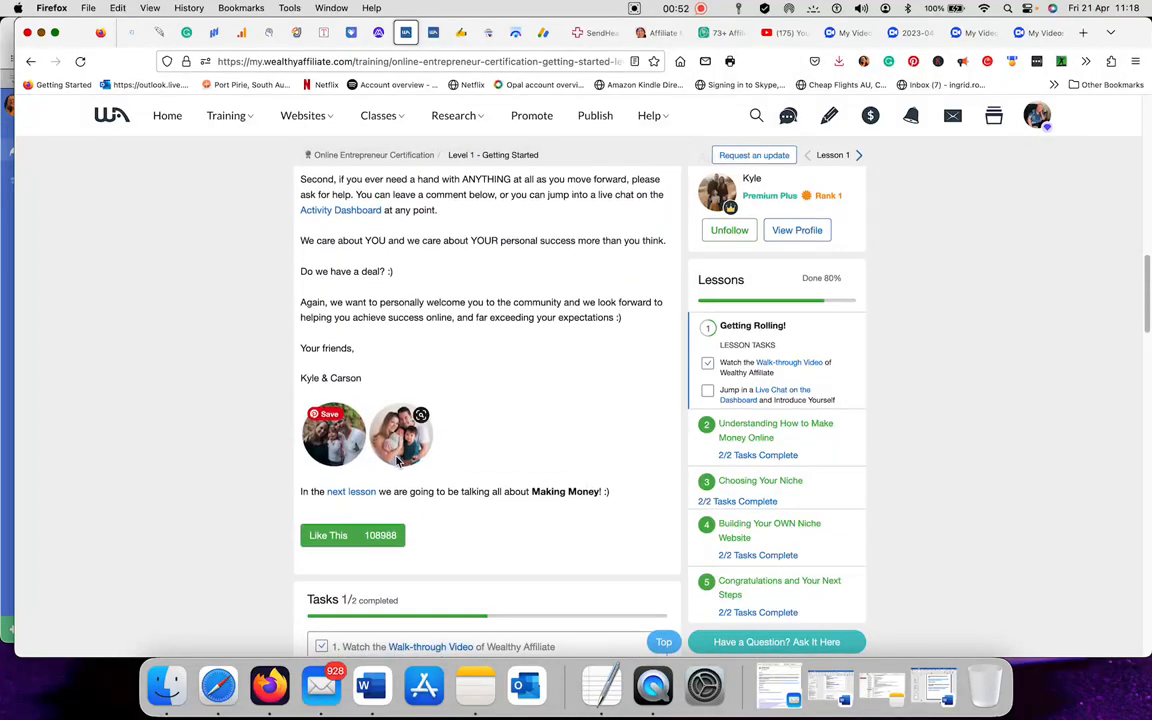
mouse_move(529, 446)
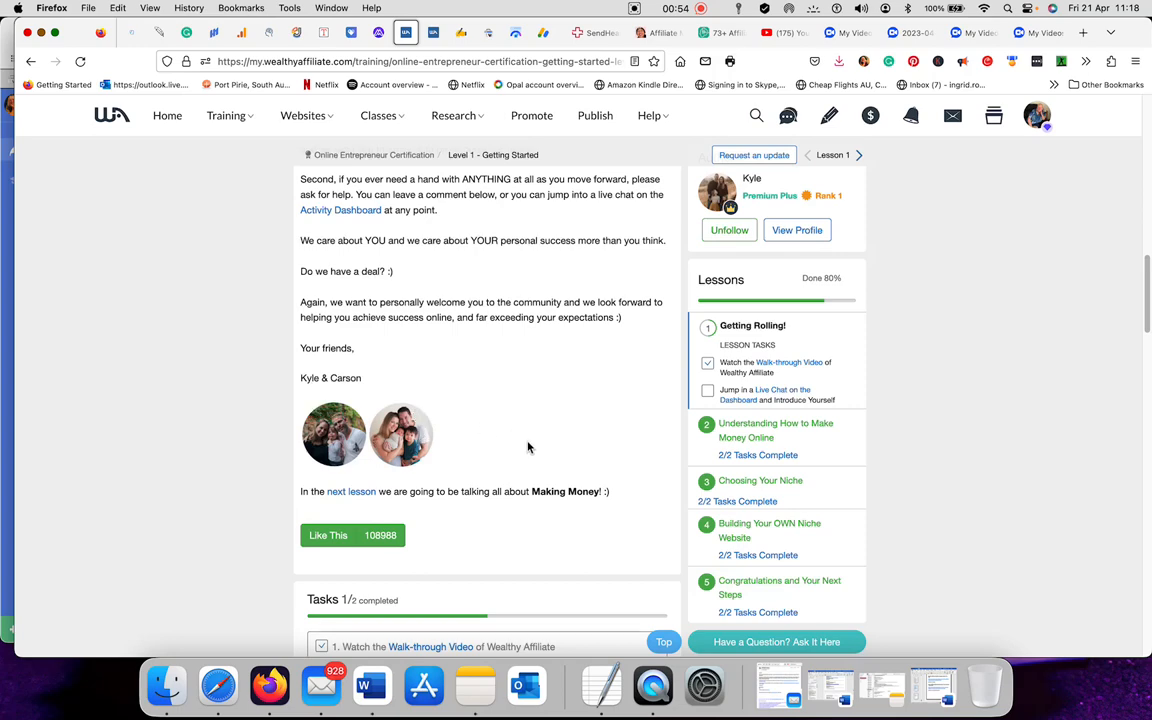
scroll("down", 3)
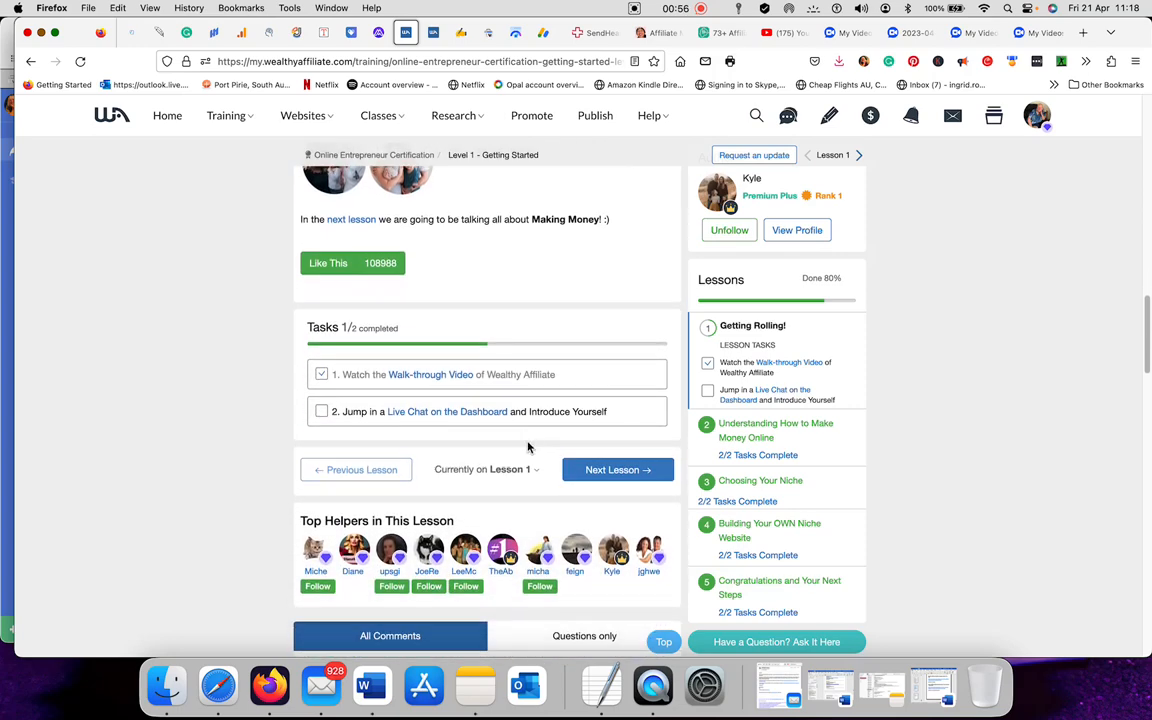
scroll("down", 3)
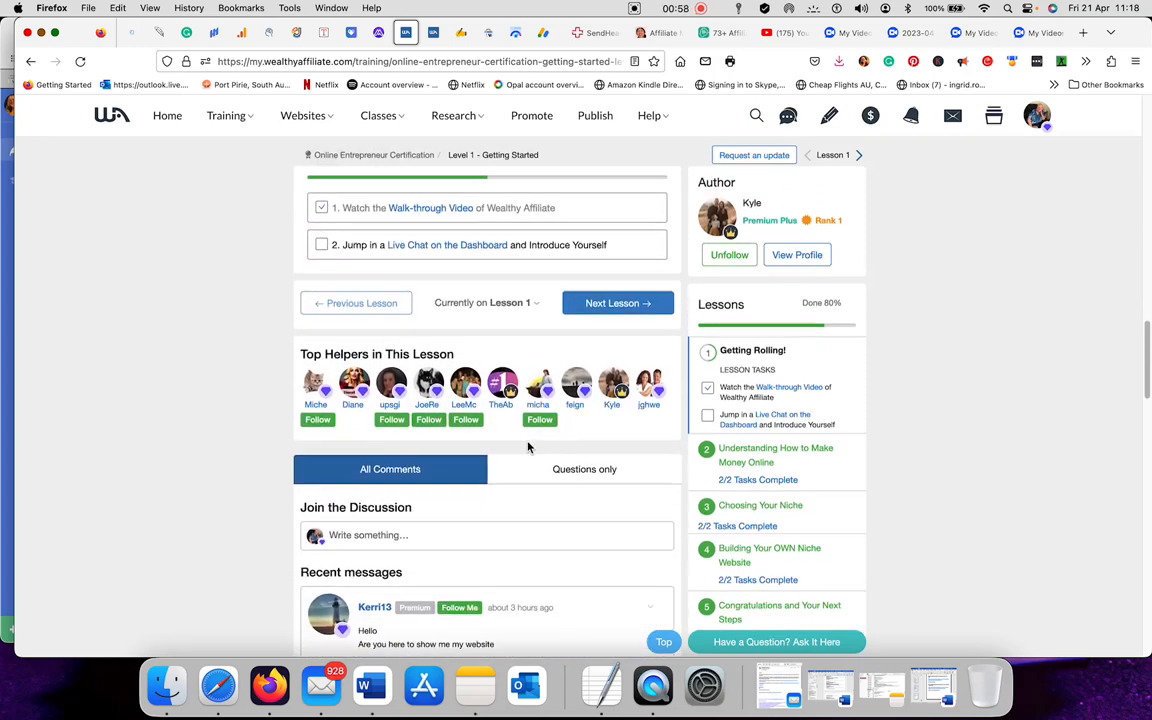
scroll("down", 3)
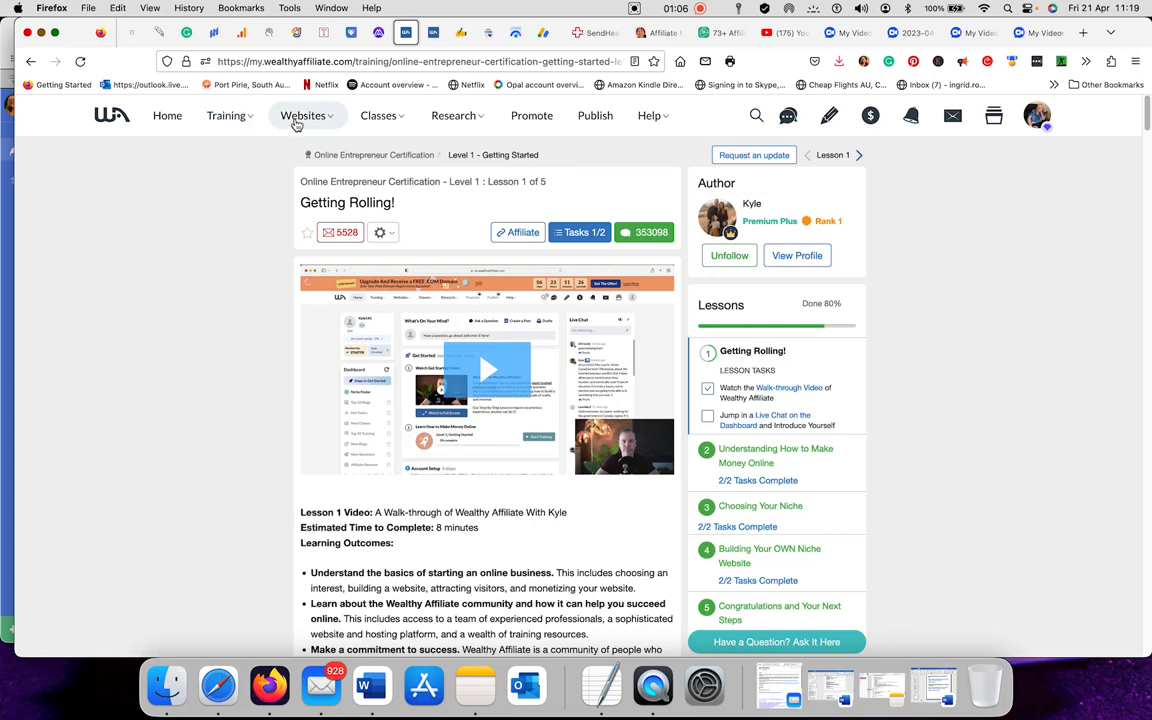
Show the Websites dropdown, then the Expert Classes topic categories
left_click(305, 115)
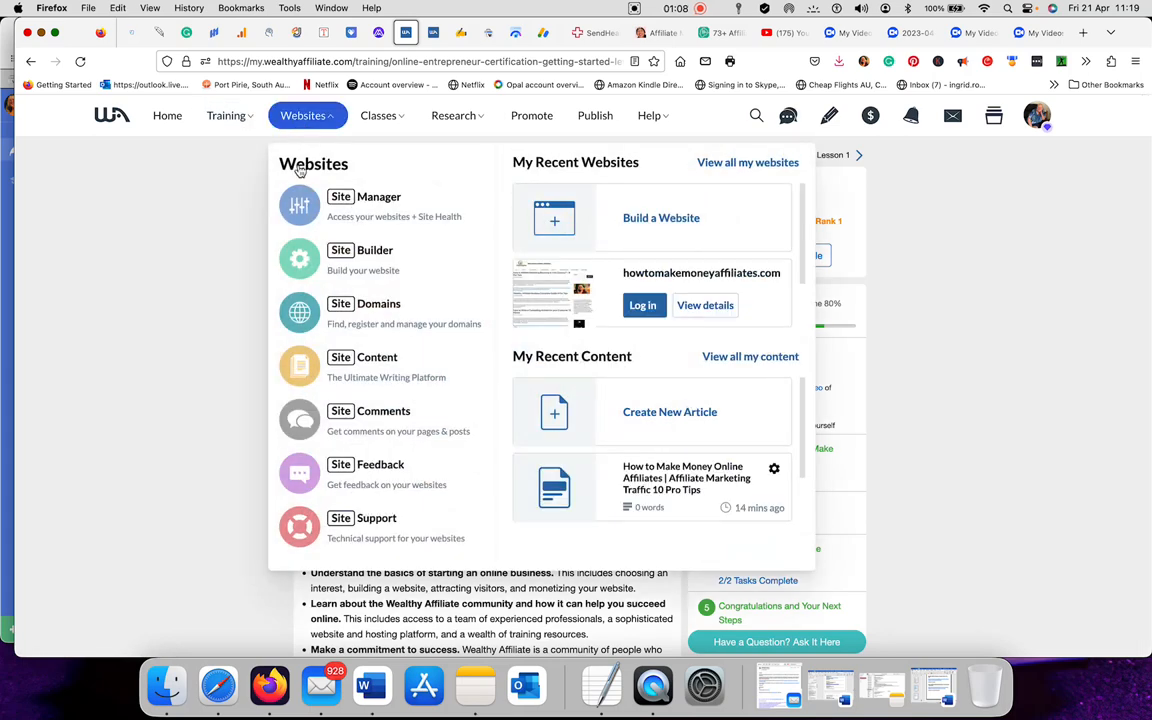
mouse_move(383, 115)
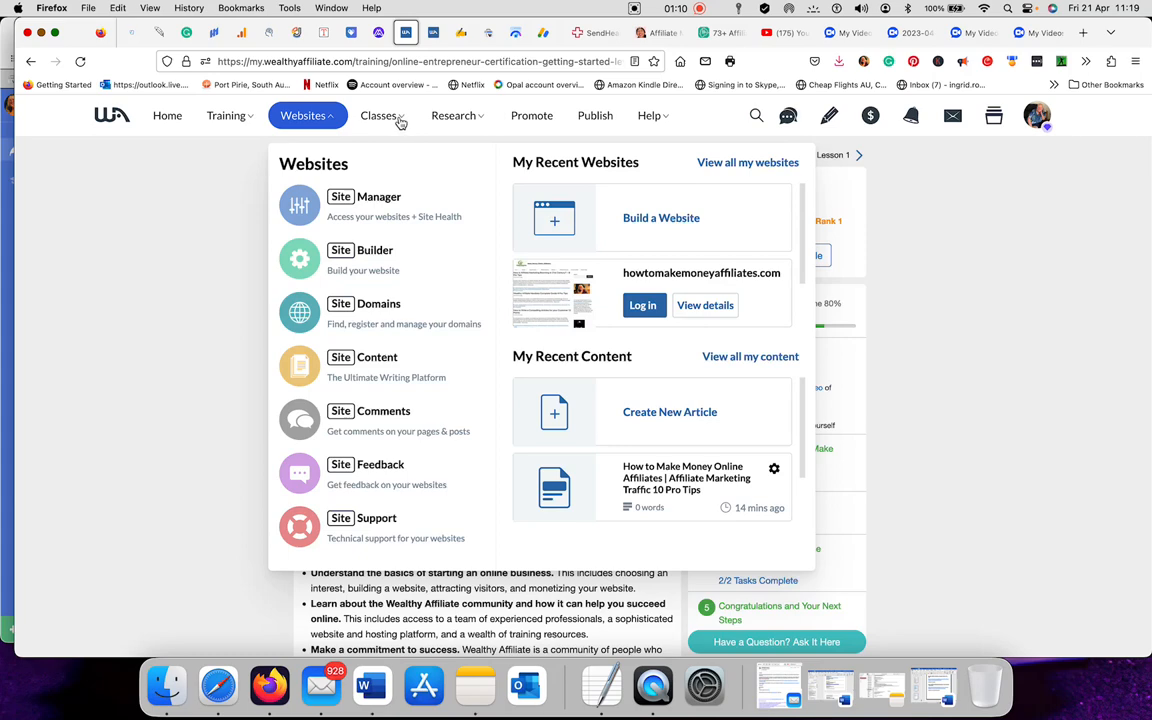
left_click(377, 115)
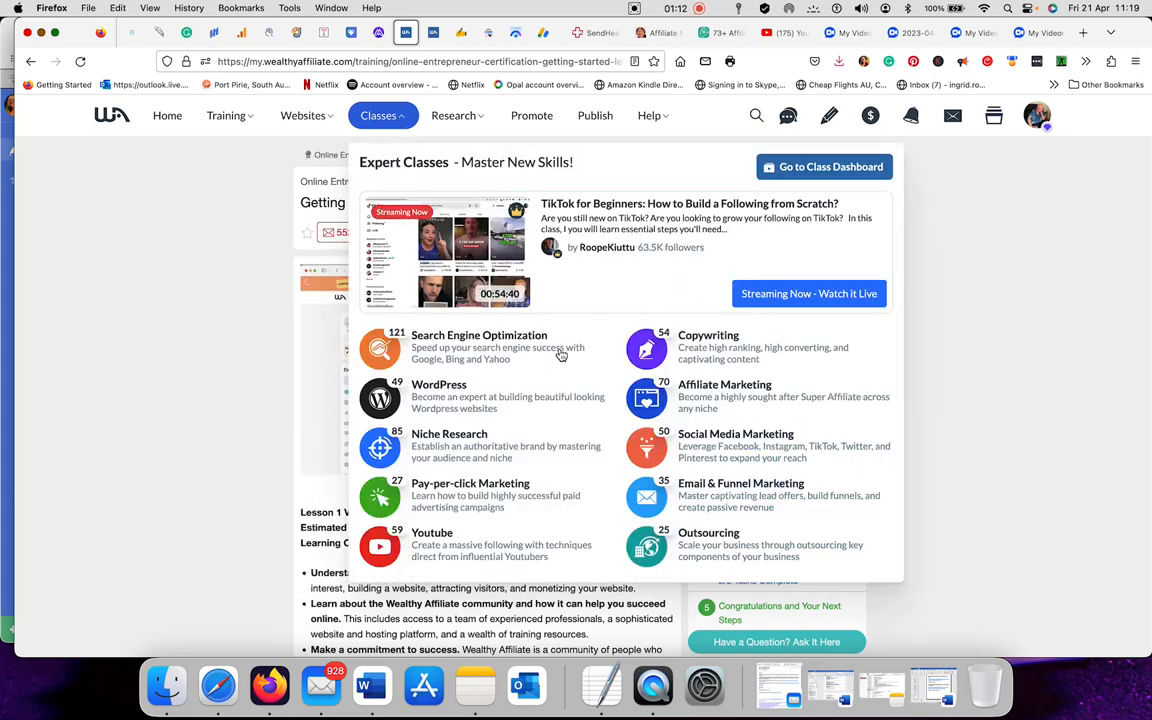
mouse_move(602, 237)
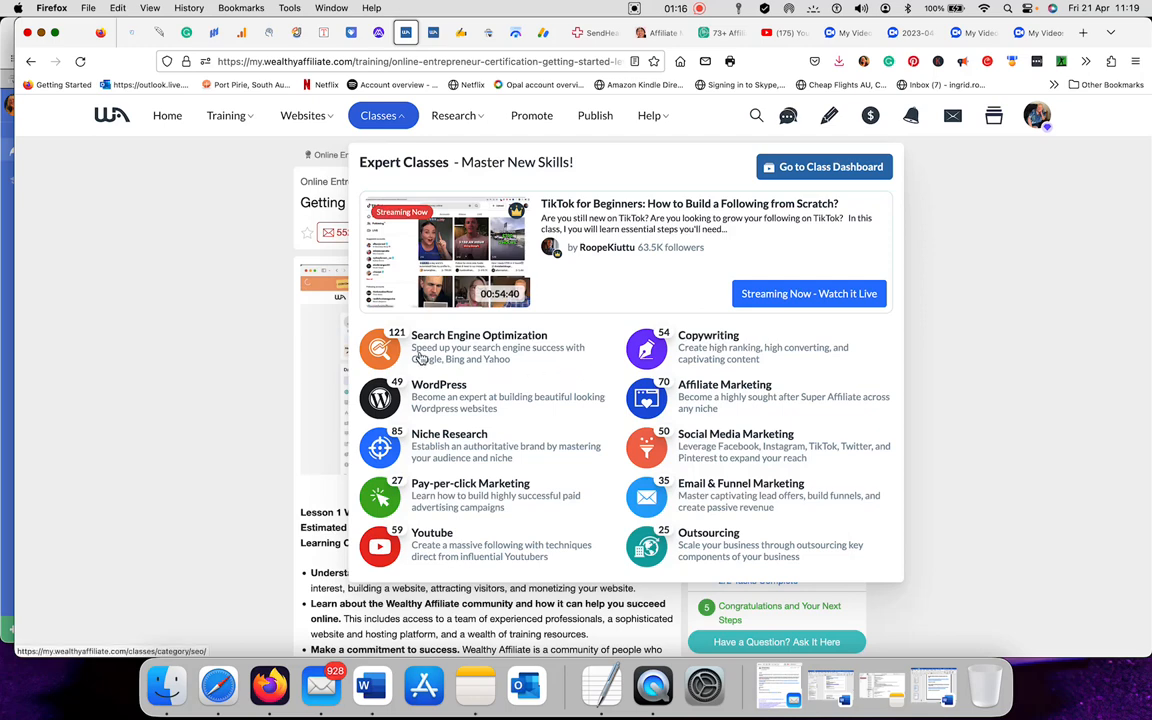
mouse_move(427, 347)
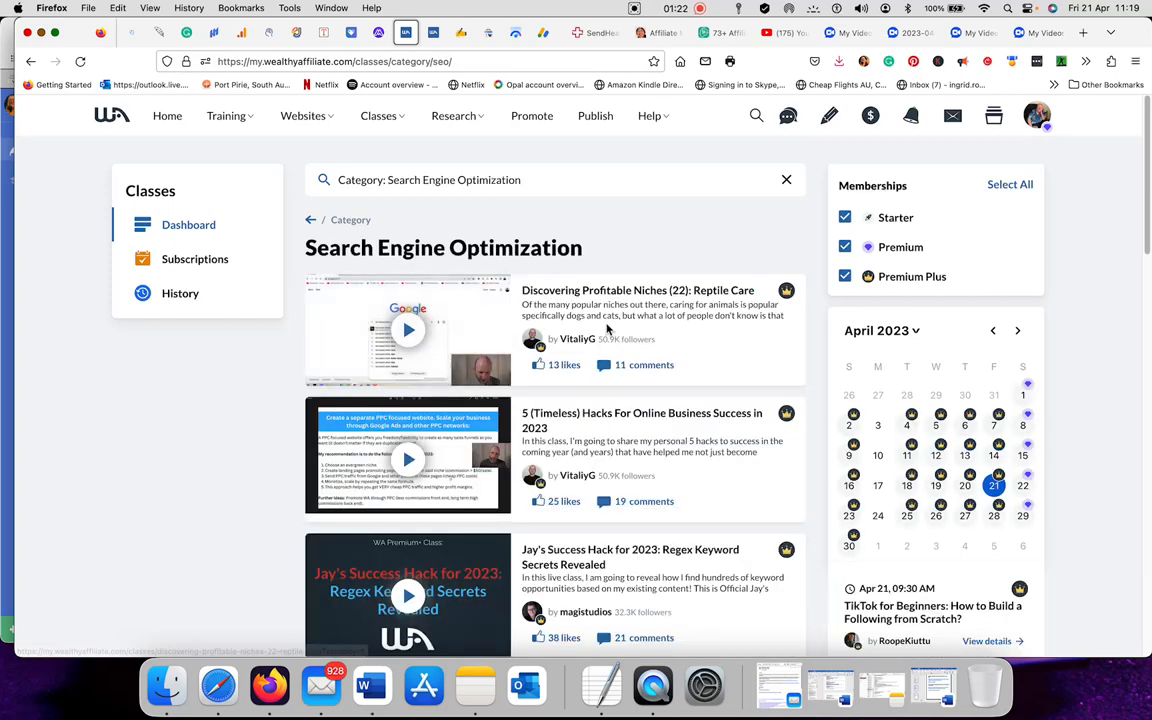
Scroll through the Search Engine Optimization class list, calendar and topic categories
scroll("down", 3)
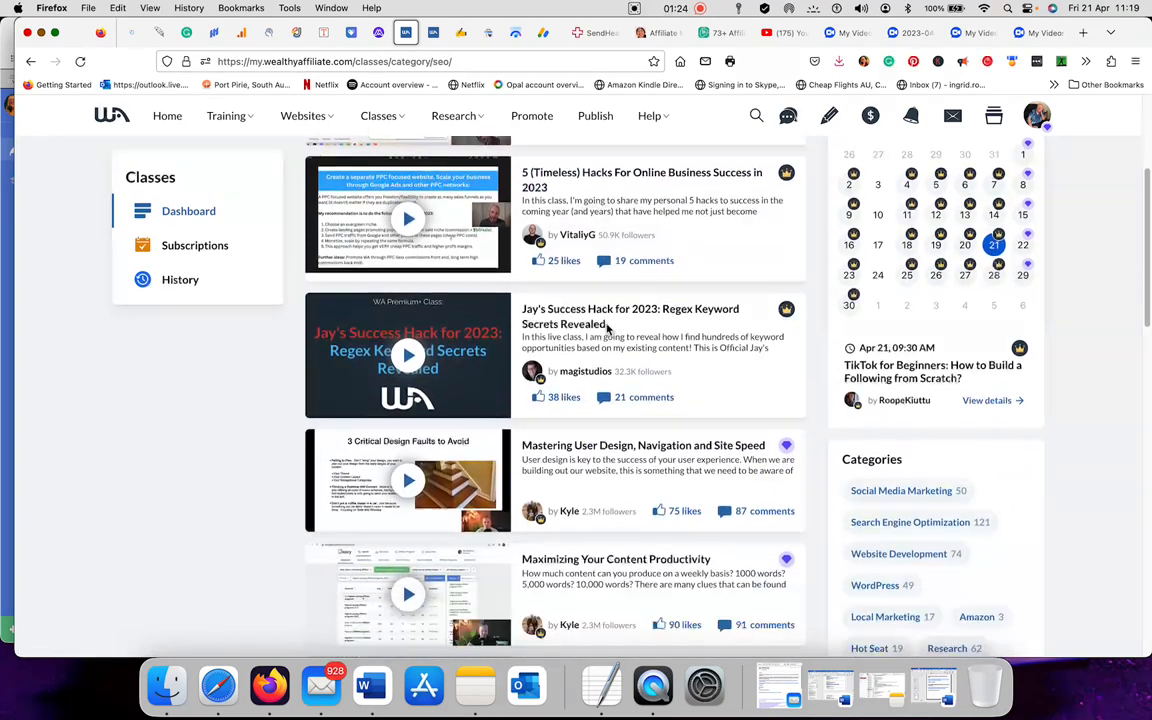
scroll("down", 3)
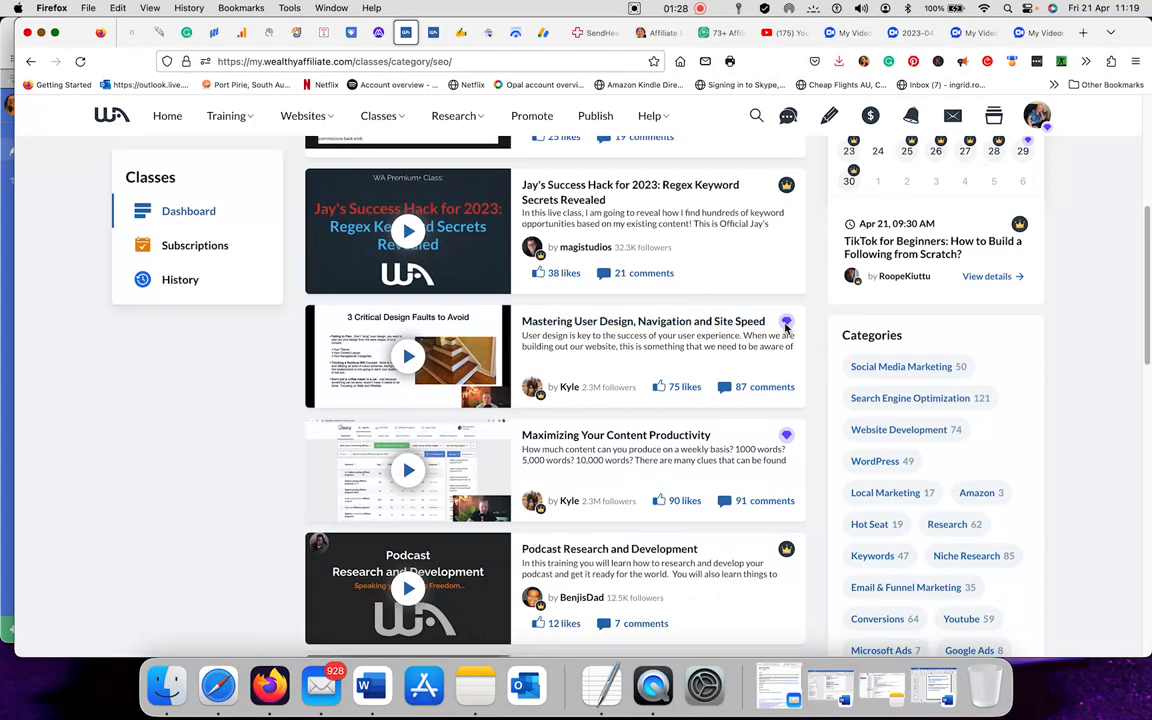
scroll("up", 3)
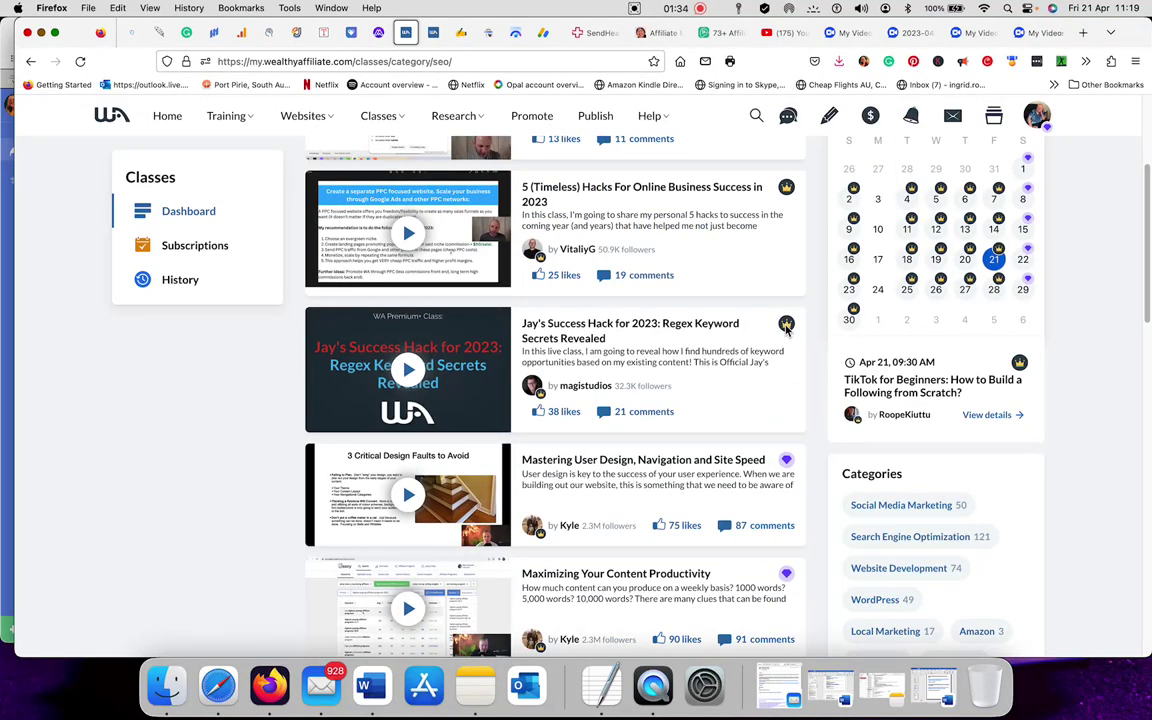
scroll("down", 3)
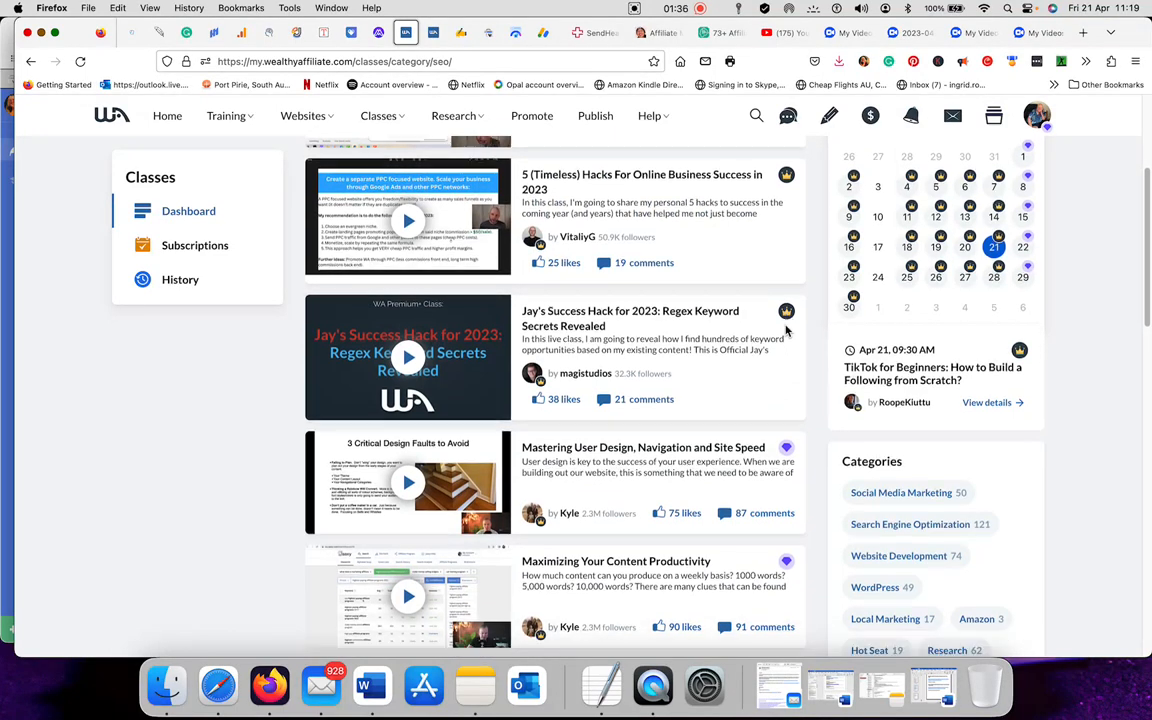
scroll("down", 3)
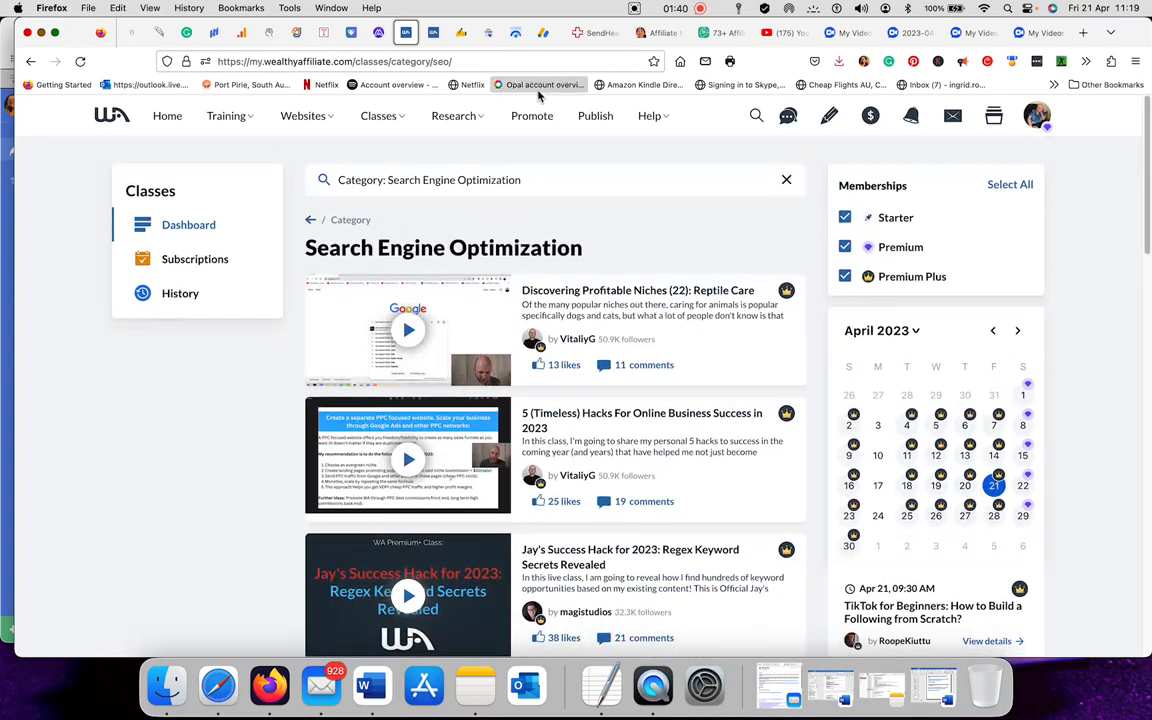
Open Jaaxy's Site Rank search page from the Research tools menu
left_click(452, 115)
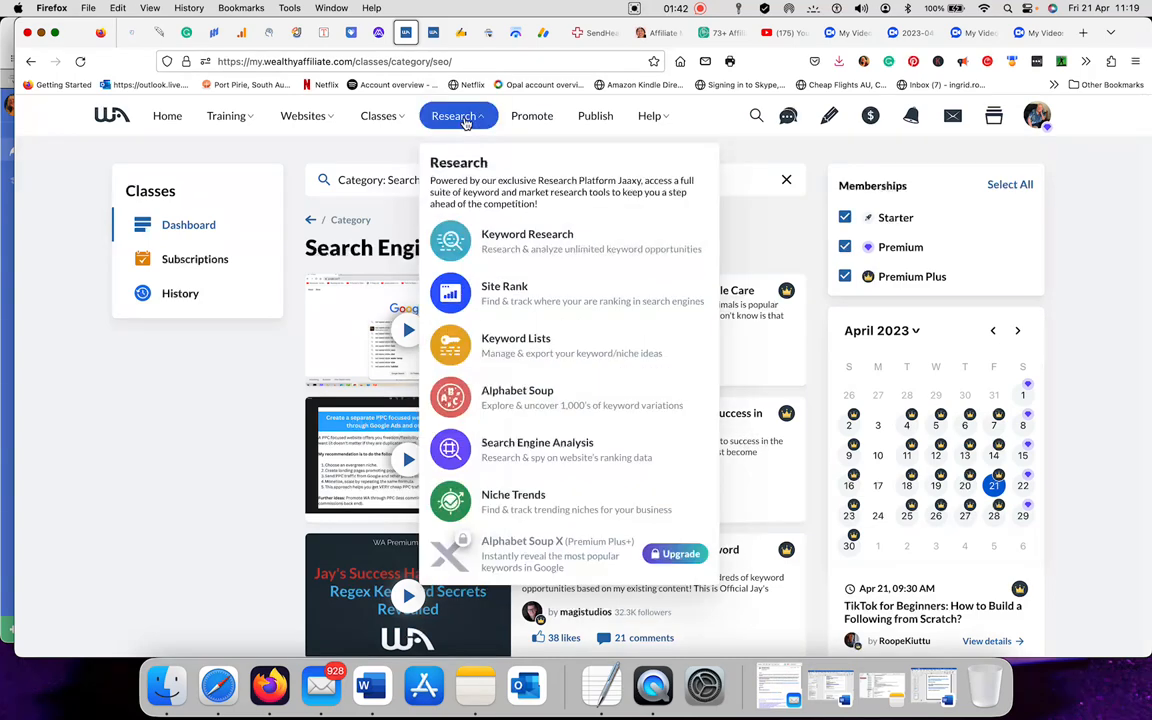
left_click(527, 240)
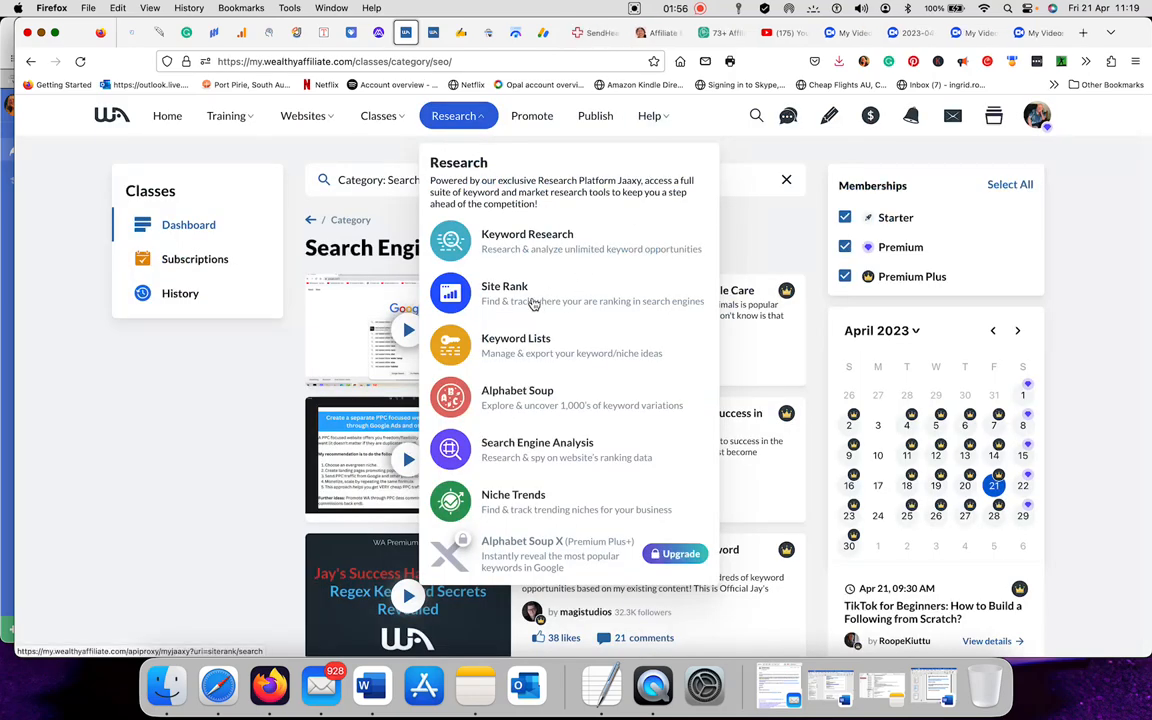
left_click(504, 286)
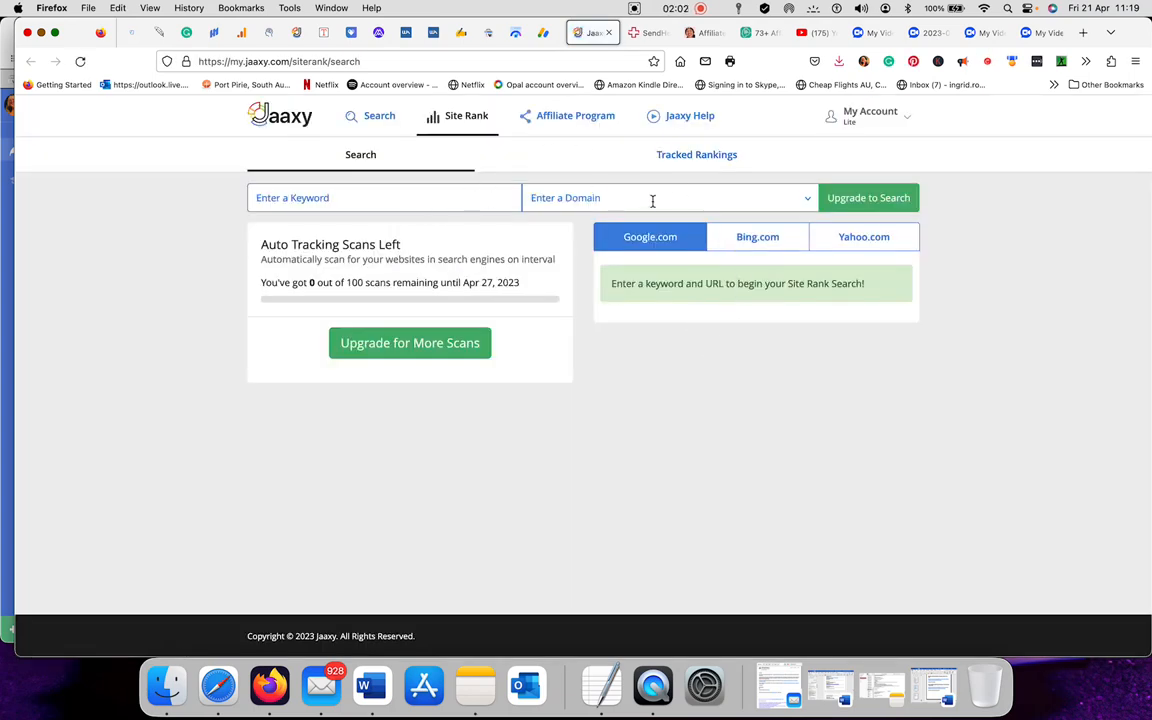
mouse_move(895, 207)
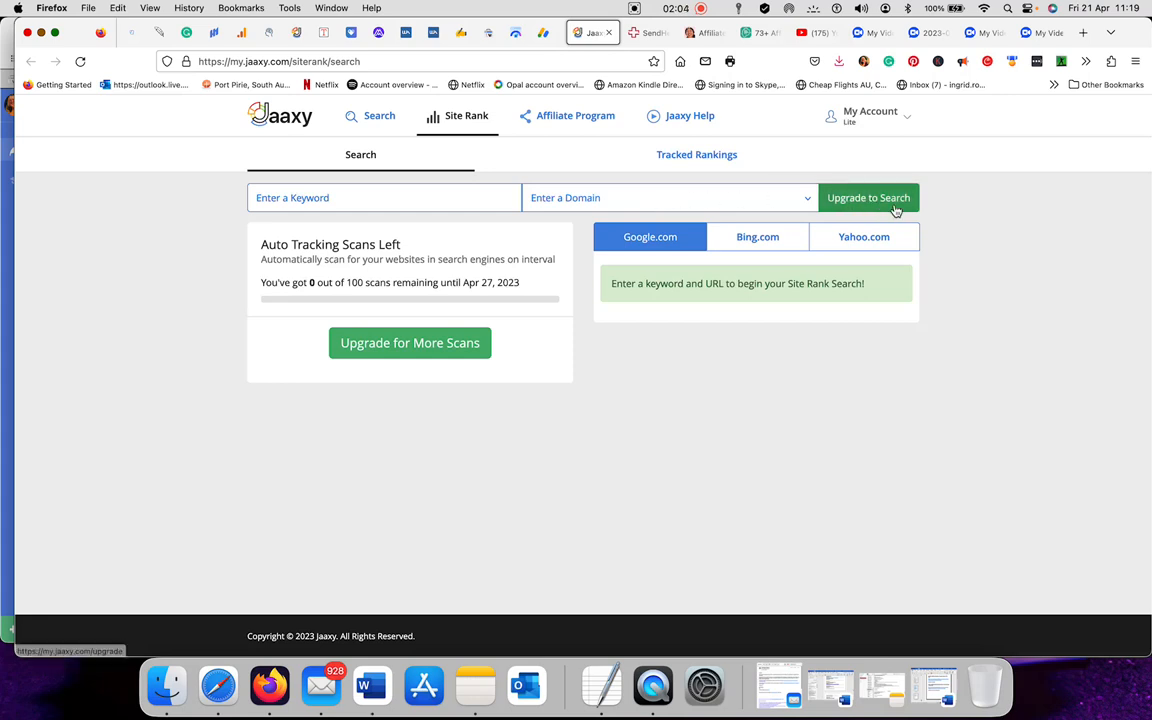
mouse_move(858, 205)
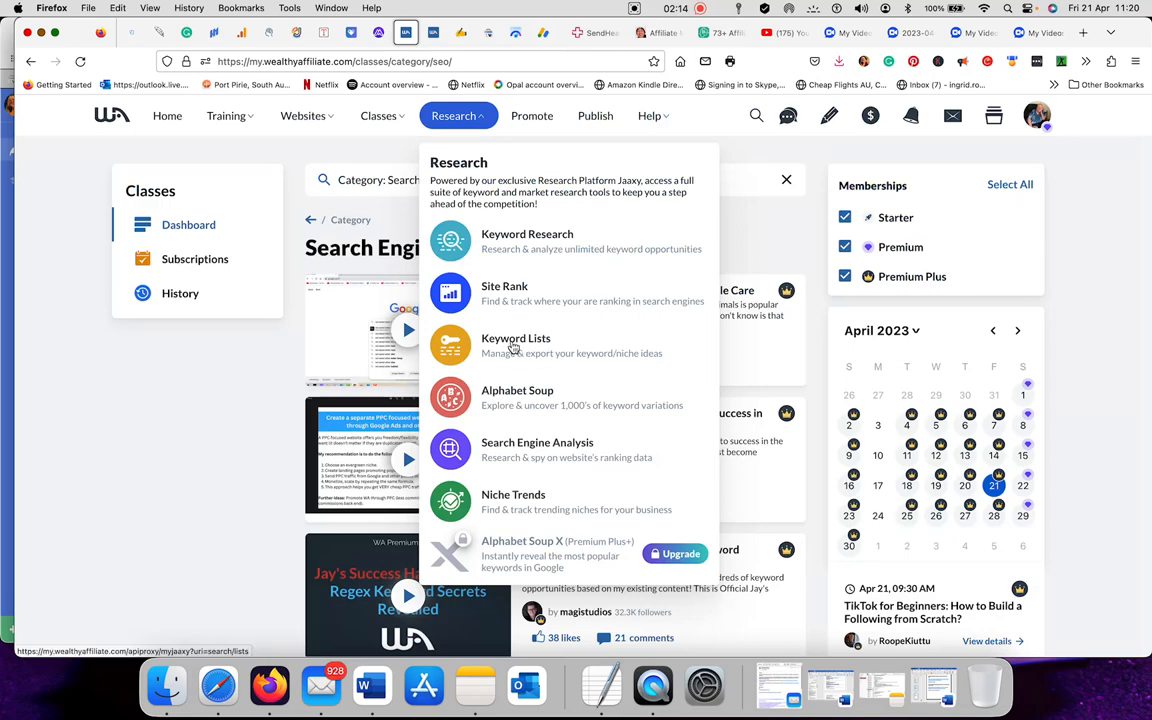
Browse Jaaxy's Saved Lists of keywords, then open the Alphabet Soup search page
left_click(516, 338)
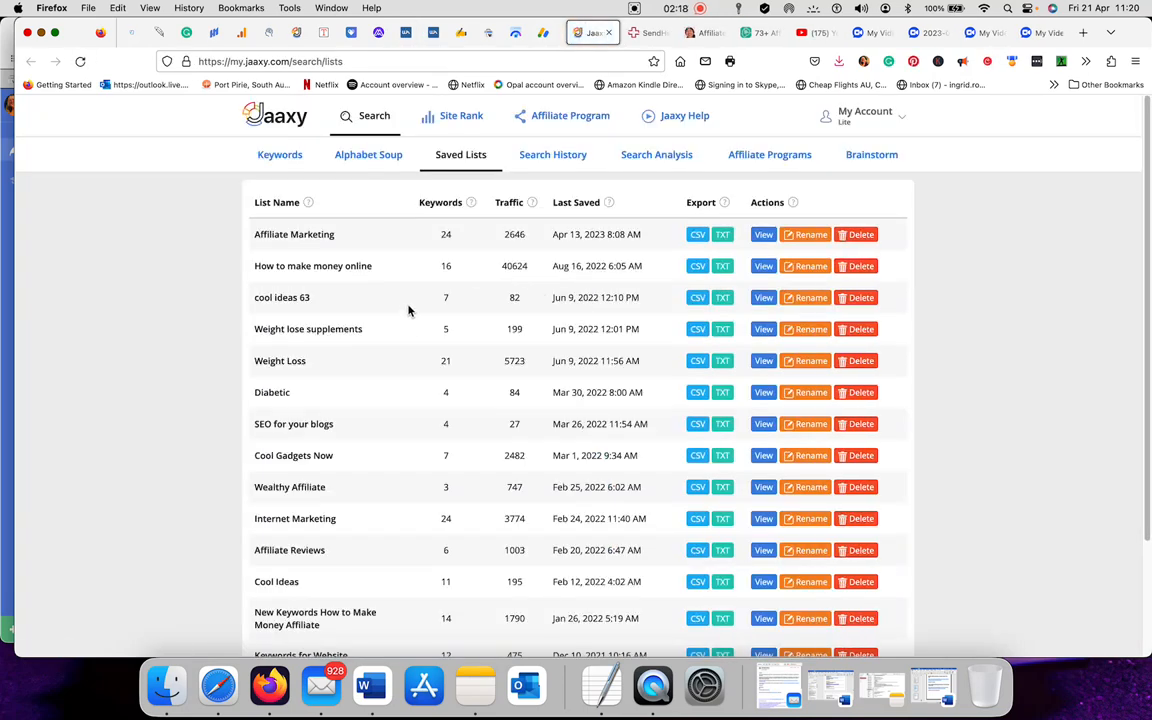
scroll("down", 3)
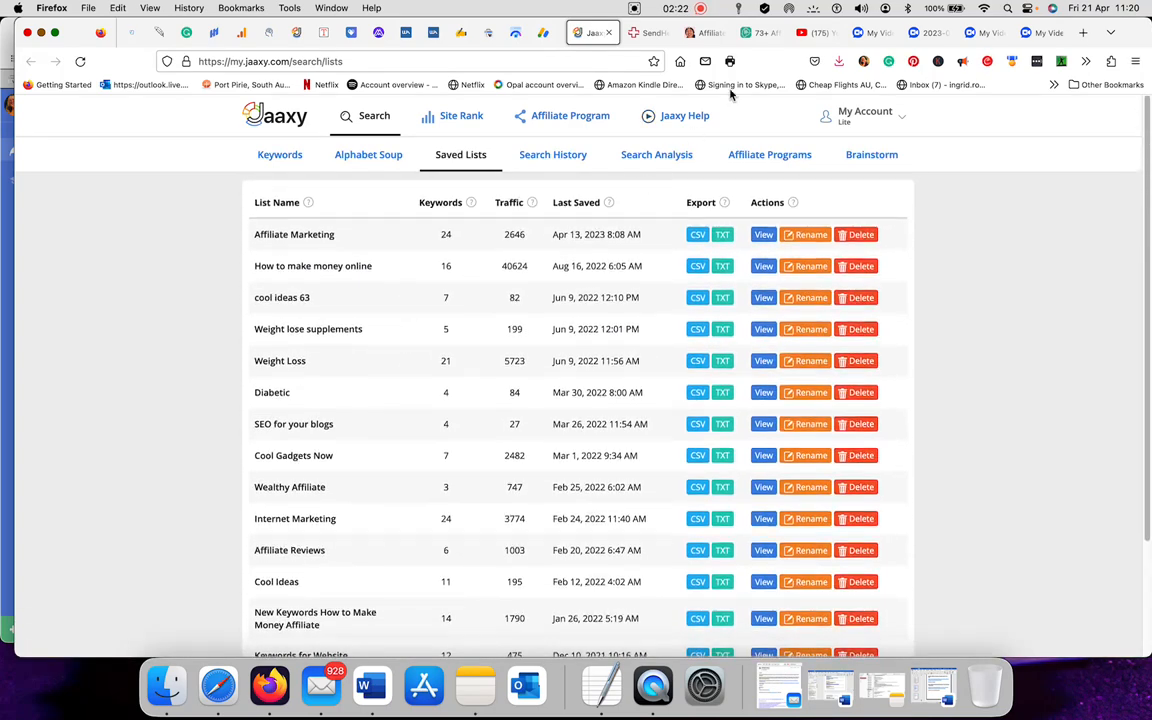
mouse_move(795, 135)
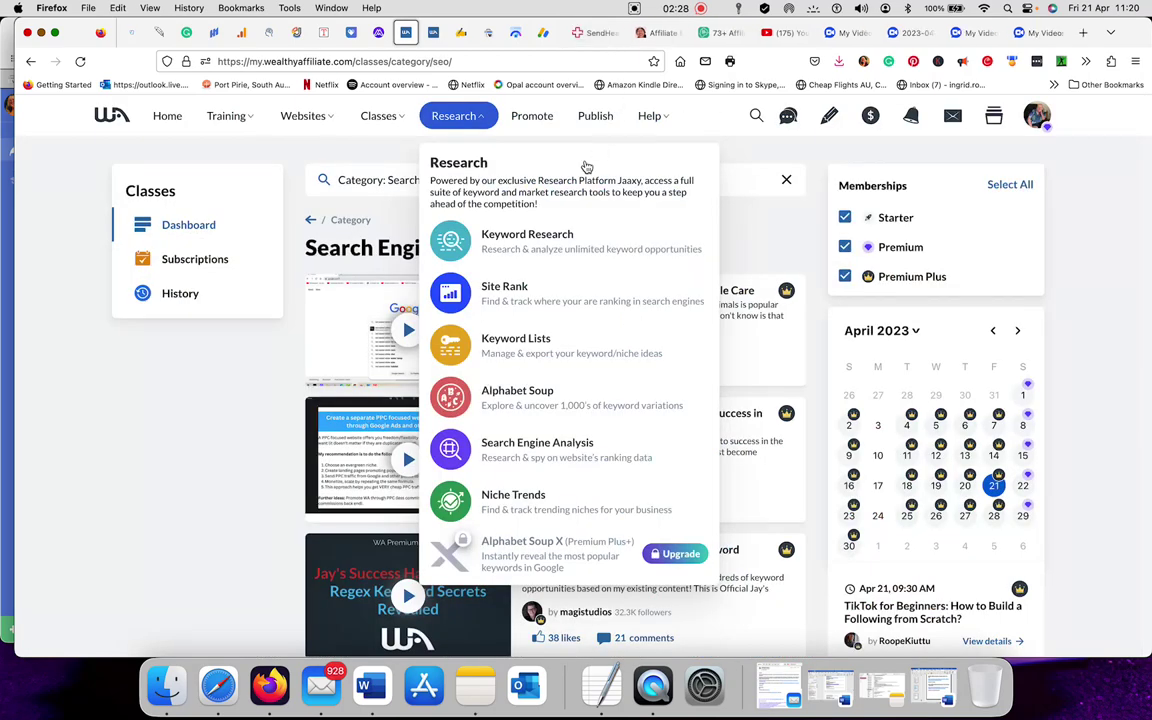
mouse_move(450, 397)
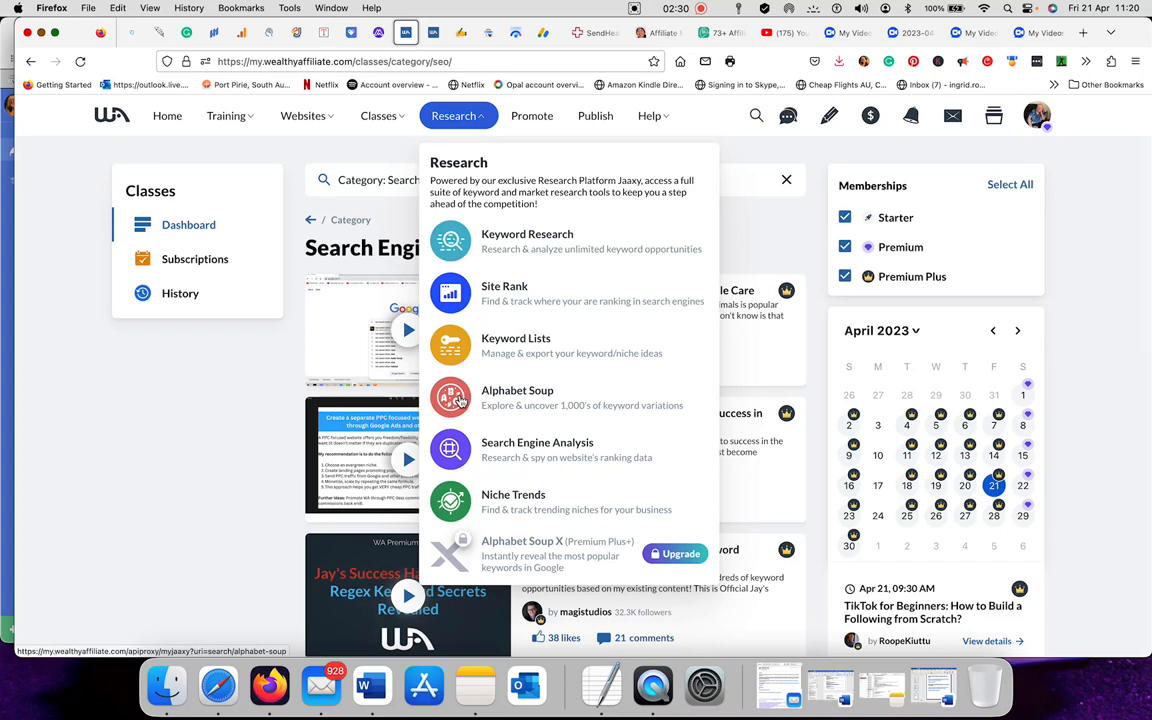
left_click(517, 397)
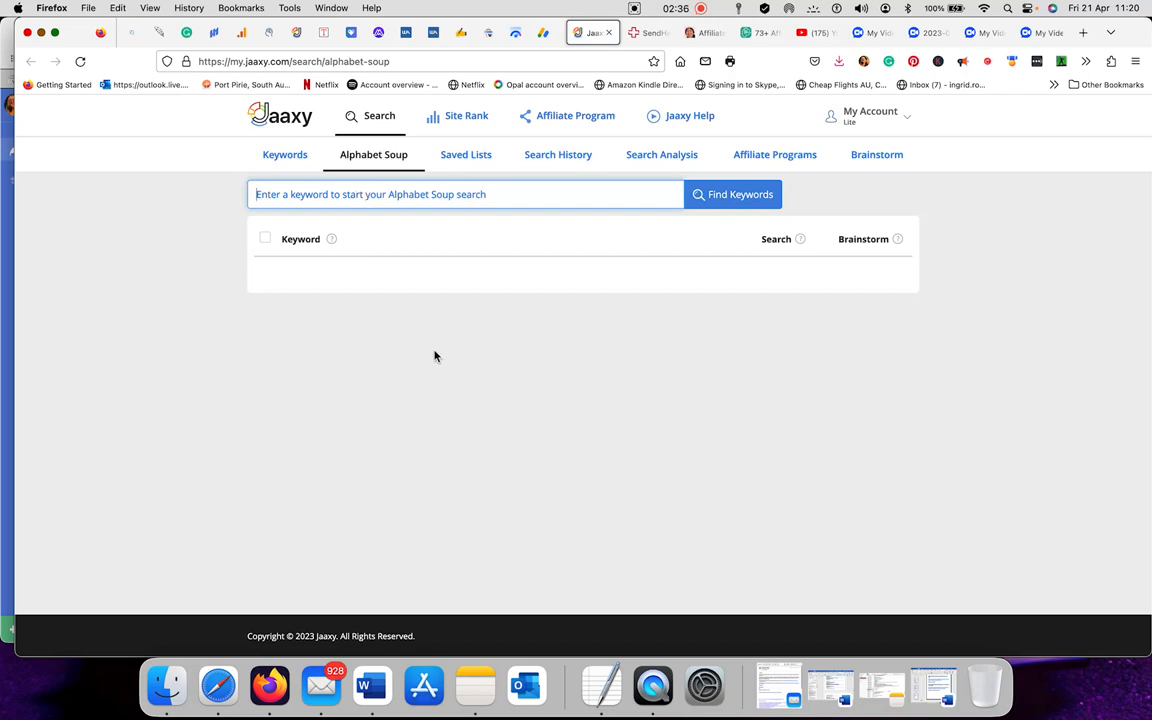
Run an Alphabet Soup search for 'Moneya' and scroll the letter-grouped results
type("Mon")
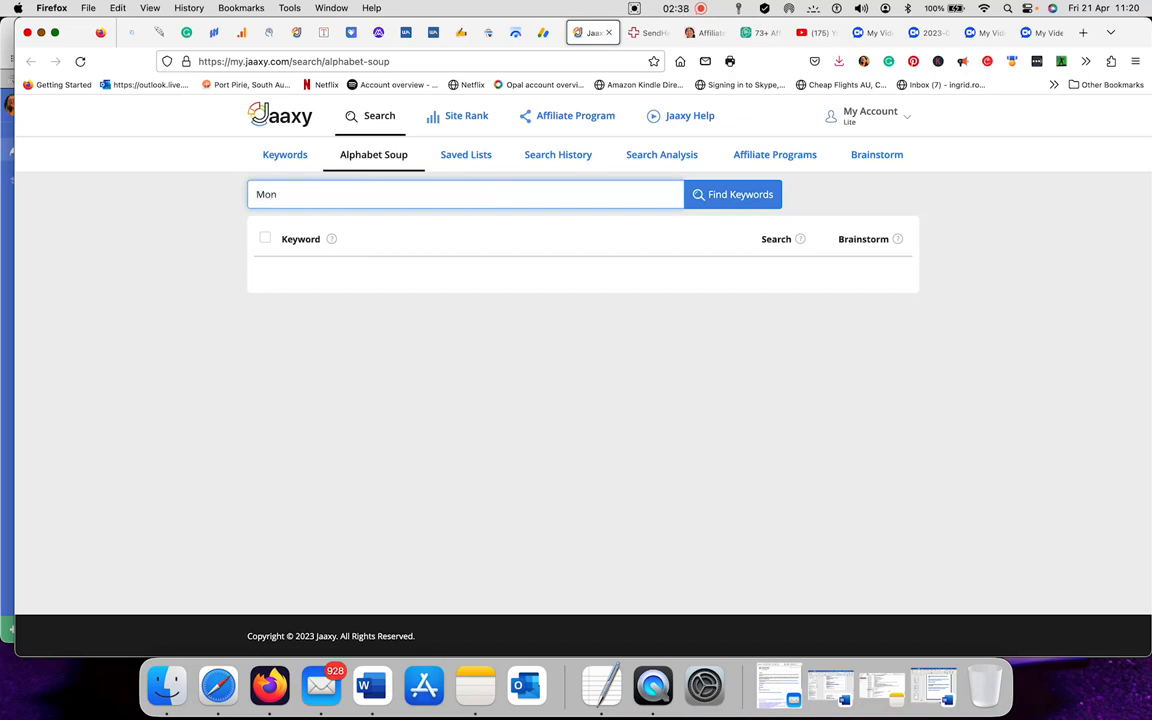
type("eya")
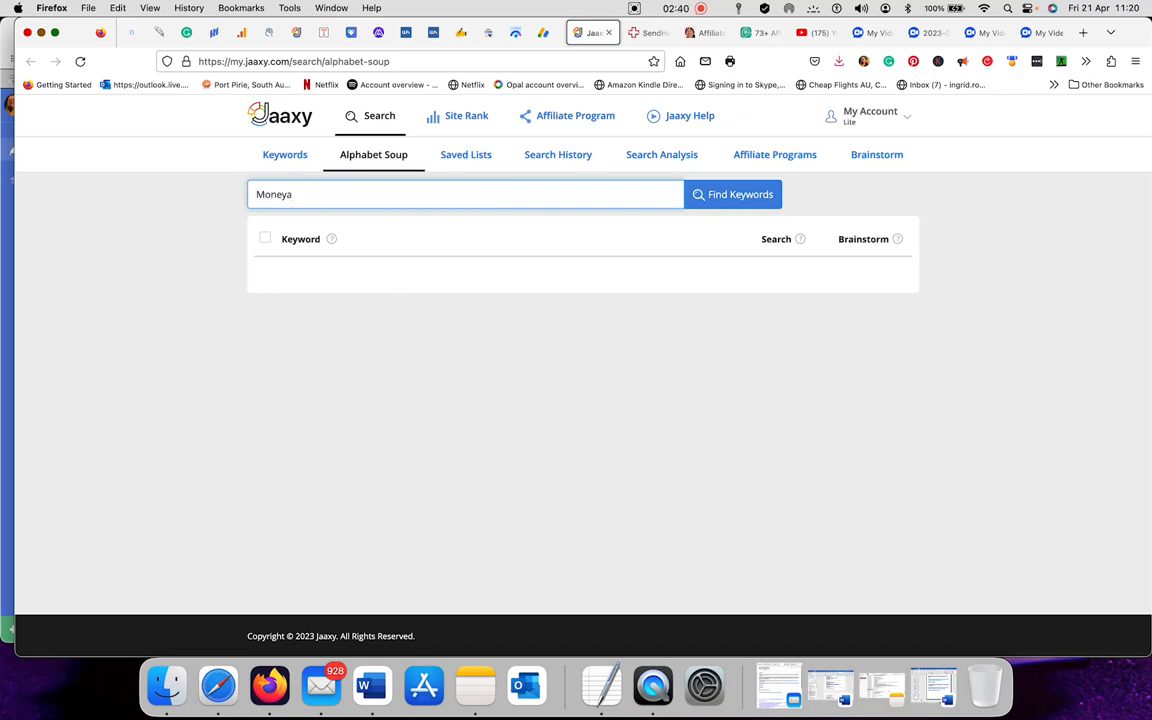
left_click(732, 194)
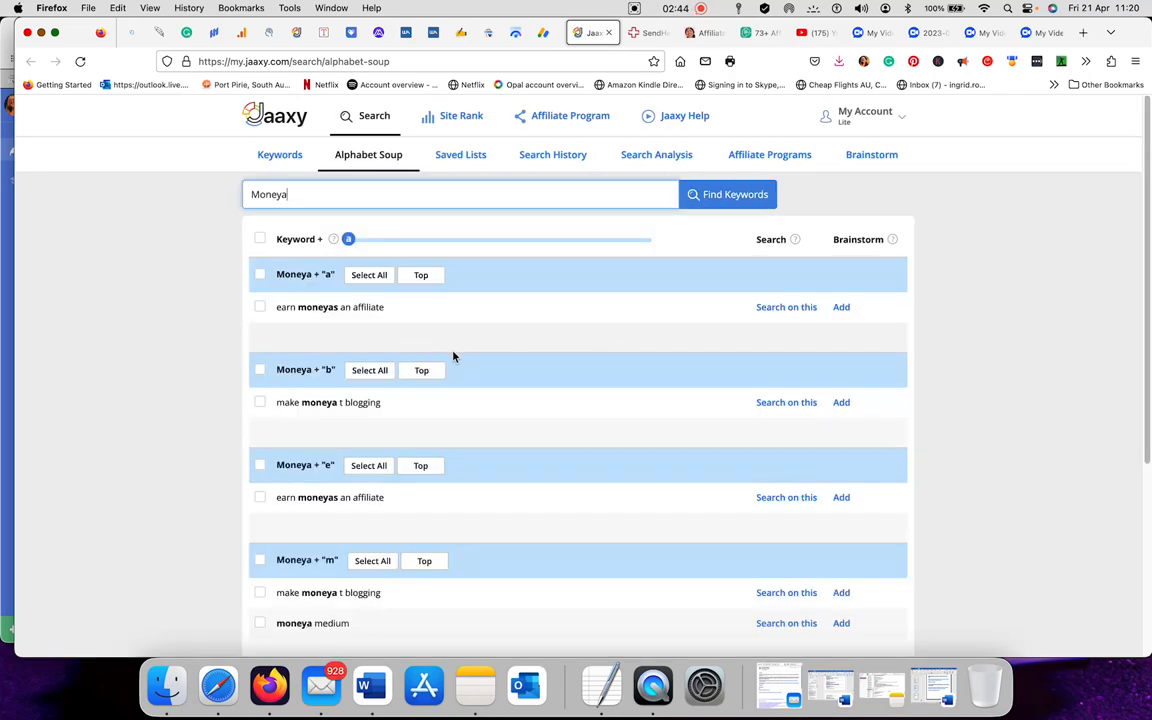
mouse_move(386, 322)
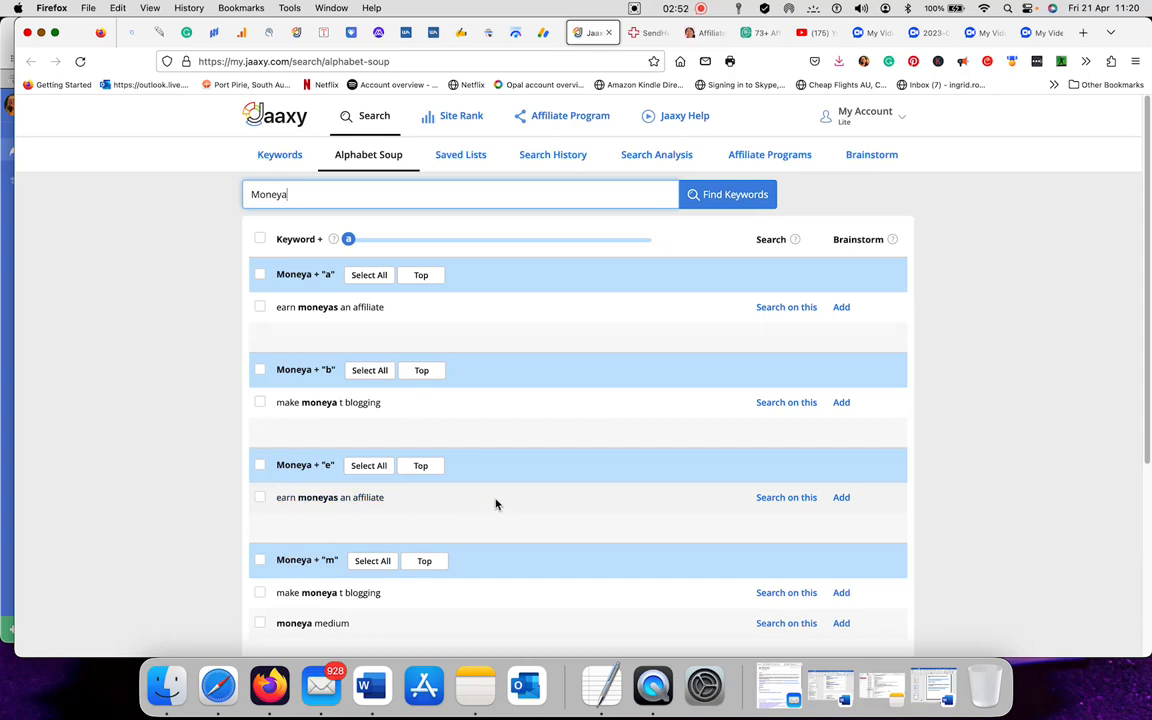
scroll("down", 3)
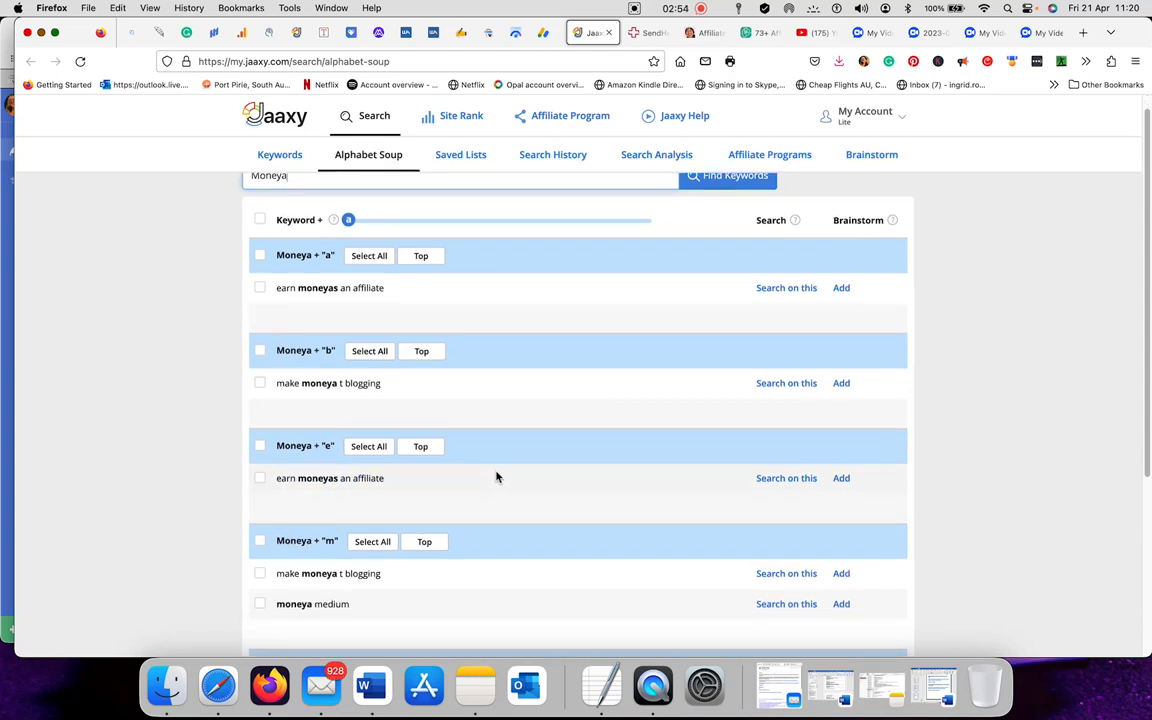
scroll("down", 3)
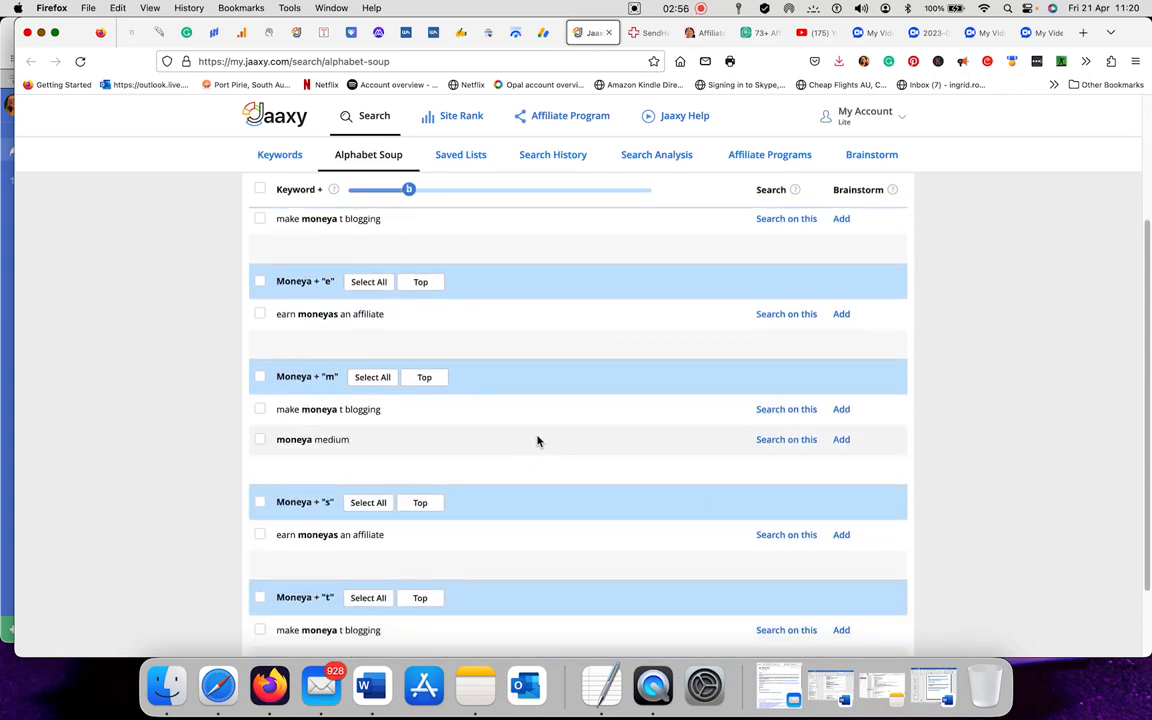
scroll("down", 3)
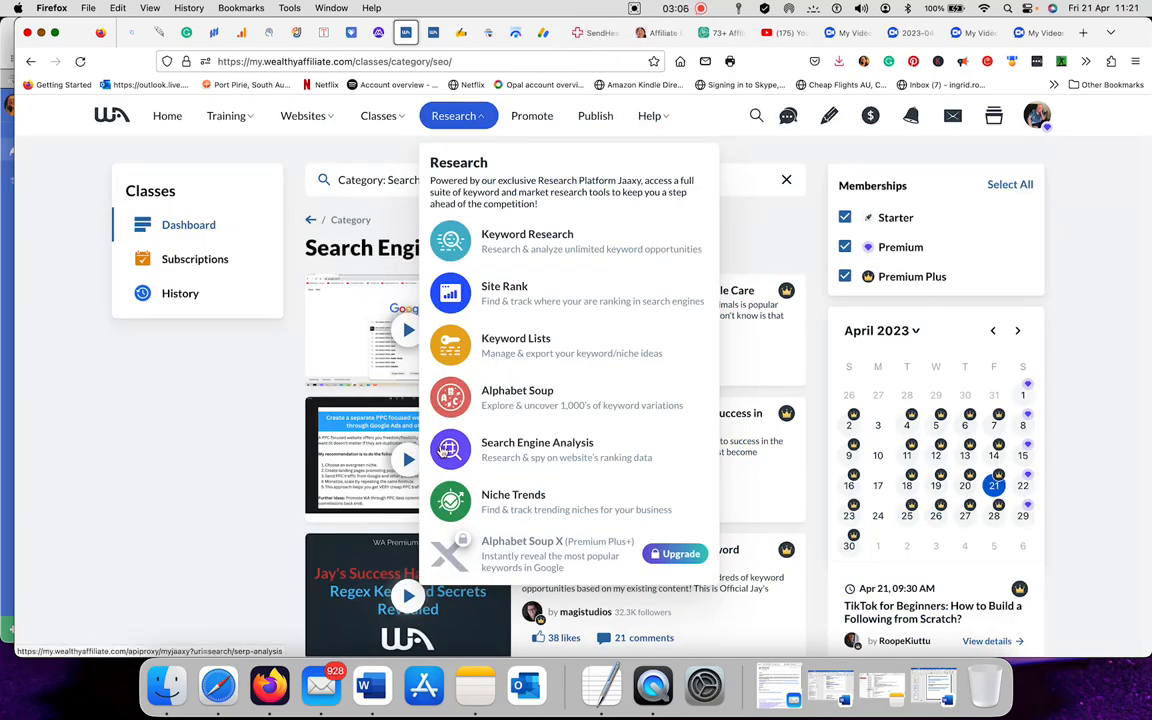
Run a Search Engine Analysis for the keyword 'Affiliate'
left_click(537, 449)
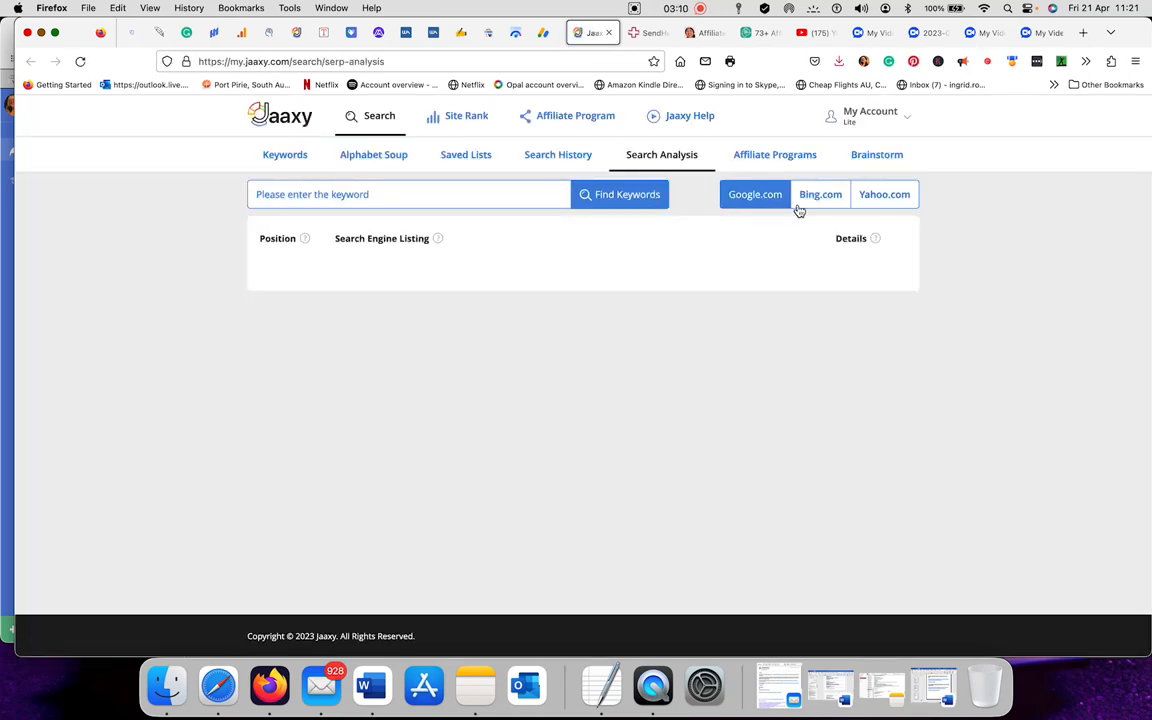
left_click(410, 194)
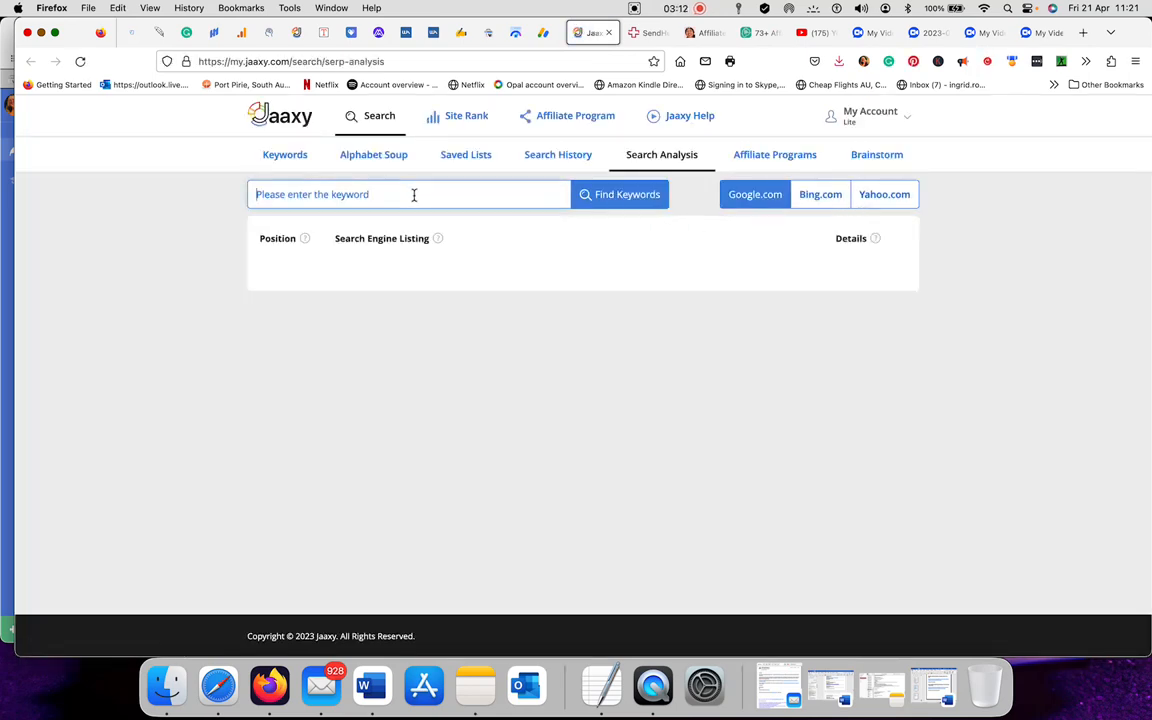
type("A")
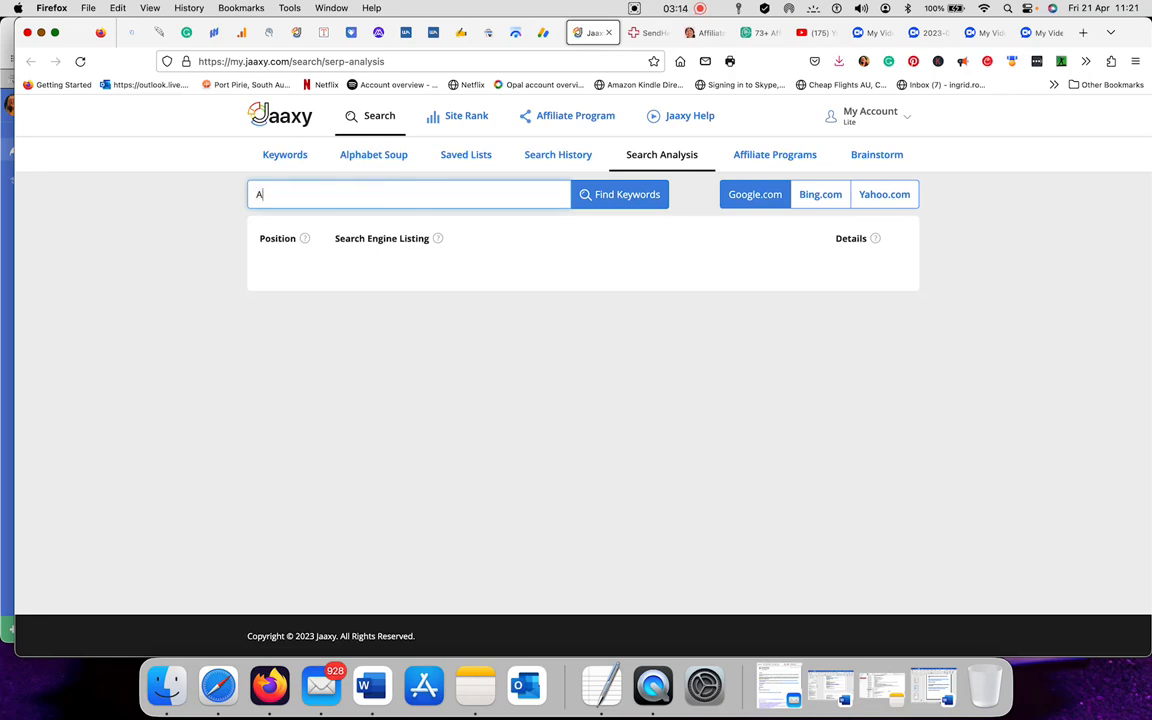
type("ffiliate")
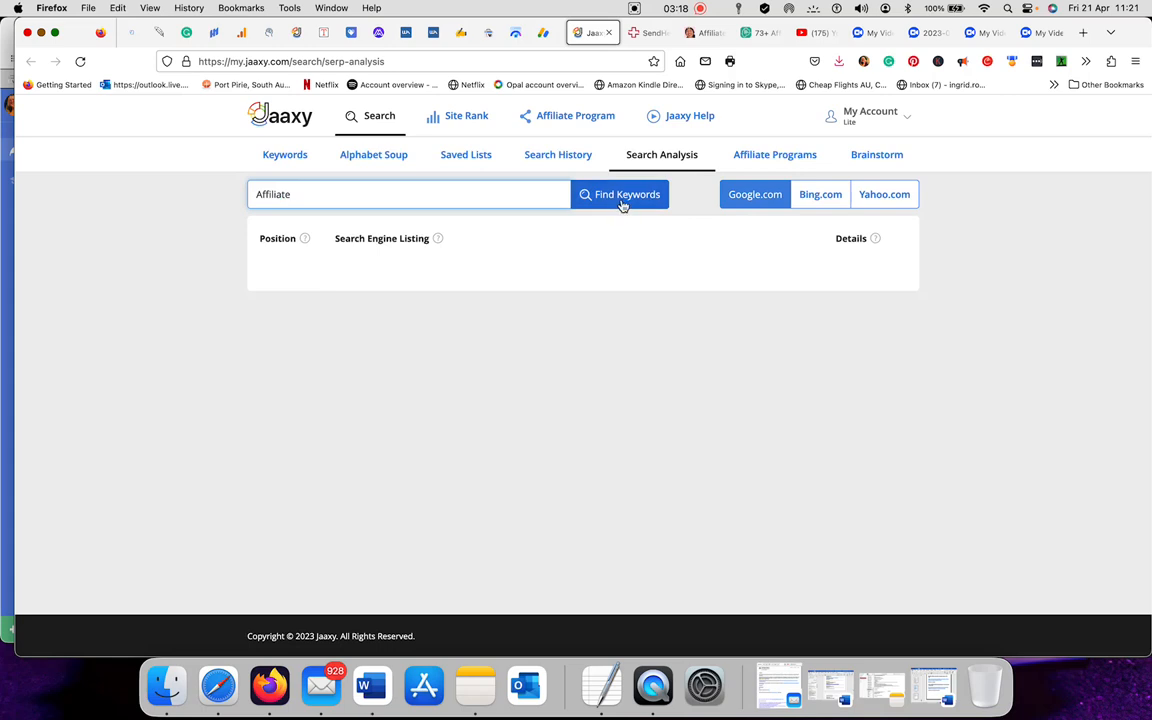
left_click(621, 194)
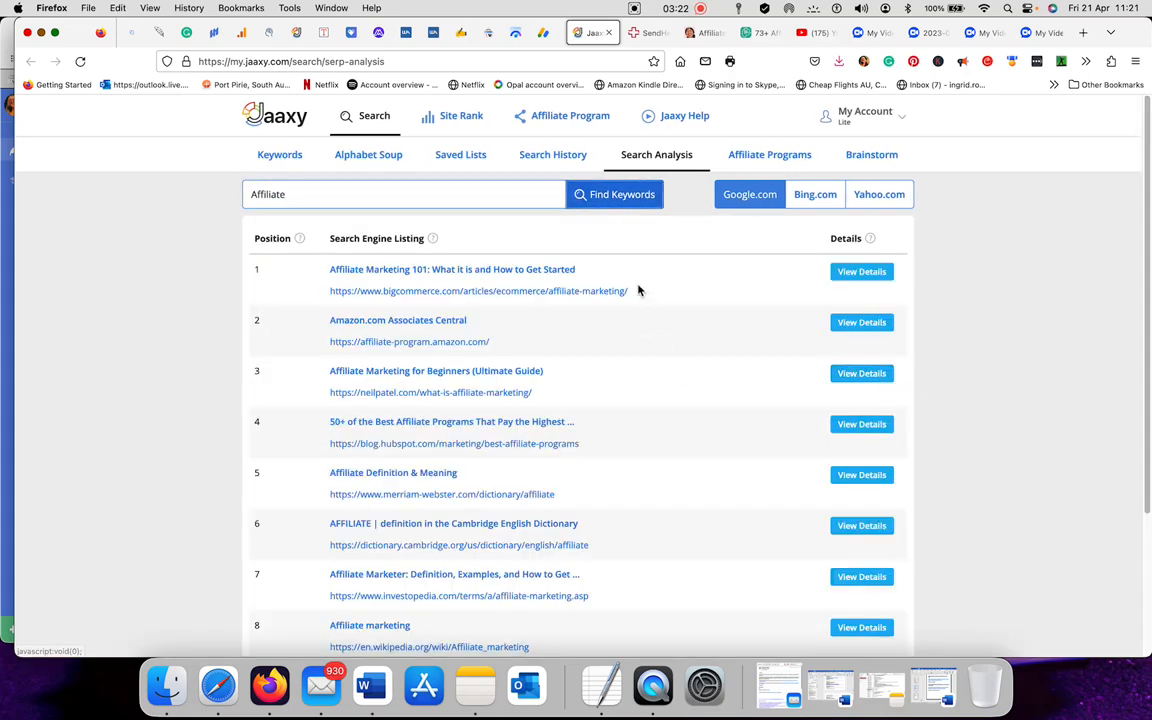
scroll("down", 3)
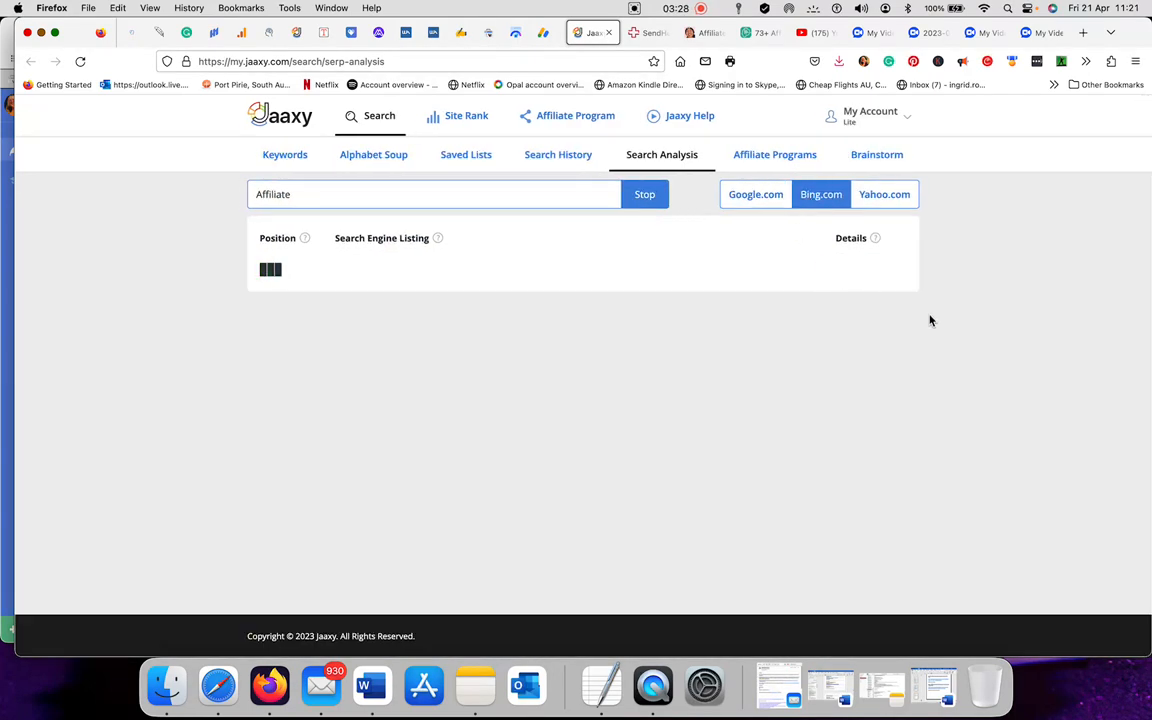
mouse_move(924, 336)
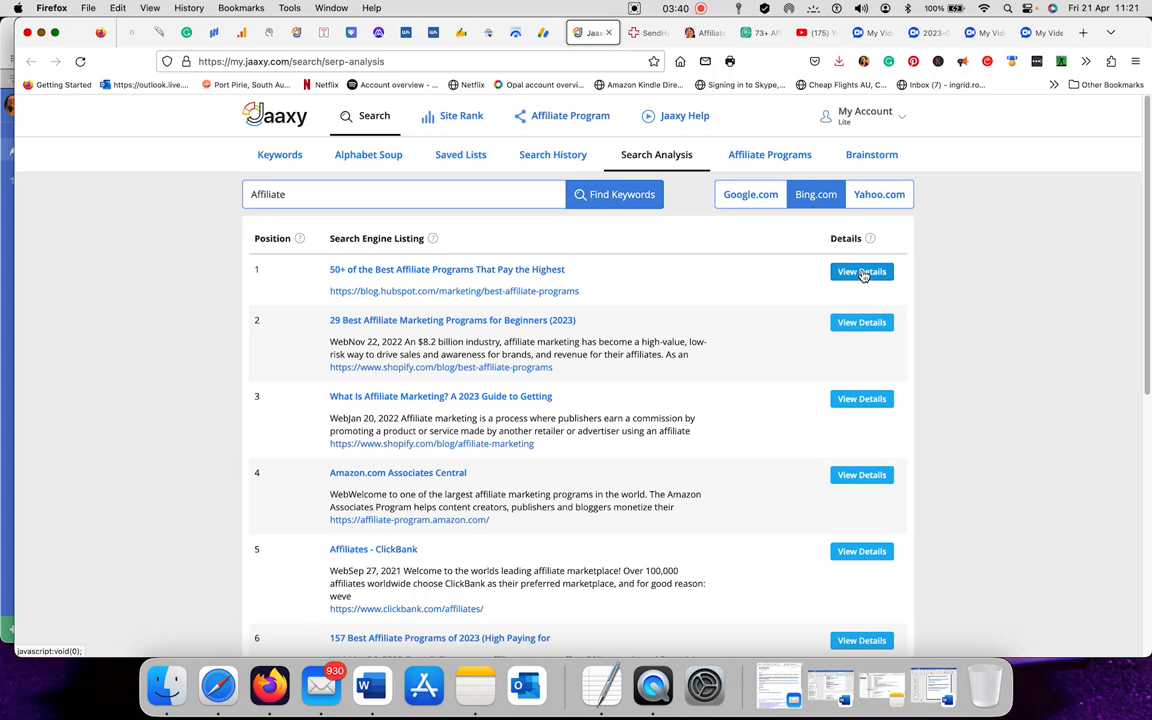
Show, then hide, the top Bing result's word count, backlinks and rank
left_click(861, 271)
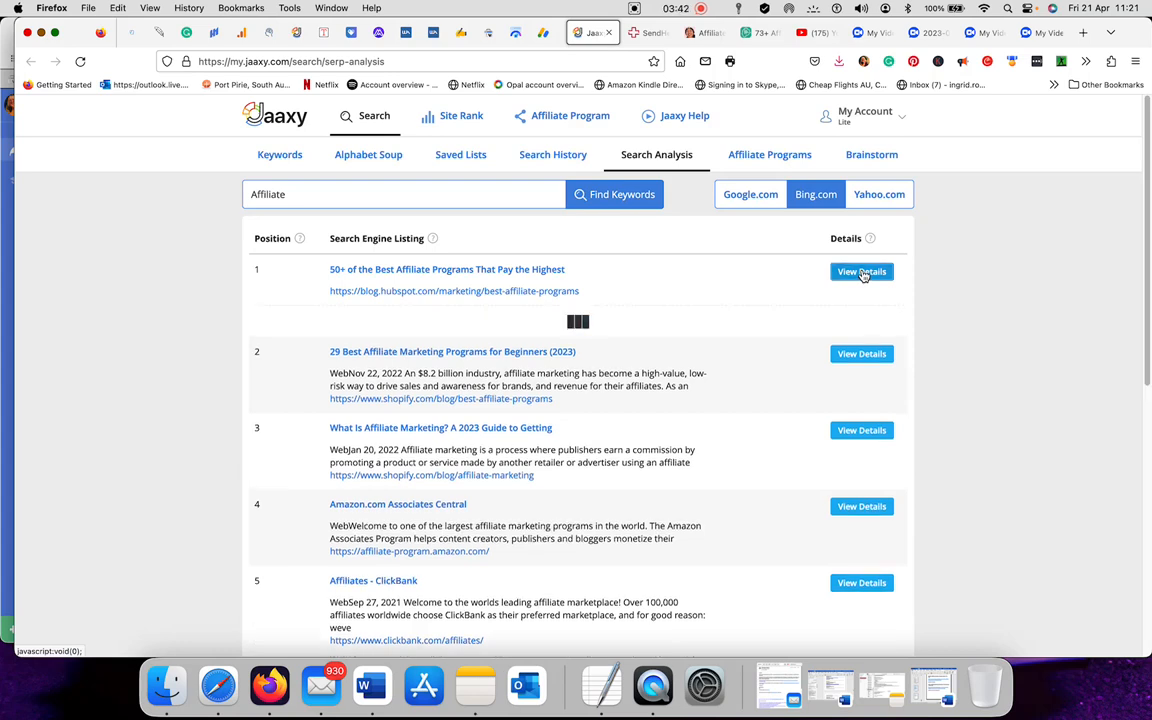
left_click(861, 271)
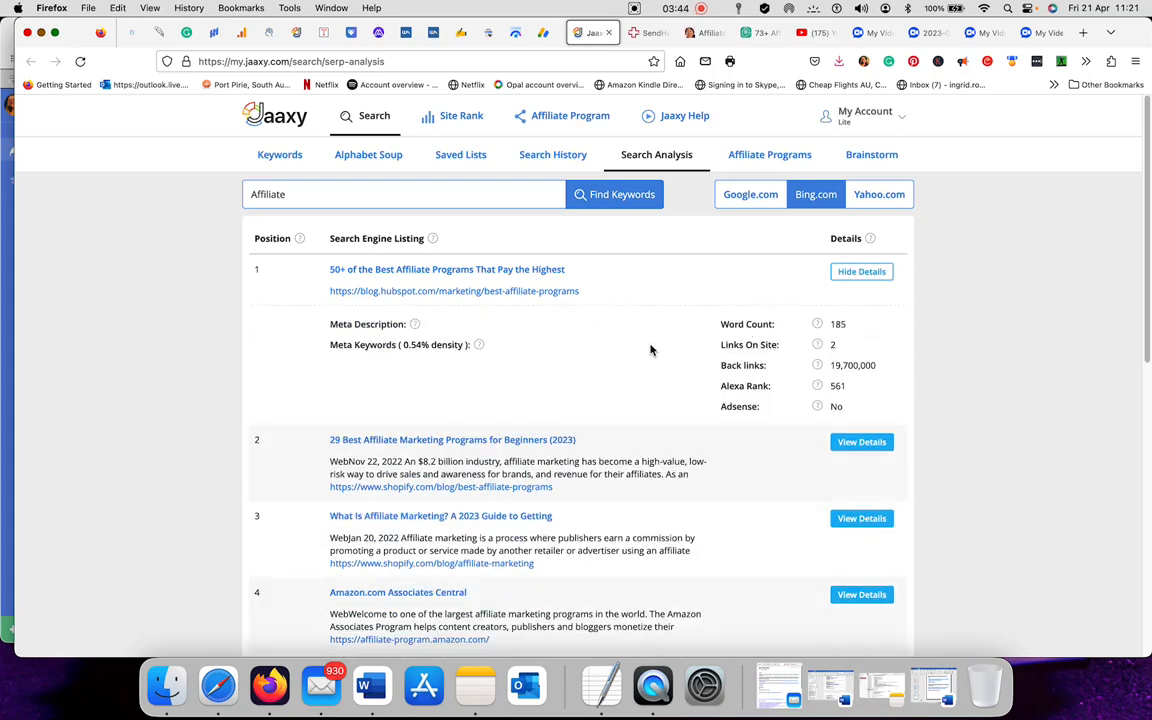
mouse_move(815, 344)
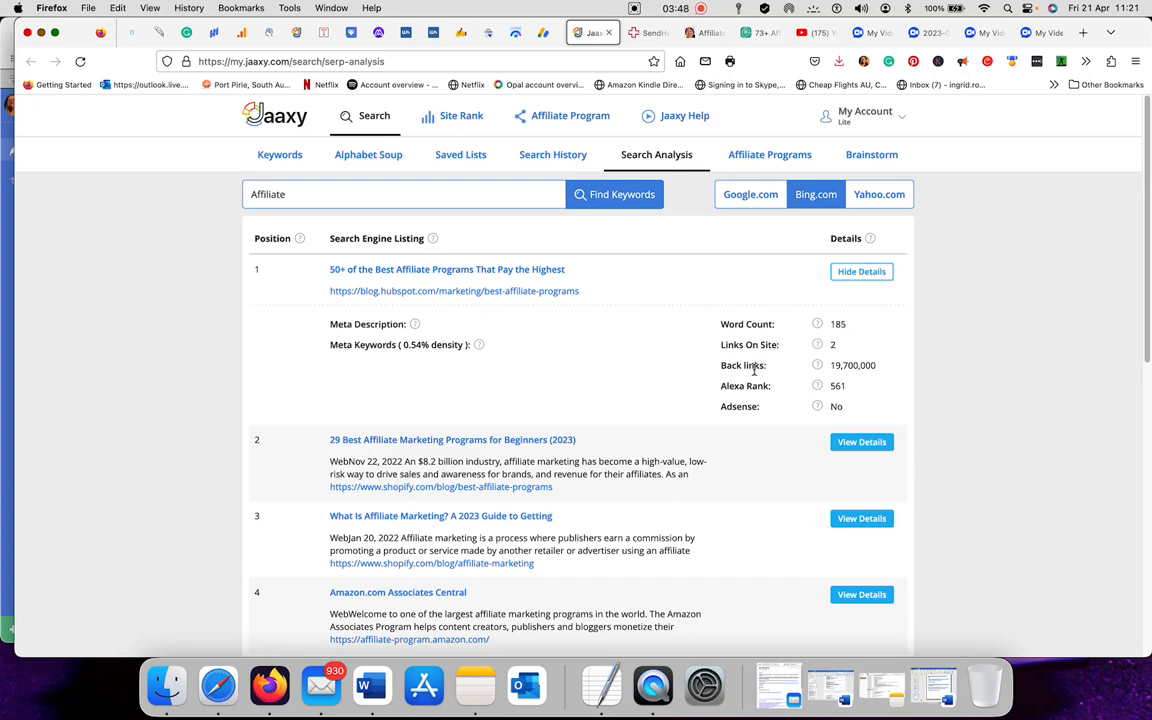
mouse_move(859, 378)
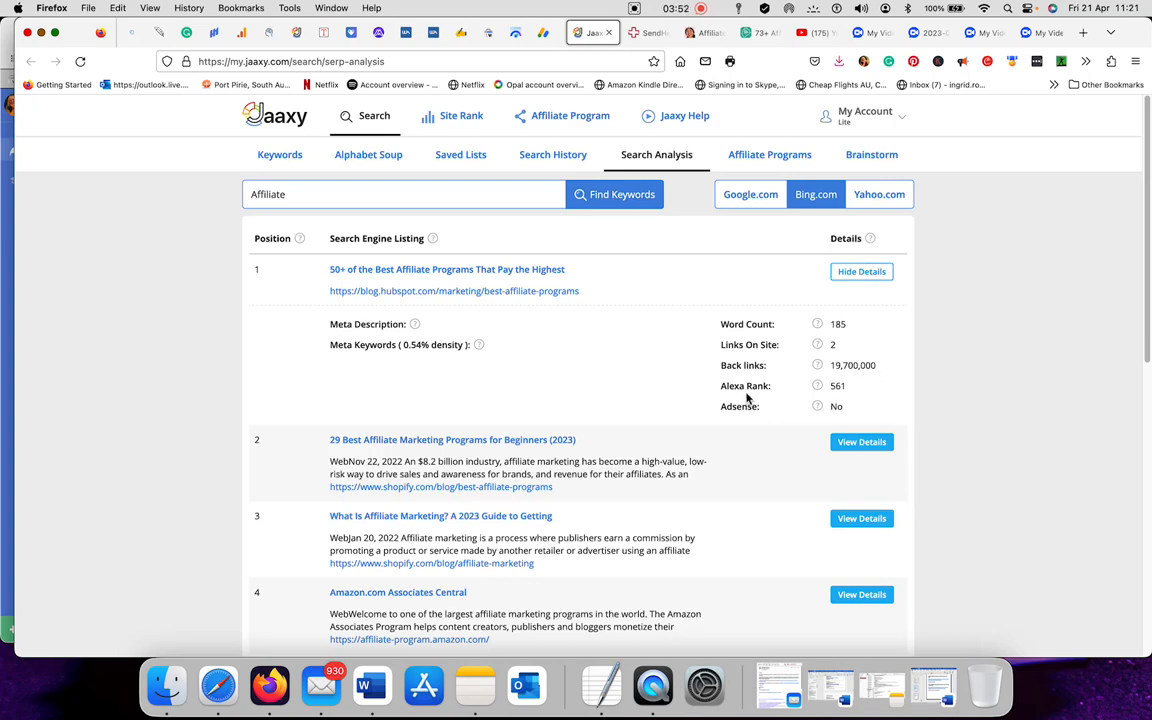
mouse_move(858, 398)
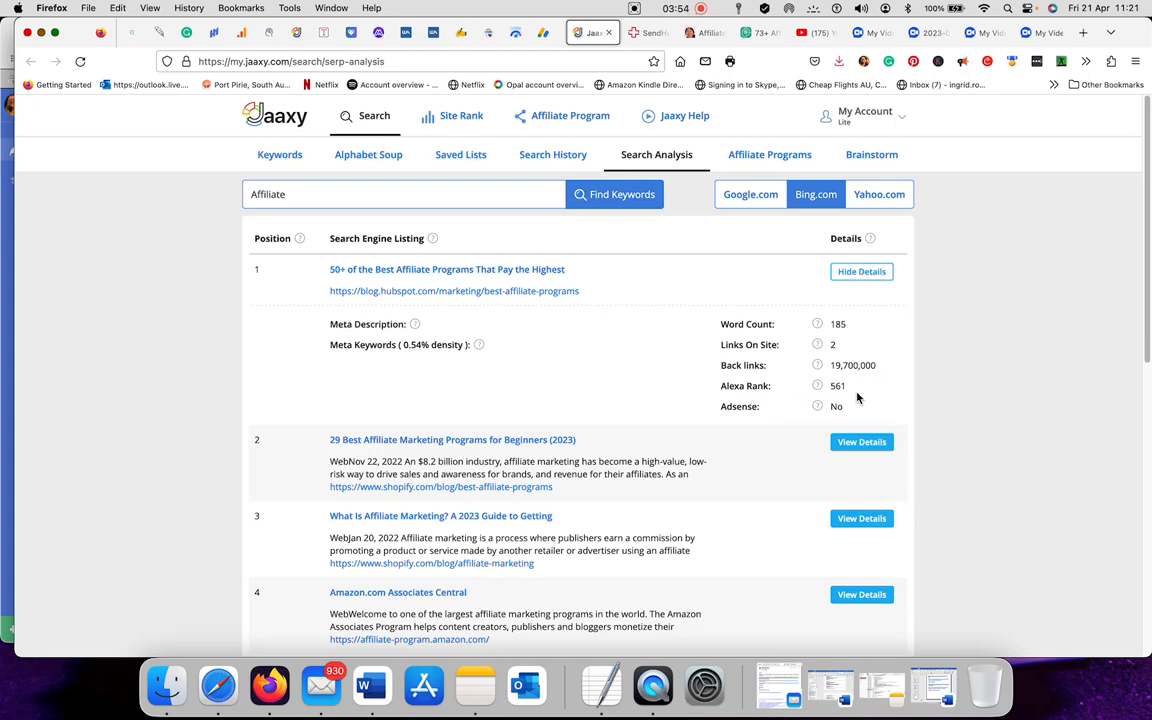
mouse_move(861, 271)
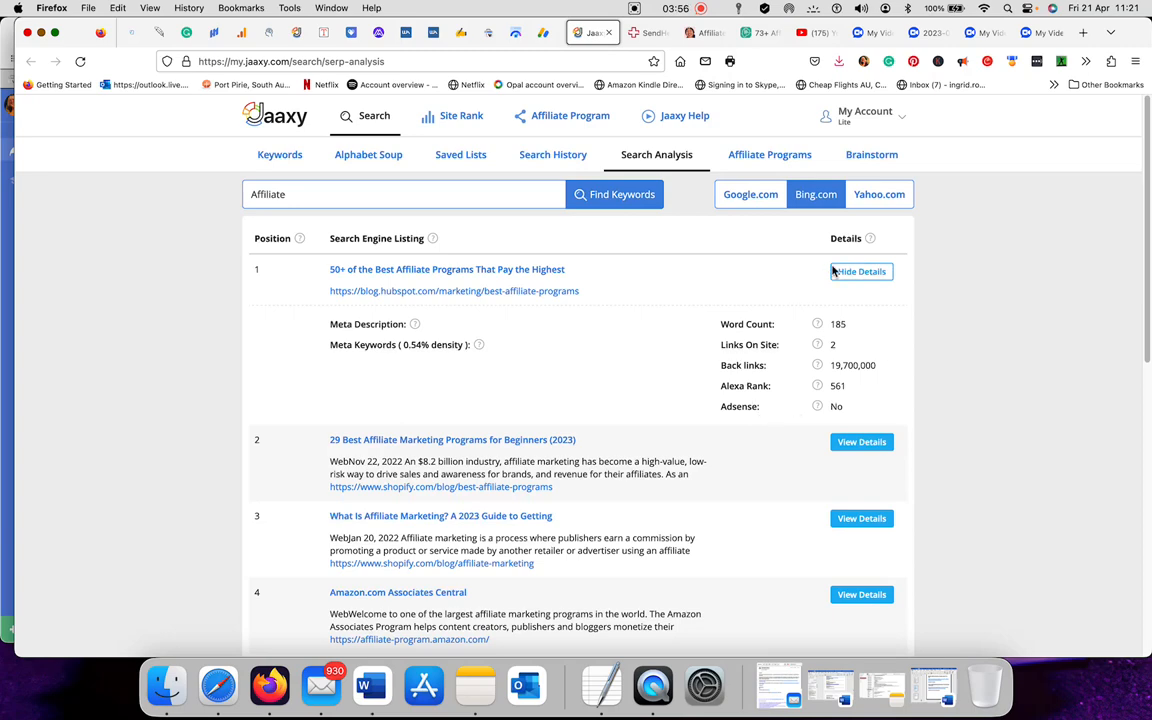
left_click(861, 271)
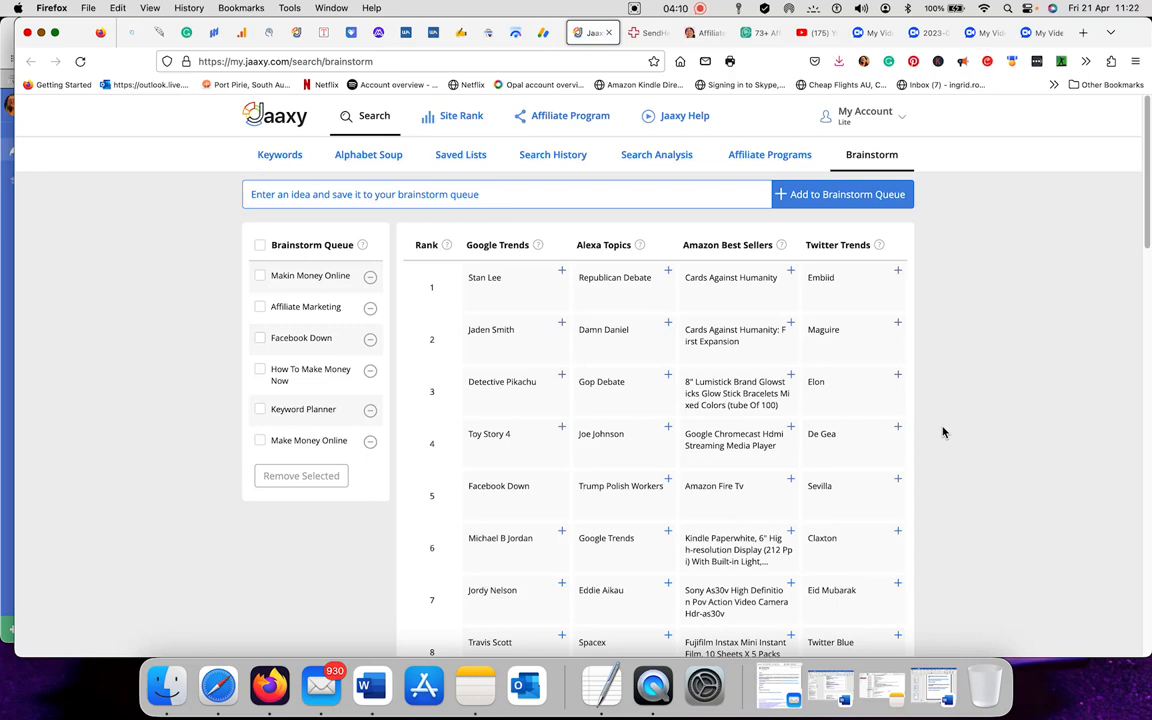
mouse_move(924, 422)
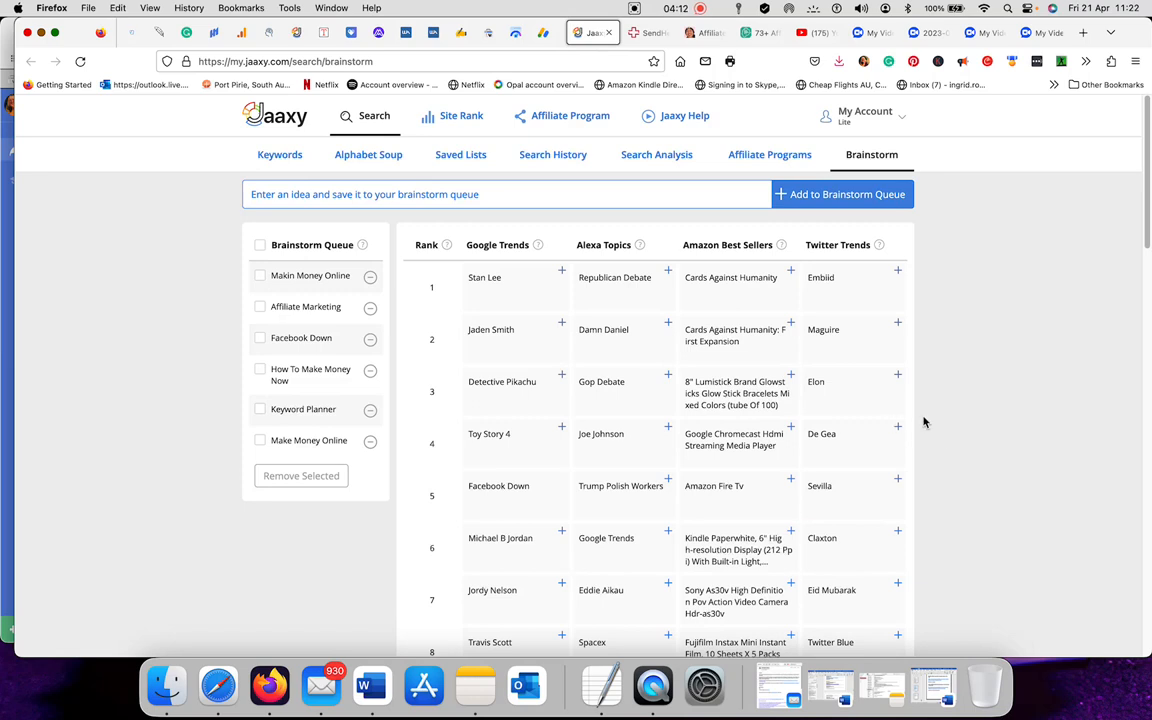
mouse_move(972, 339)
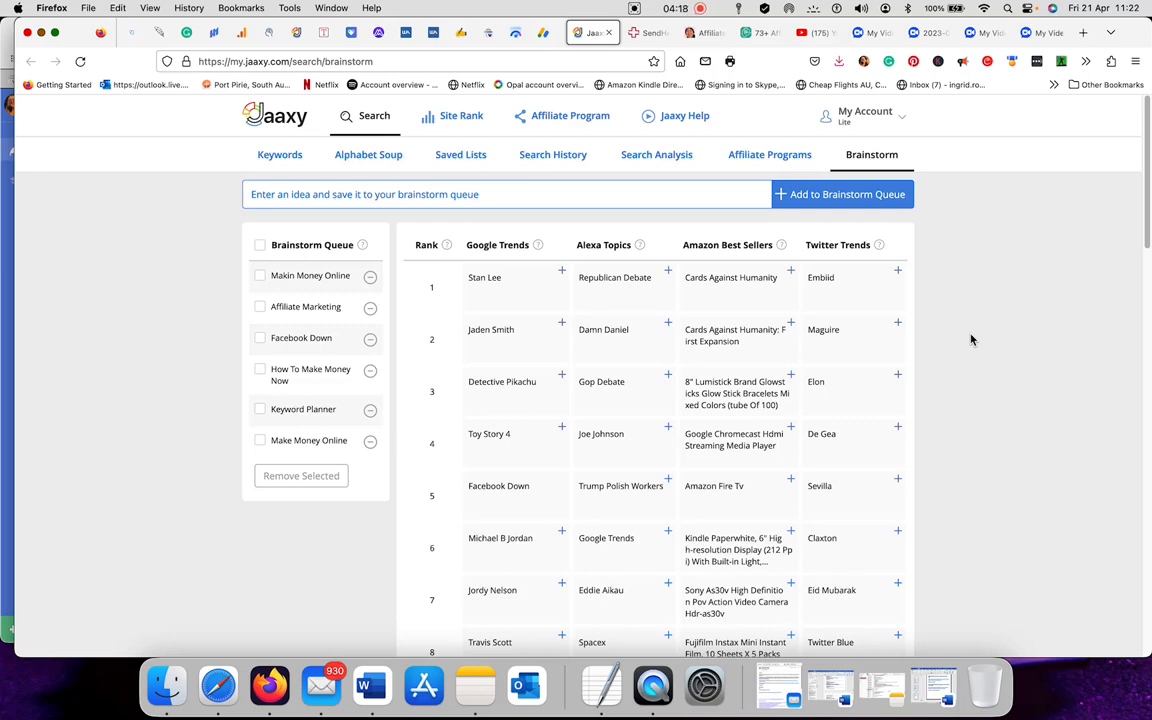
mouse_move(970, 349)
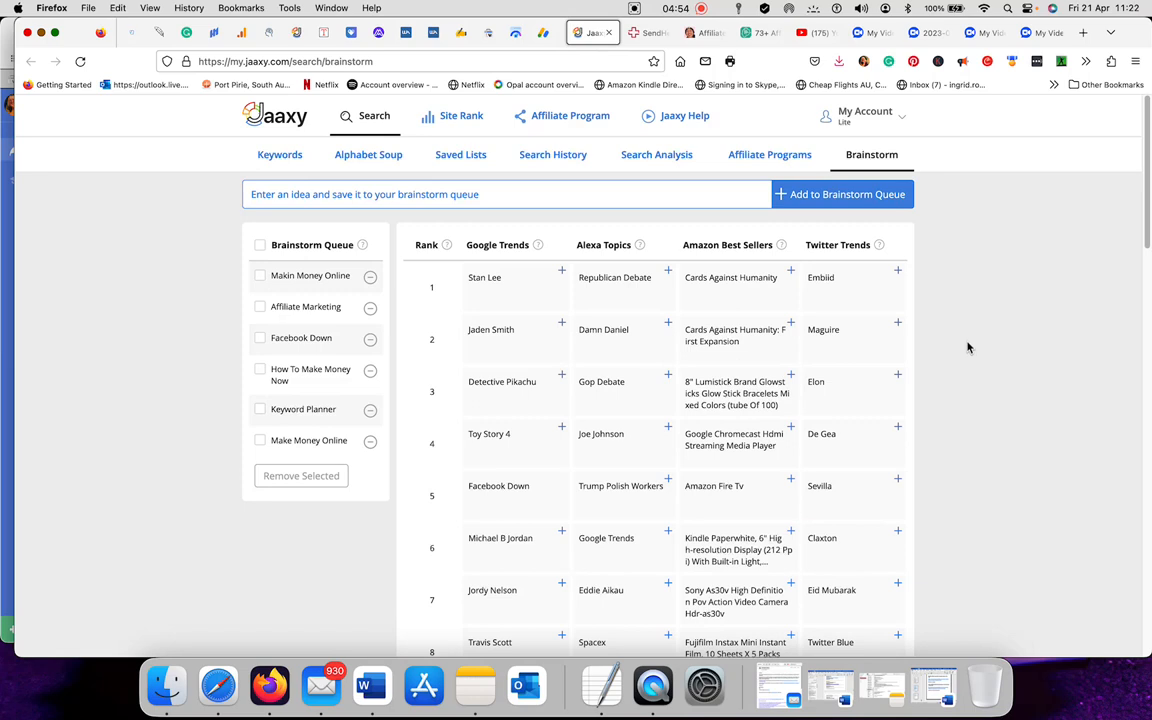
mouse_move(986, 303)
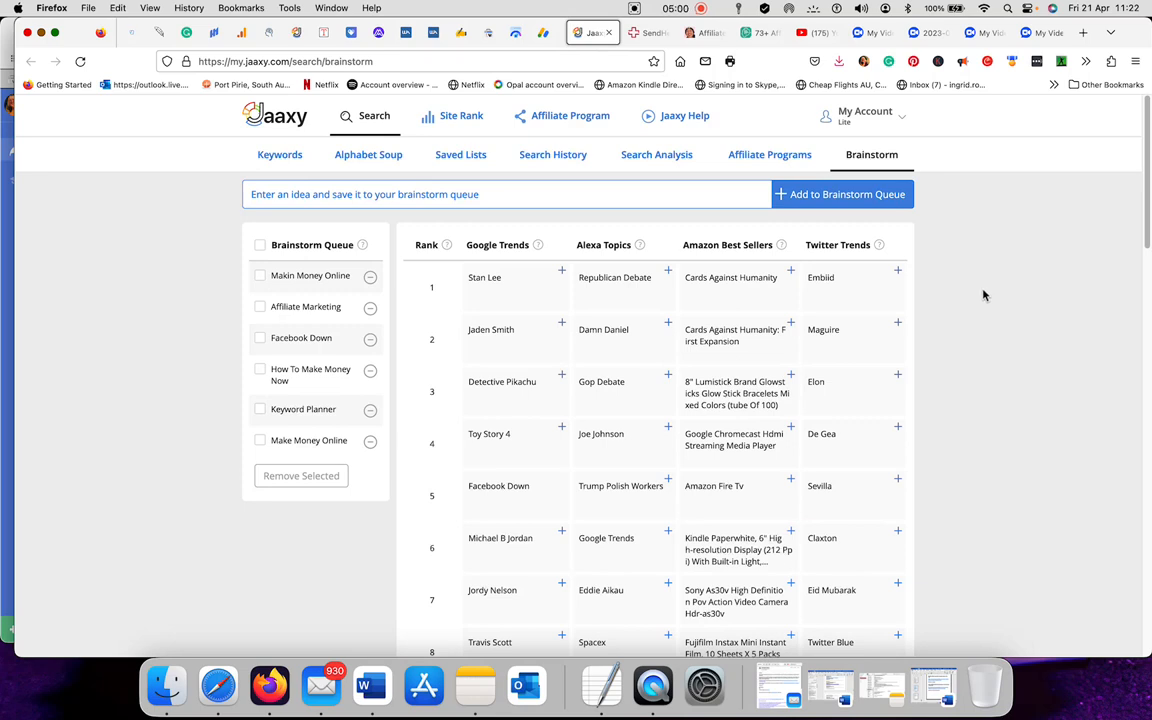
mouse_move(996, 310)
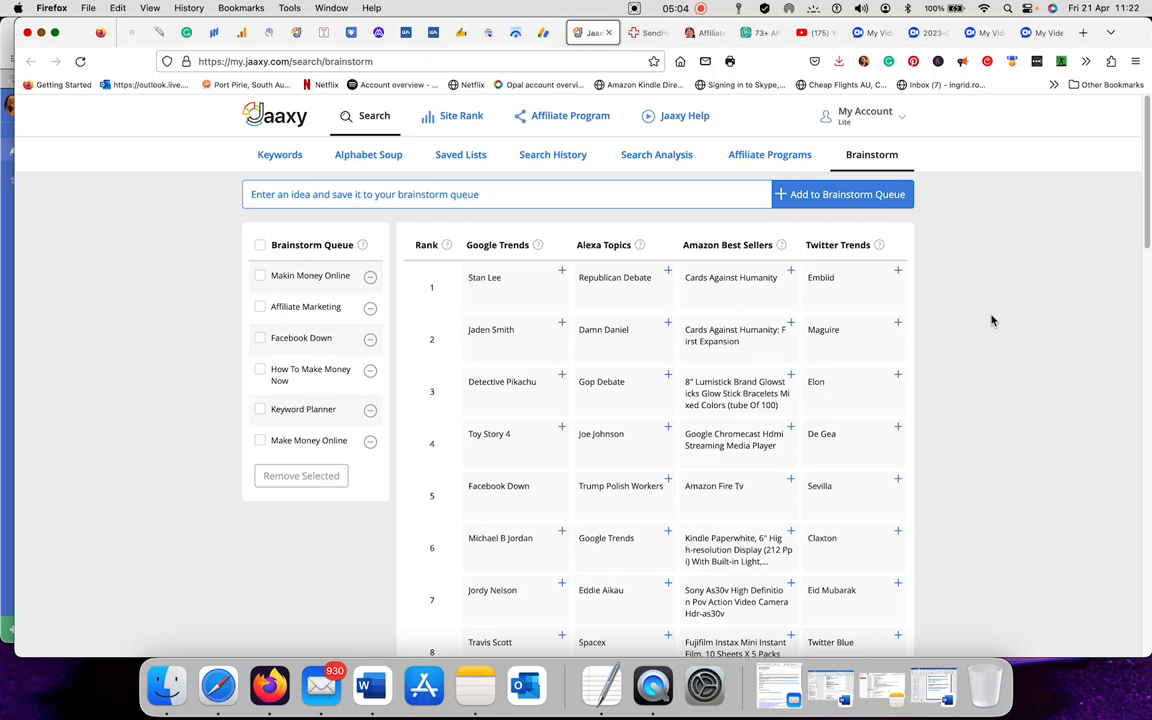
mouse_move(1042, 321)
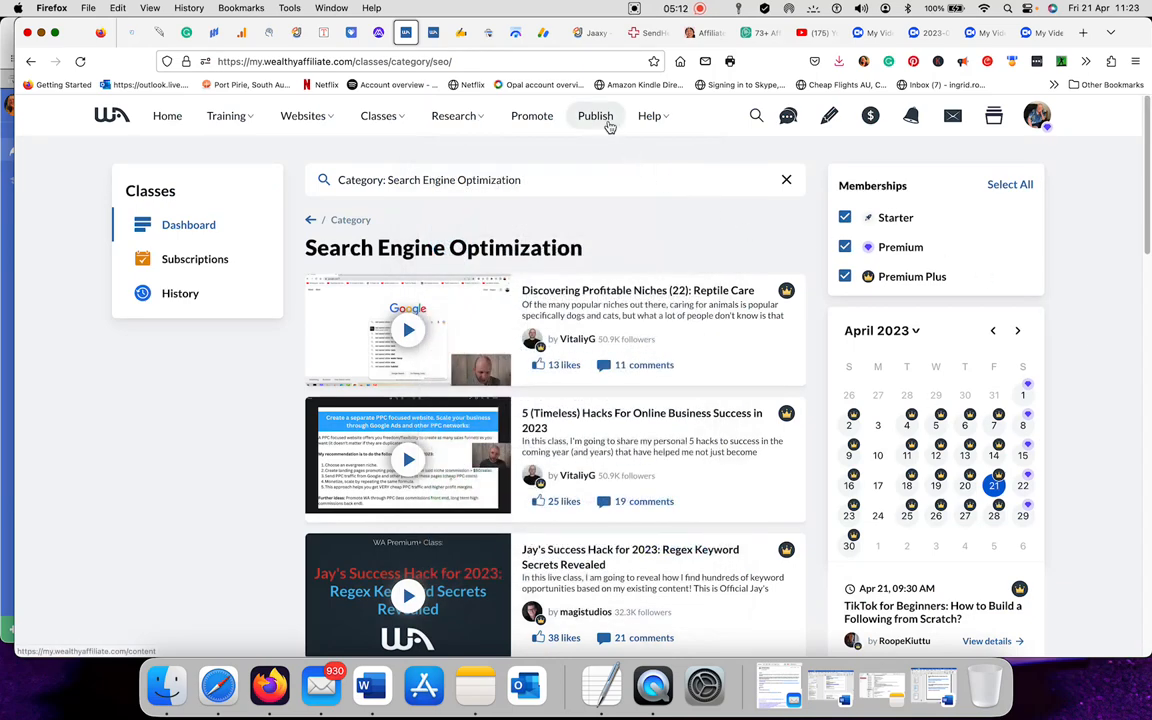
Open the 'Affiliate Marketing Traffic 10 Pro Tips' article from the Publish content dashboard
left_click(594, 115)
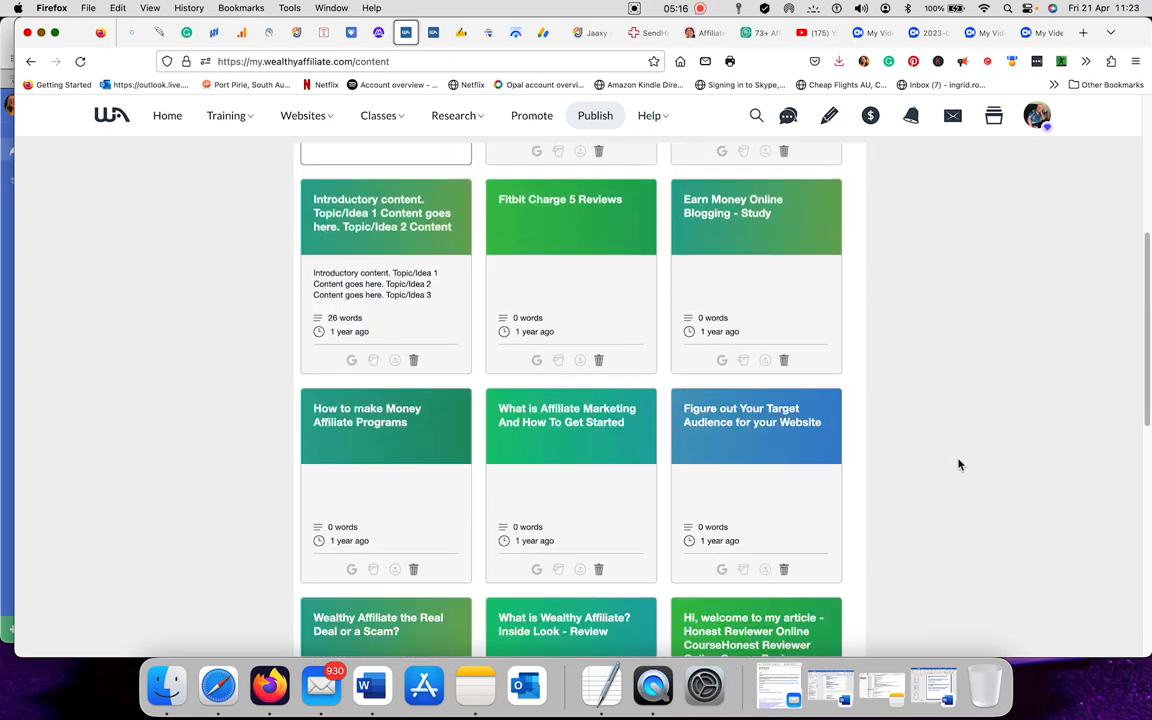
scroll("down", 3)
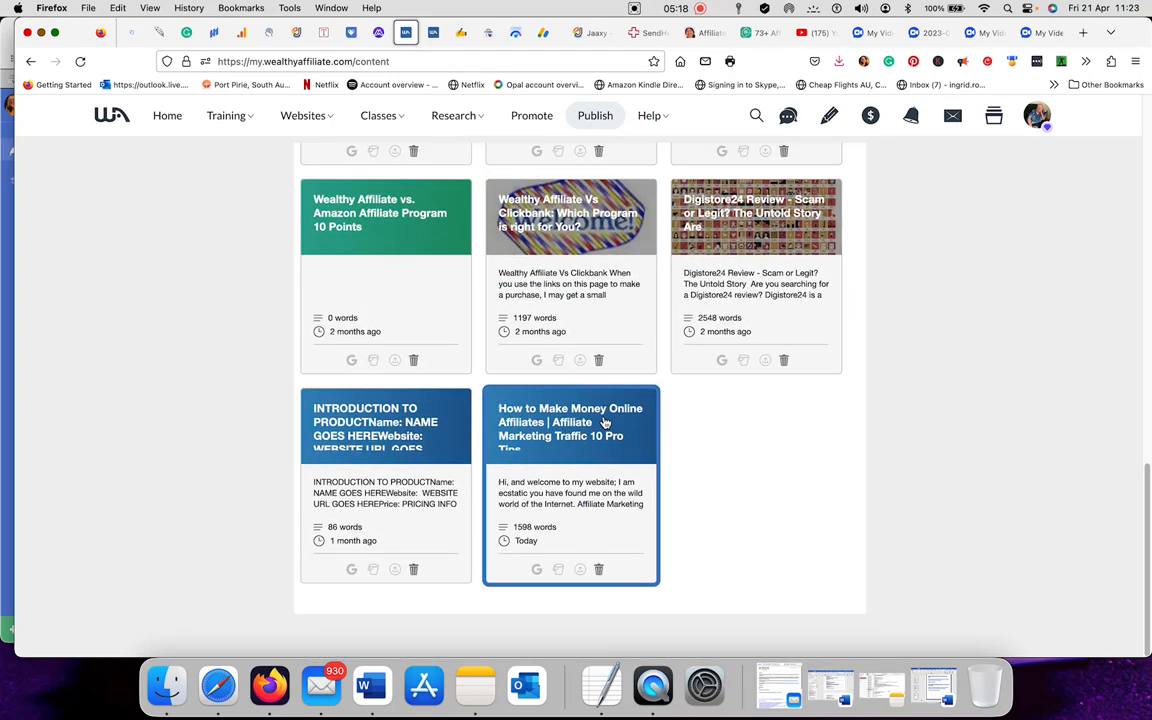
left_click(570, 422)
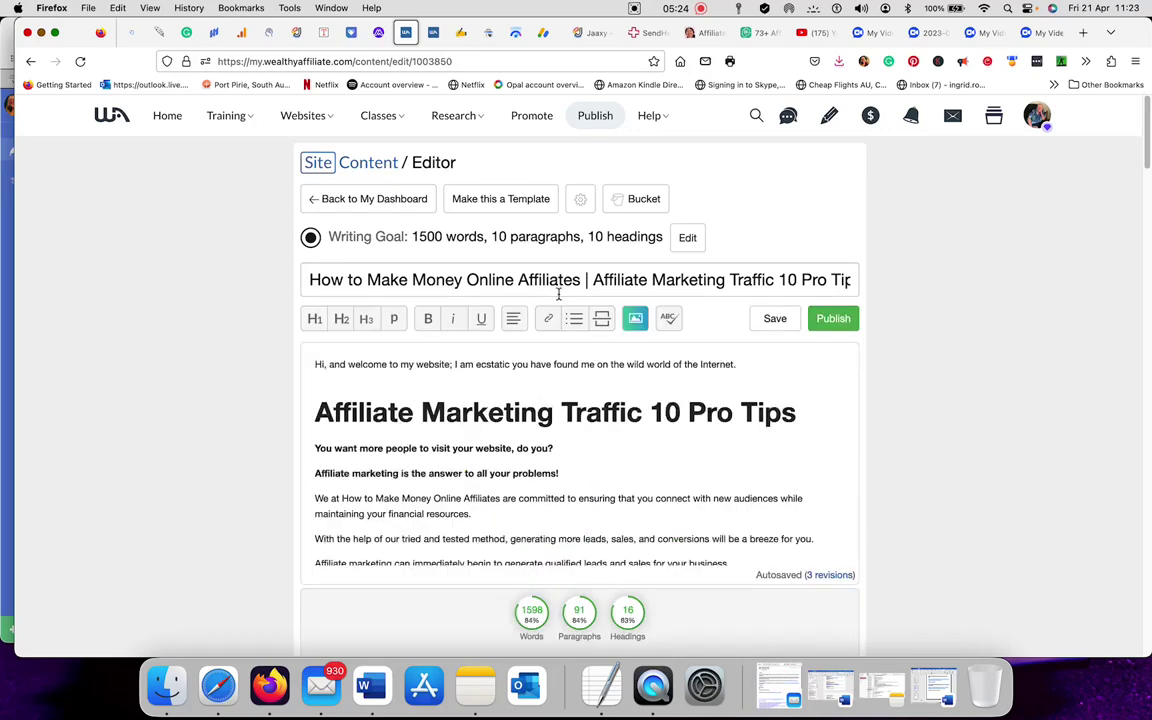
mouse_move(600, 318)
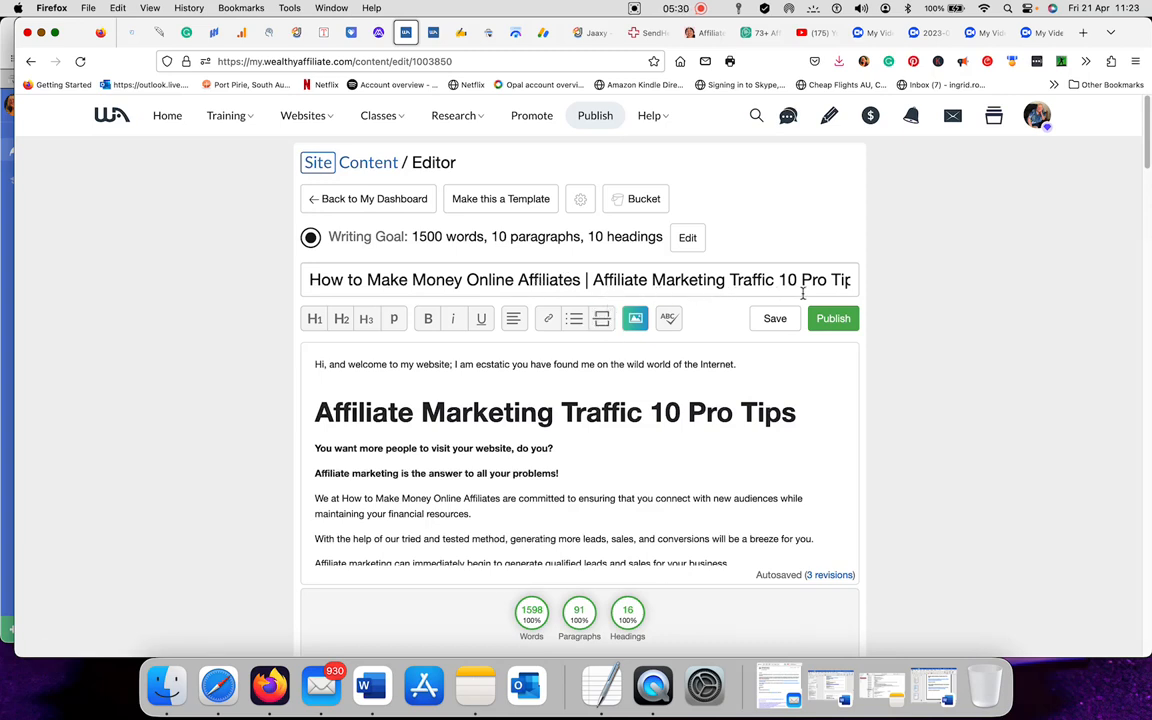
mouse_move(864, 434)
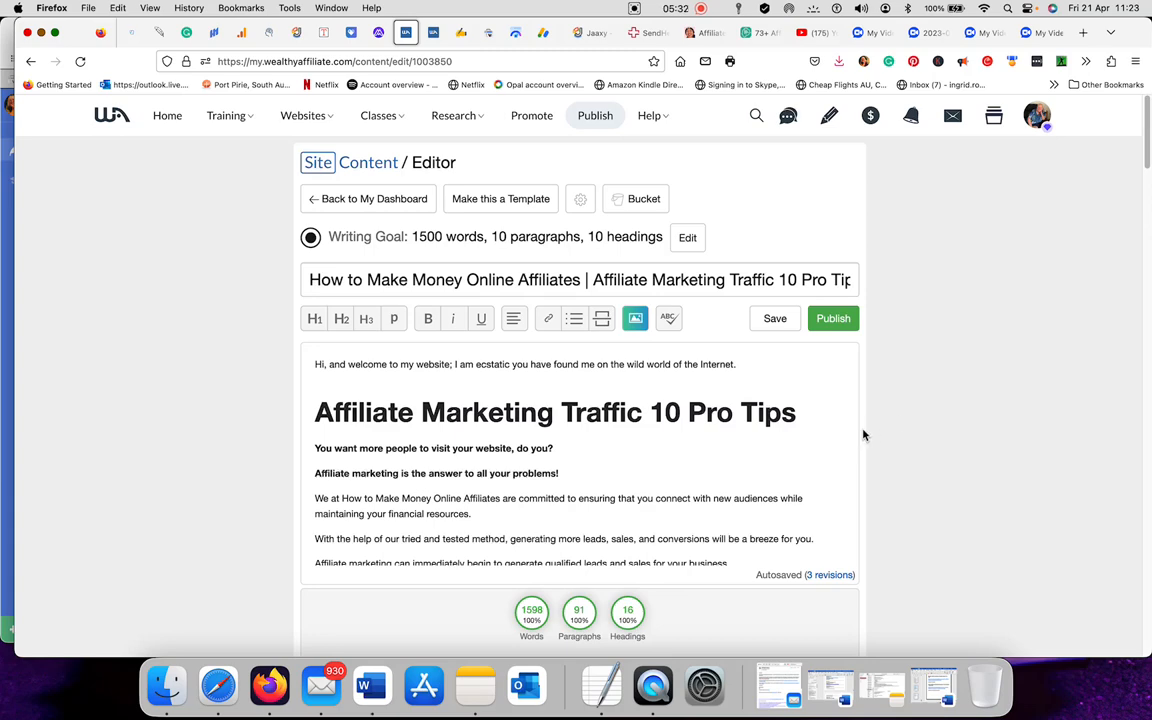
Scroll through the article toward the Need Help? and Landing Pages sections
scroll("down", 3)
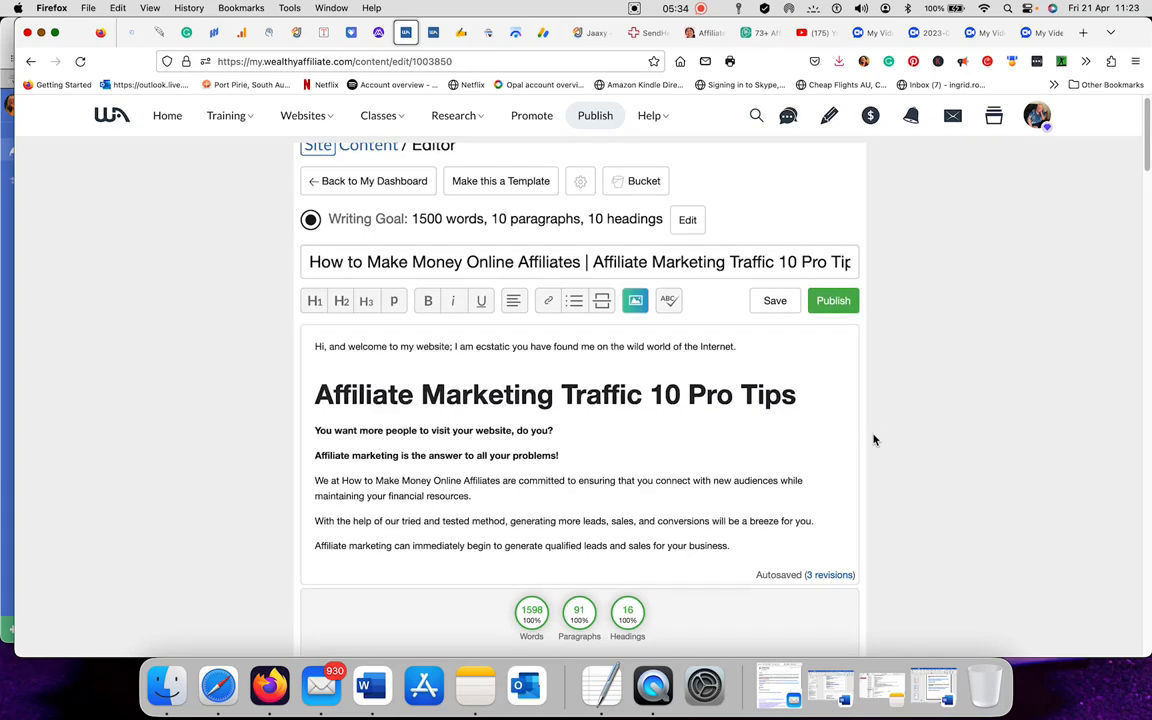
scroll("down", 3)
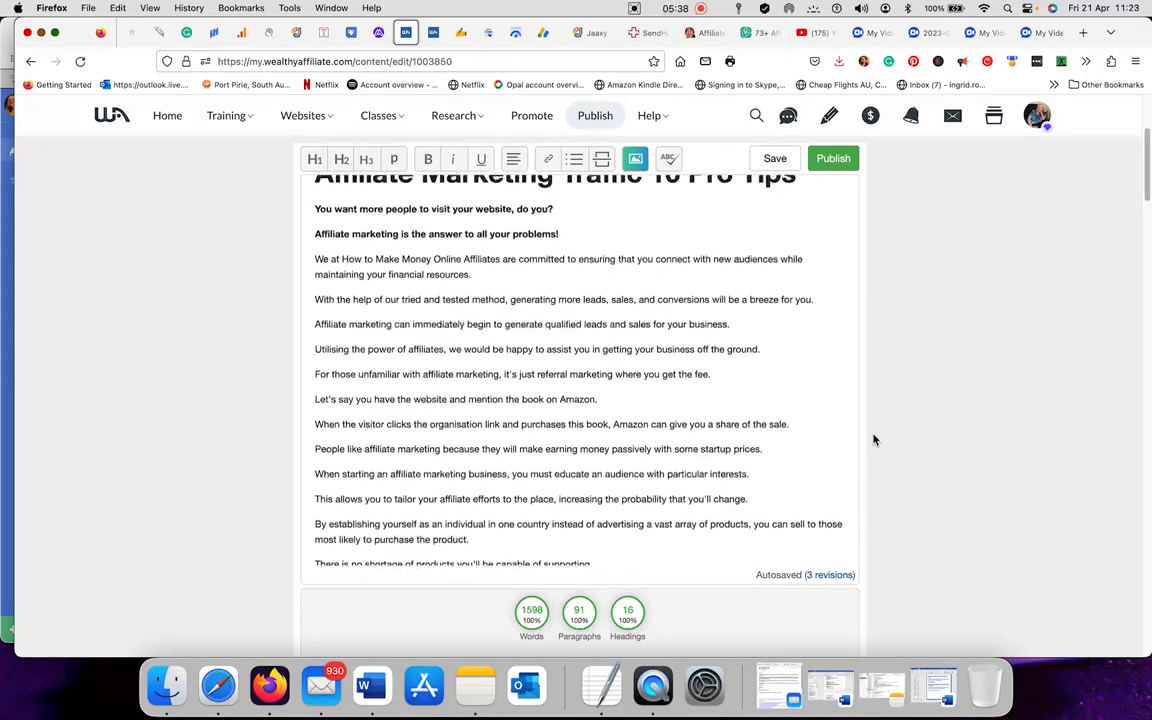
scroll("down", 3)
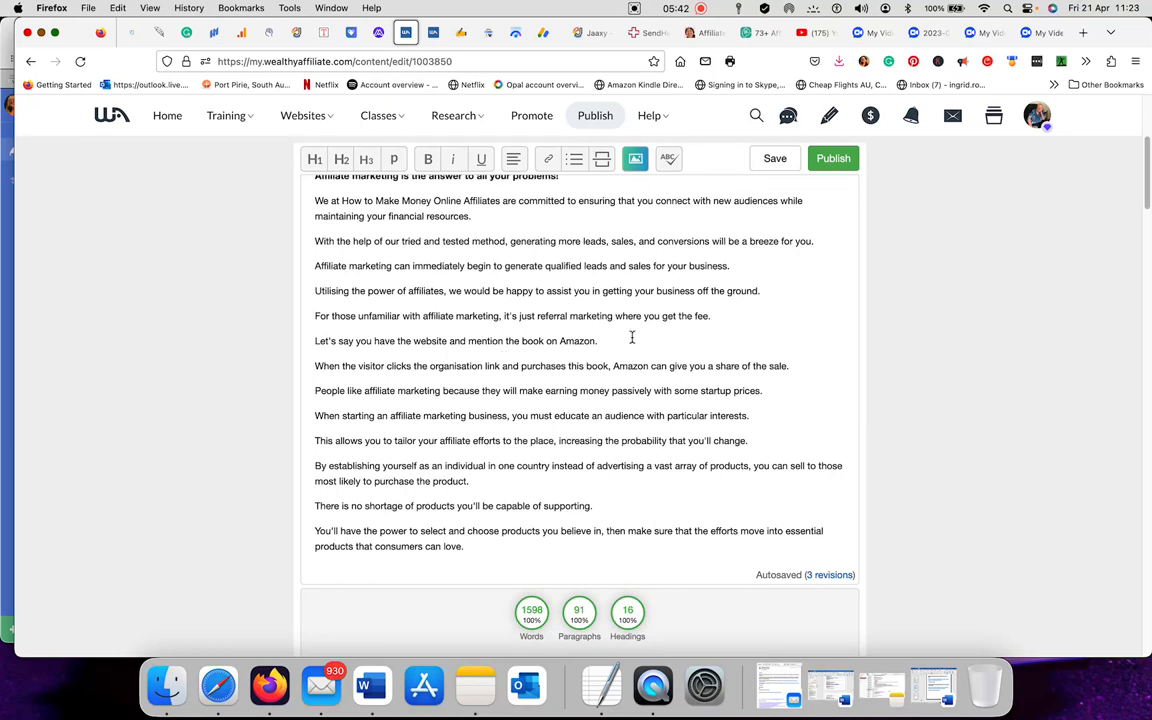
mouse_move(729, 343)
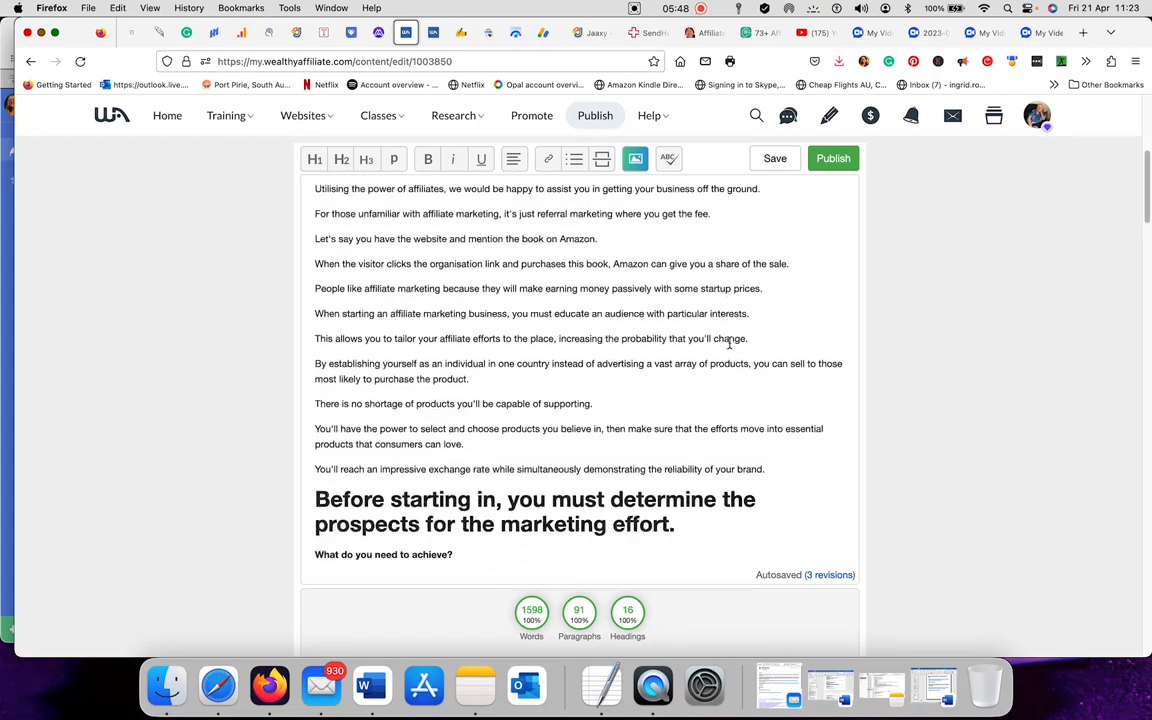
scroll("down", 3)
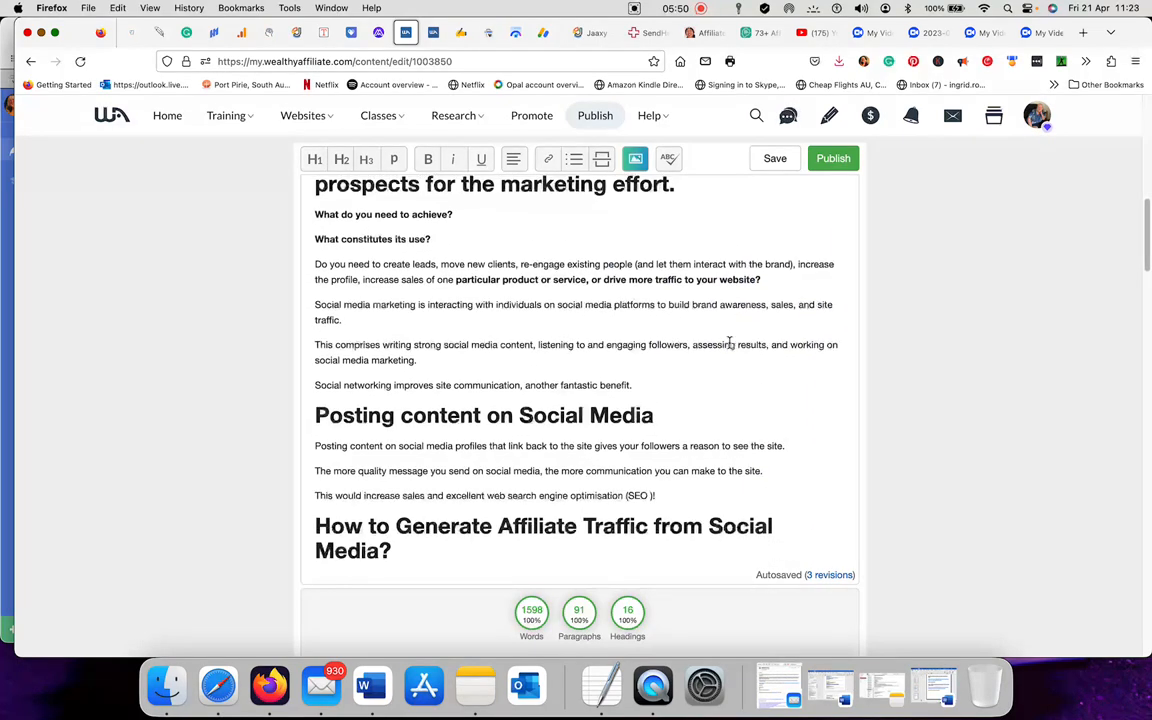
scroll("down", 3)
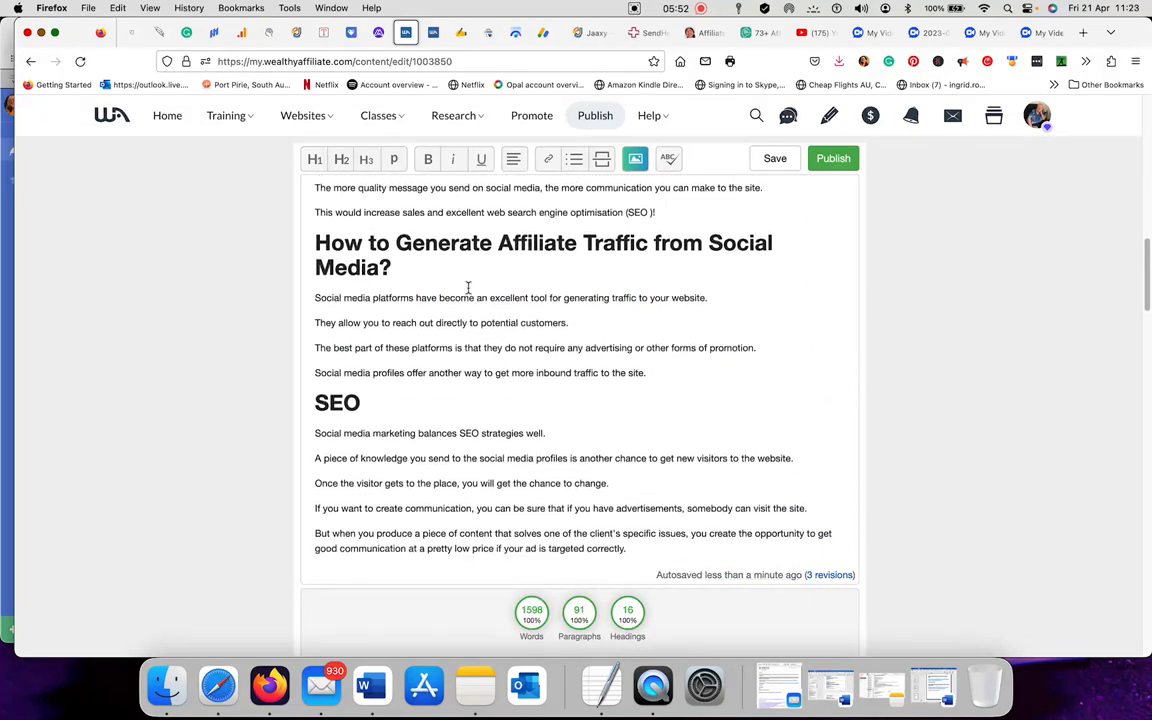
mouse_move(466, 347)
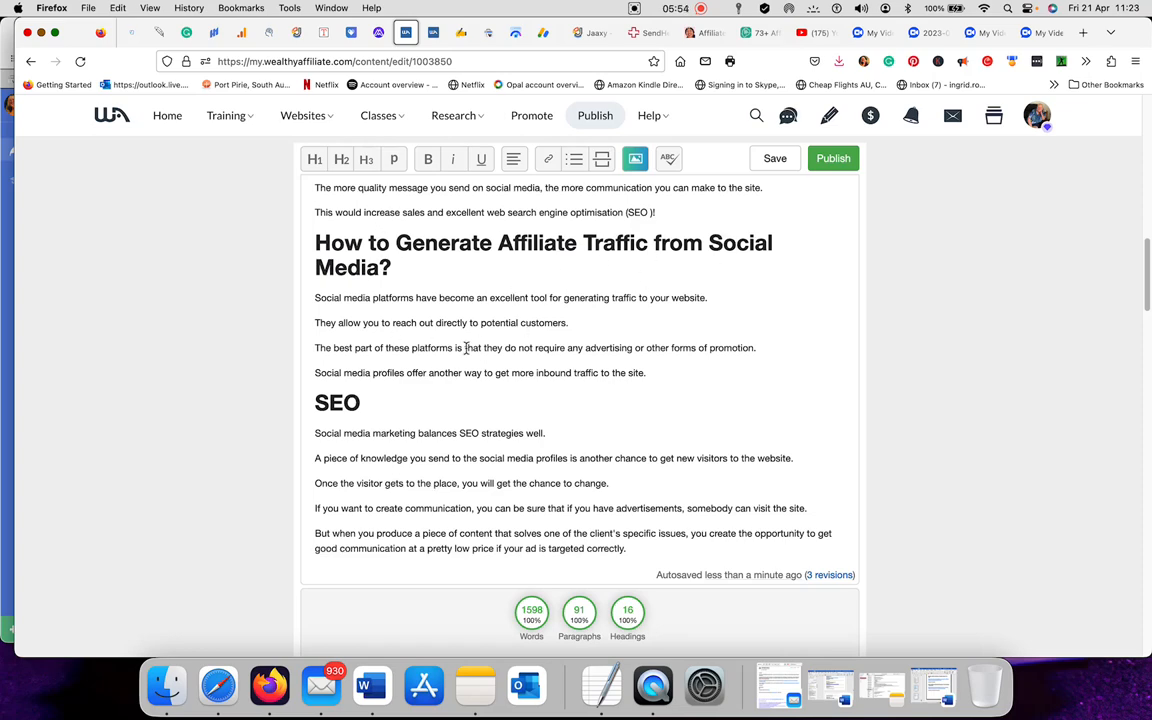
scroll("down", 3)
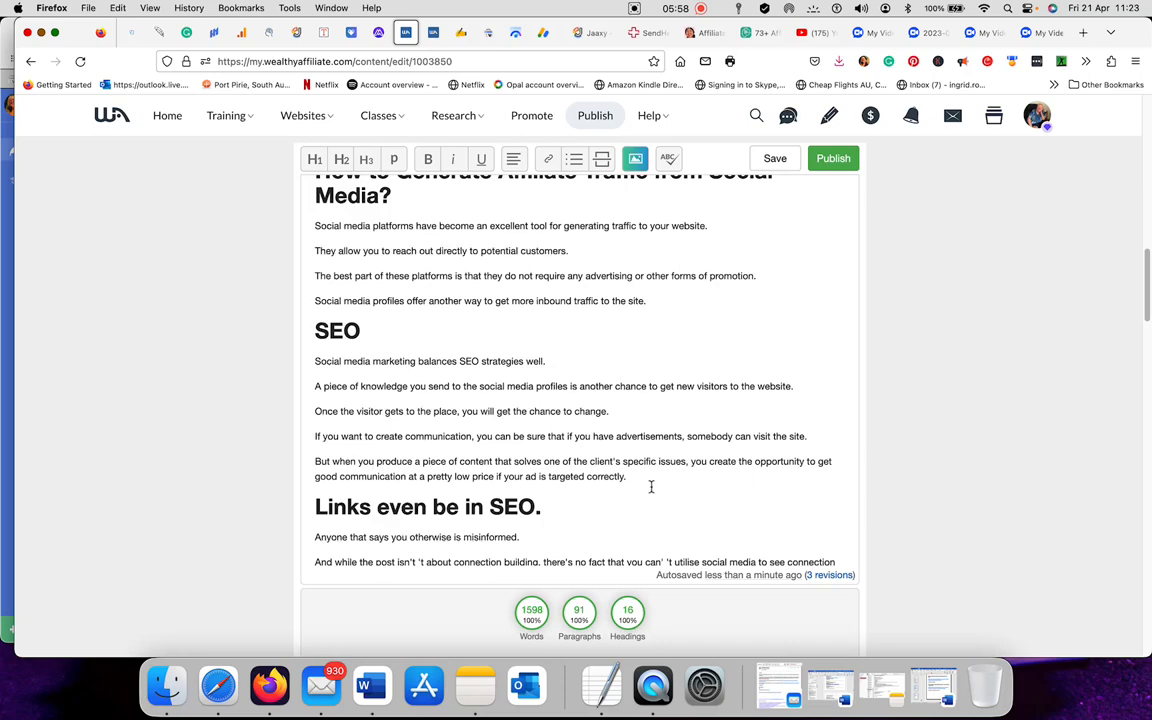
scroll("down", 3)
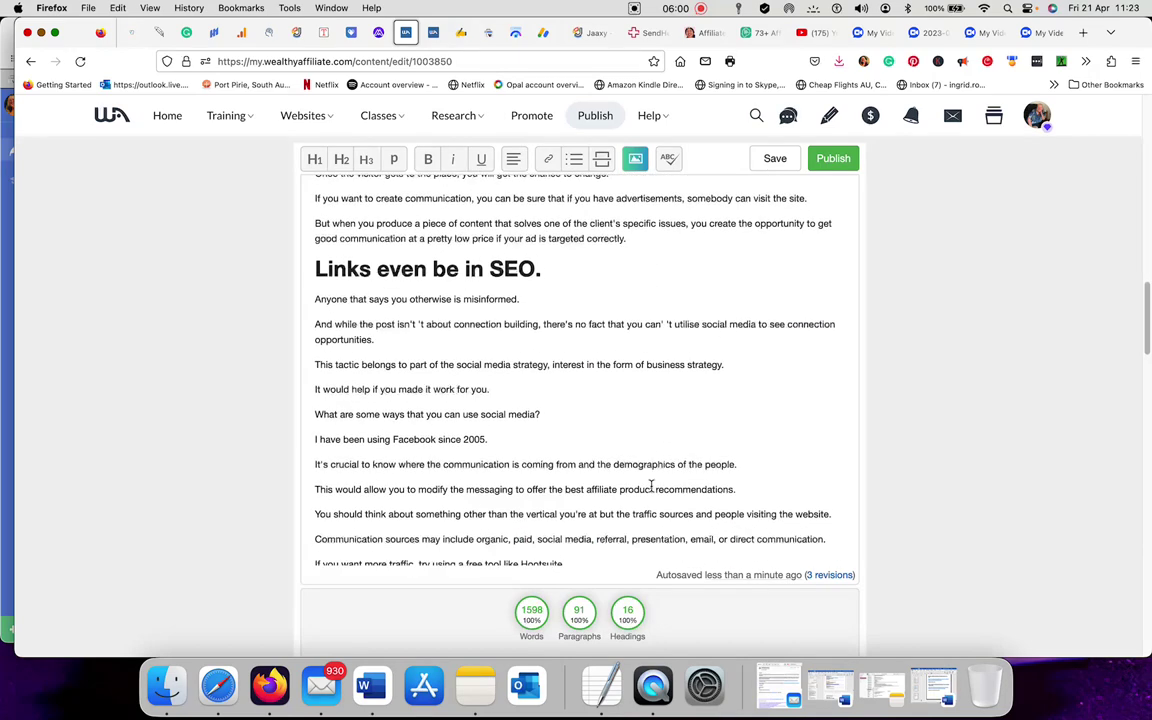
scroll("down", 3)
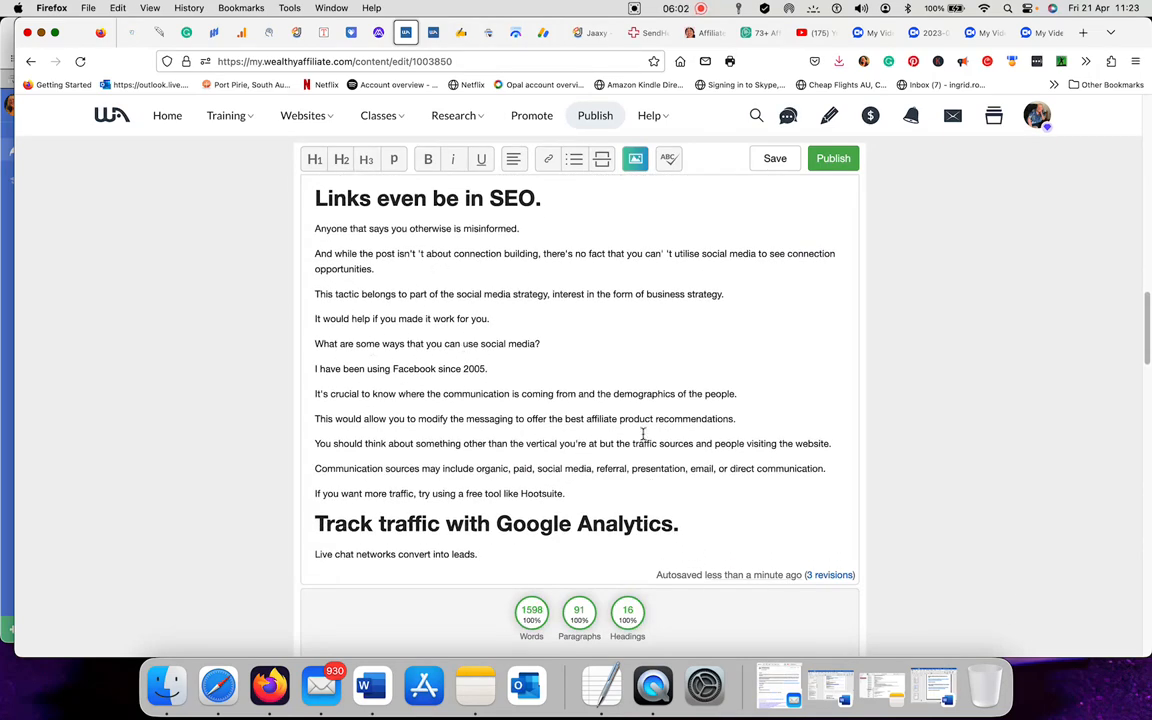
scroll("down", 3)
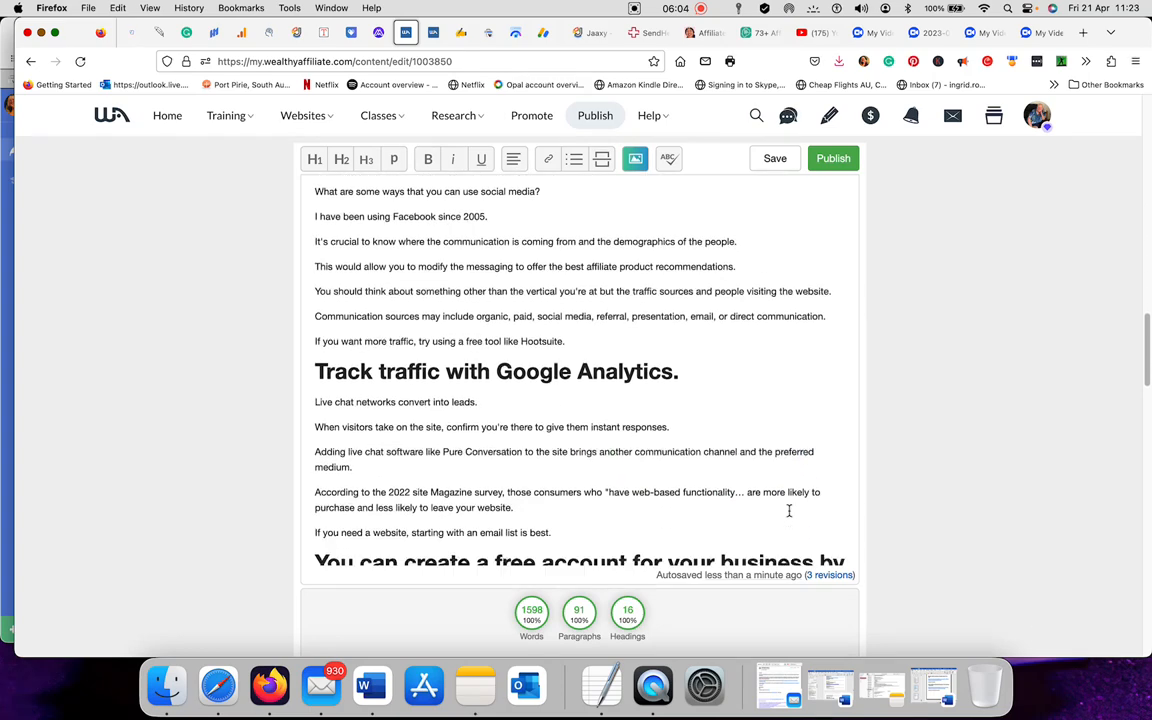
scroll("down", 3)
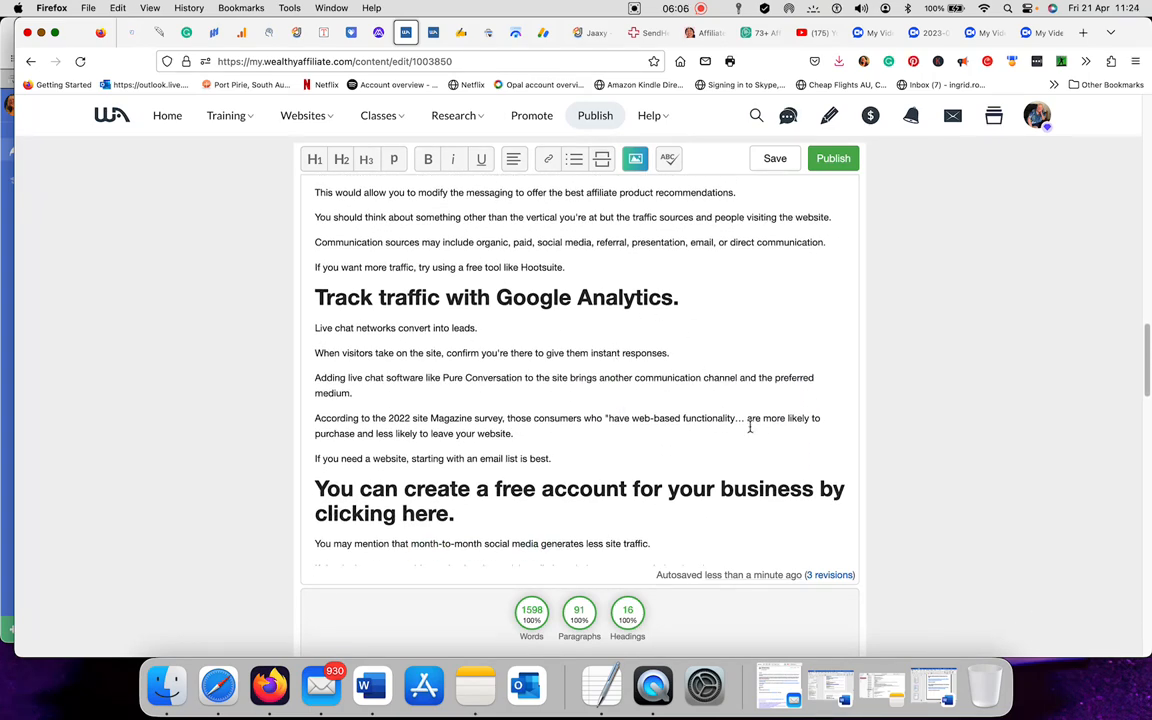
scroll("down", 3)
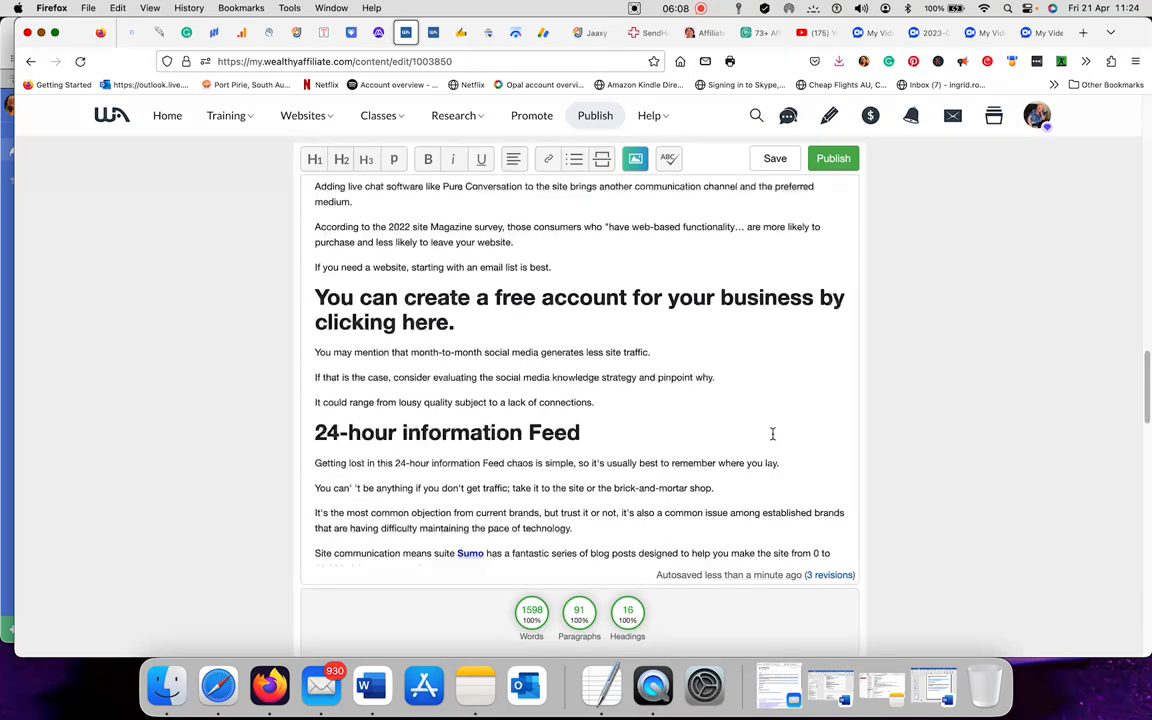
scroll("down", 3)
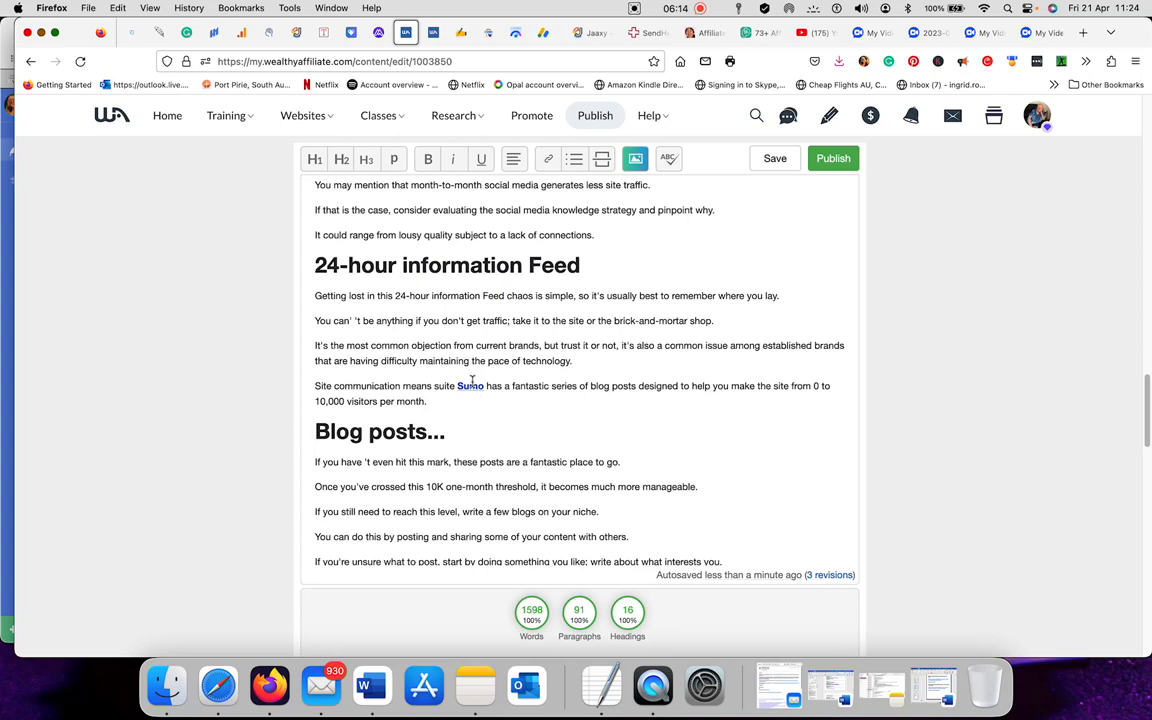
Split a paragraph under '10K one-month' in two, then continue scrolling
left_click(470, 385)
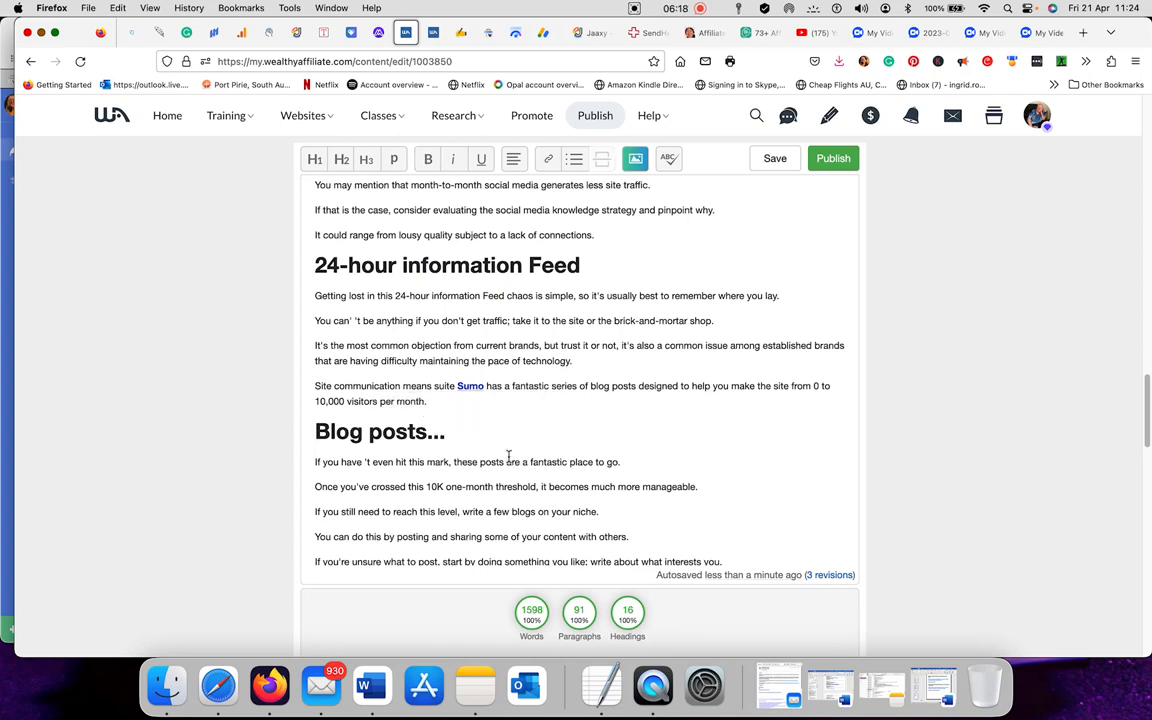
left_click(446, 431)
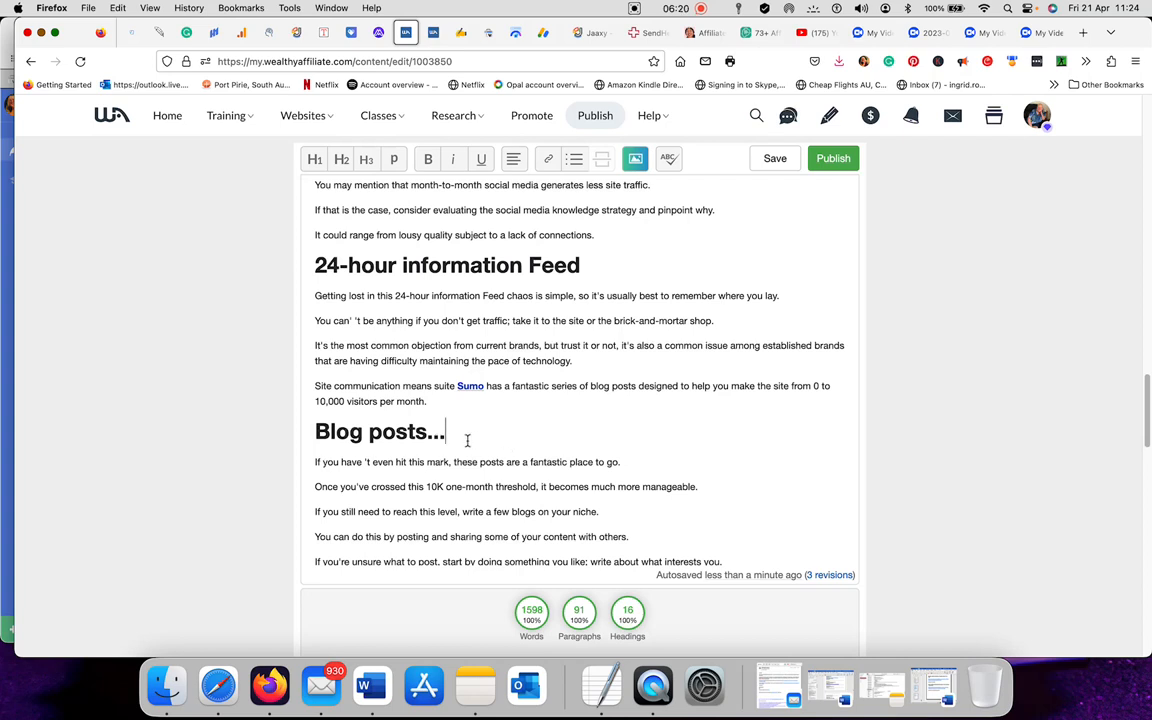
mouse_move(519, 449)
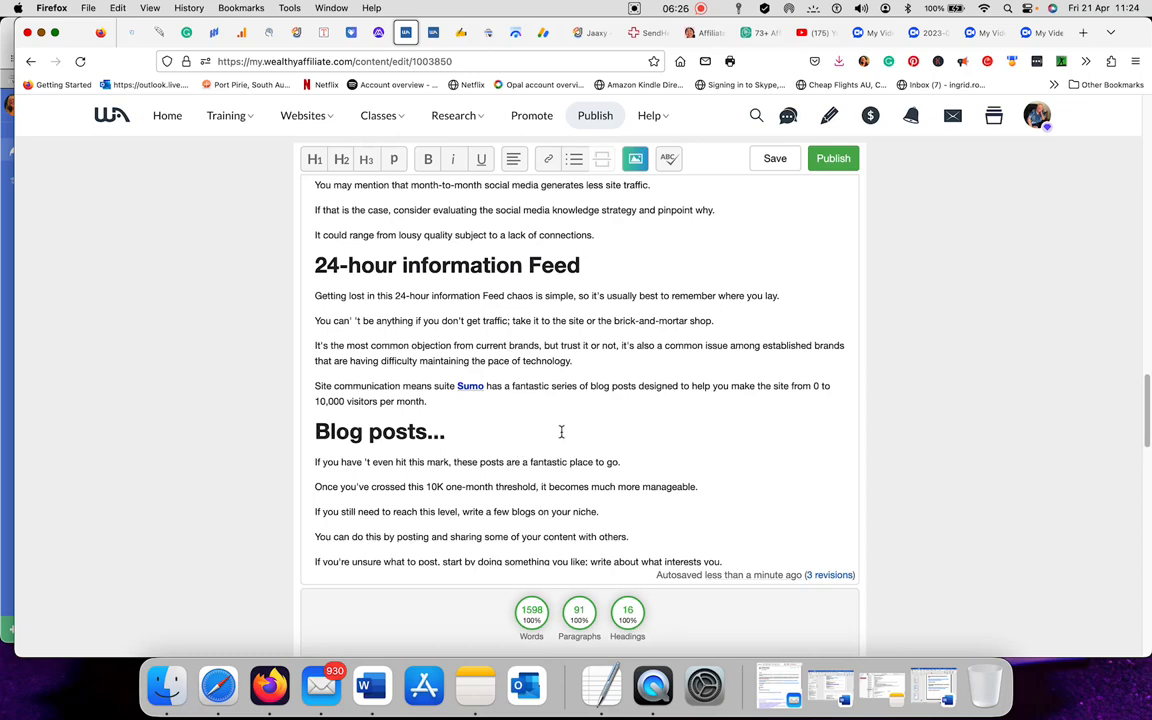
scroll("down", 3)
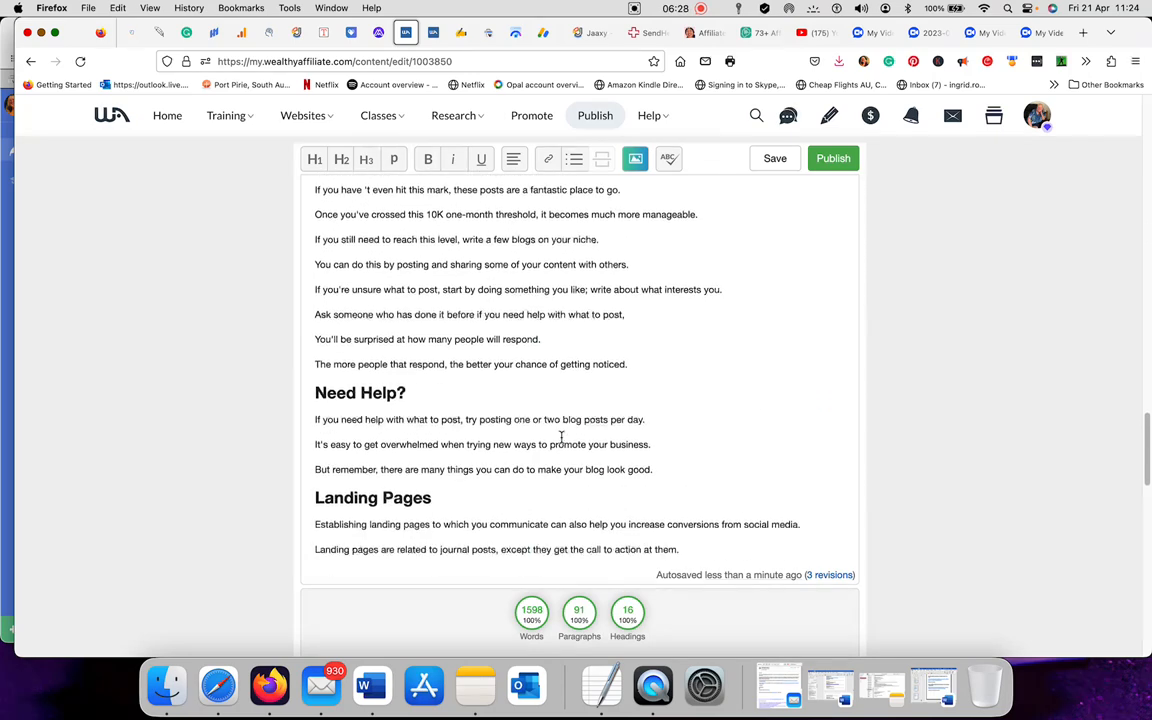
scroll("down", 3)
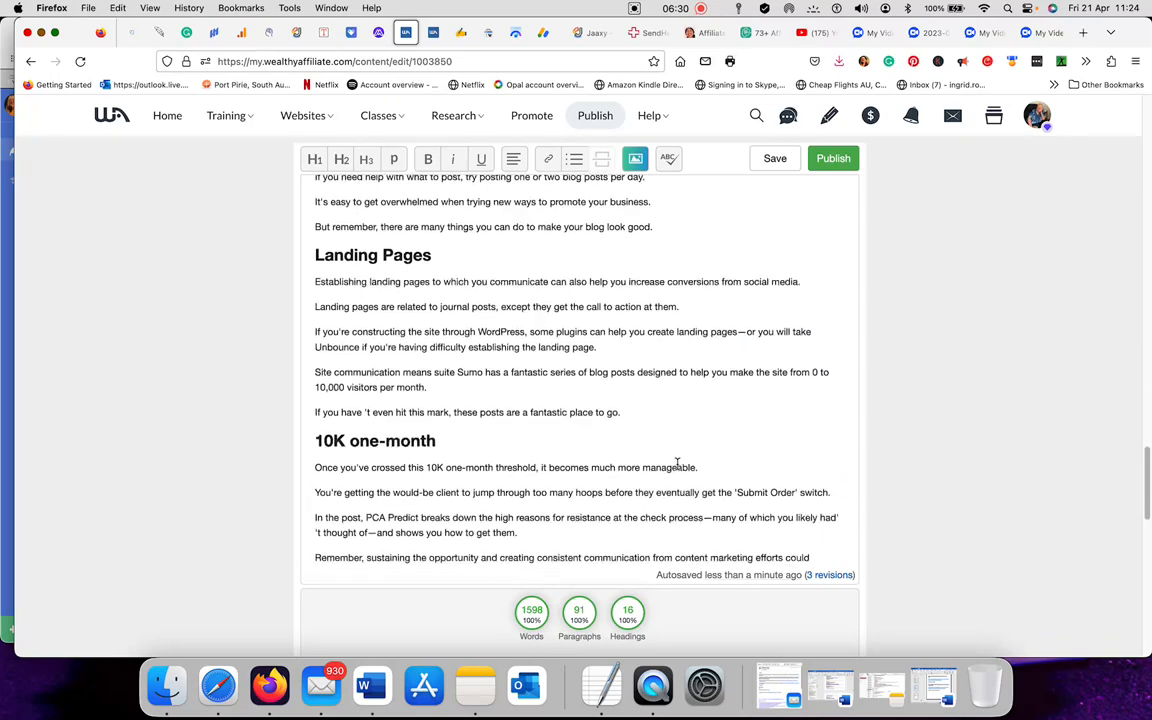
scroll("down", 3)
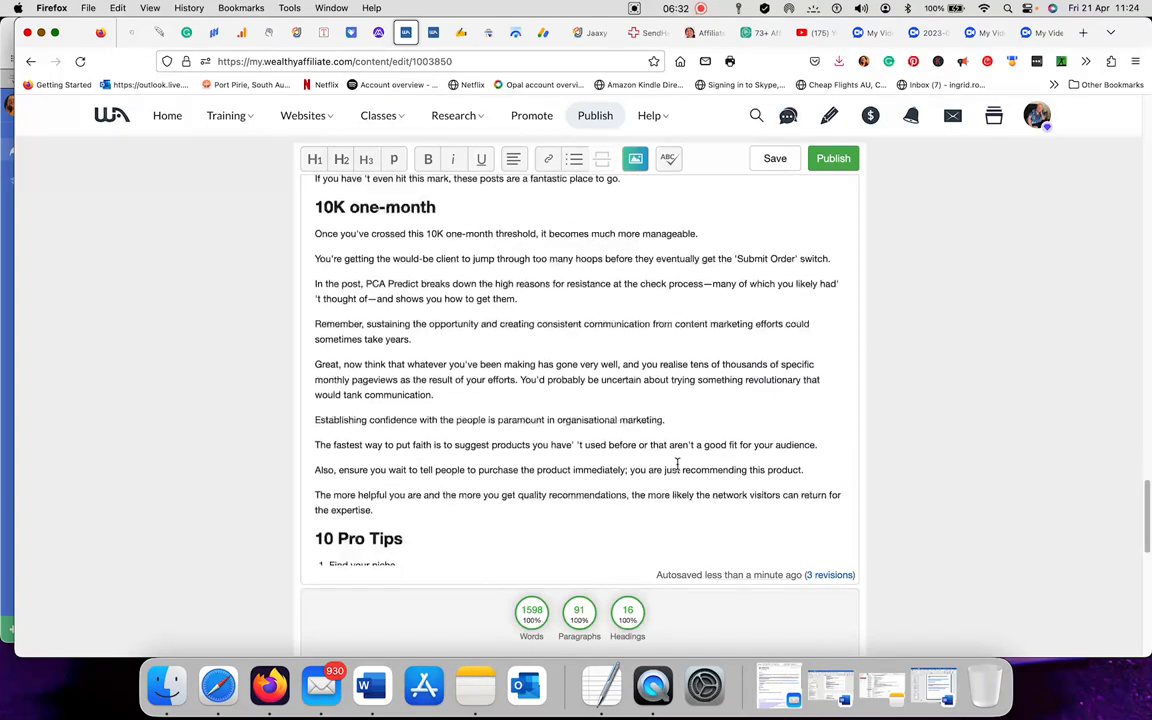
scroll("down", 3)
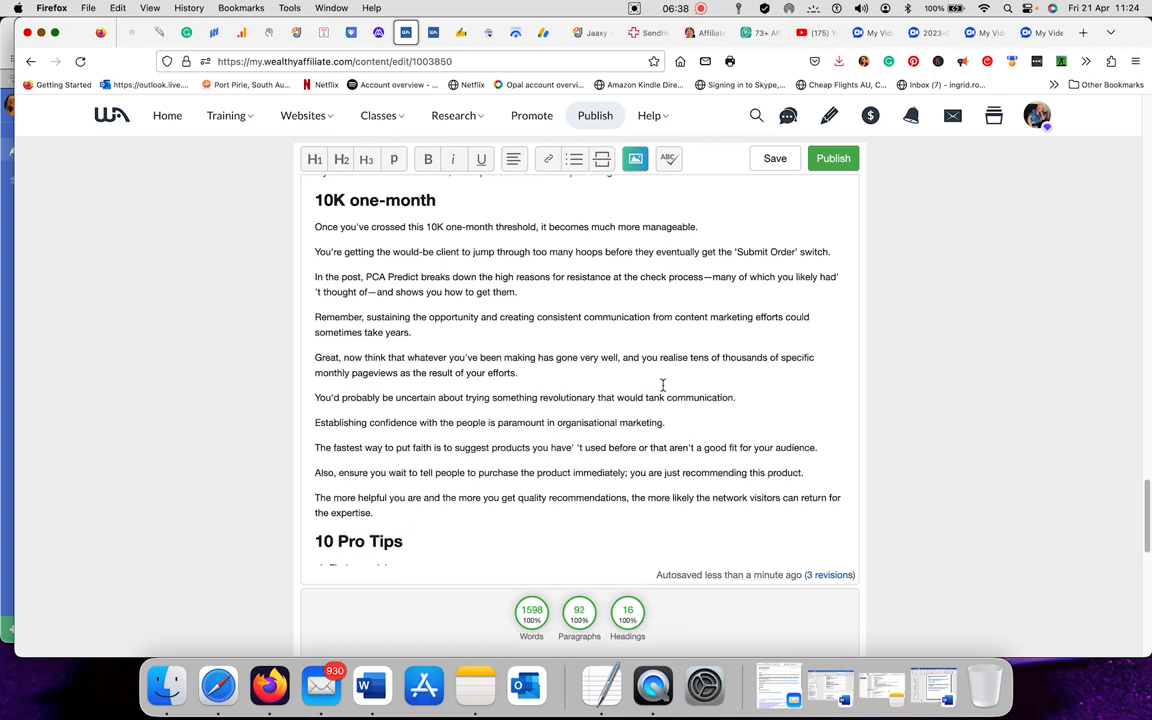
mouse_move(780, 417)
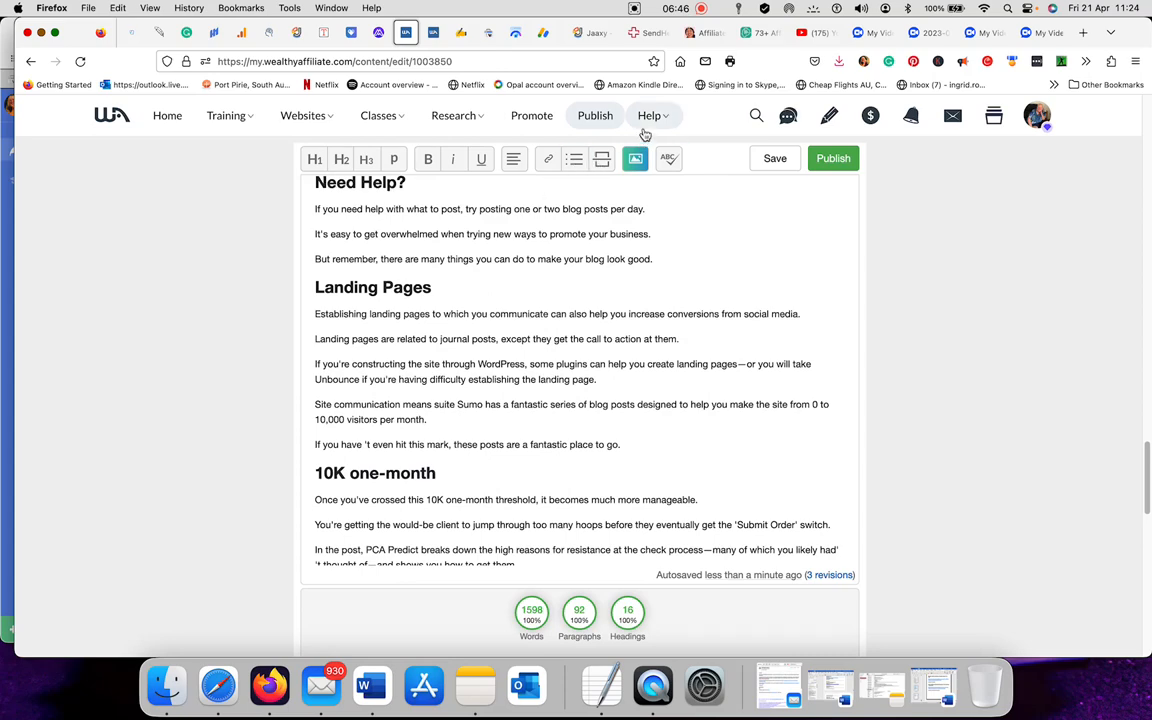
Open the Help menu and scroll through Help Center, Premium Coaches and Top Helpers
left_click(648, 115)
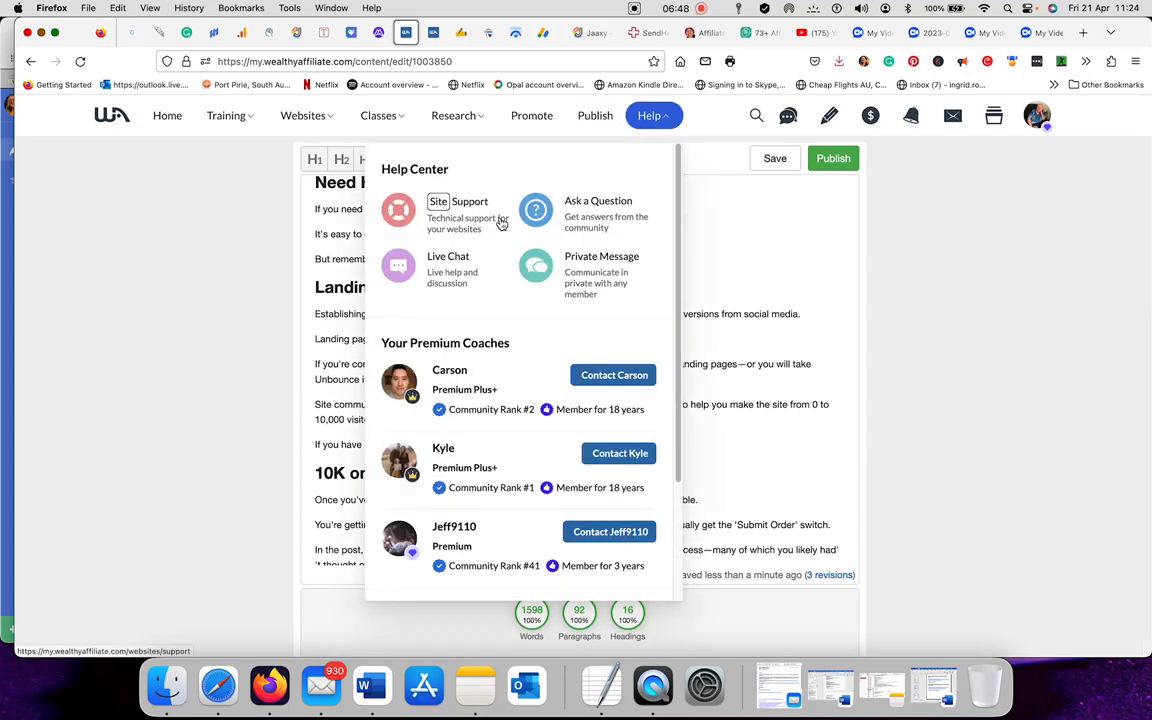
mouse_move(576, 204)
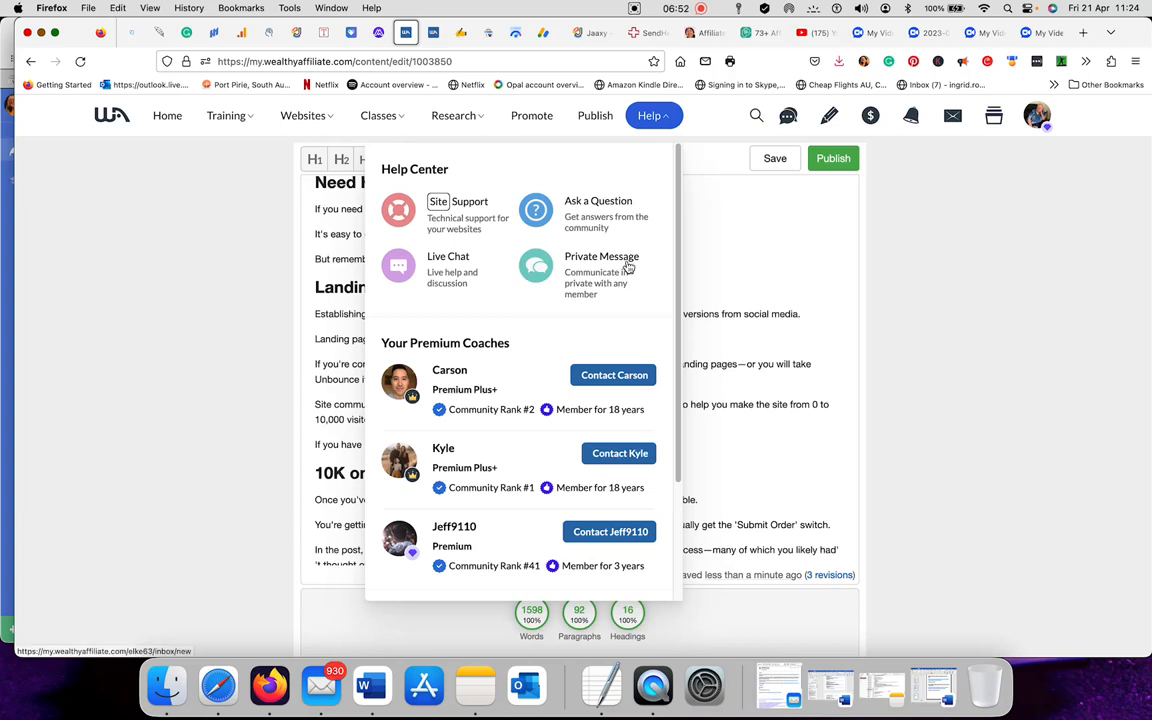
mouse_move(568, 341)
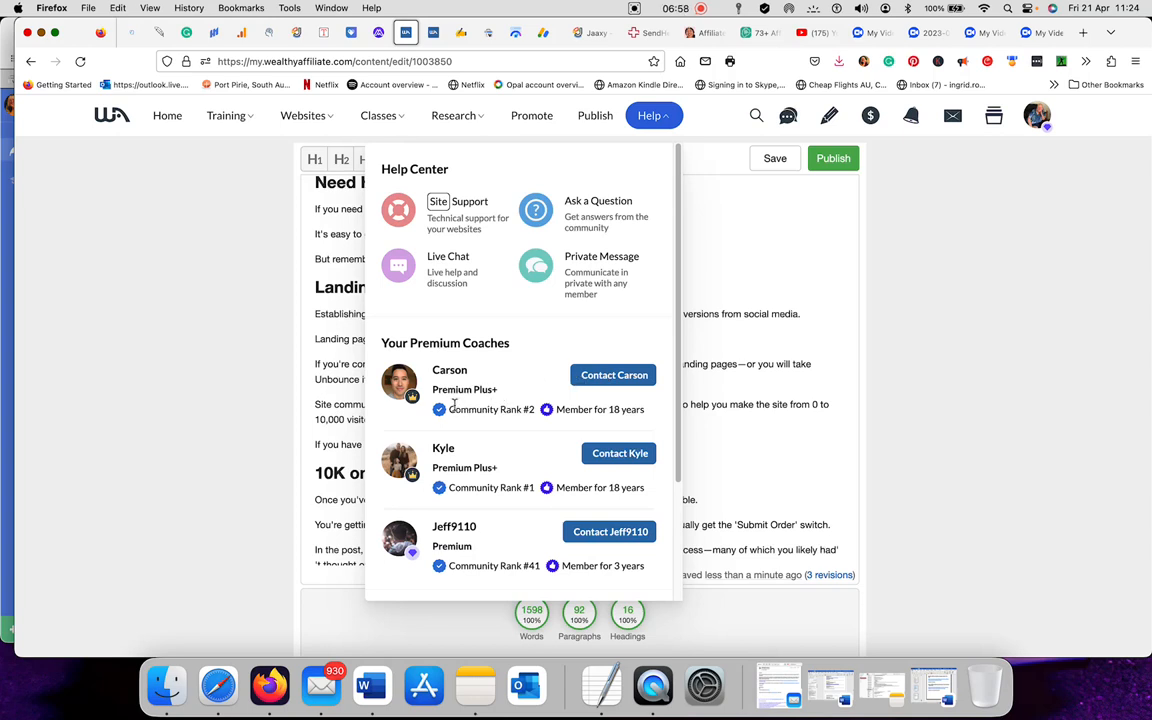
scroll("down", 3)
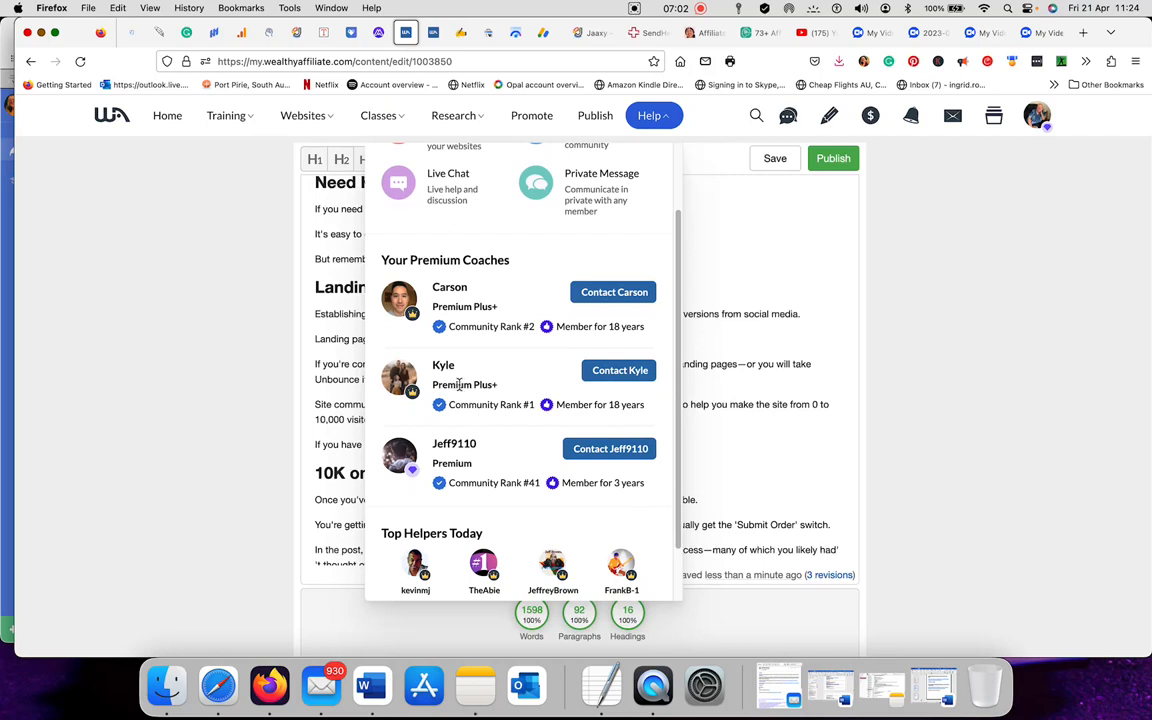
mouse_move(516, 448)
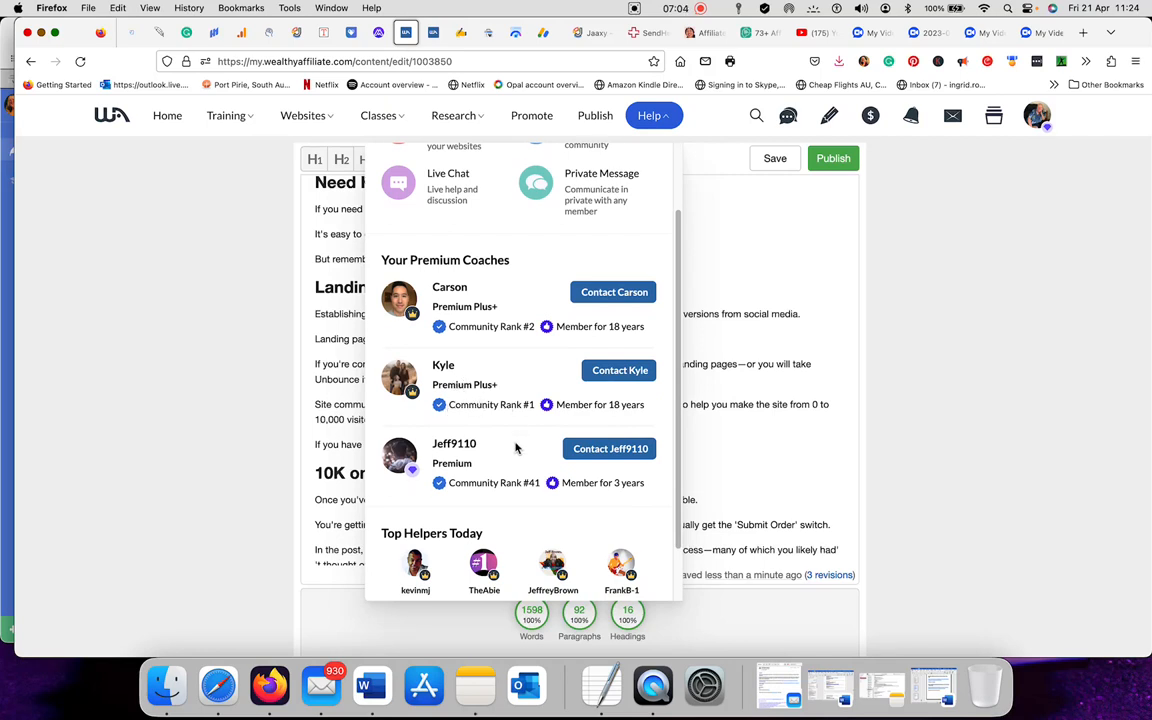
scroll("down", 3)
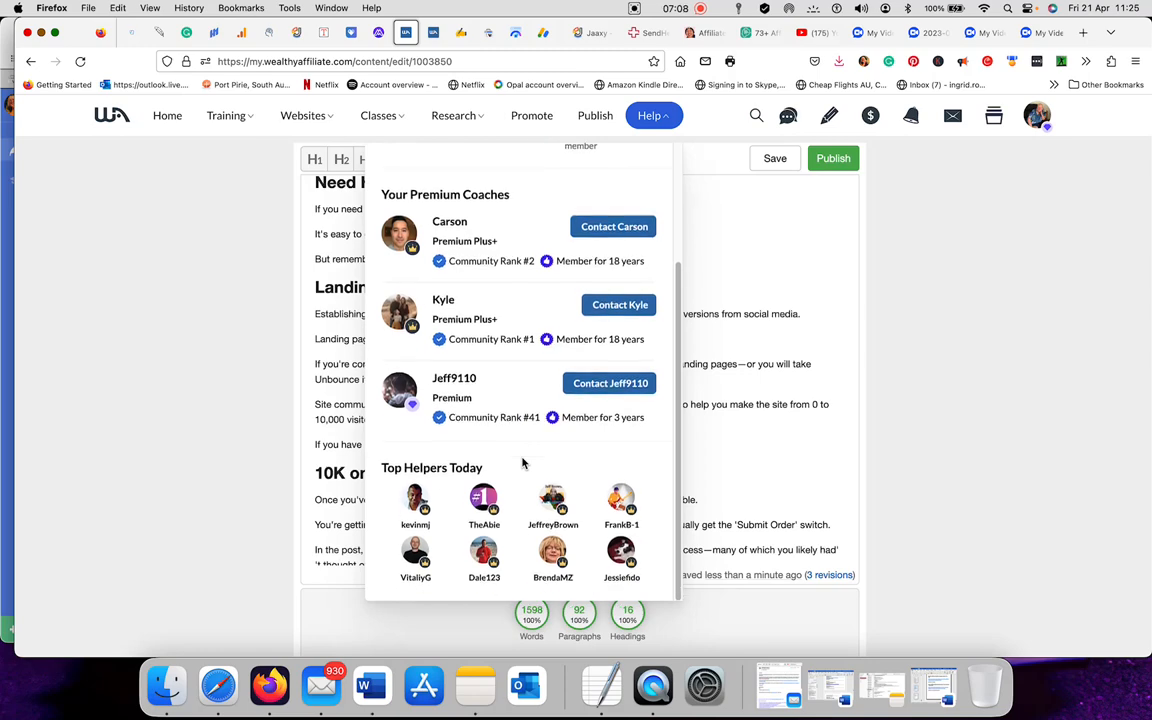
mouse_move(765, 447)
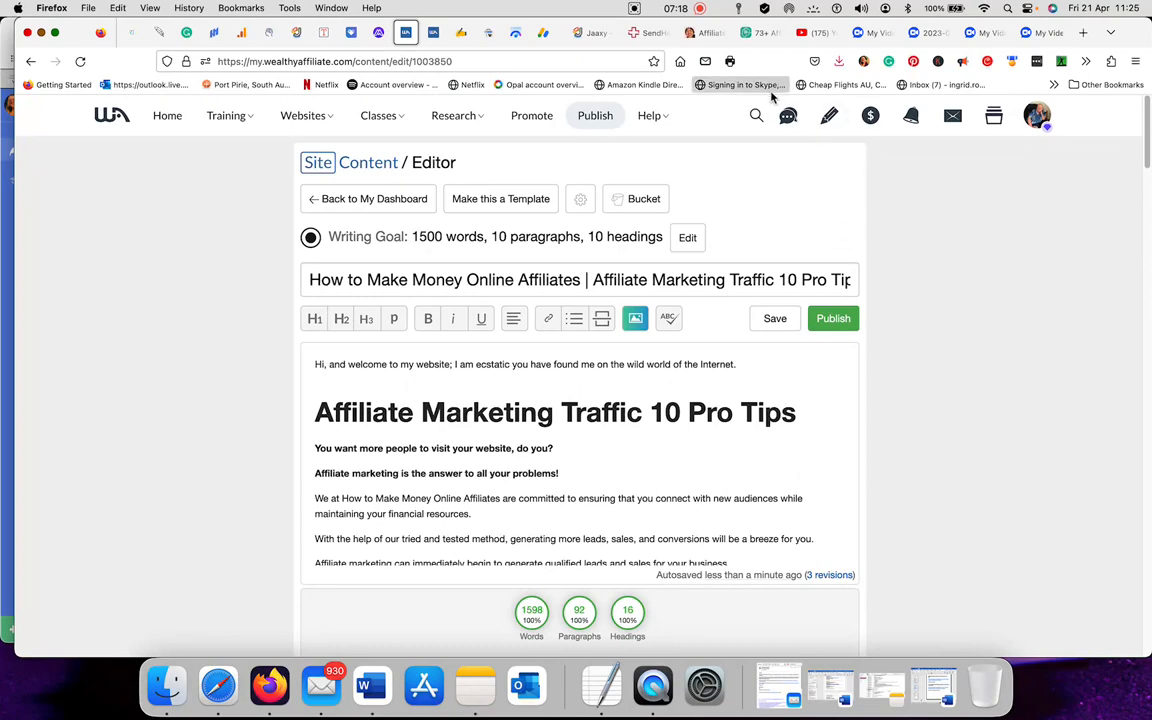
Browse search Suggestions, expanding and collapsing the Building Your Own Traffic Producing Website lessons
left_click(647, 115)
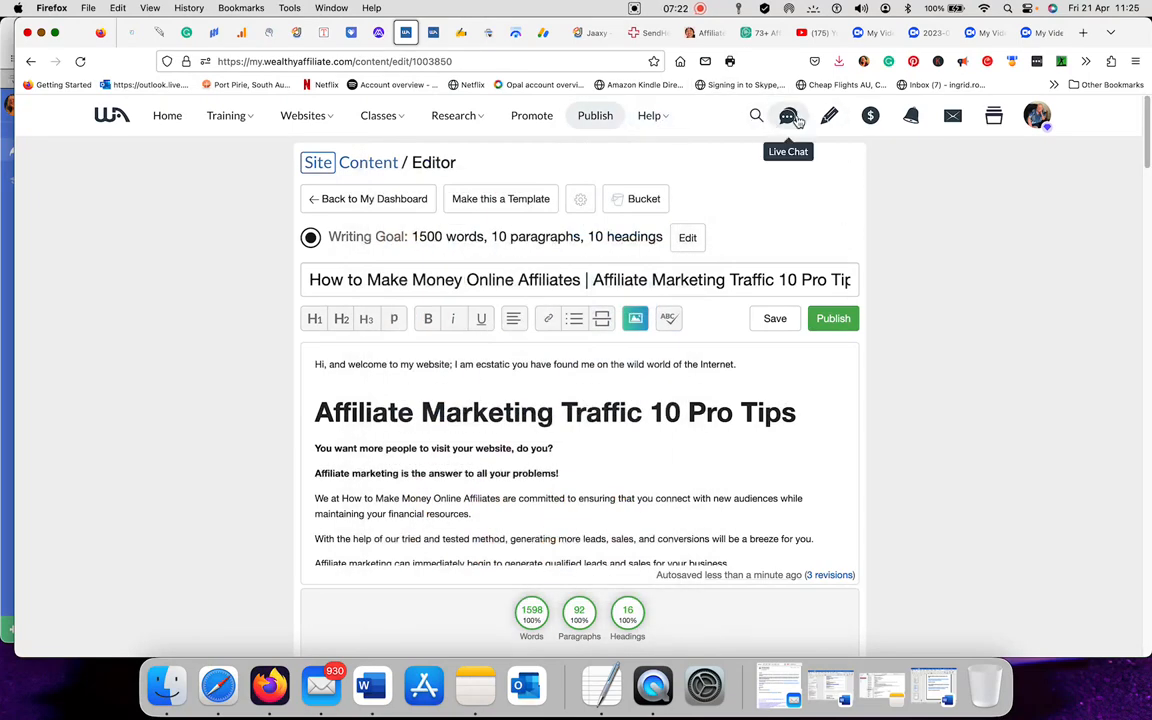
left_click(756, 115)
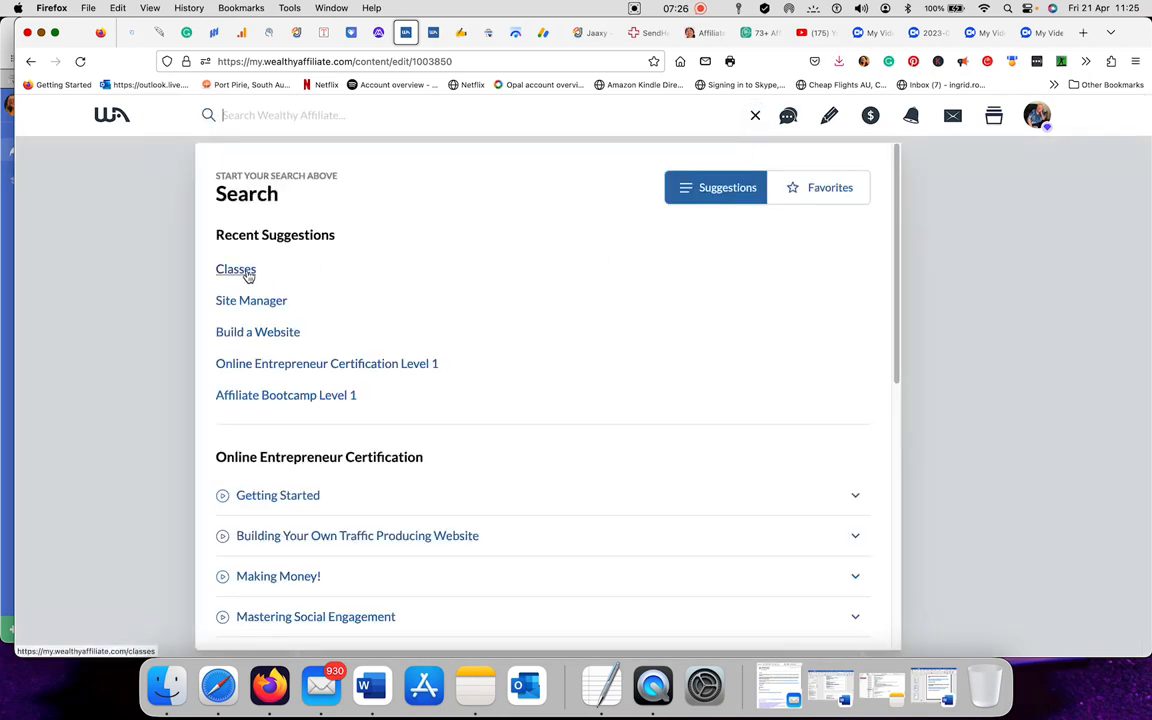
mouse_move(257, 331)
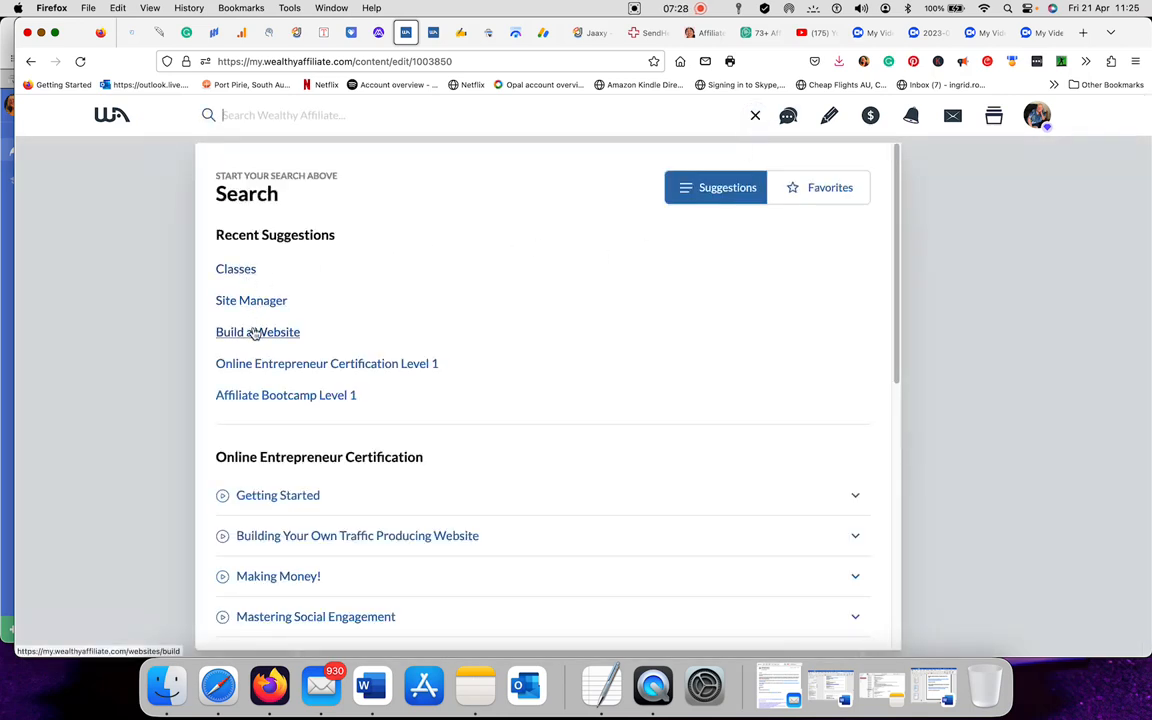
mouse_move(256, 373)
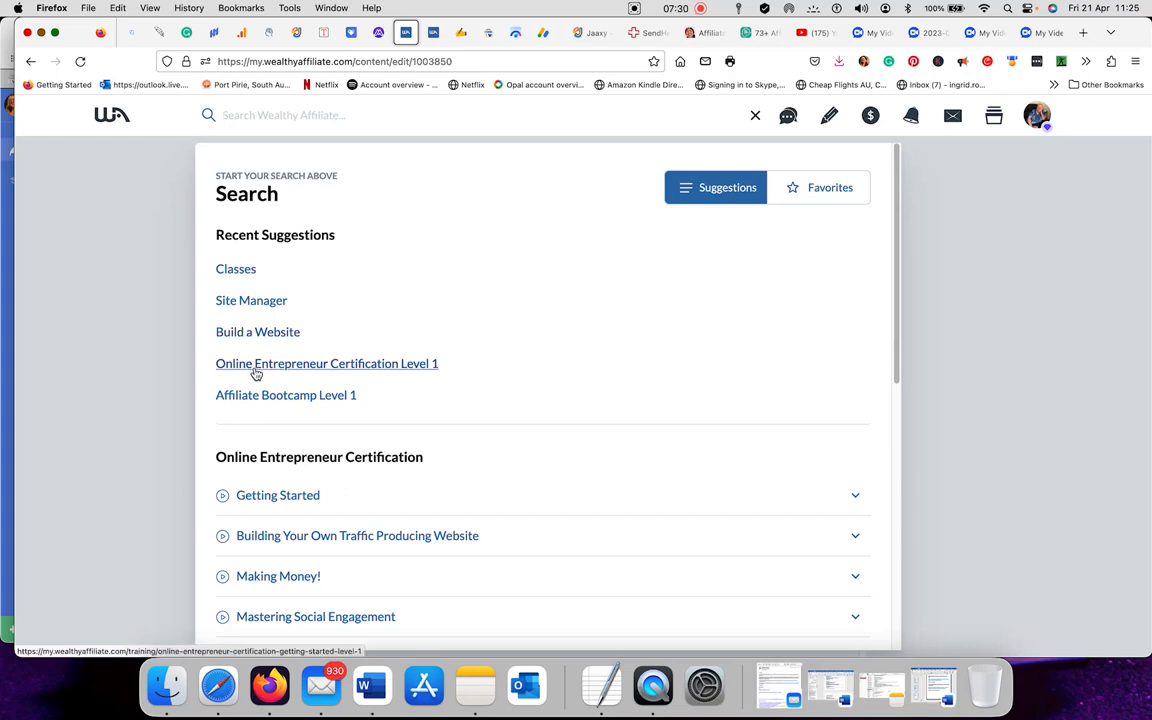
mouse_move(490, 408)
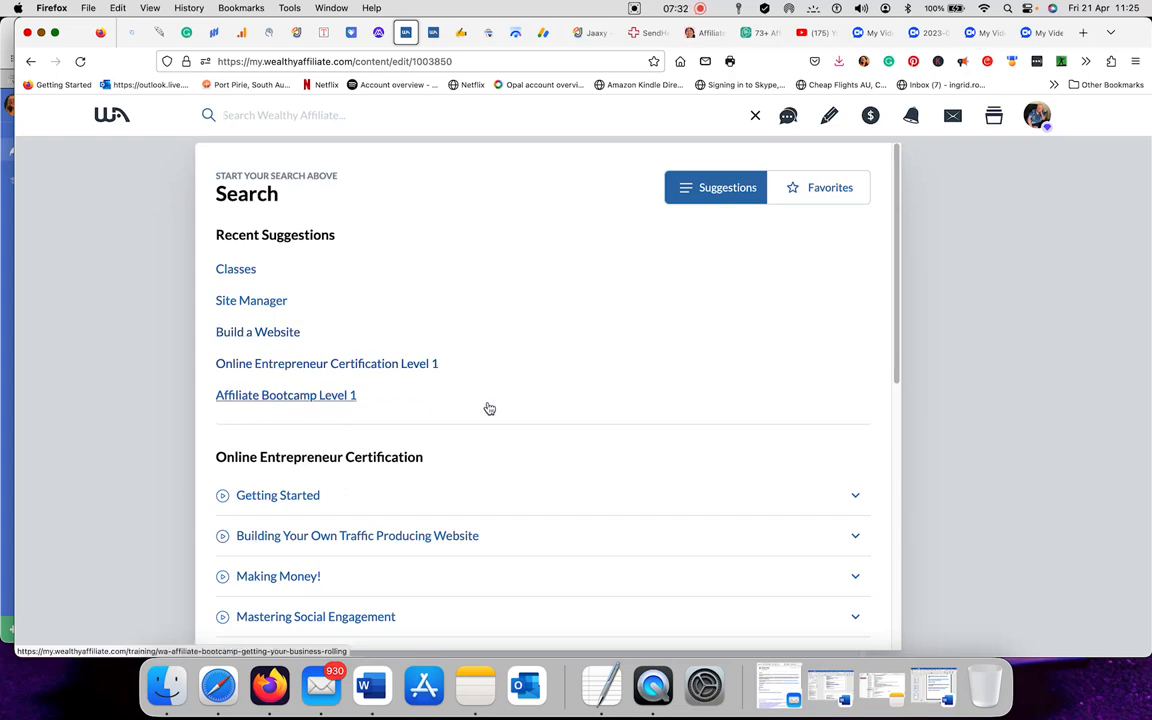
scroll("down", 3)
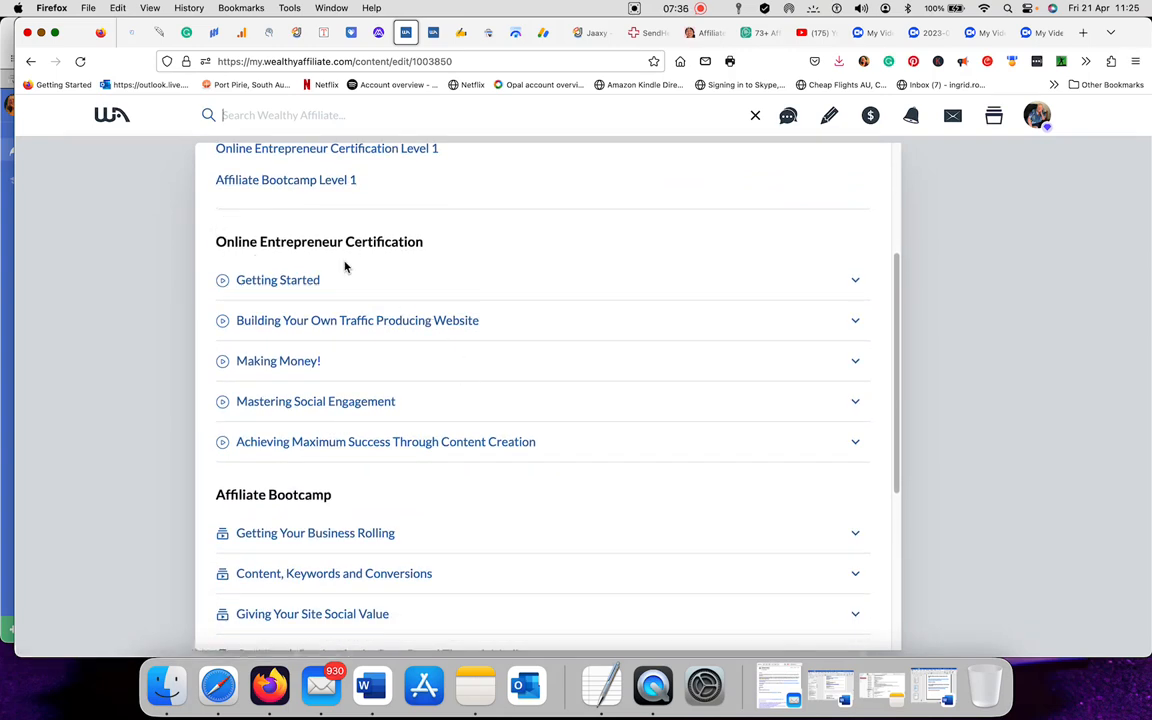
mouse_move(391, 338)
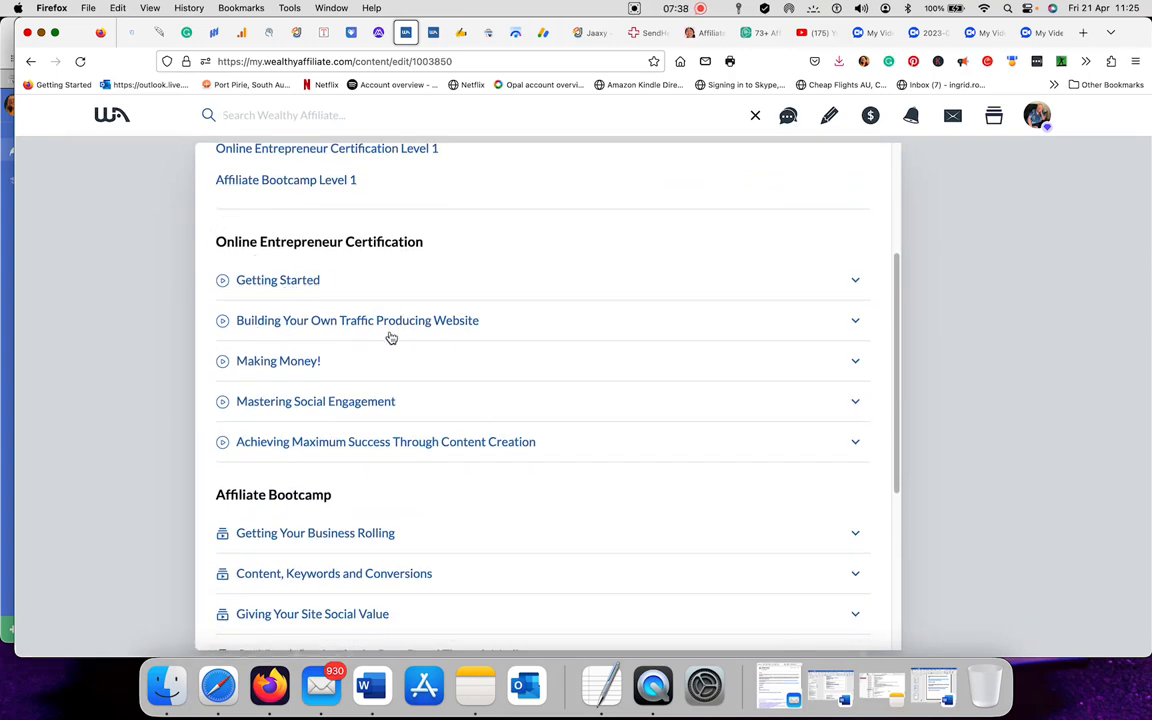
left_click(357, 320)
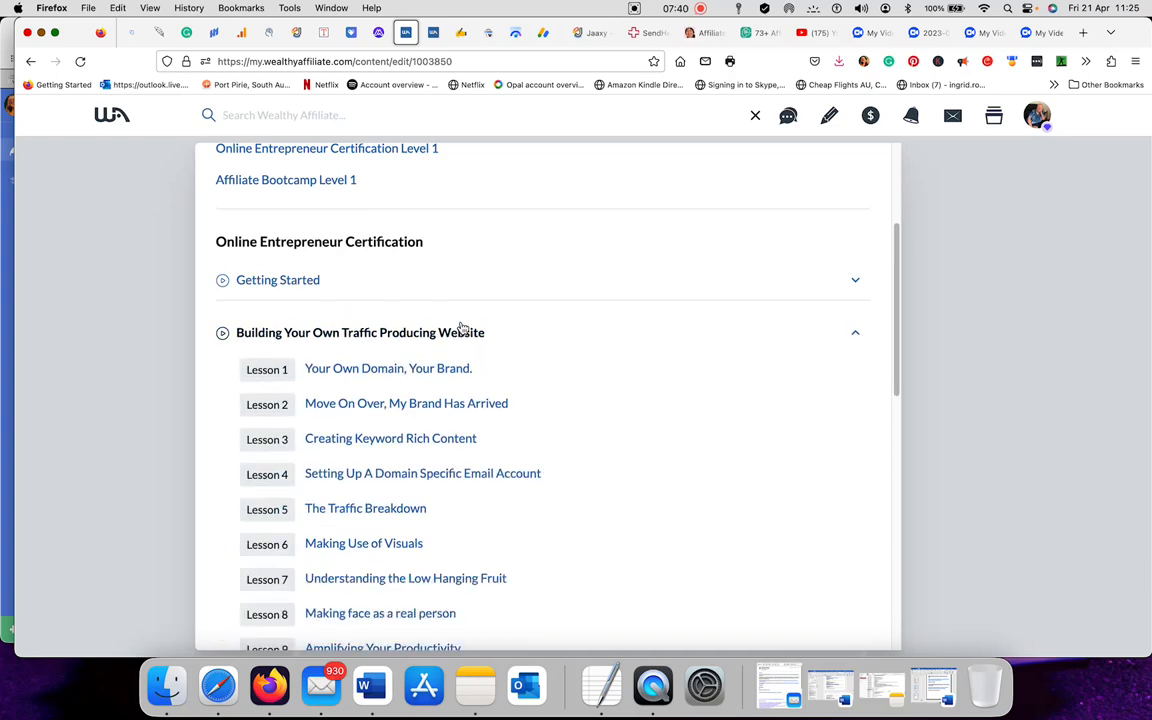
scroll("down", 3)
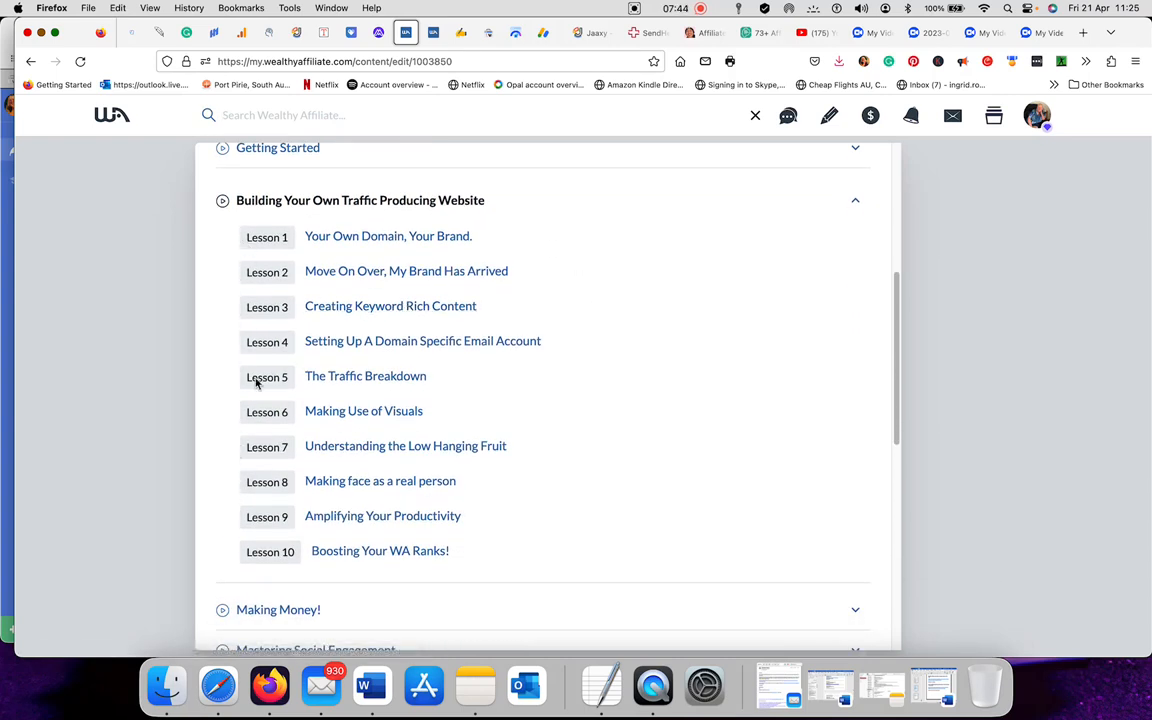
mouse_move(666, 223)
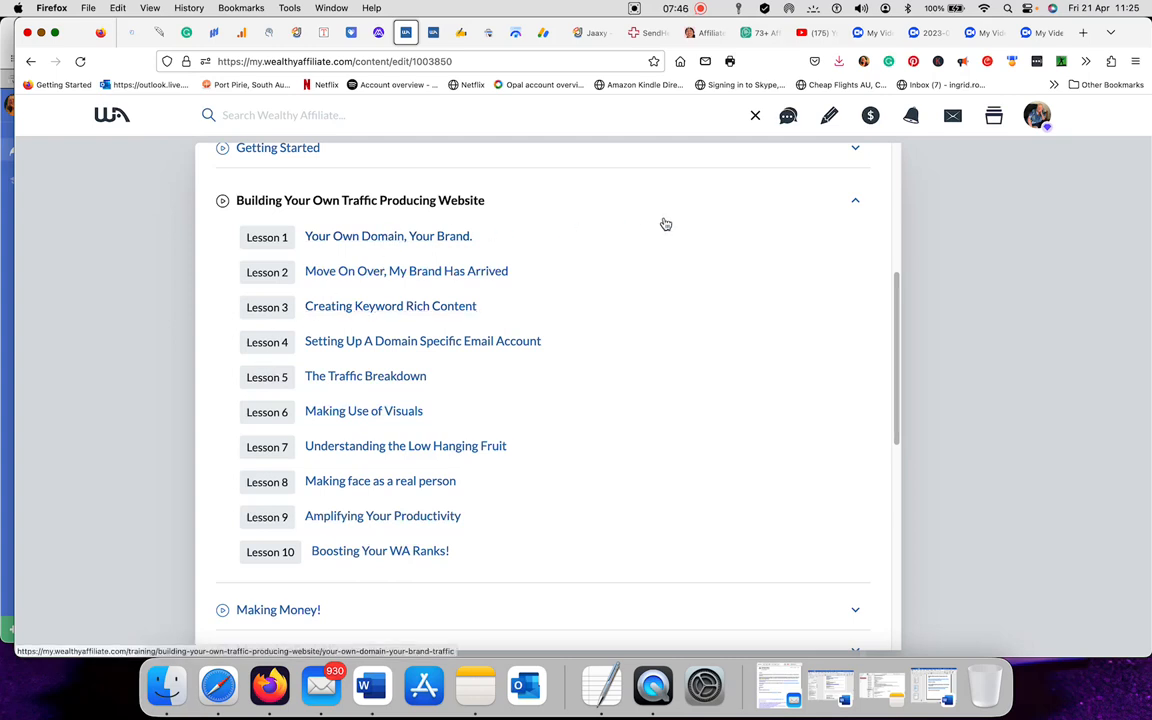
left_click(855, 200)
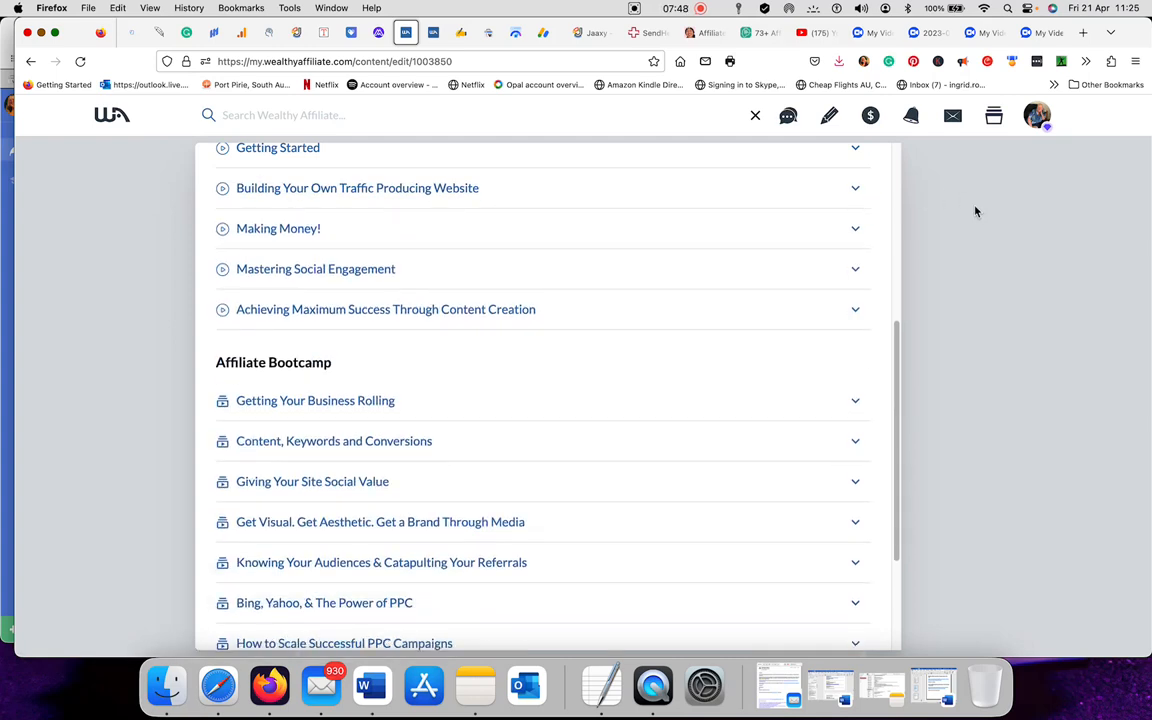
mouse_move(886, 262)
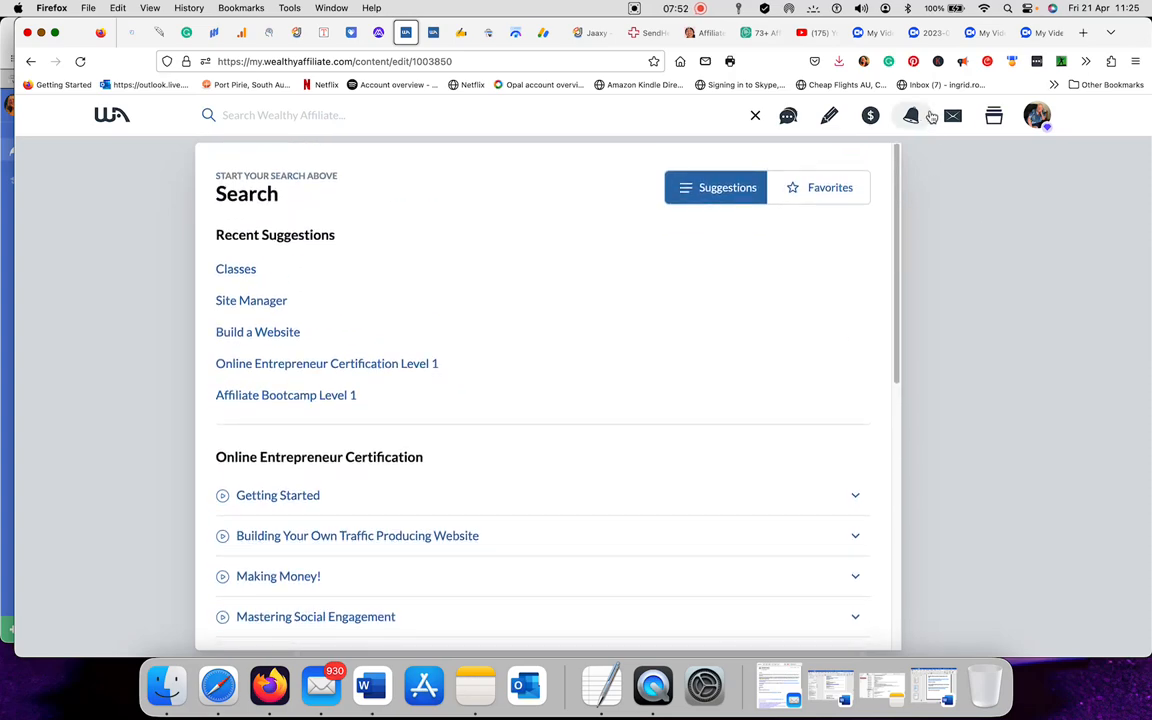
mouse_move(835, 115)
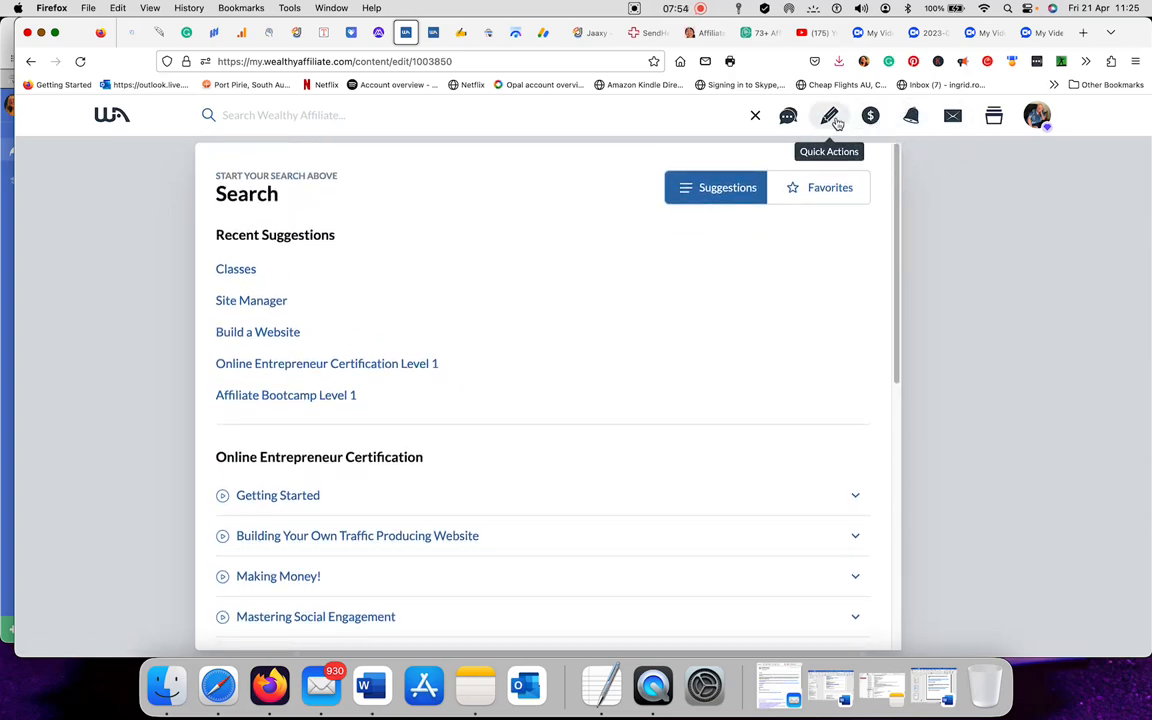
Close search and show the Quick Actions menu over the article editor
left_click(755, 115)
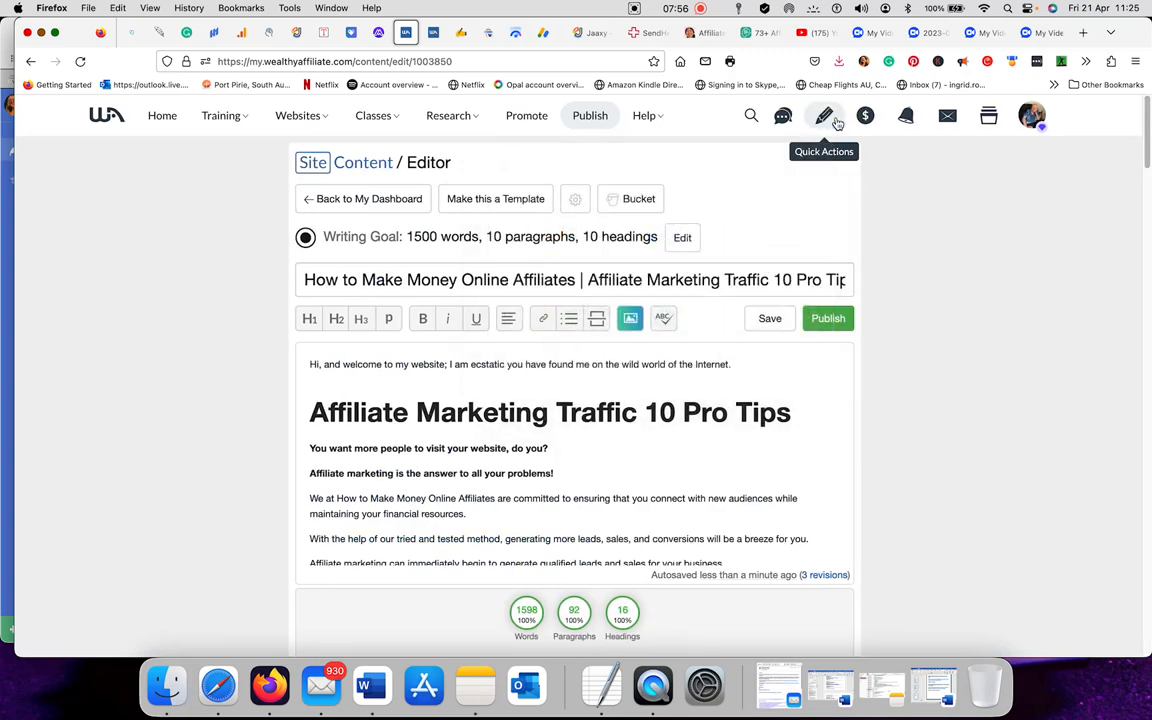
left_click(827, 115)
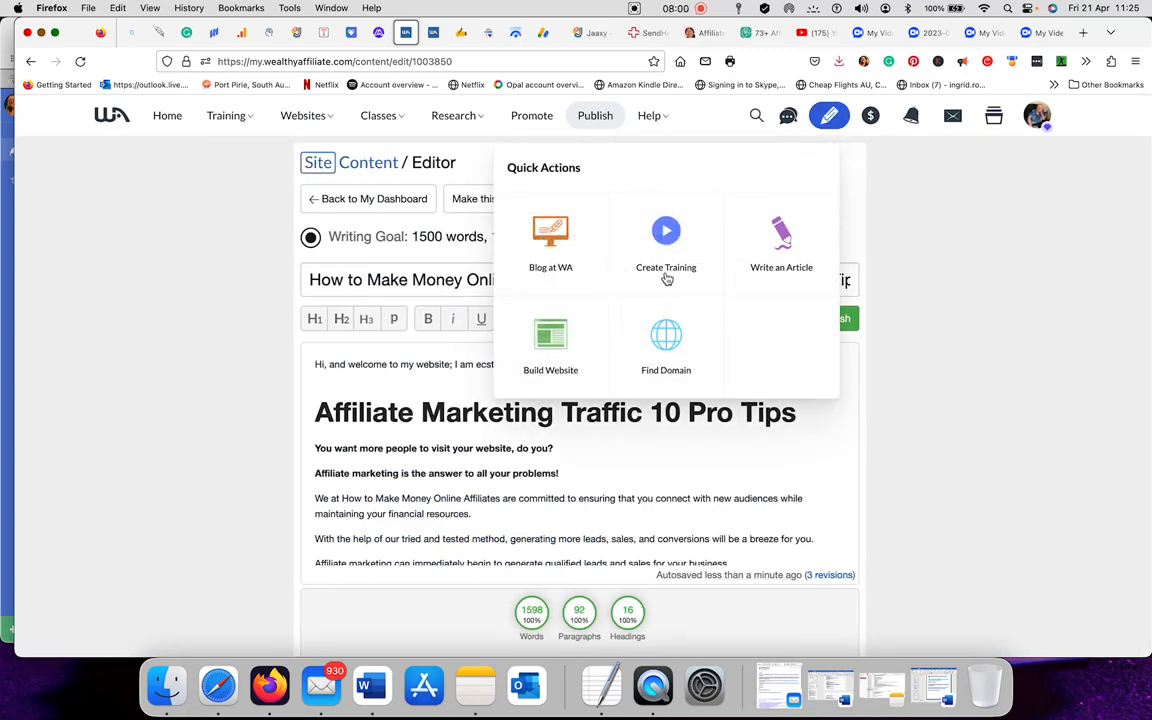
mouse_move(748, 314)
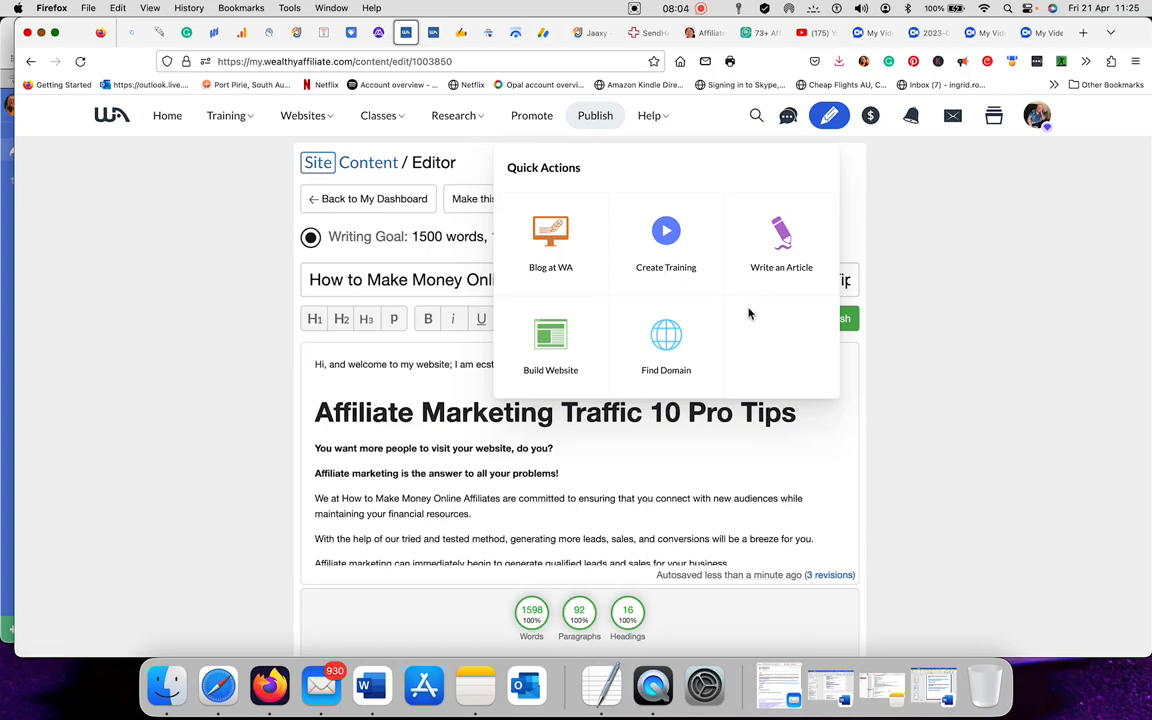
mouse_move(577, 390)
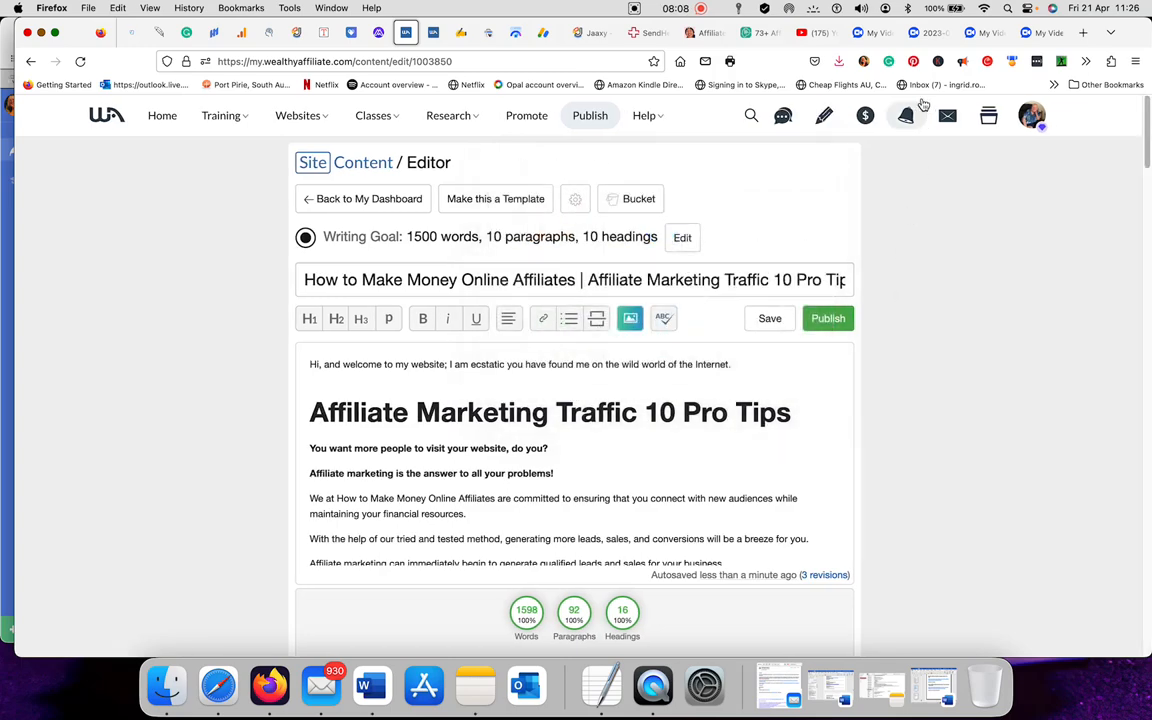
View the Affiliate Program panel with affiliate link and tools, then open My Notifications
left_click(859, 115)
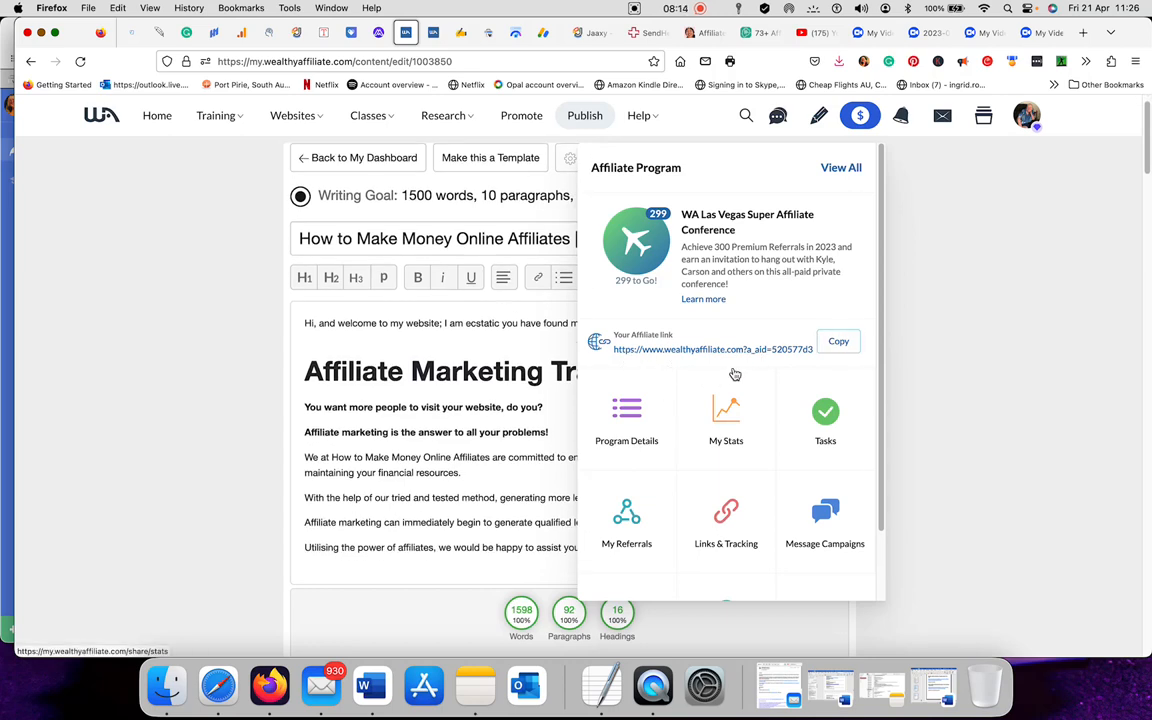
mouse_move(700, 370)
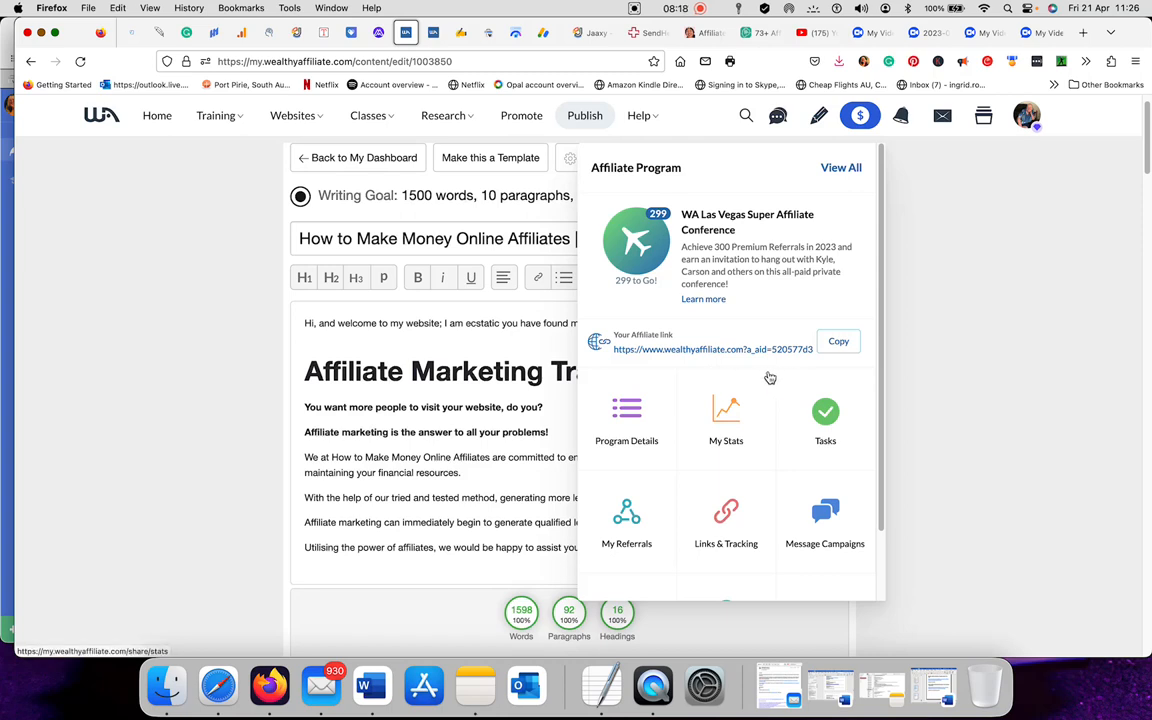
mouse_move(777, 380)
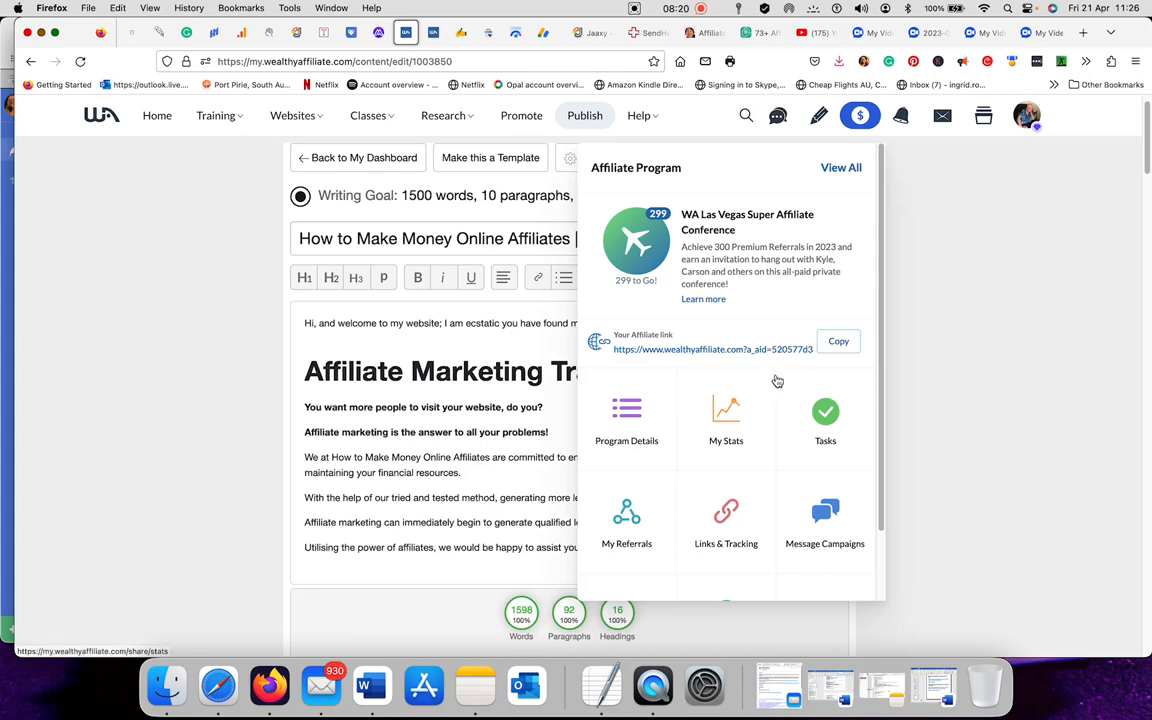
mouse_move(776, 372)
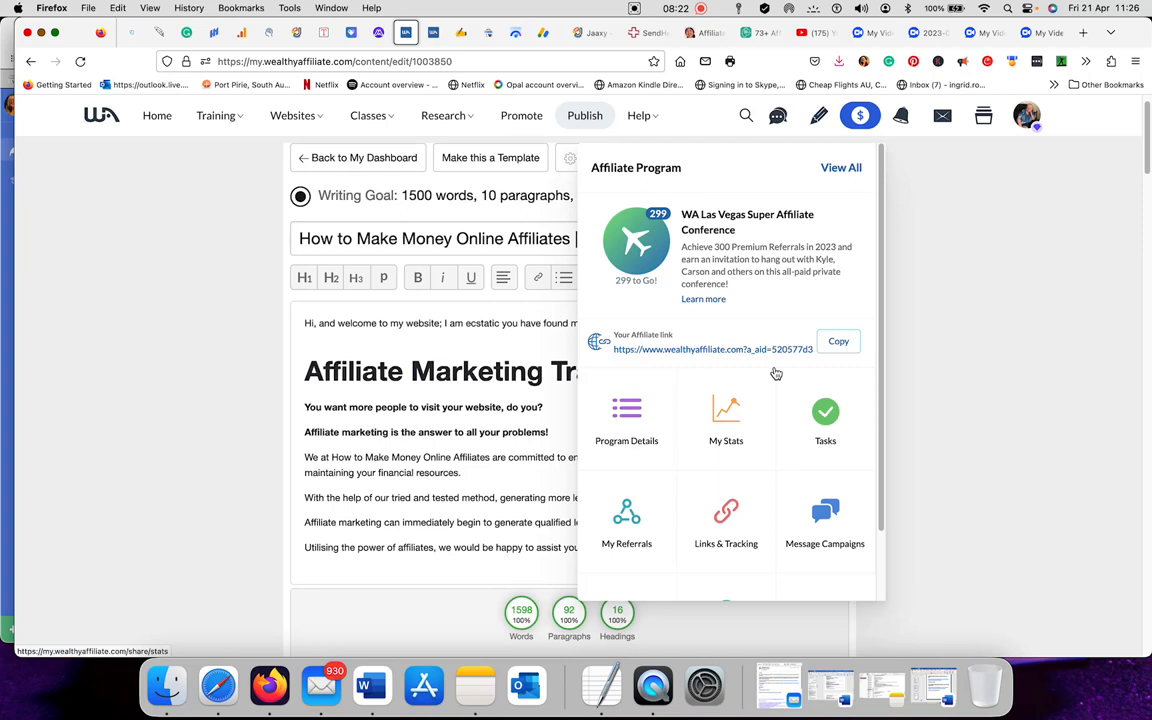
mouse_move(773, 381)
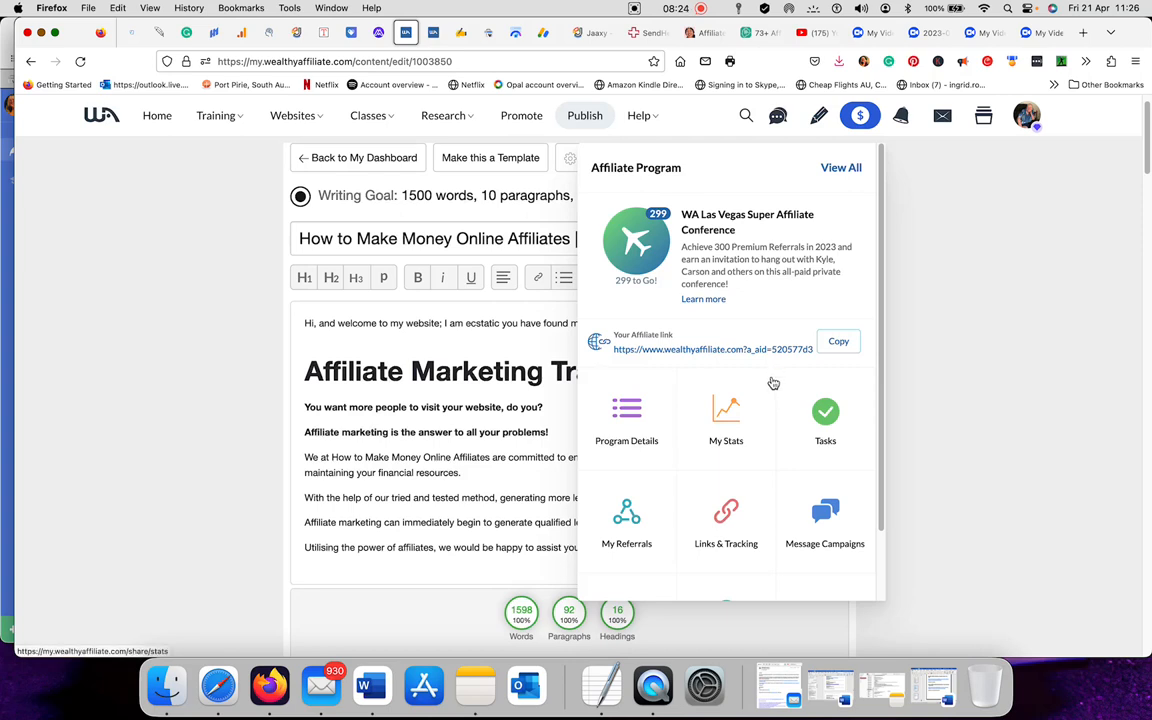
scroll("down", 3)
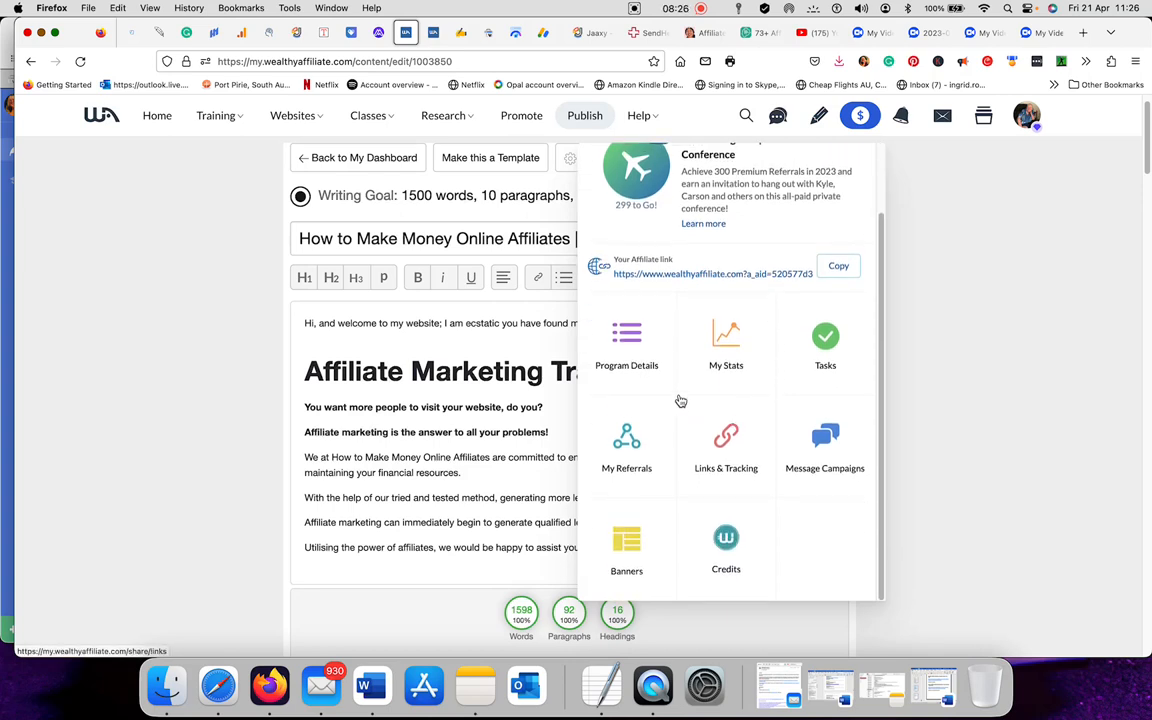
mouse_move(689, 412)
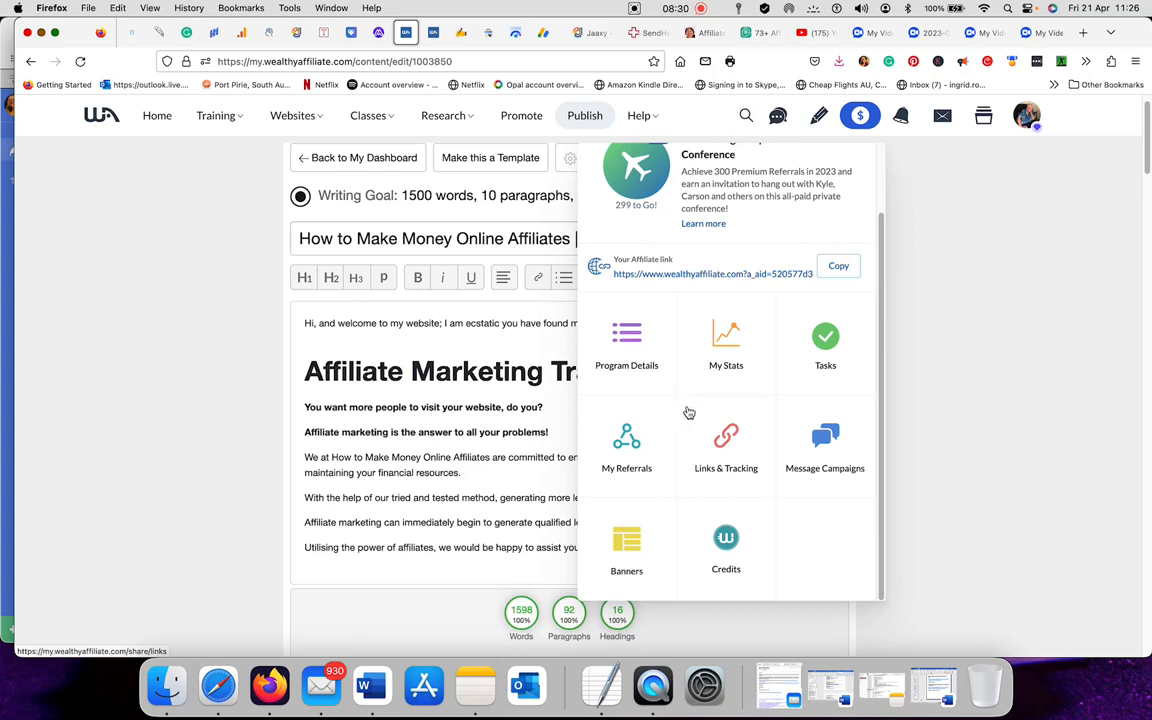
mouse_move(905, 396)
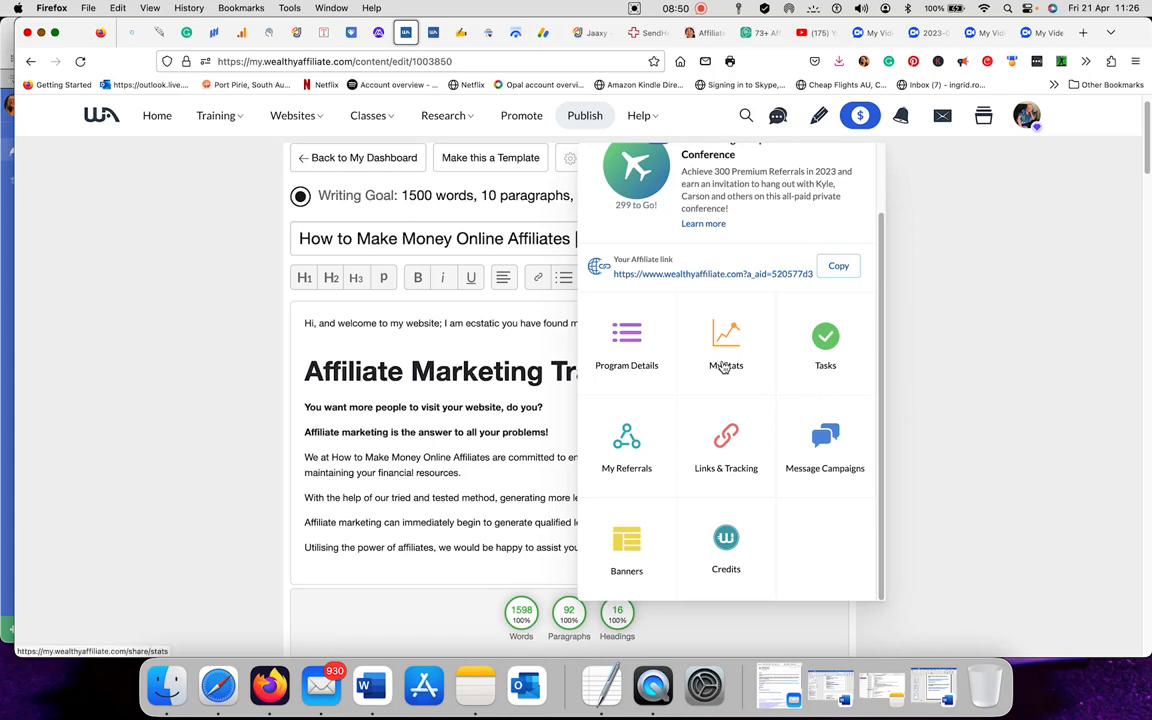
mouse_move(626, 468)
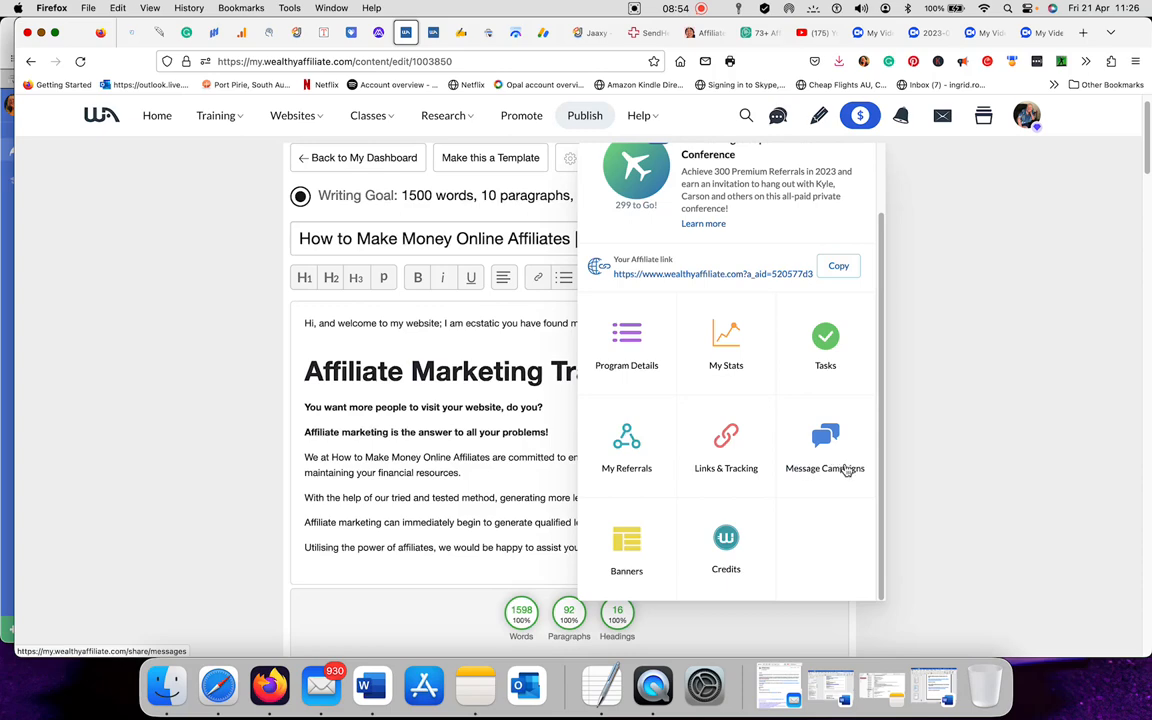
mouse_move(625, 545)
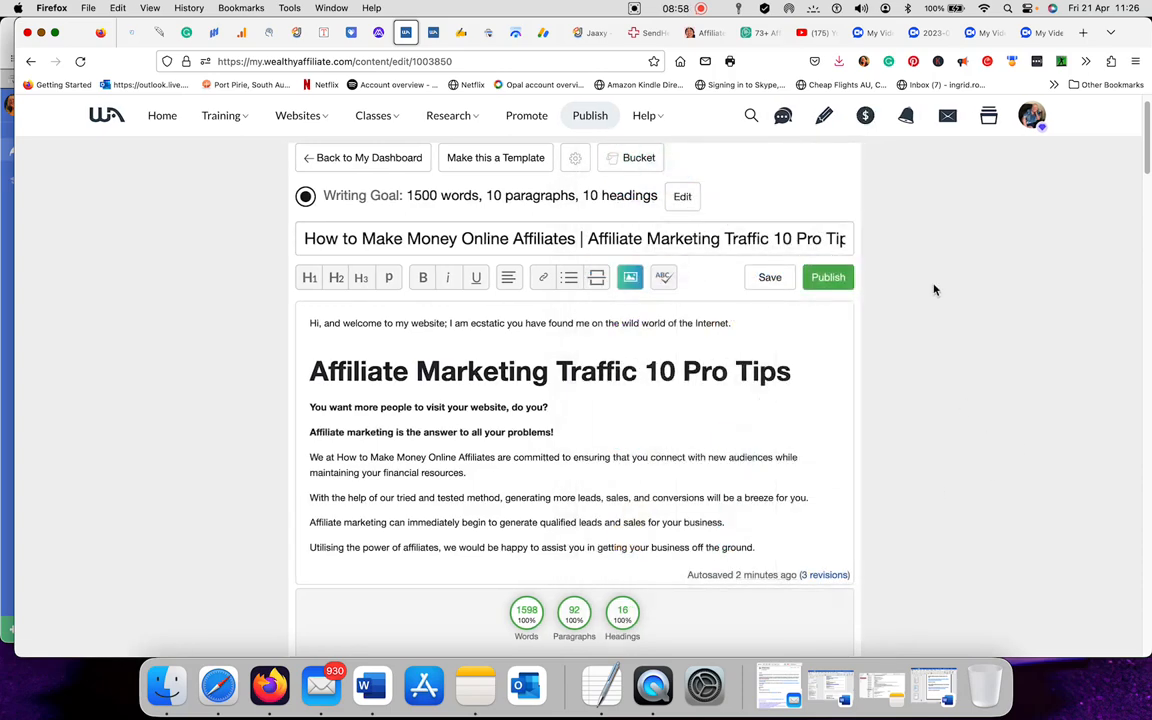
left_click(904, 115)
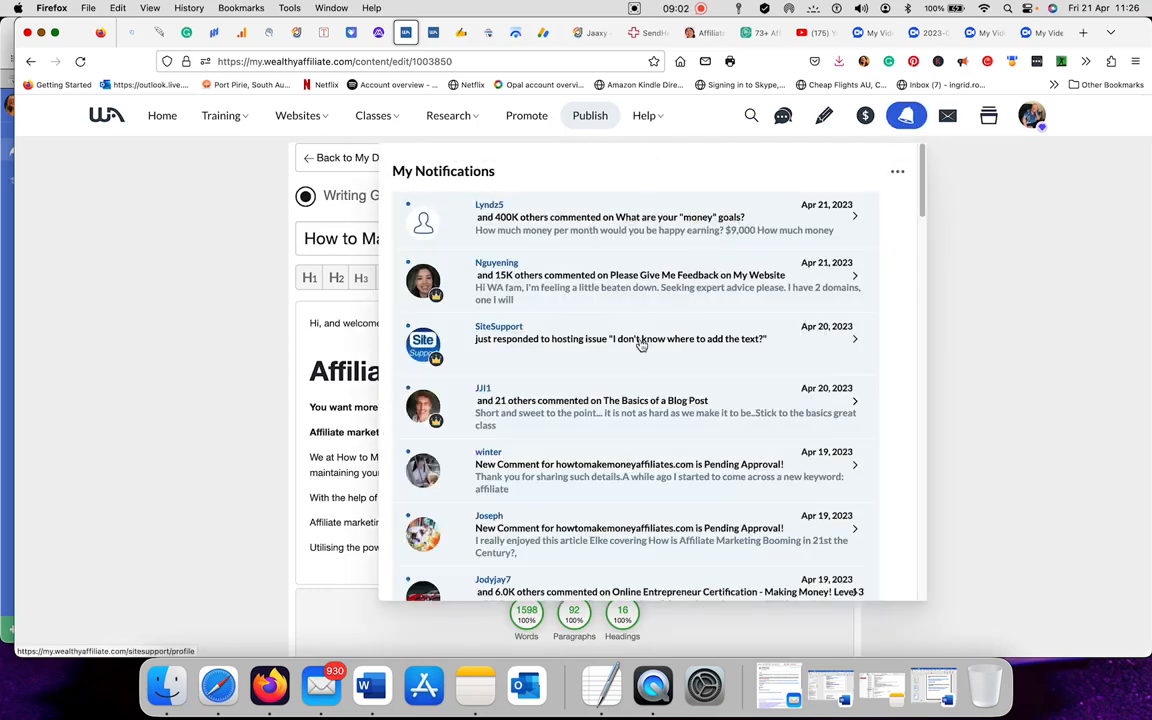
Scroll My Notifications back to late March 2023 comments and return to newest April entries
scroll("down", 3)
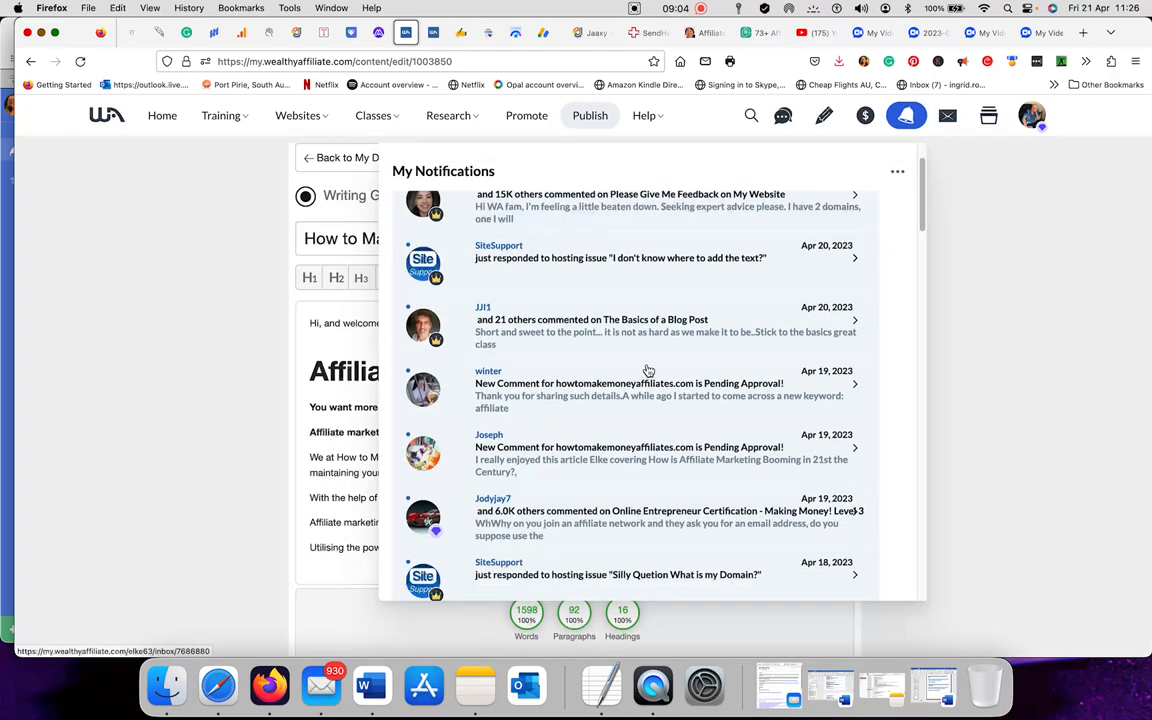
scroll("down", 3)
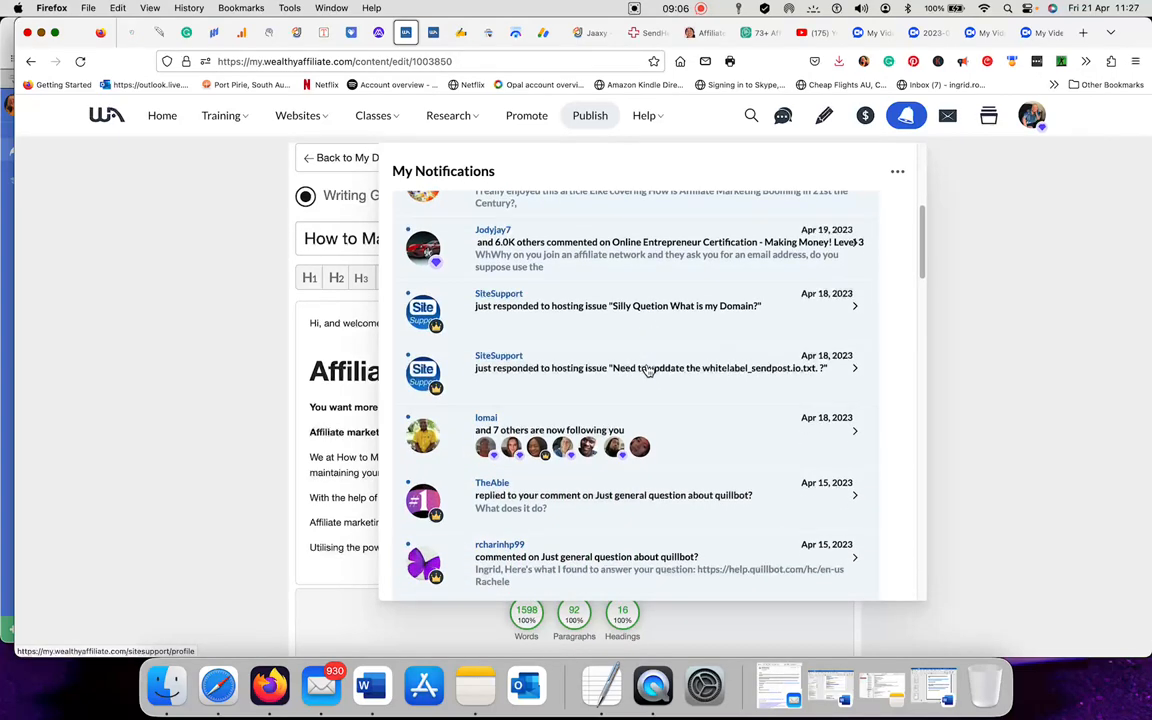
scroll("down", 3)
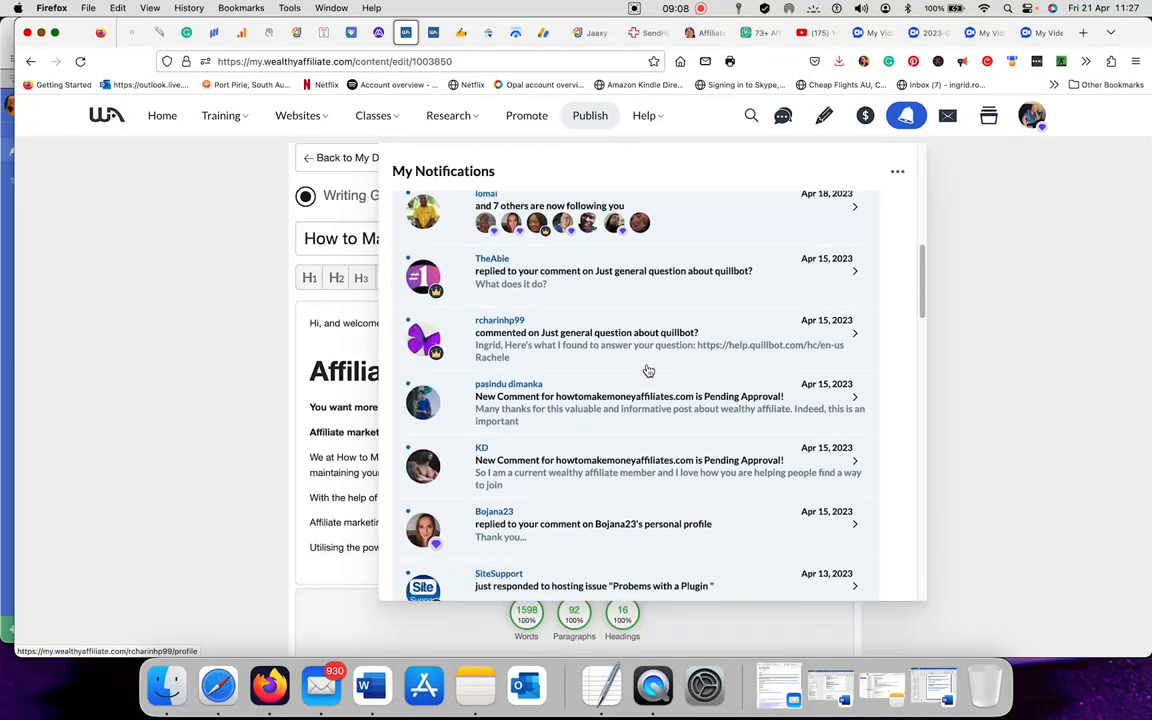
scroll("down", 3)
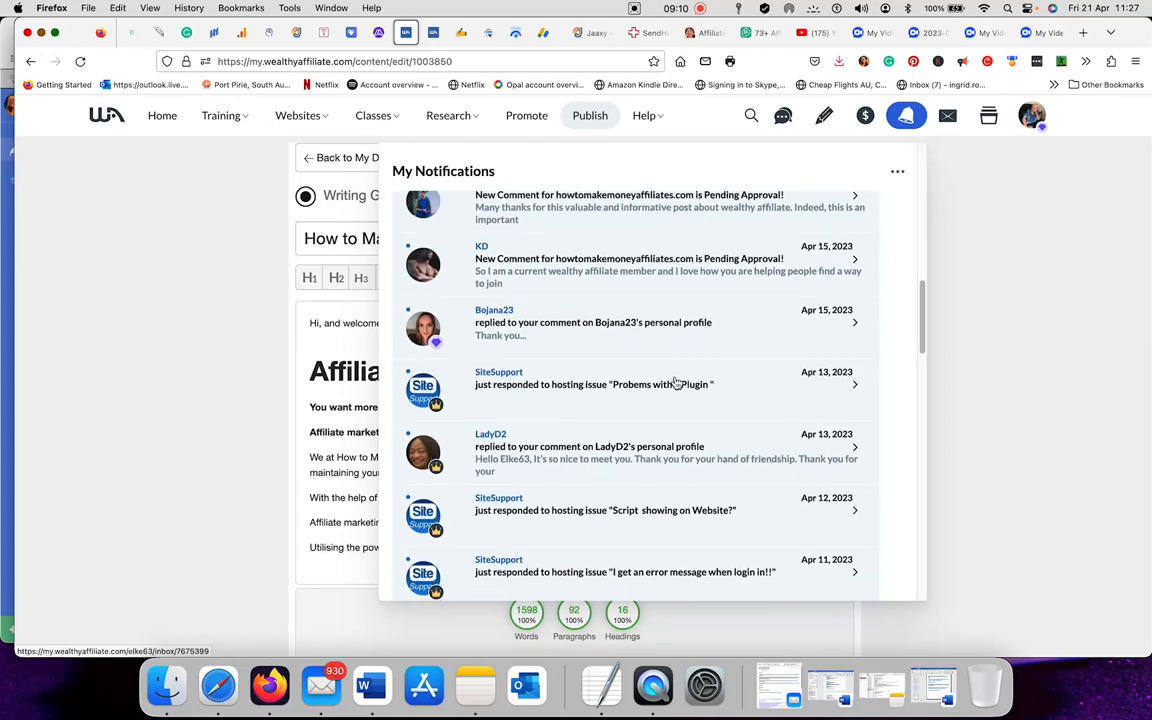
scroll("down", 3)
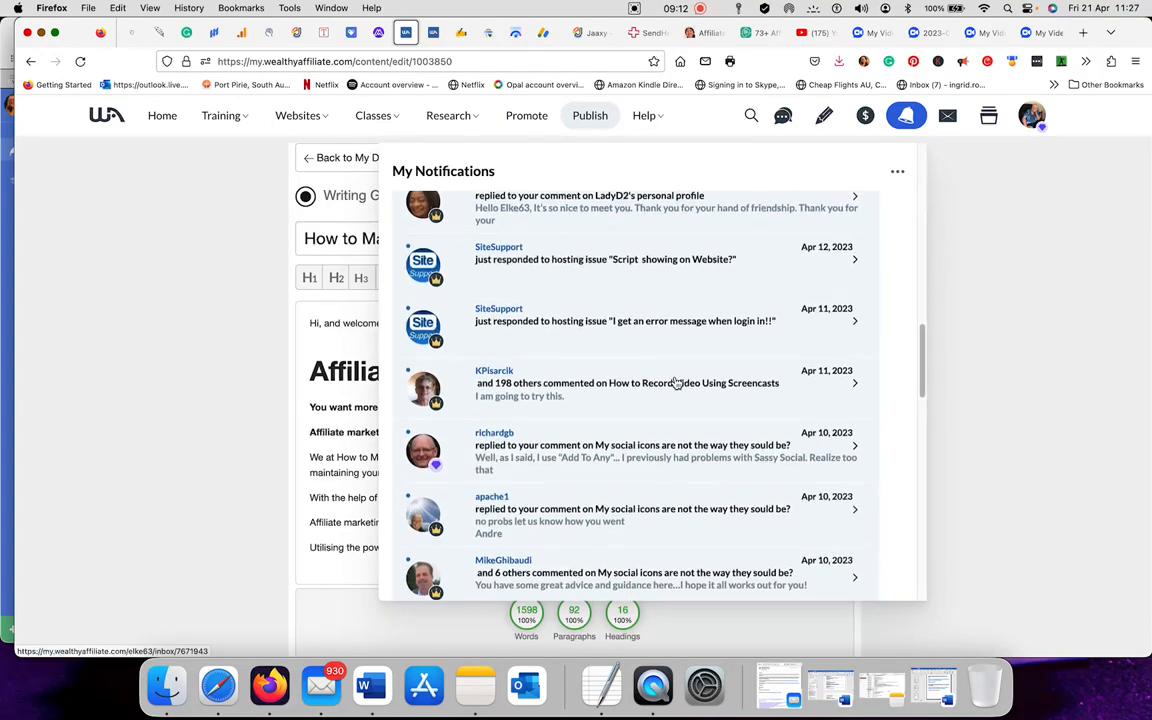
scroll("down", 3)
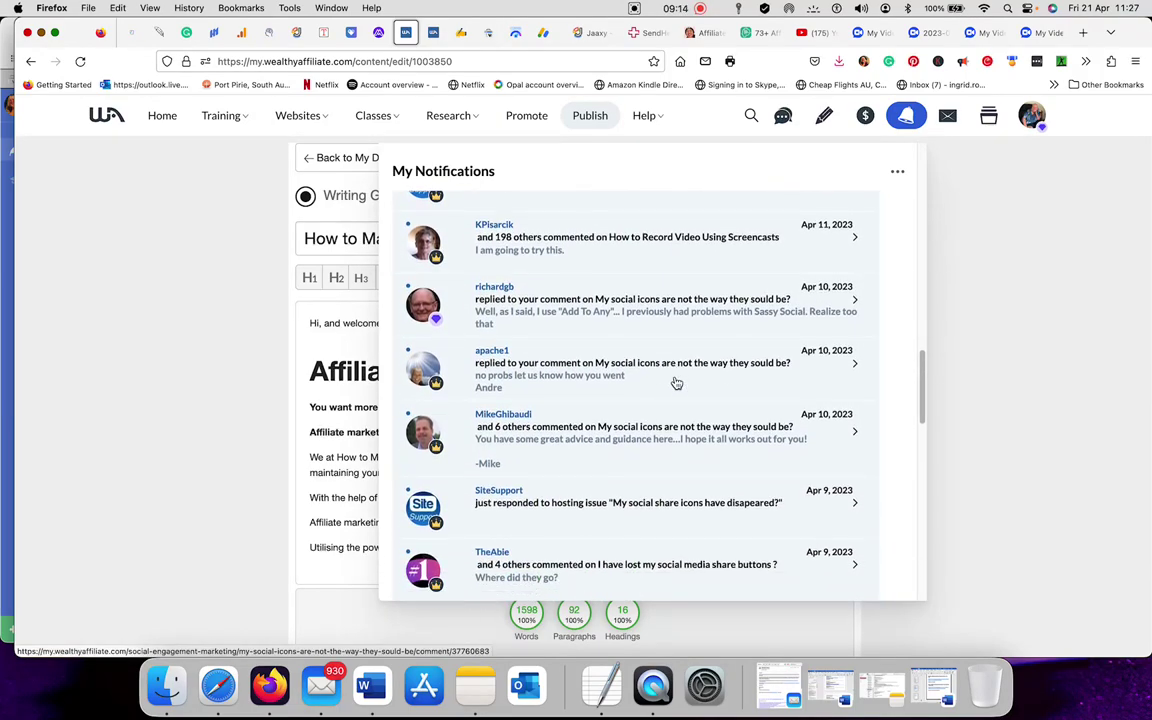
scroll("down", 3)
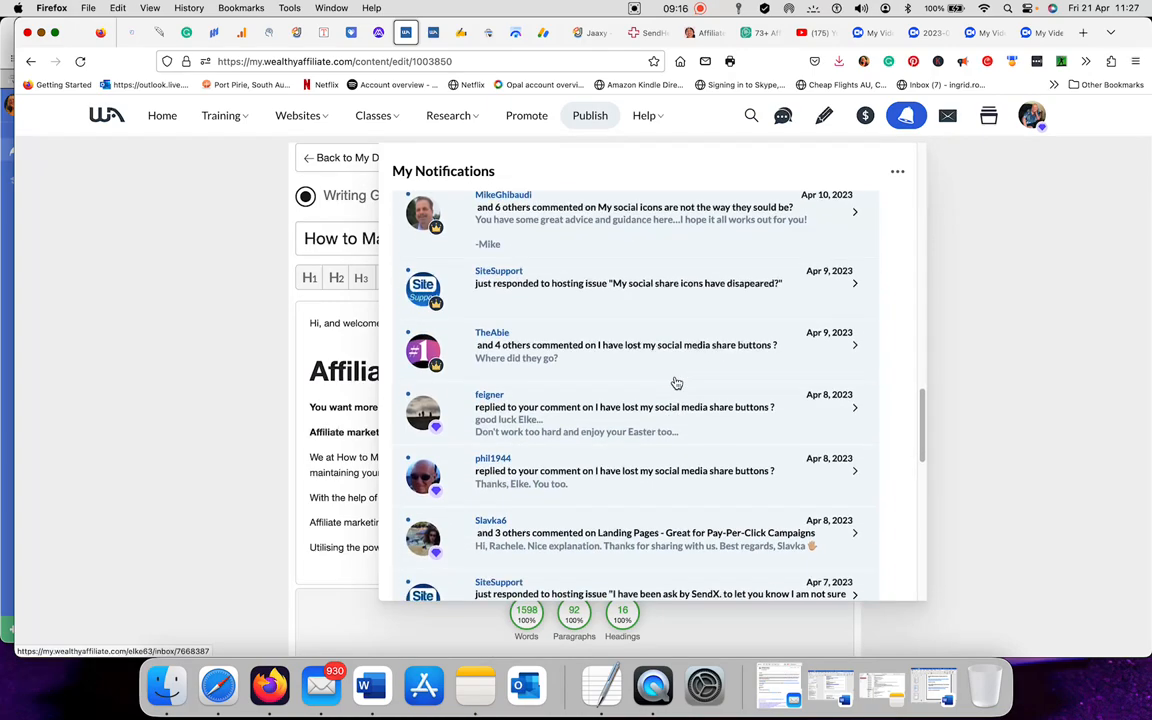
scroll("down", 3)
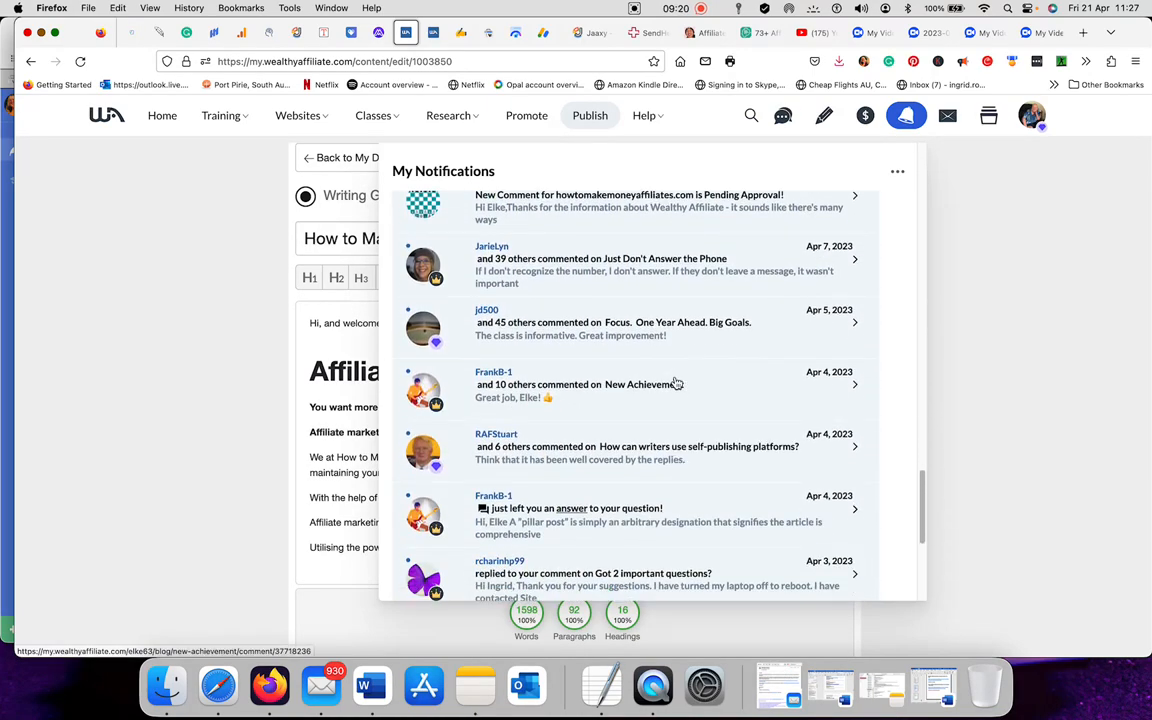
scroll("down", 3)
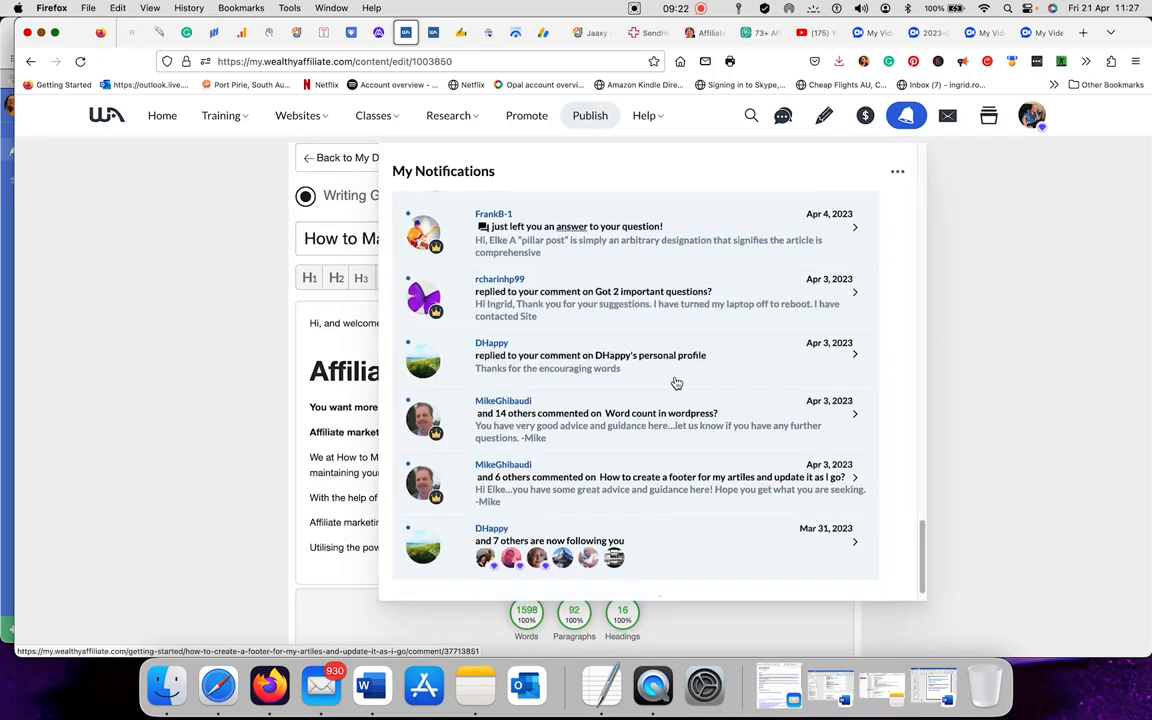
scroll("down", 3)
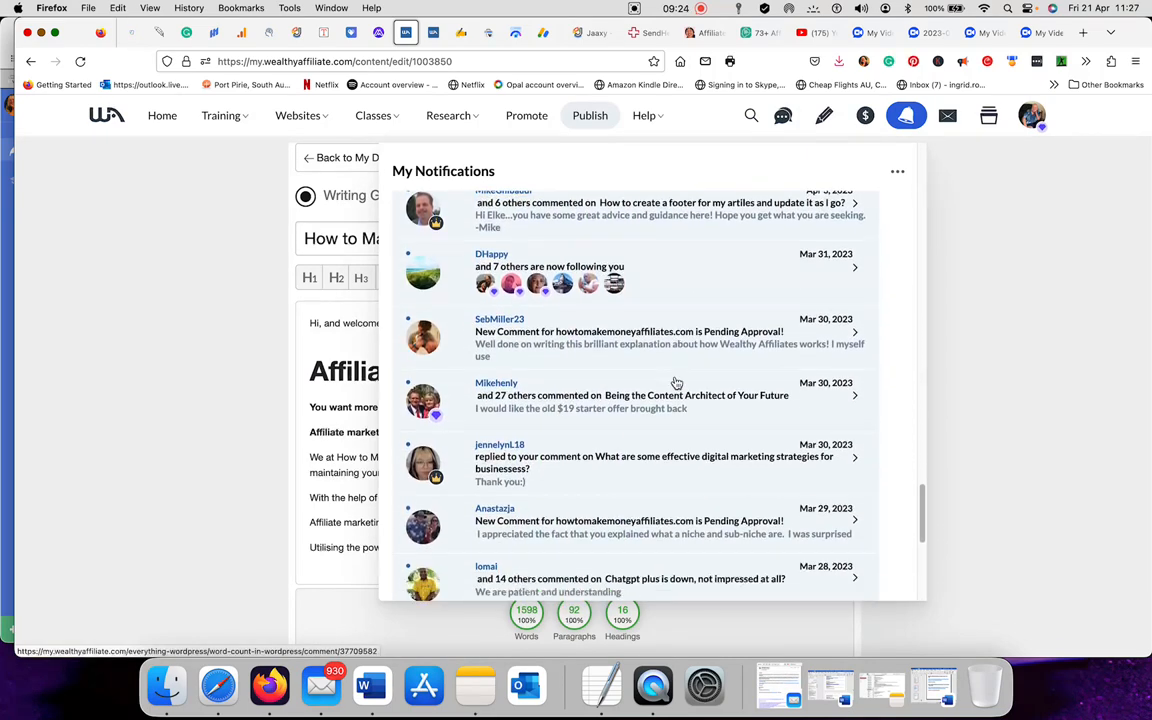
scroll("down", 3)
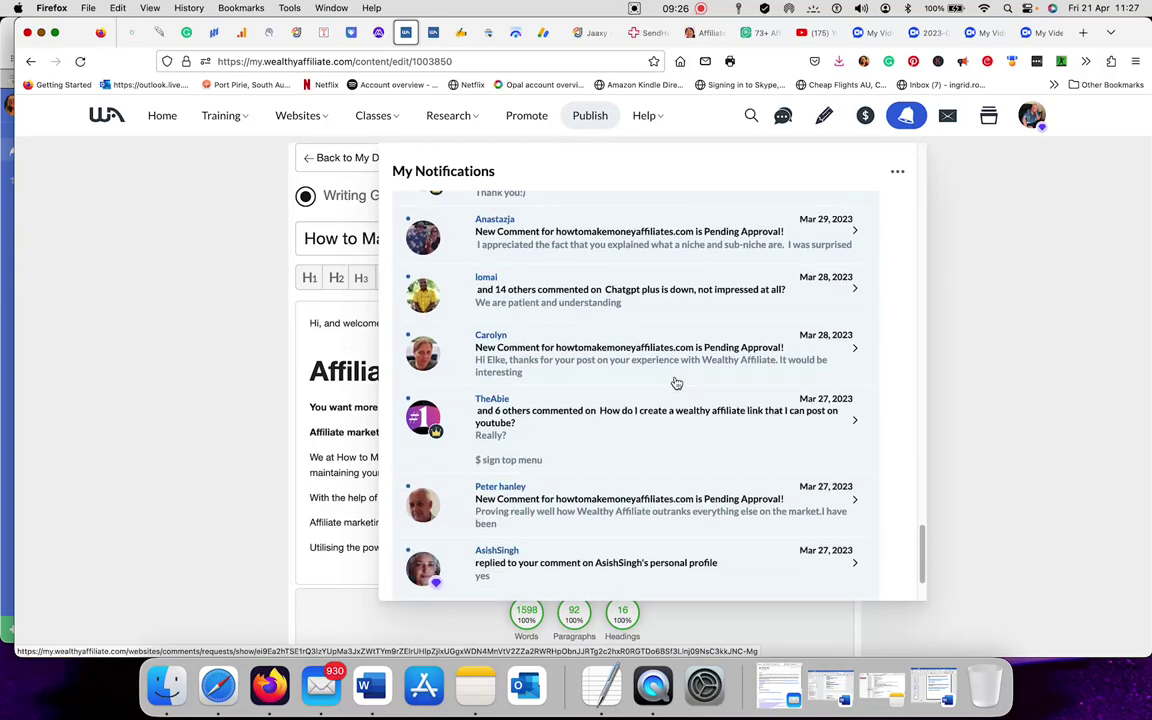
scroll("down", 3)
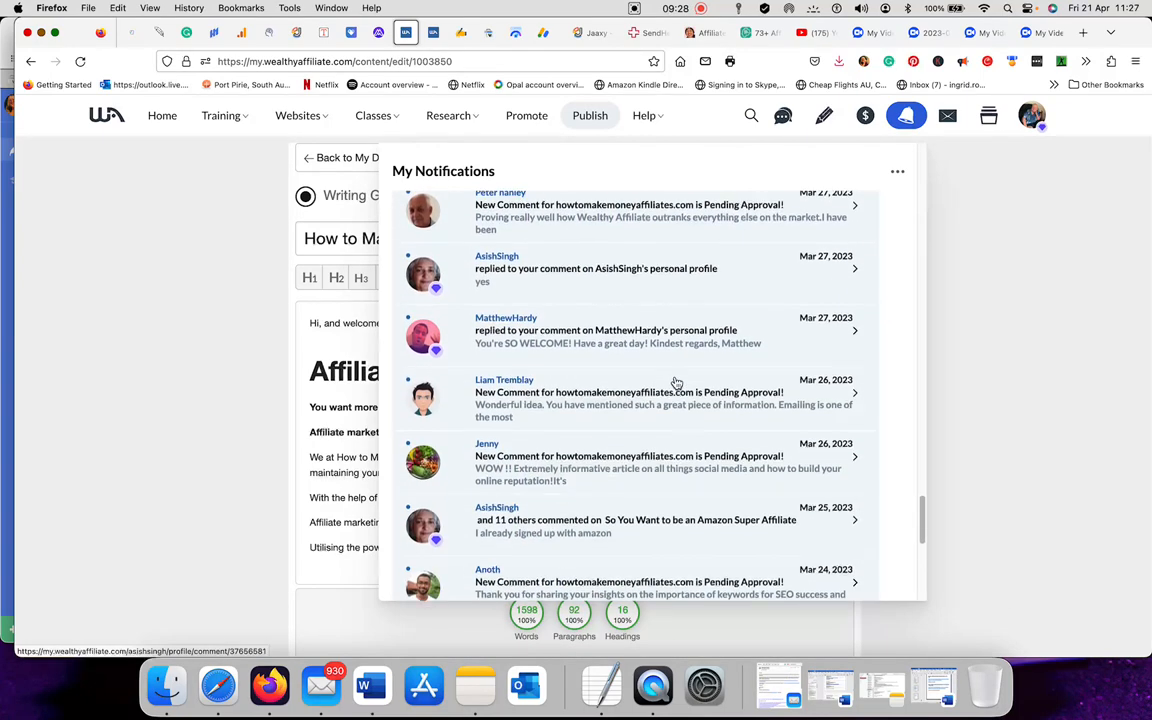
scroll("down", 3)
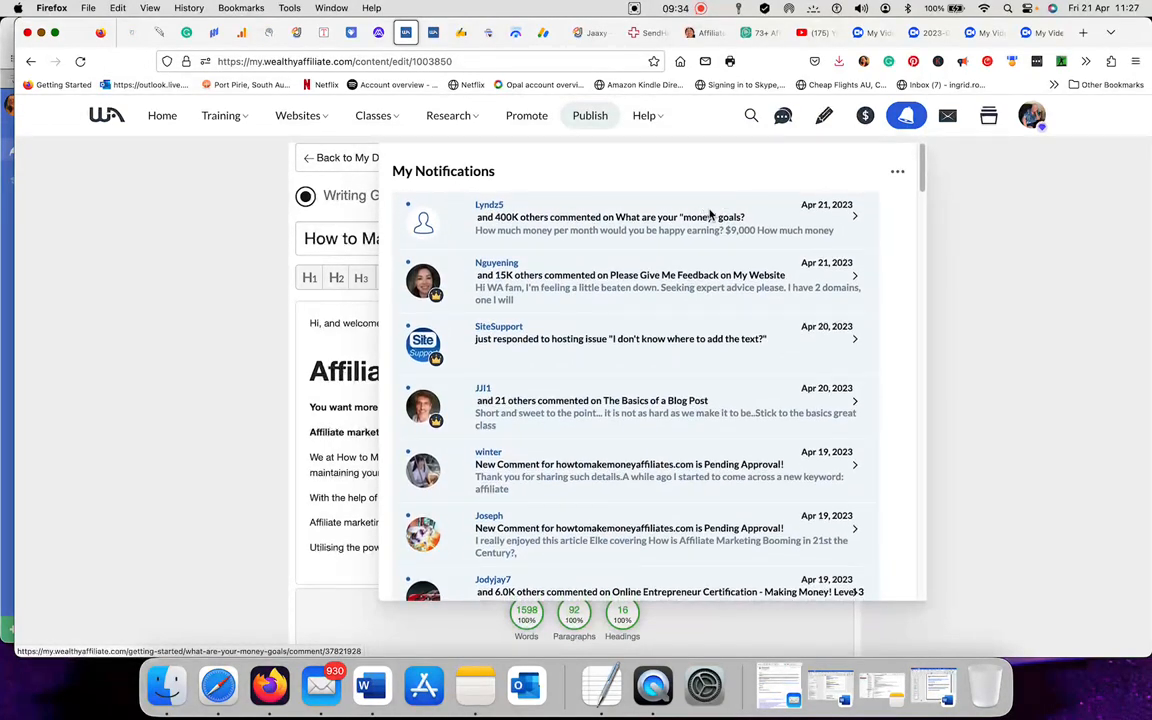
mouse_move(956, 148)
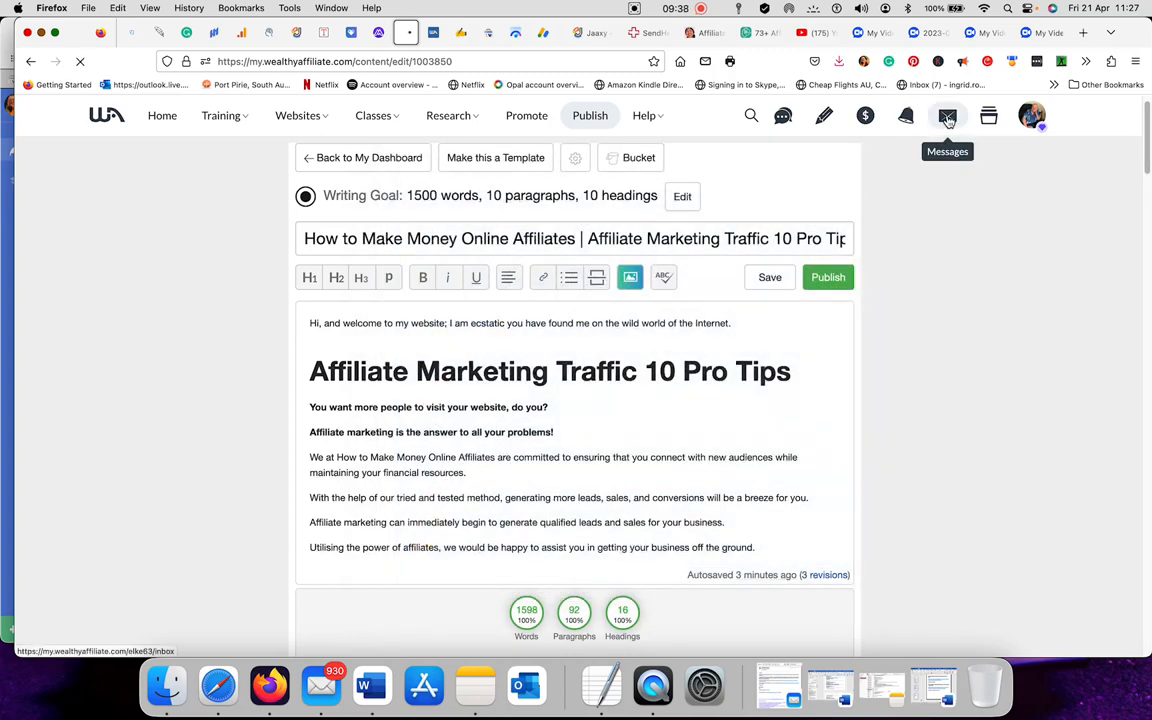
Scroll the inbox through older support threads, then show the Wealthy Affiliate / Jaaxy switcher
left_click(946, 115)
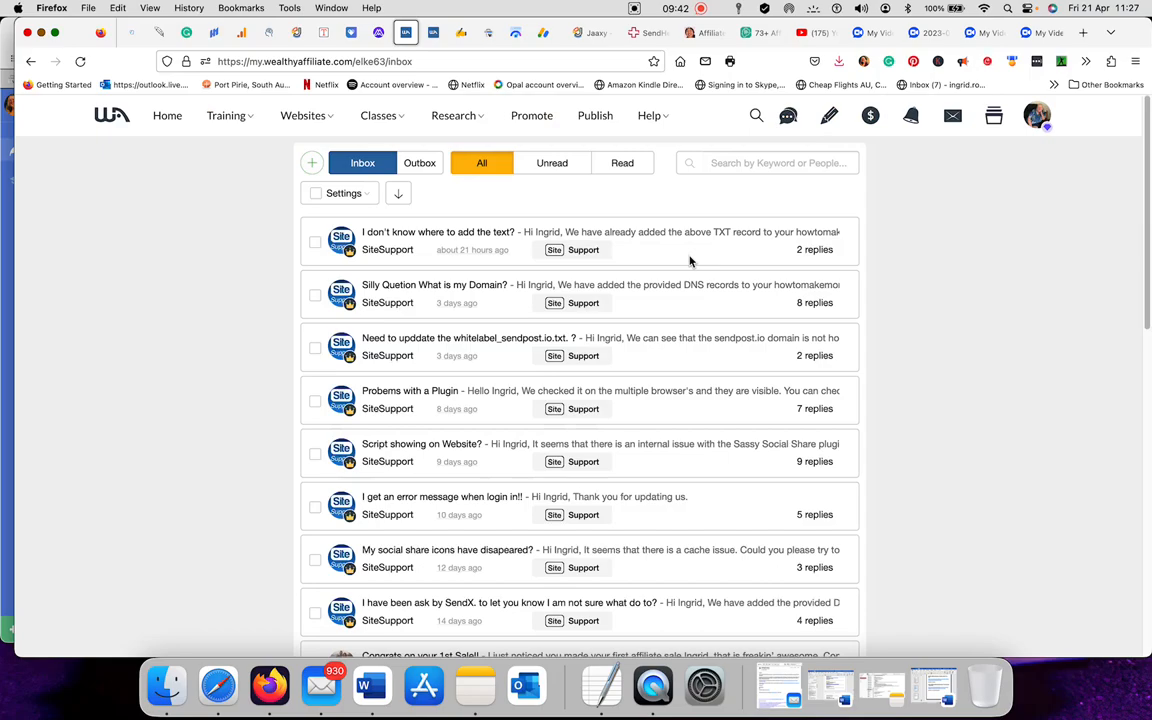
scroll("down", 3)
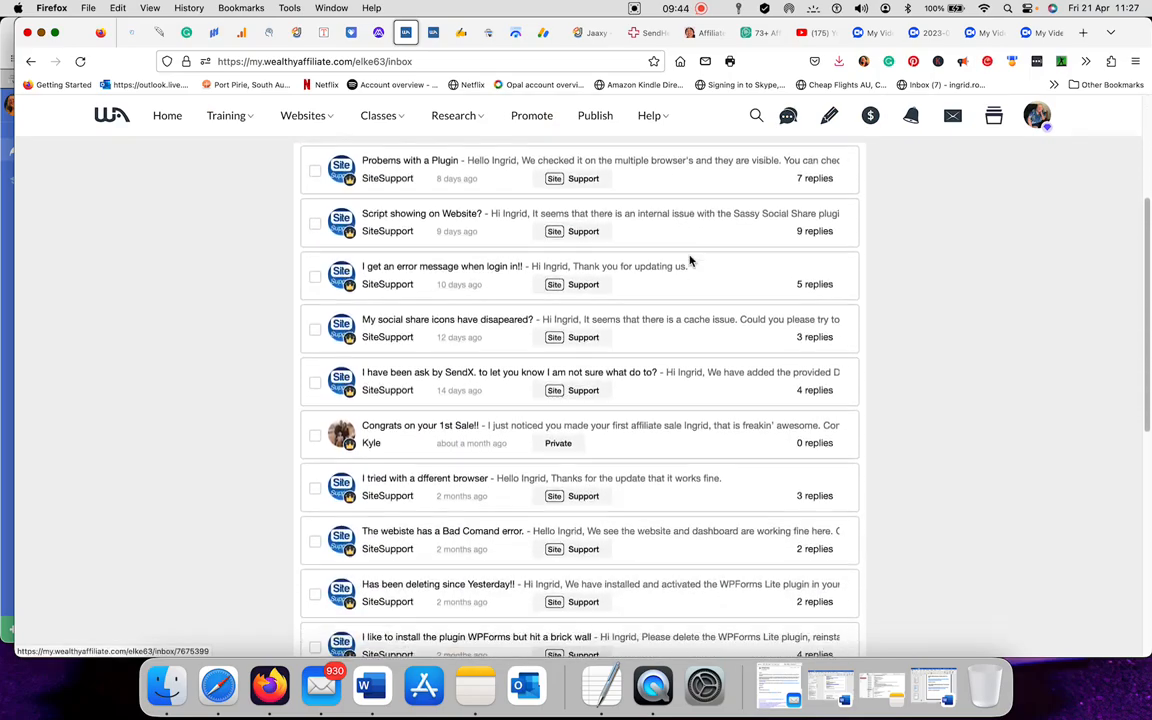
scroll("down", 3)
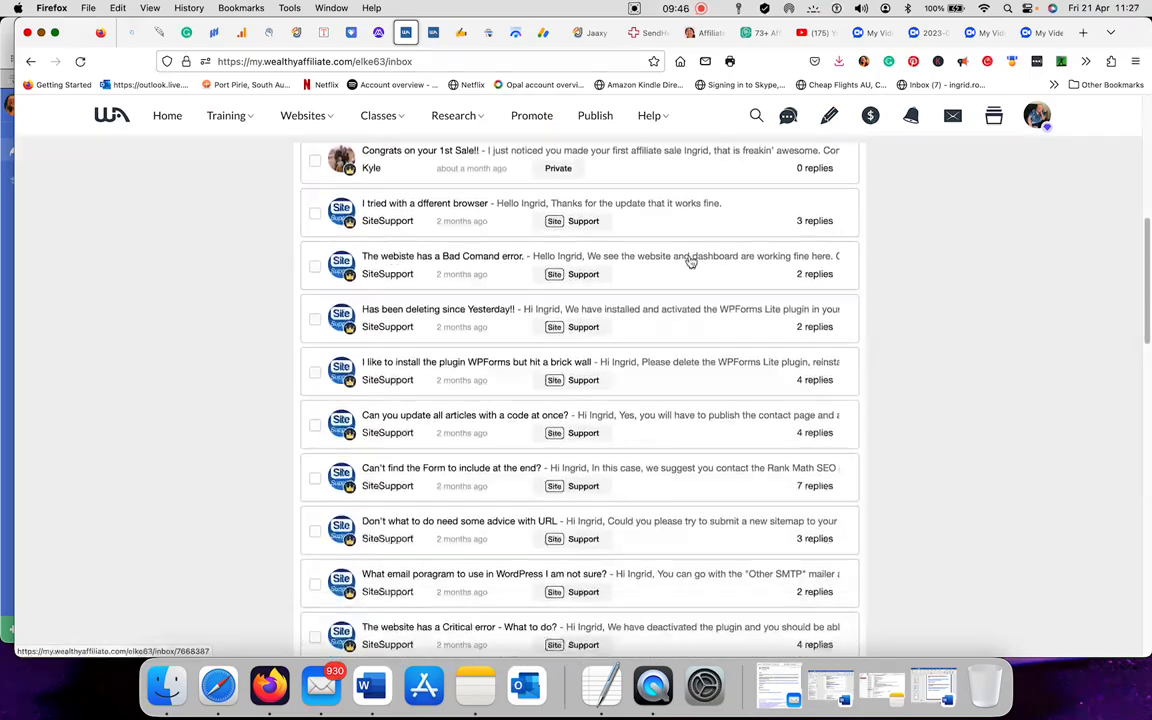
scroll("down", 3)
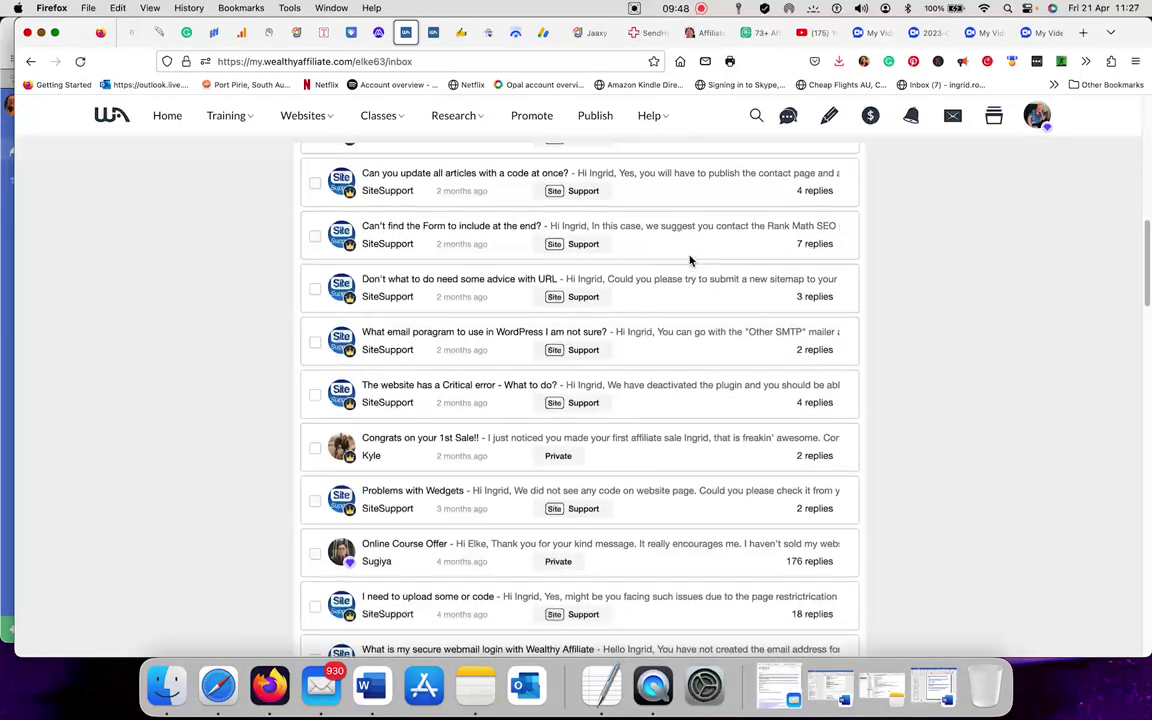
scroll("down", 3)
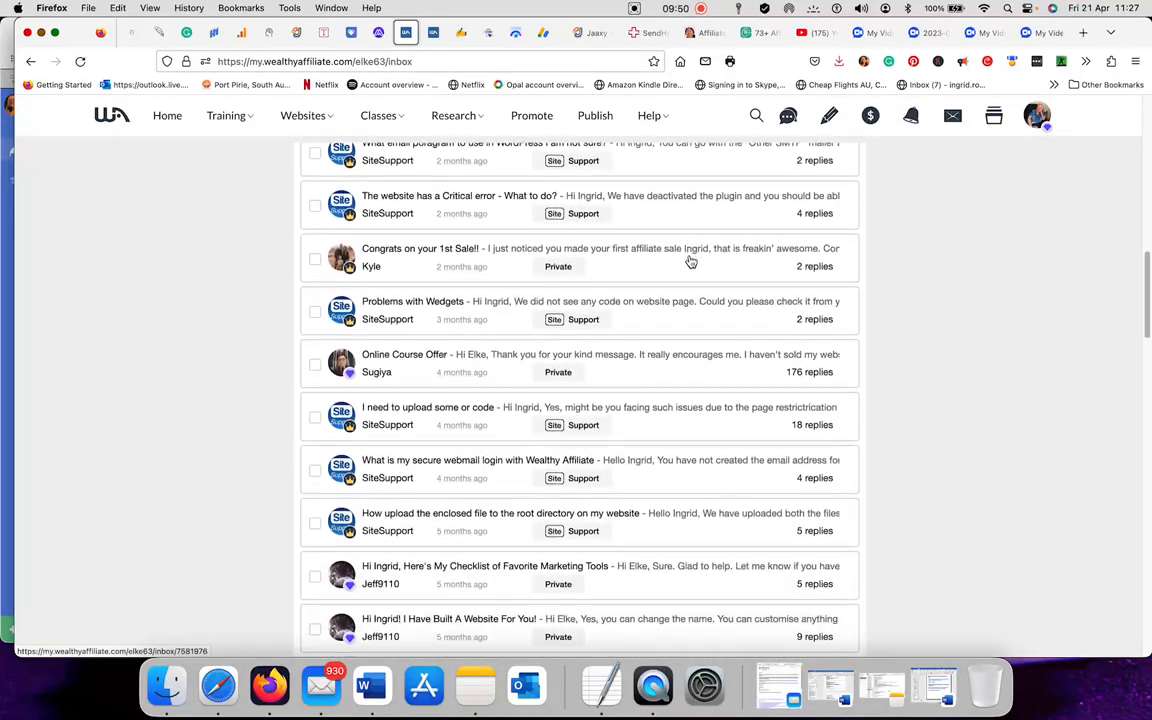
scroll("down", 3)
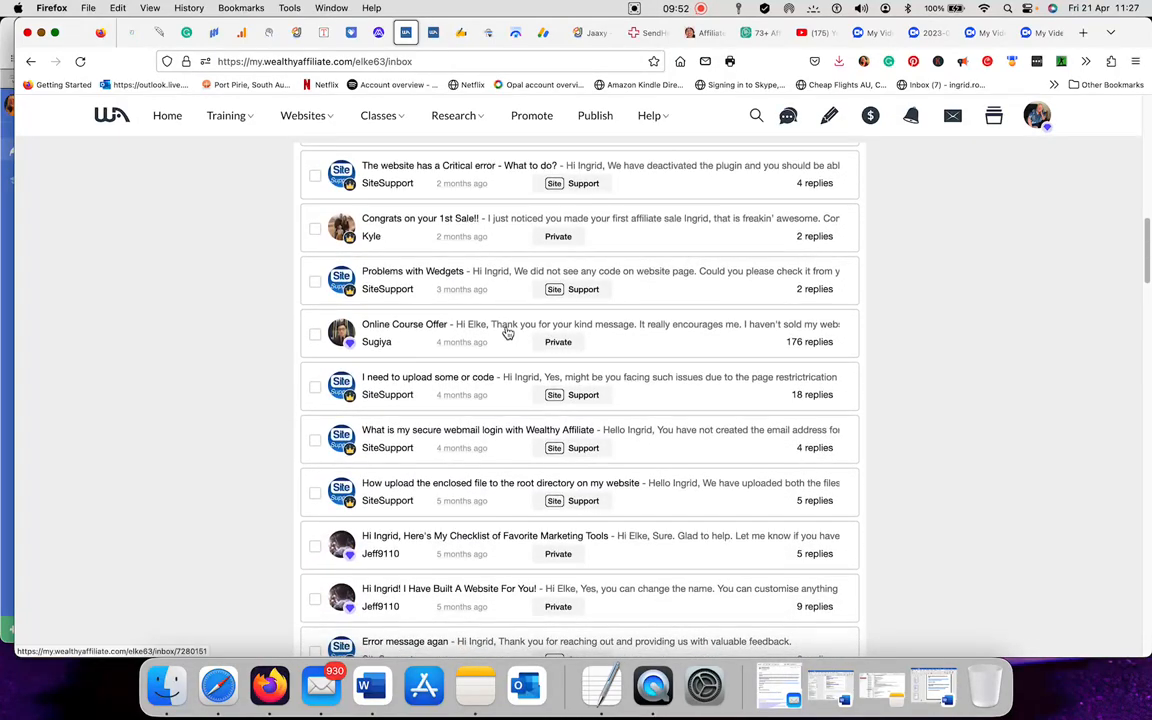
mouse_move(567, 296)
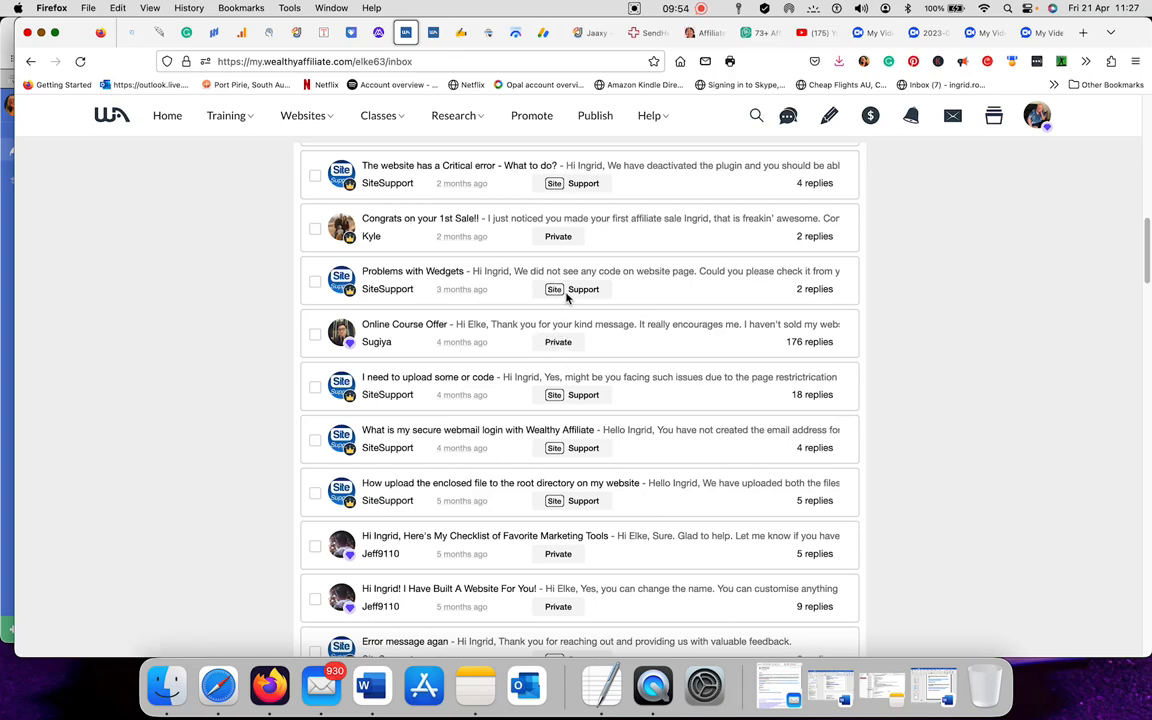
mouse_move(575, 292)
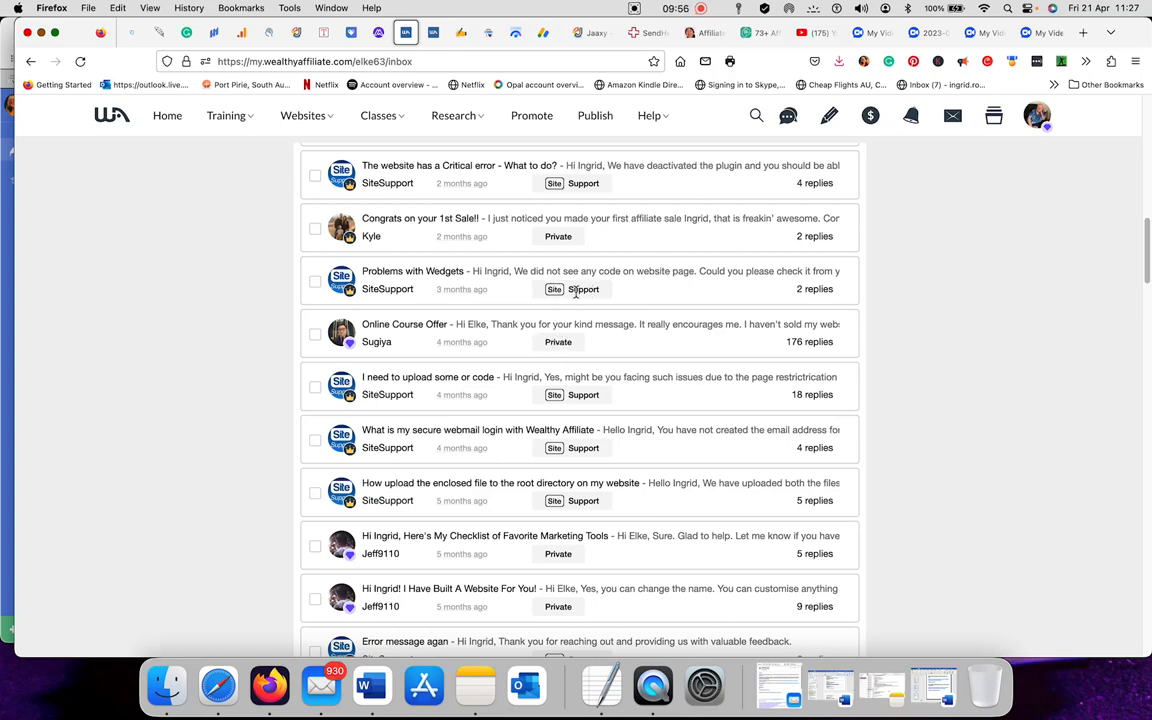
mouse_move(821, 257)
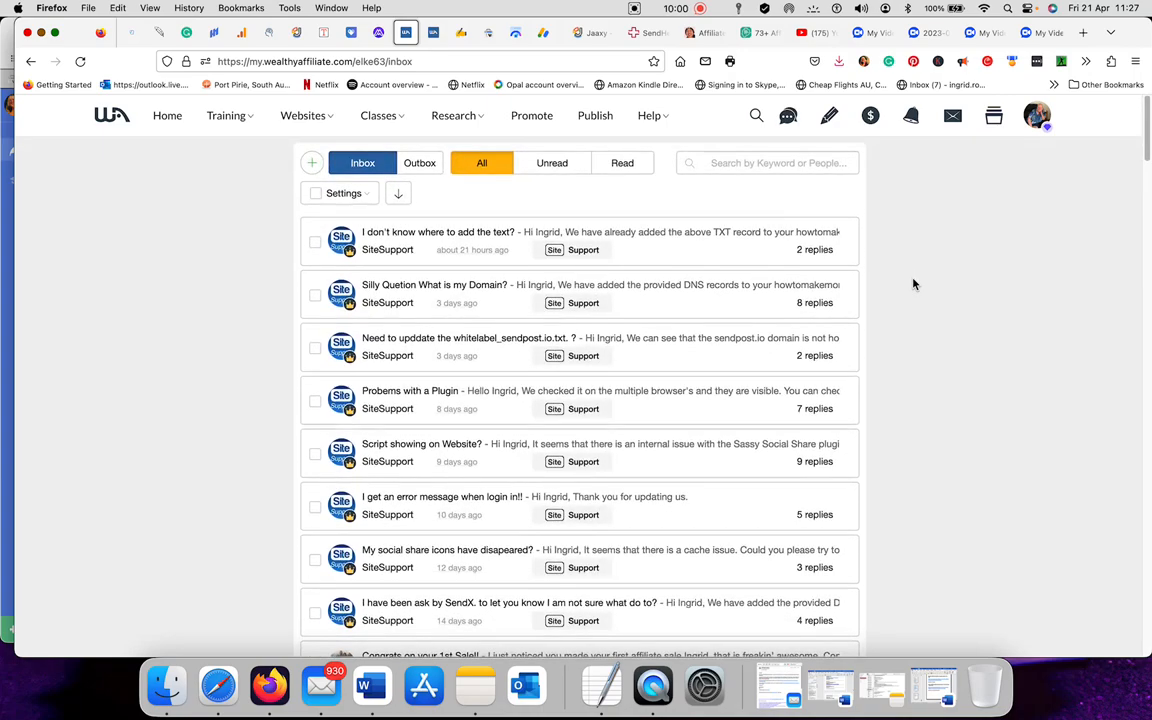
mouse_move(952, 115)
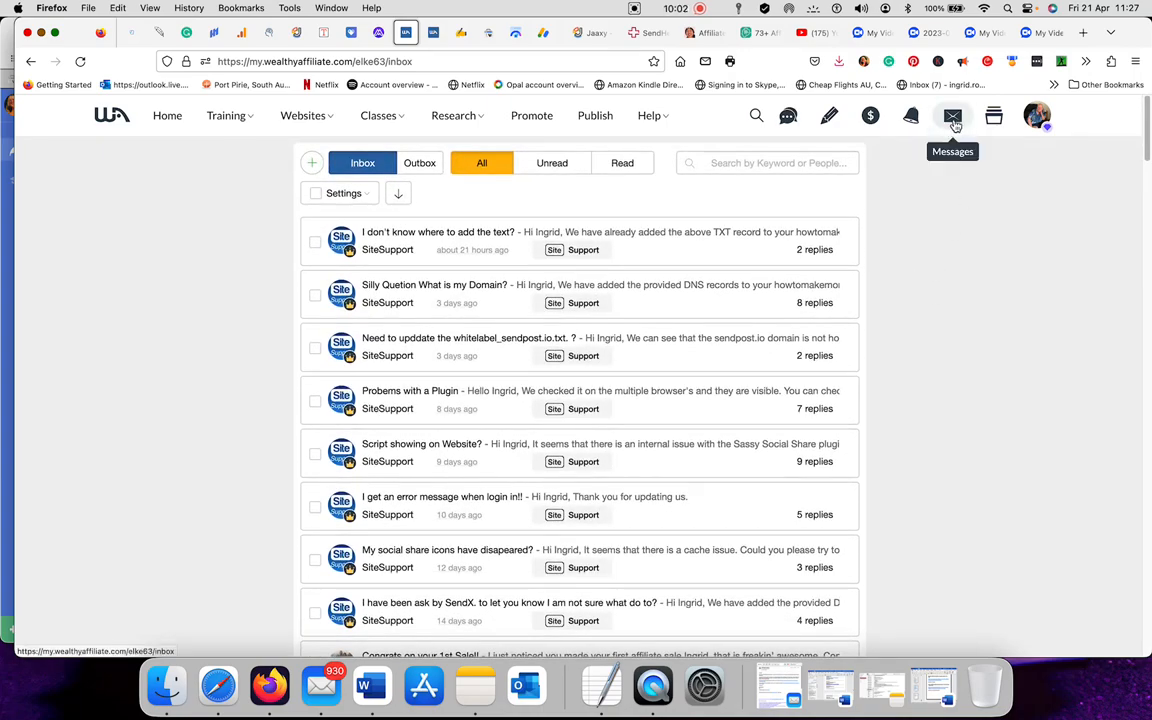
left_click(993, 116)
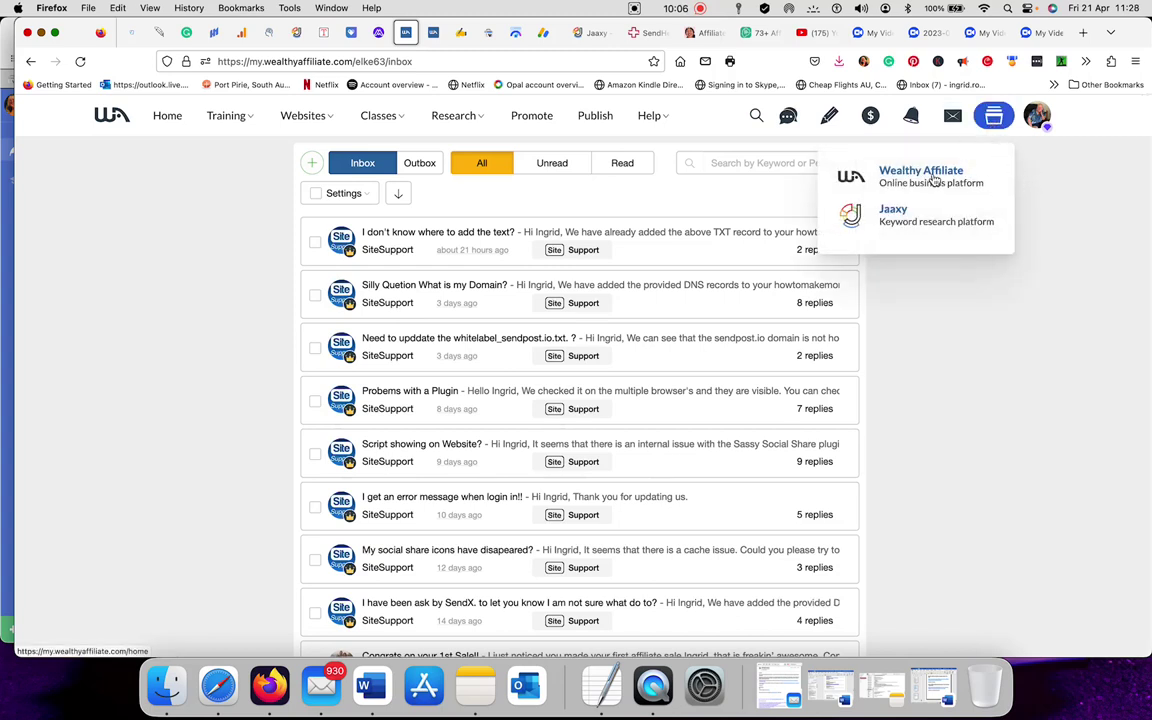
Choose Wealthy Affiliate to reach the home feed with dashboard and live chat
left_click(167, 115)
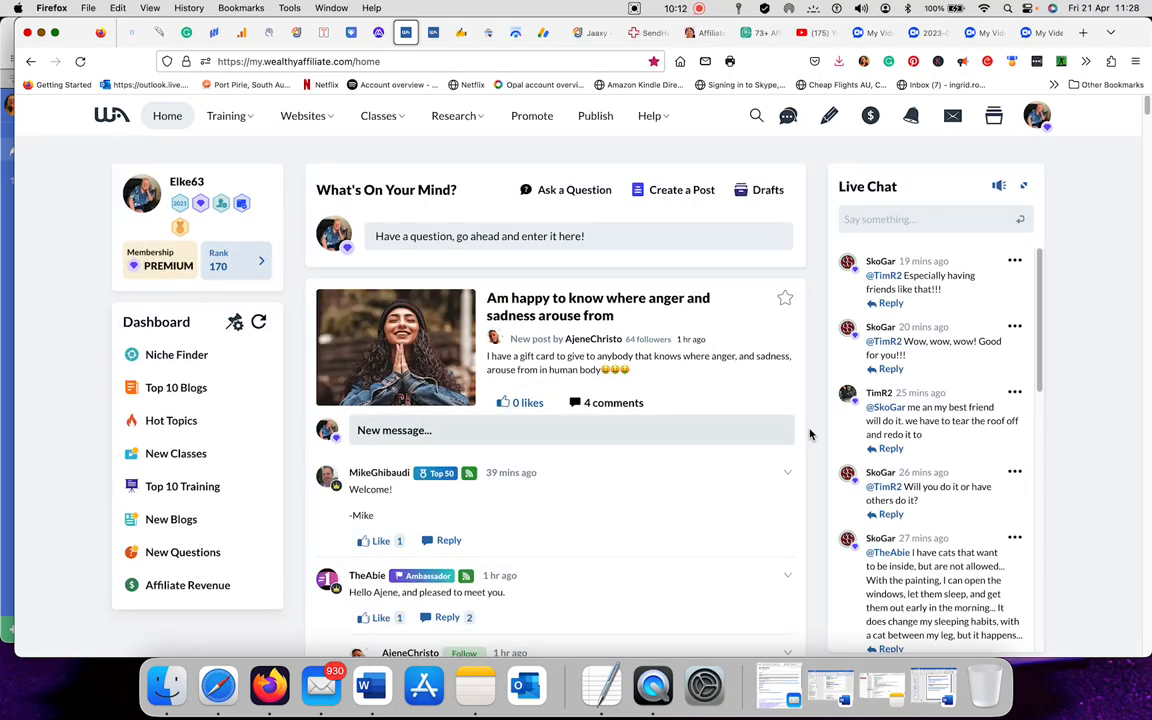
mouse_move(993, 115)
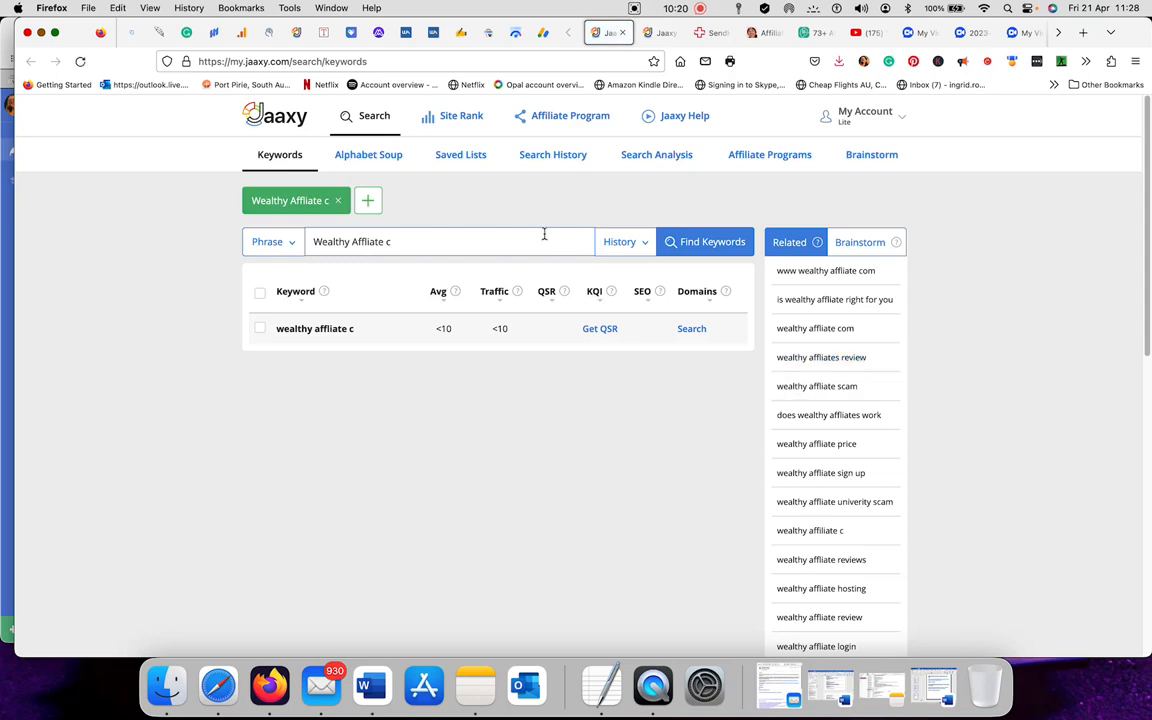
mouse_move(550, 207)
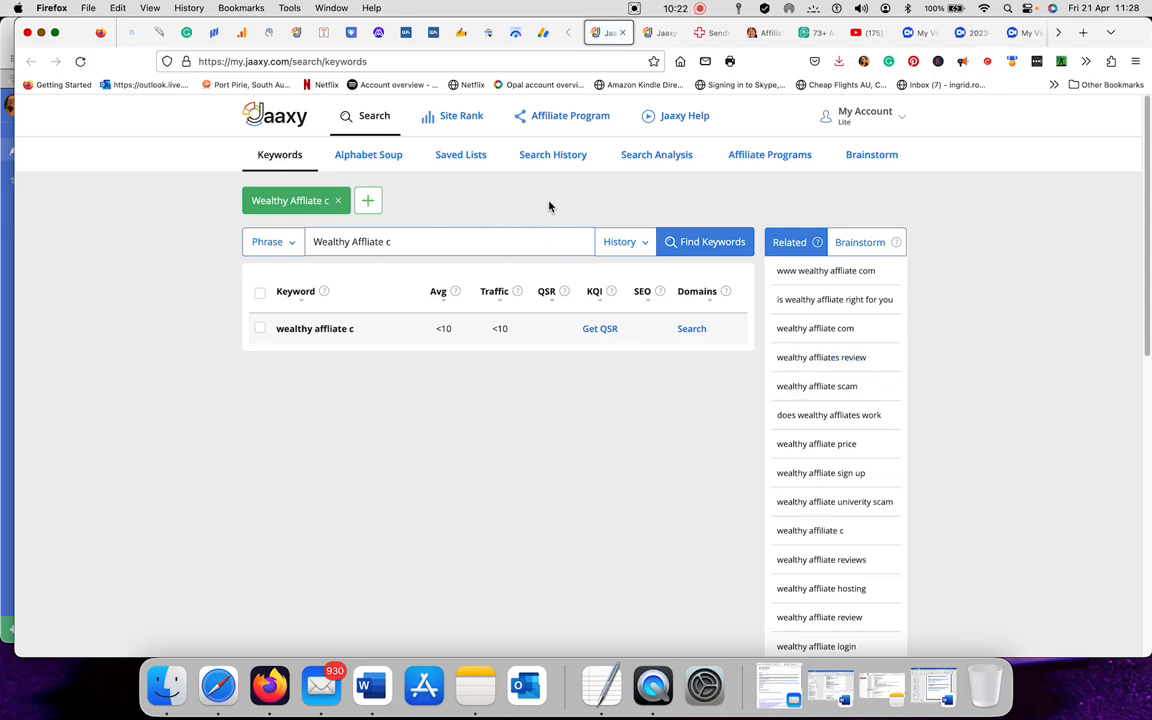
mouse_move(709, 187)
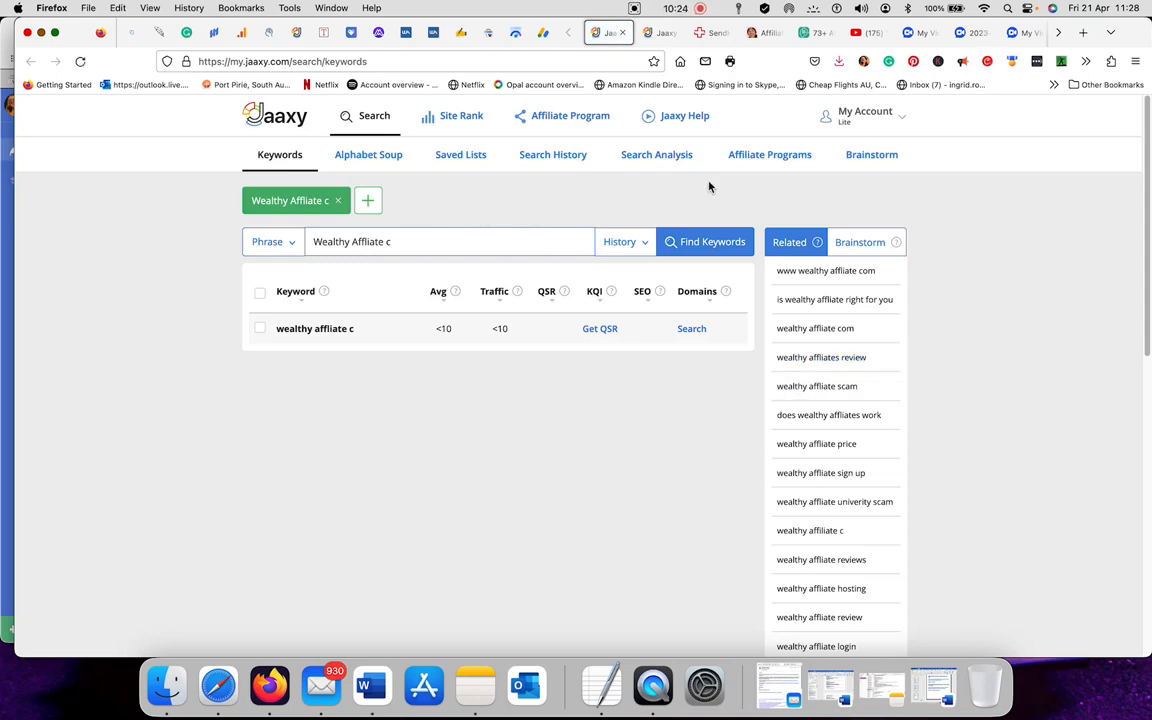
mouse_move(548, 181)
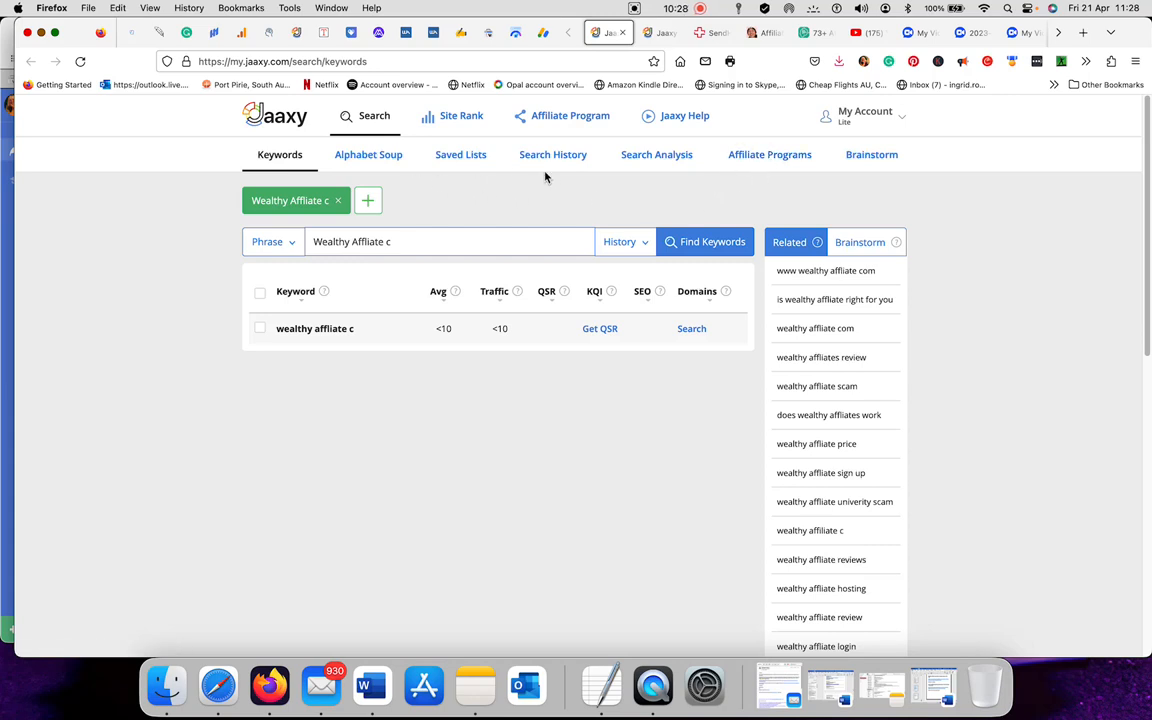
Start loading Search History from the 'Wealthy Affliate c' keyword results
left_click(553, 154)
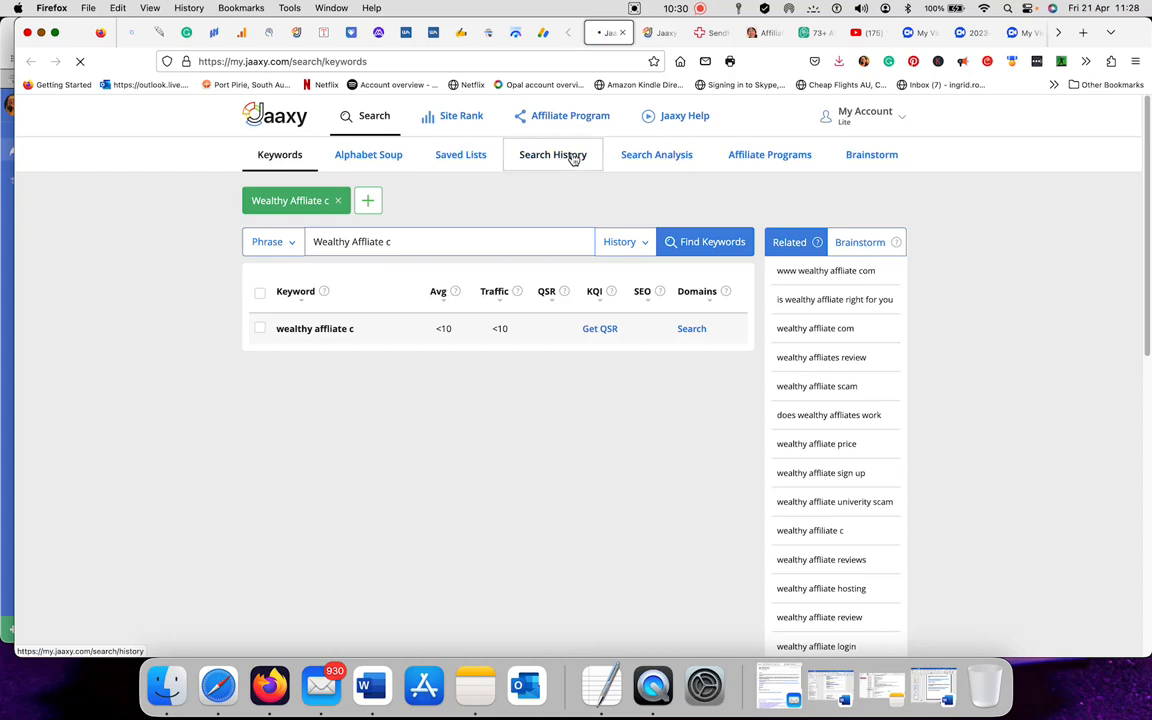
Scroll Jaaxy Search History from April 2023 searches back to March 2022 entries
left_click(553, 154)
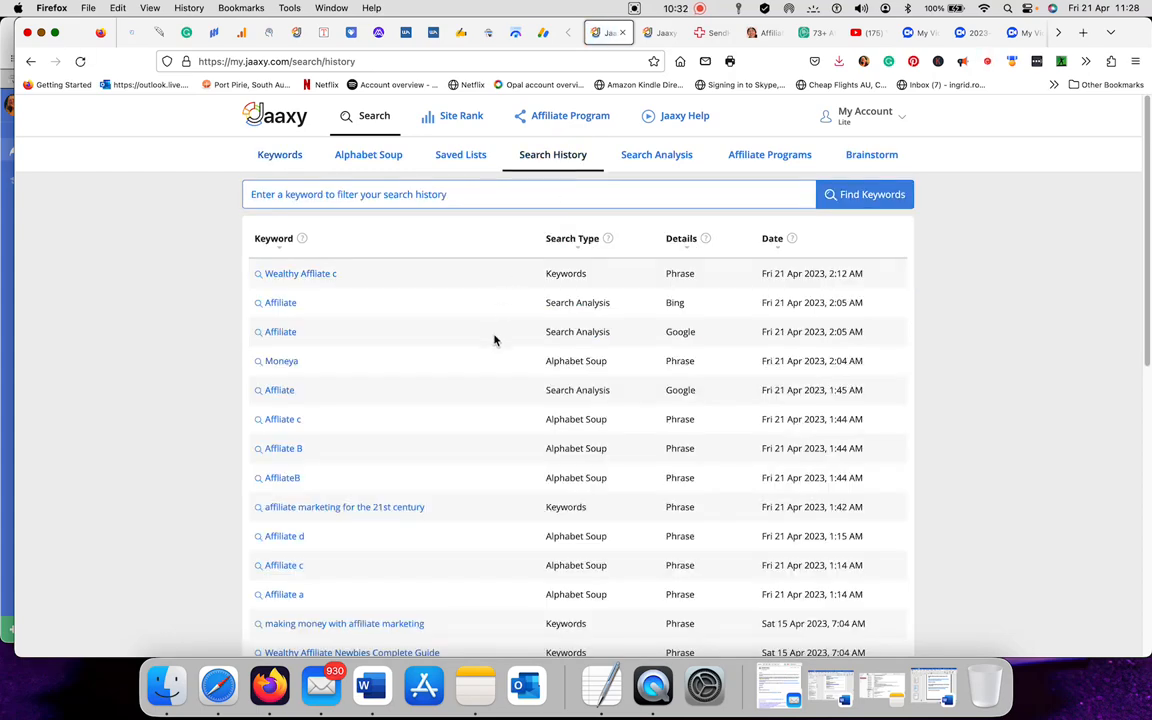
scroll("down", 3)
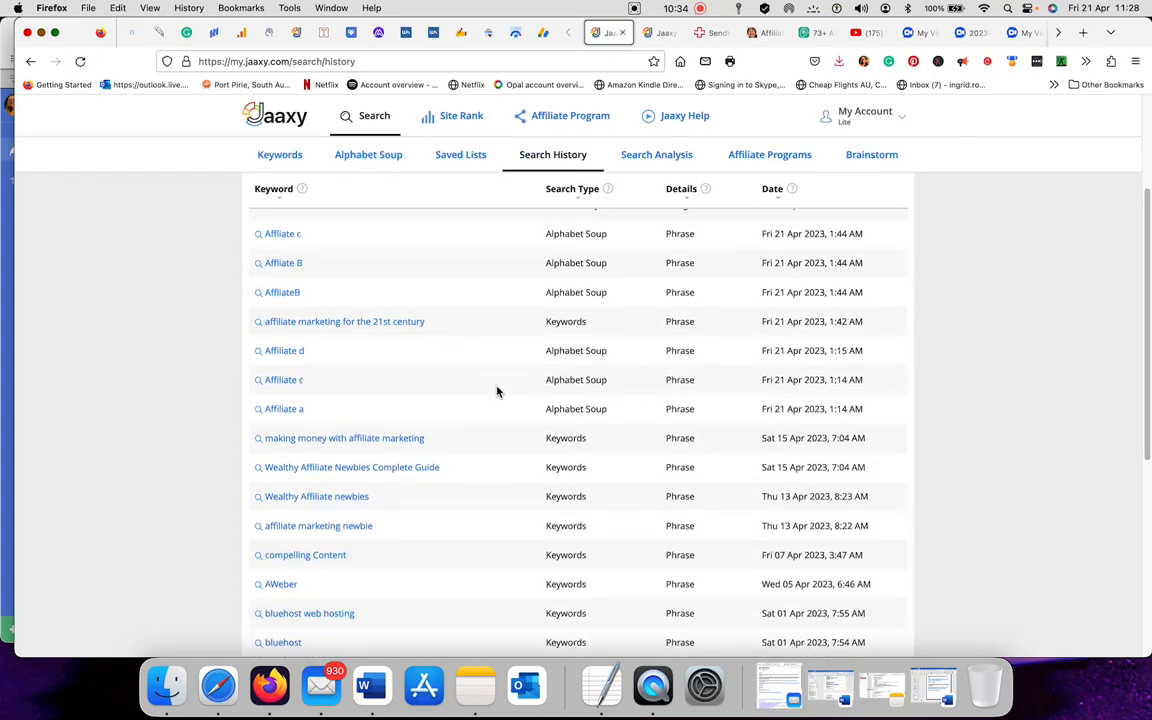
scroll("down", 3)
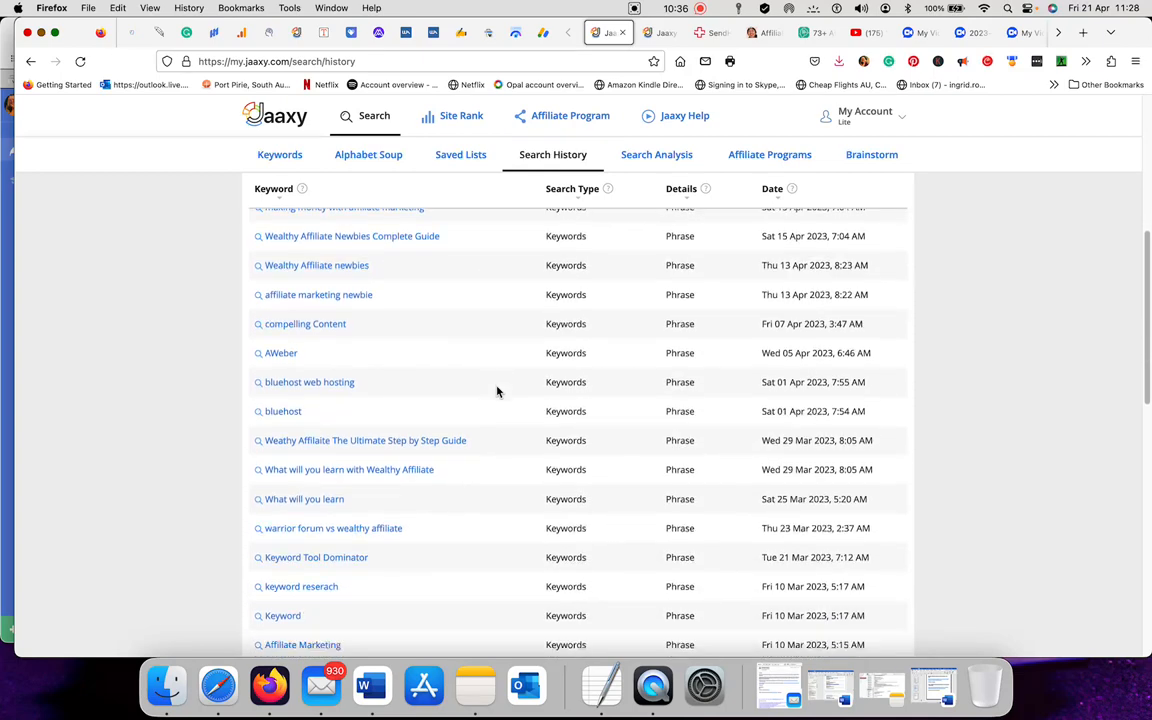
scroll("down", 3)
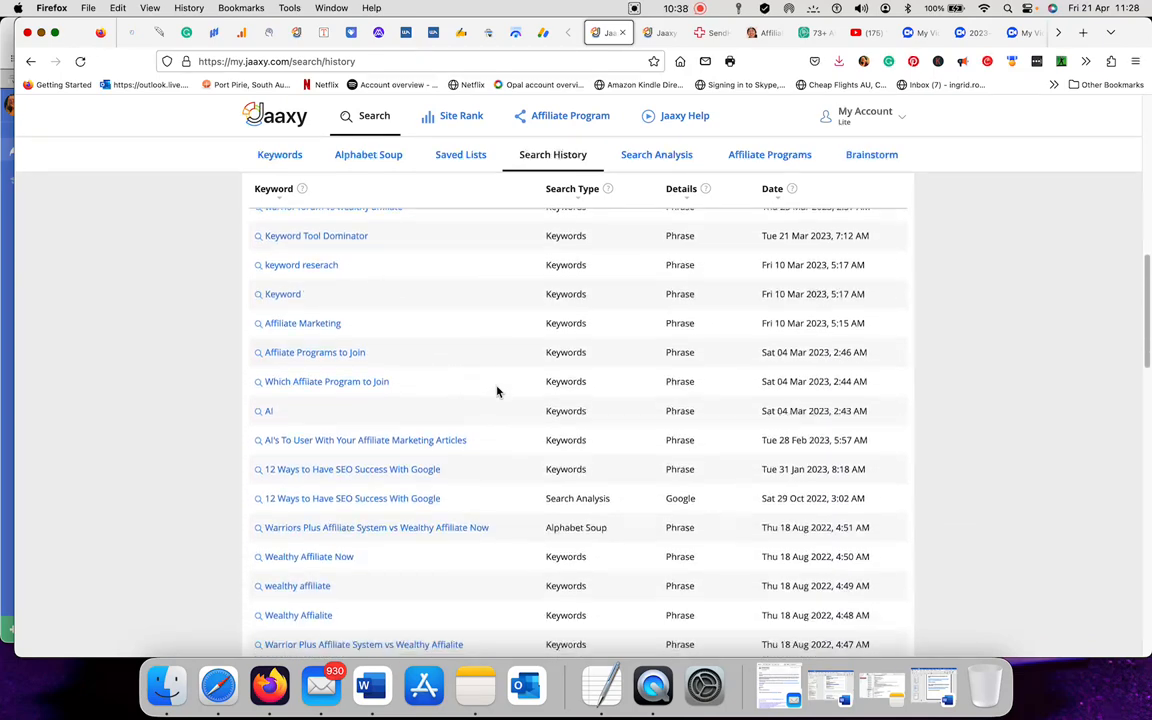
scroll("down", 3)
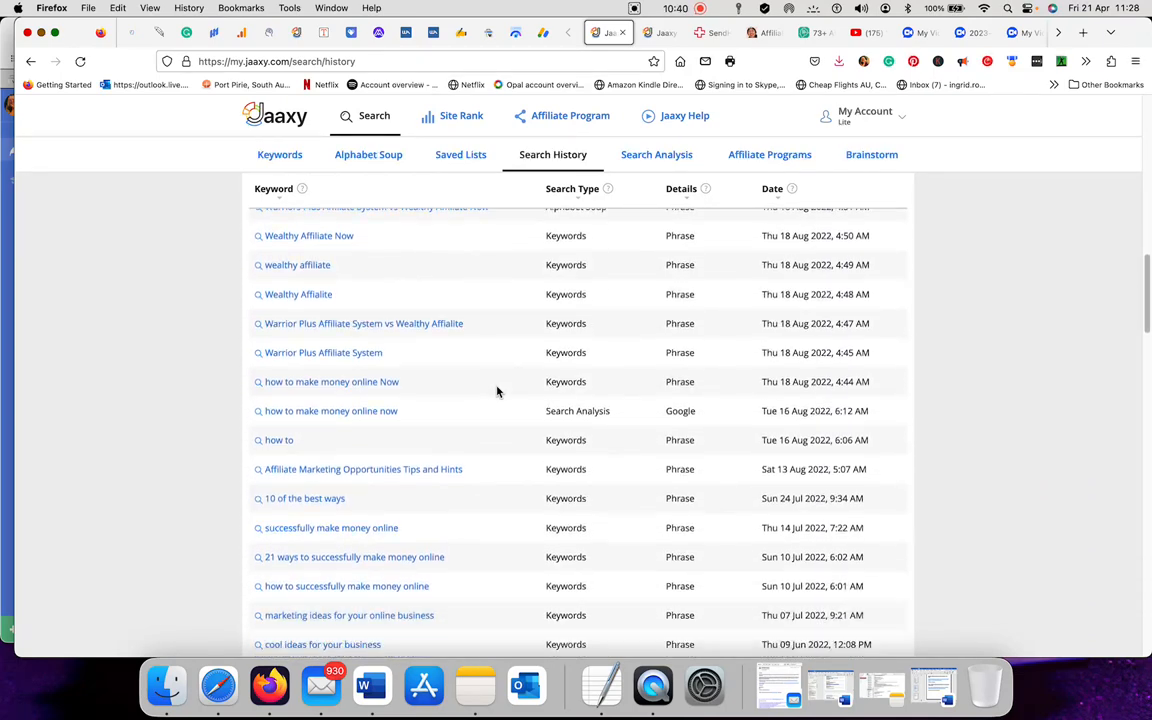
scroll("down", 3)
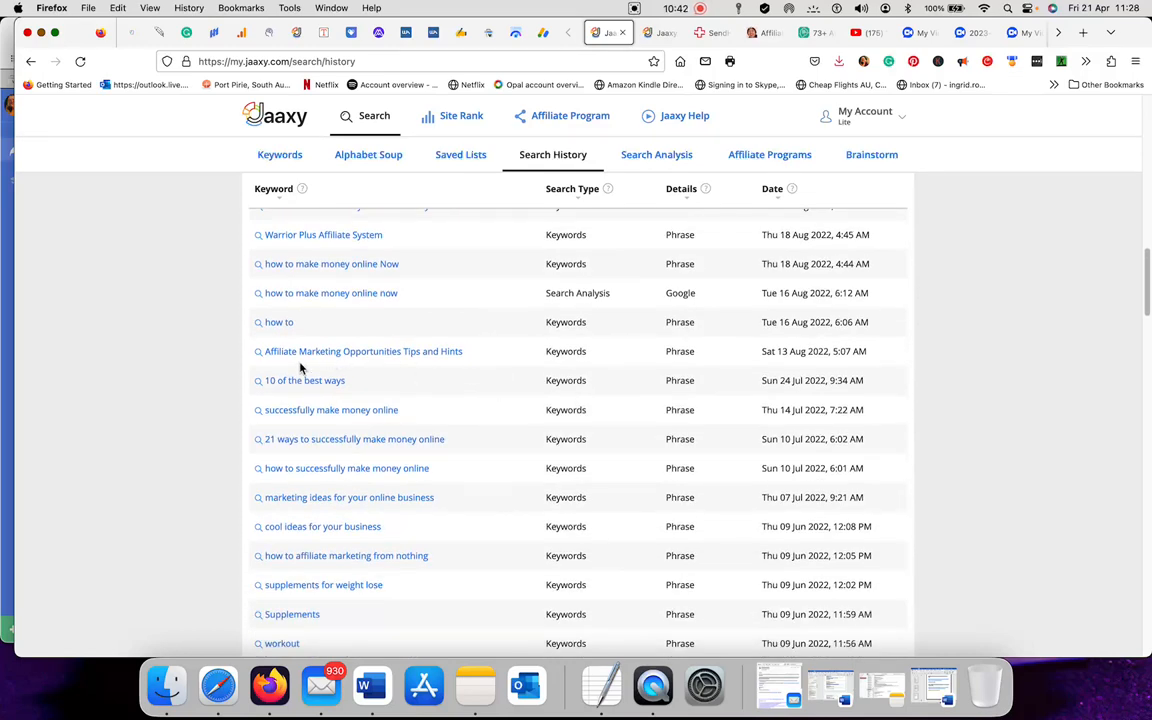
mouse_move(390, 369)
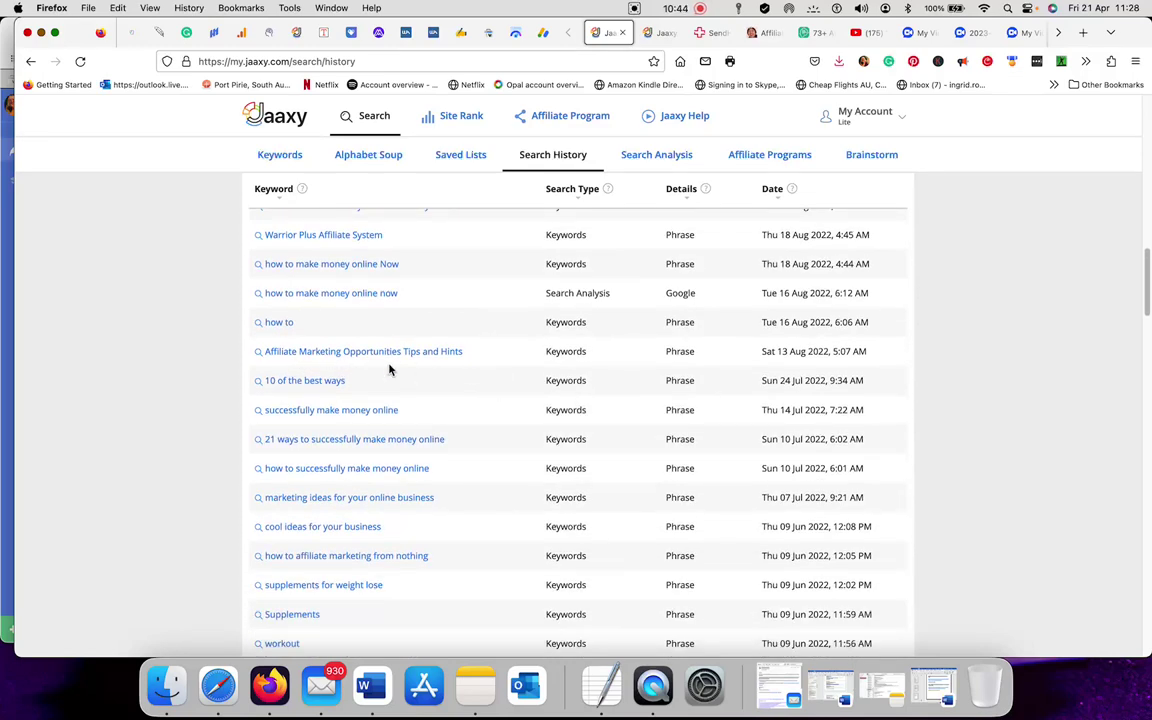
mouse_move(501, 375)
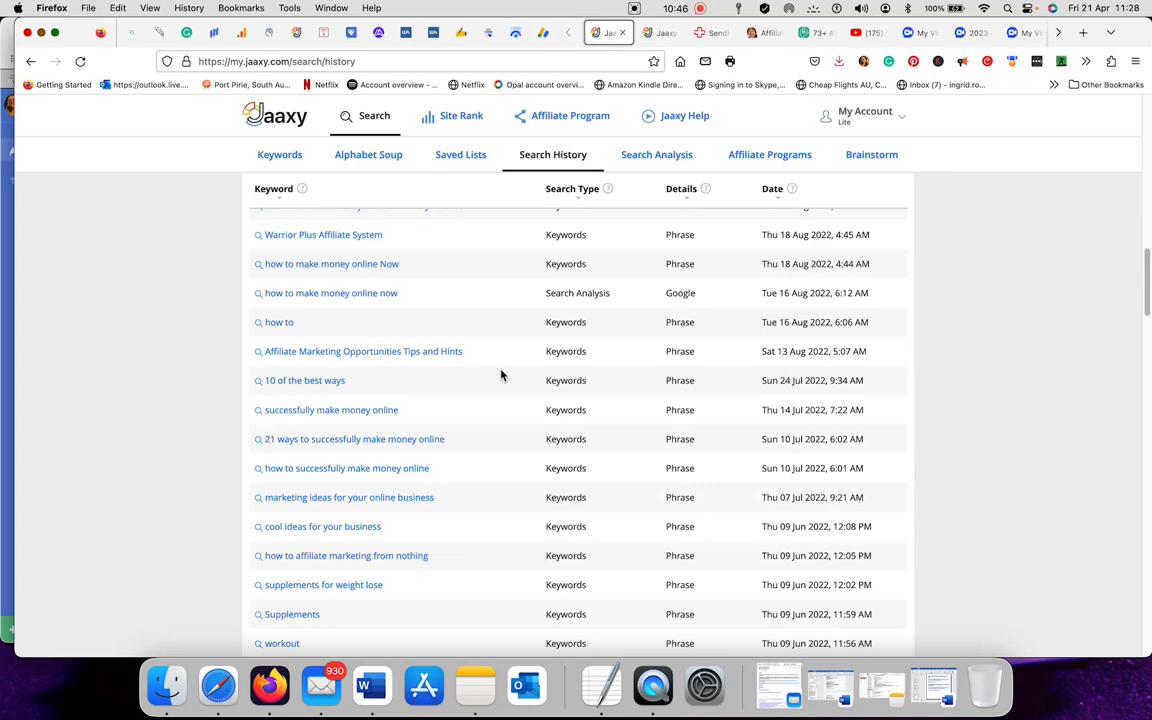
scroll("down", 3)
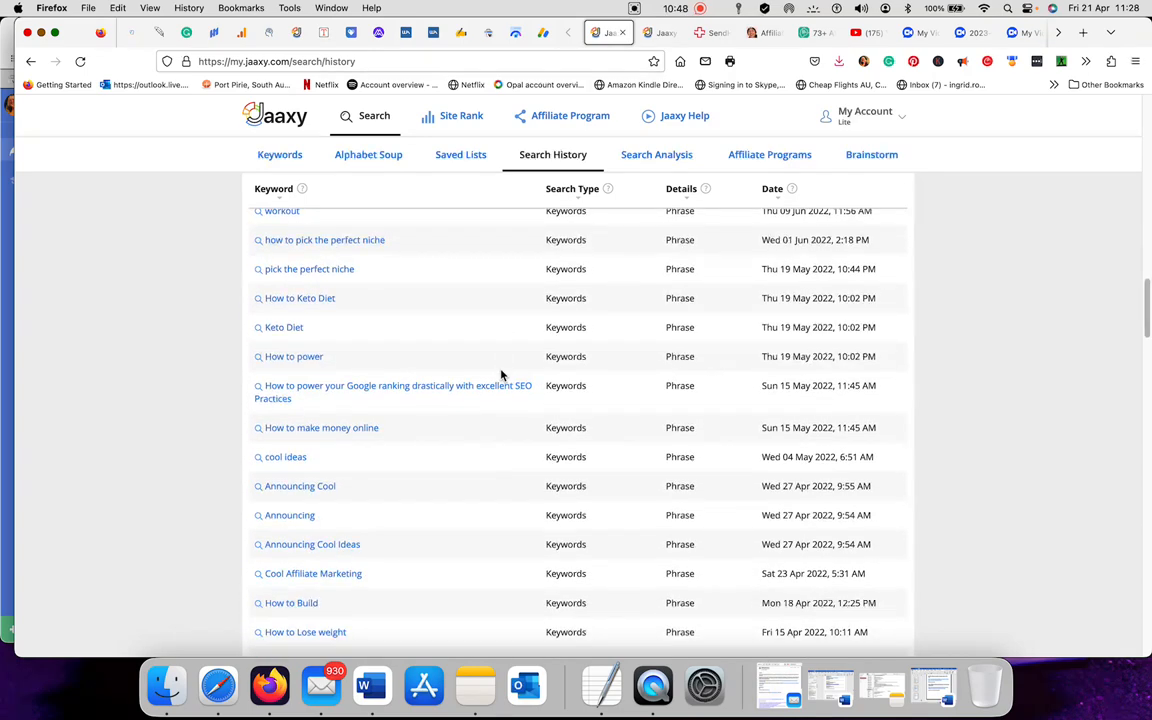
scroll("down", 3)
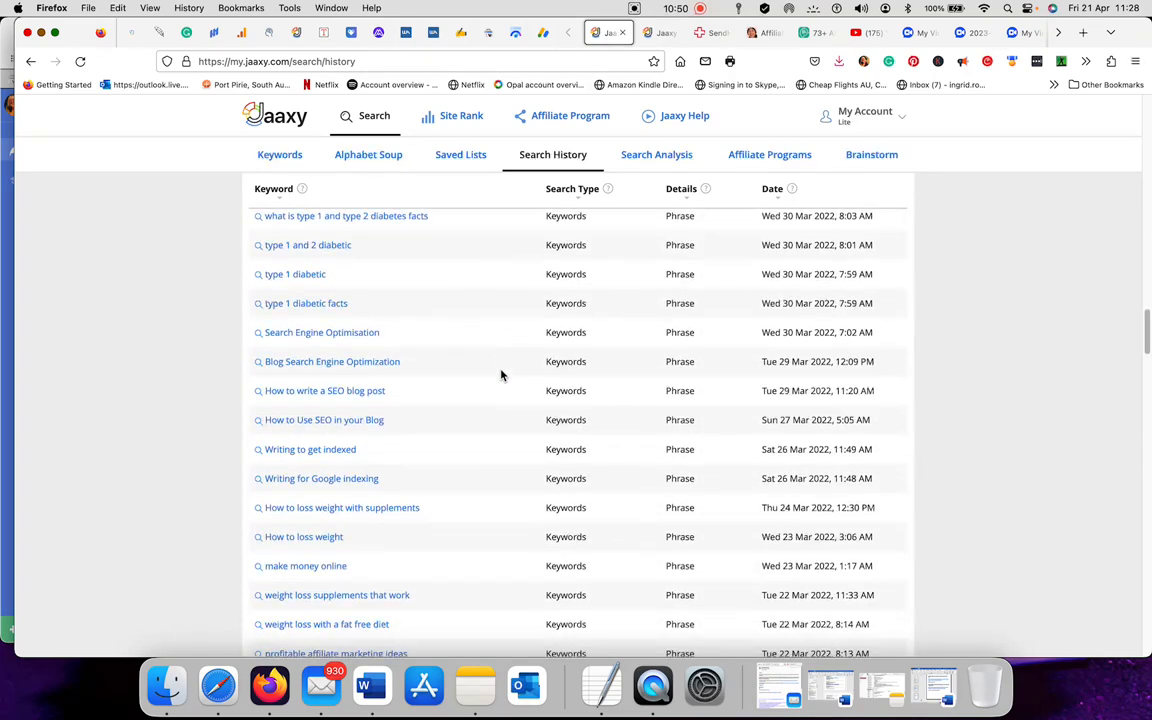
scroll("down", 3)
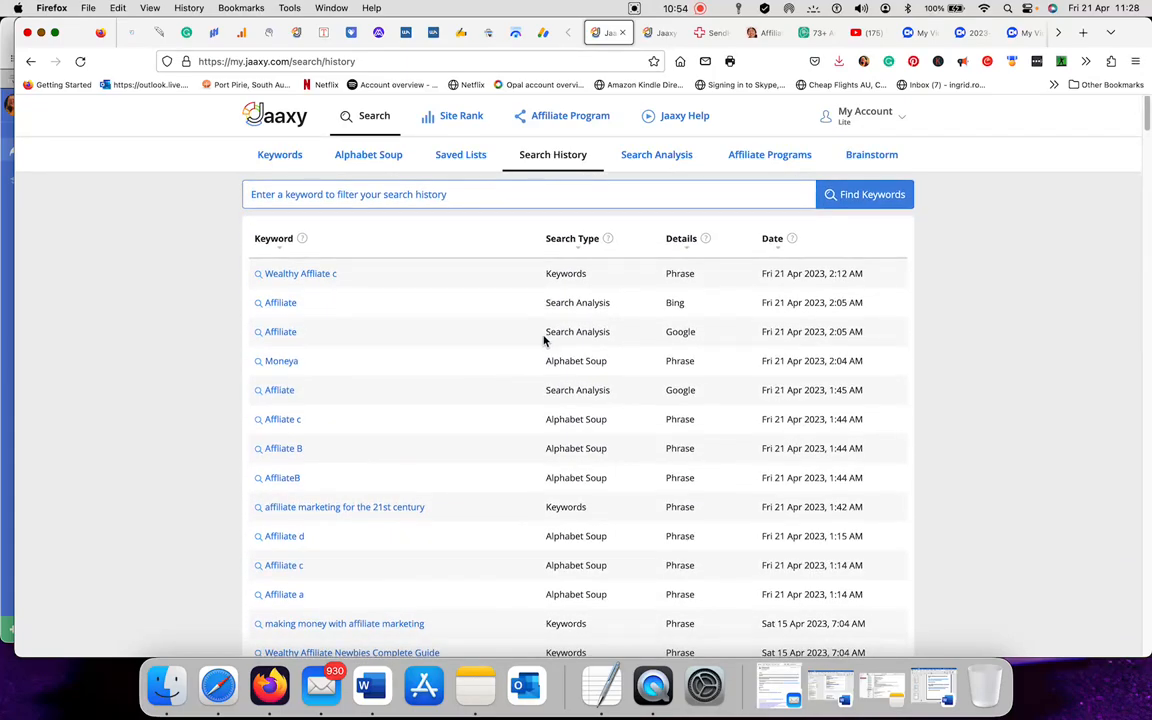
mouse_move(985, 204)
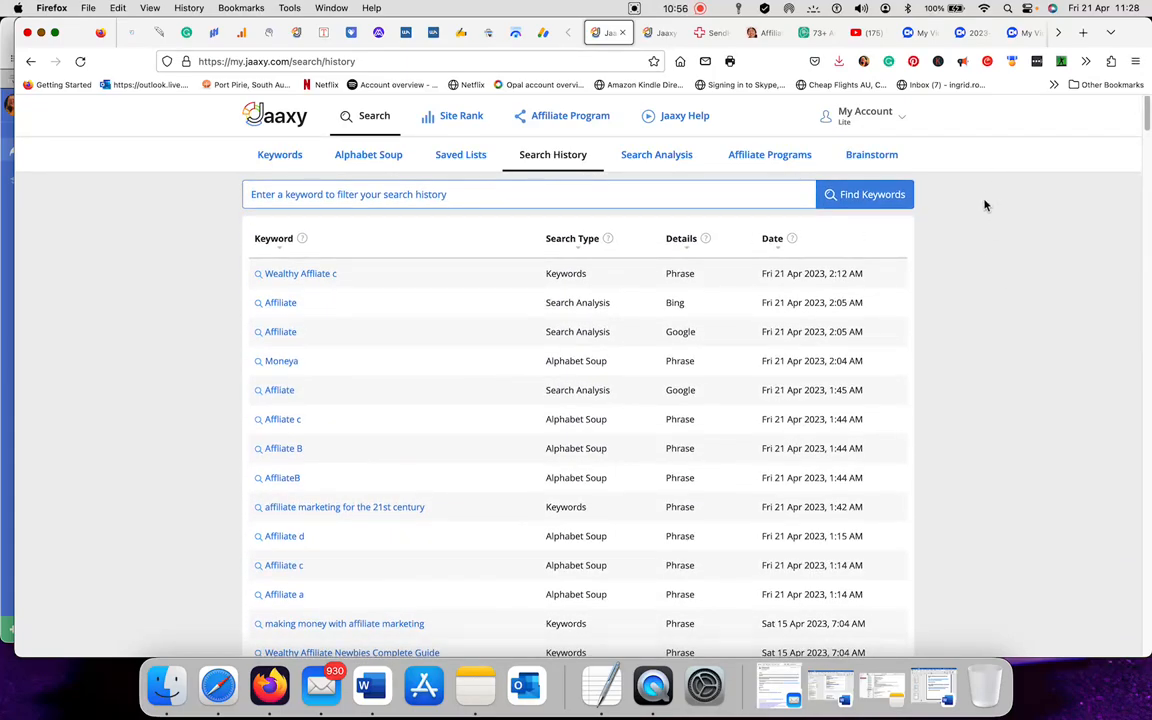
mouse_move(972, 209)
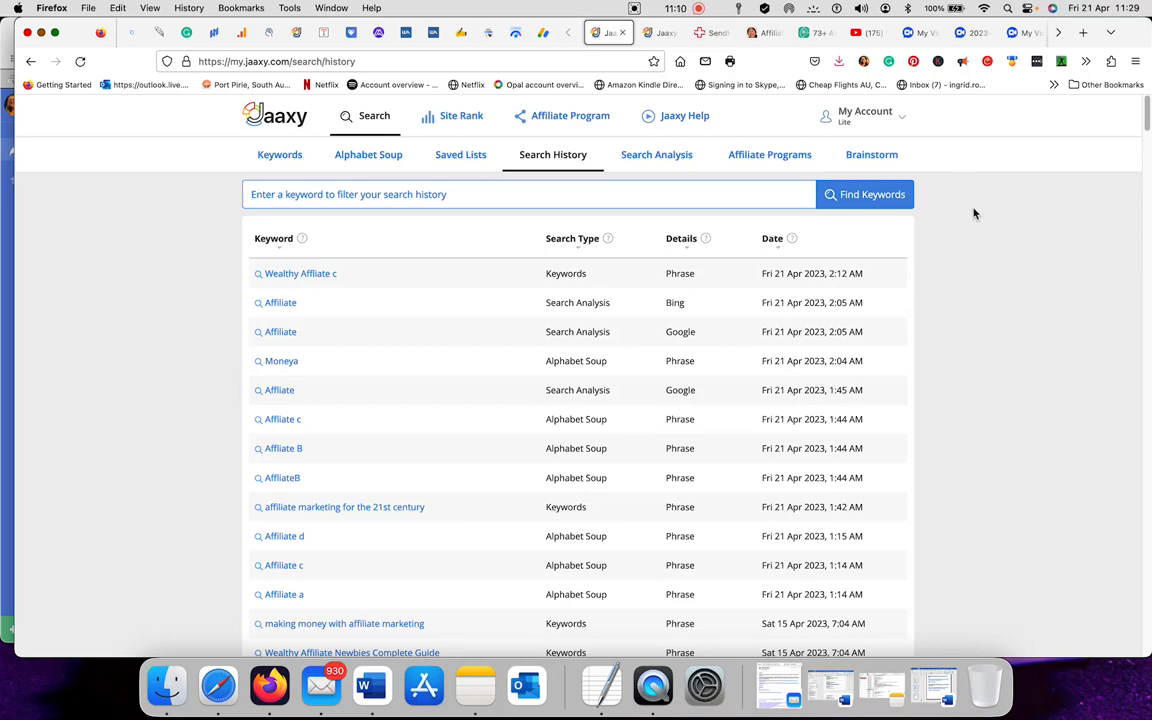
mouse_move(978, 231)
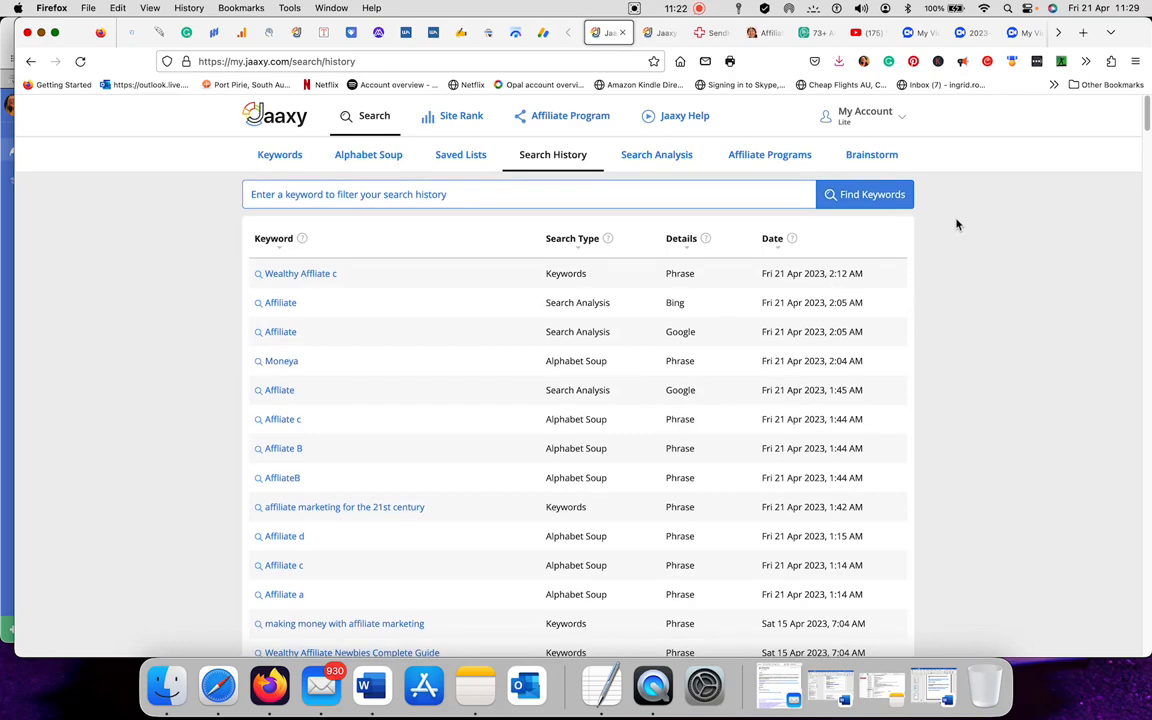
mouse_move(966, 156)
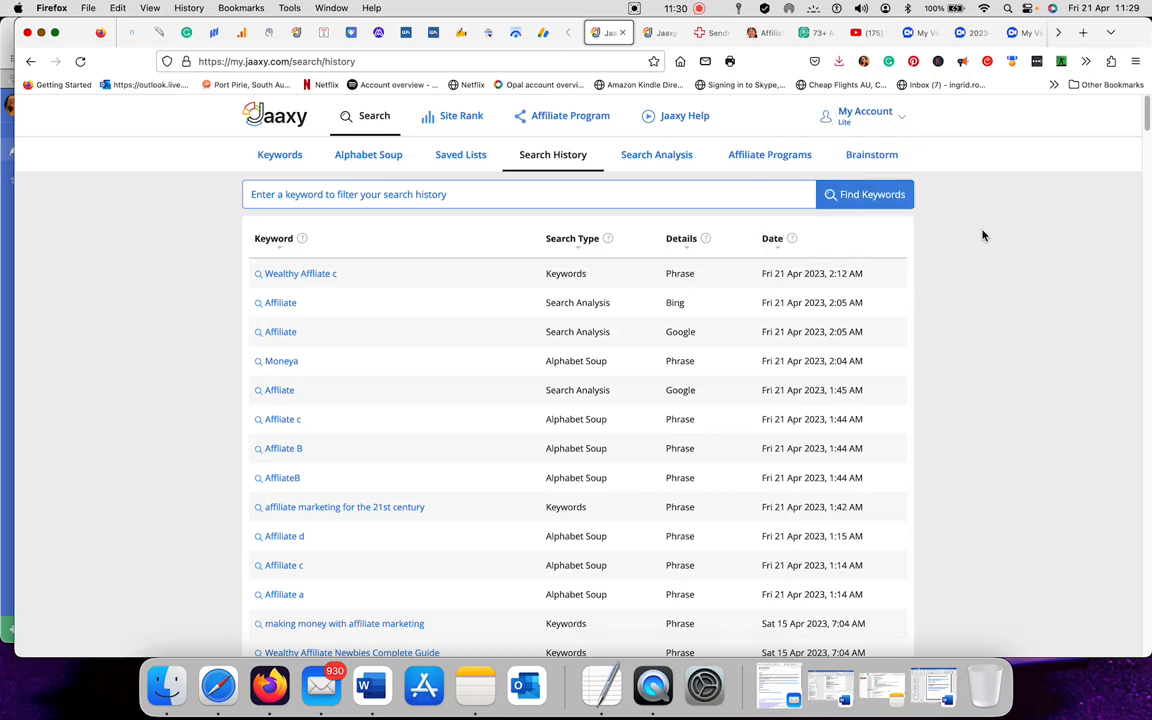
mouse_move(298, 172)
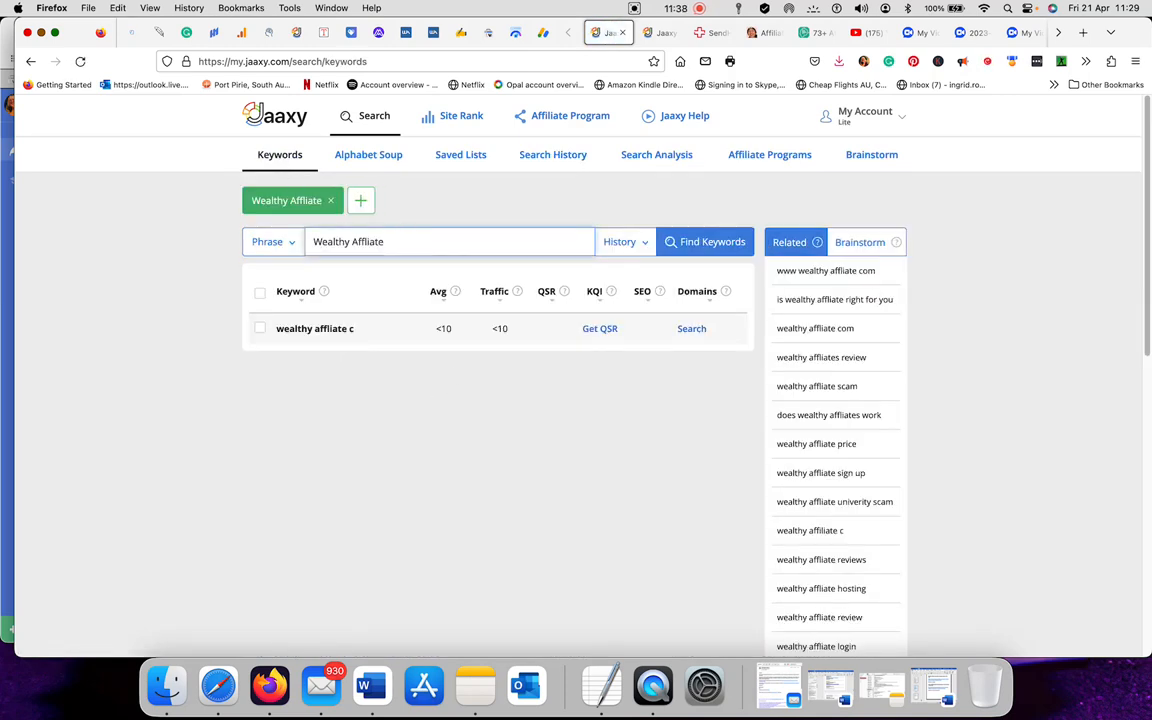
mouse_move(971, 248)
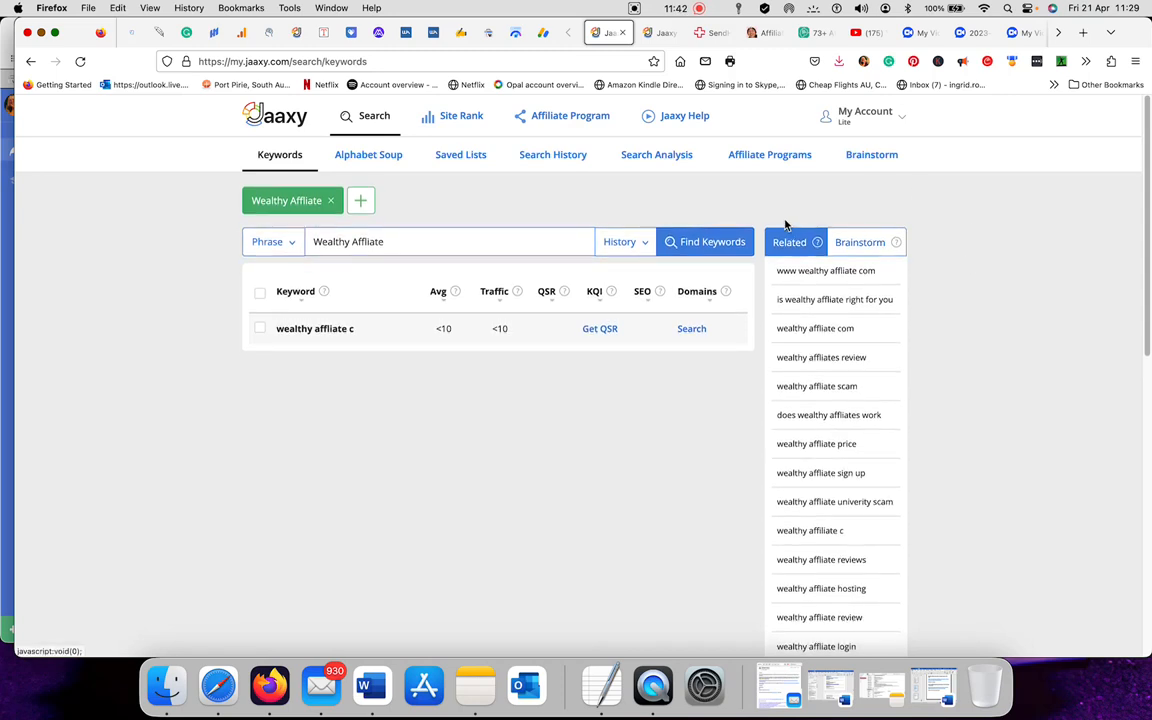
mouse_move(400, 228)
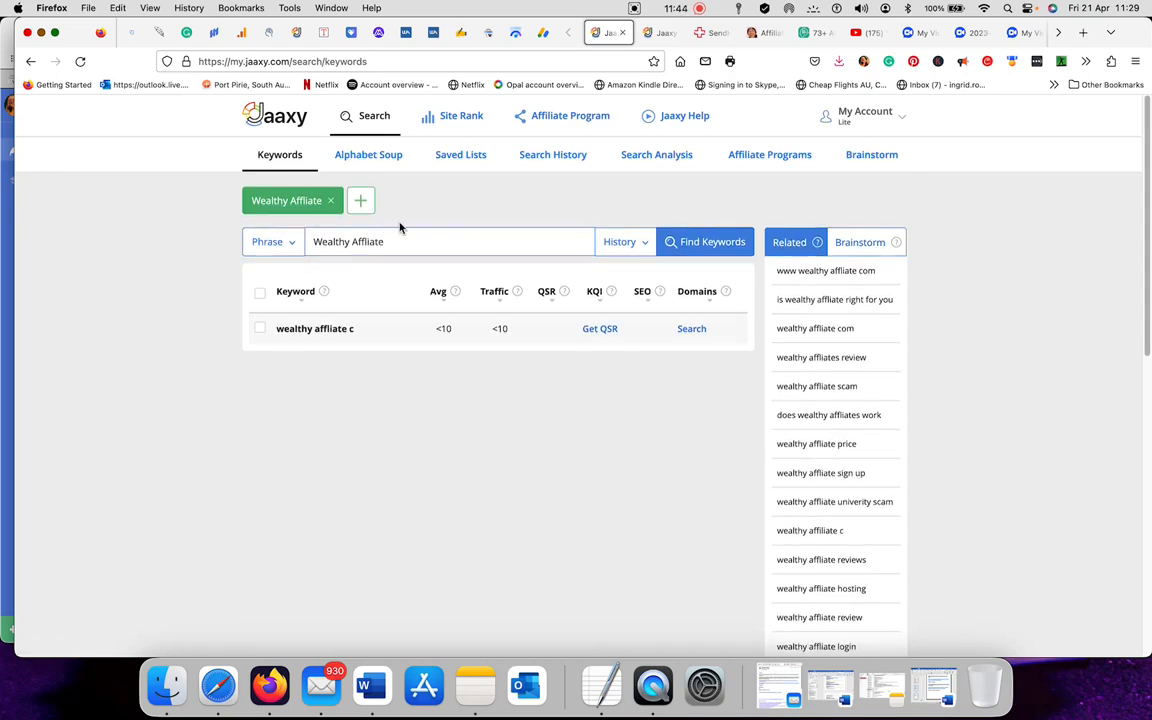
mouse_move(510, 211)
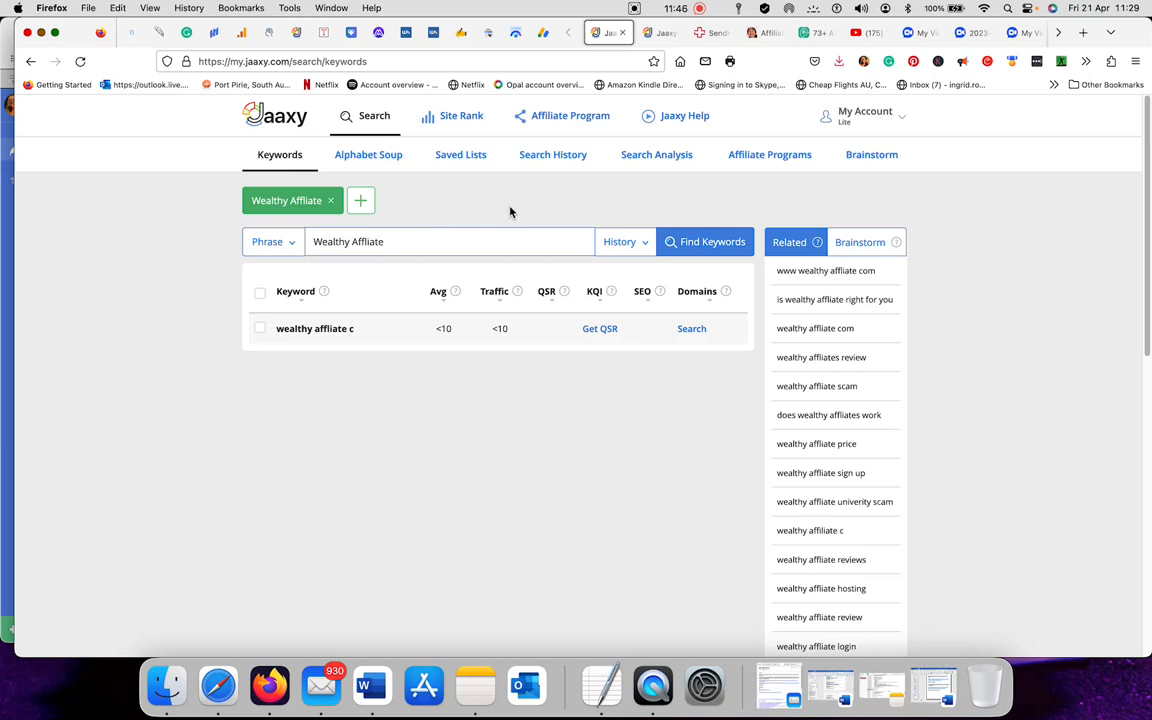
mouse_move(683, 120)
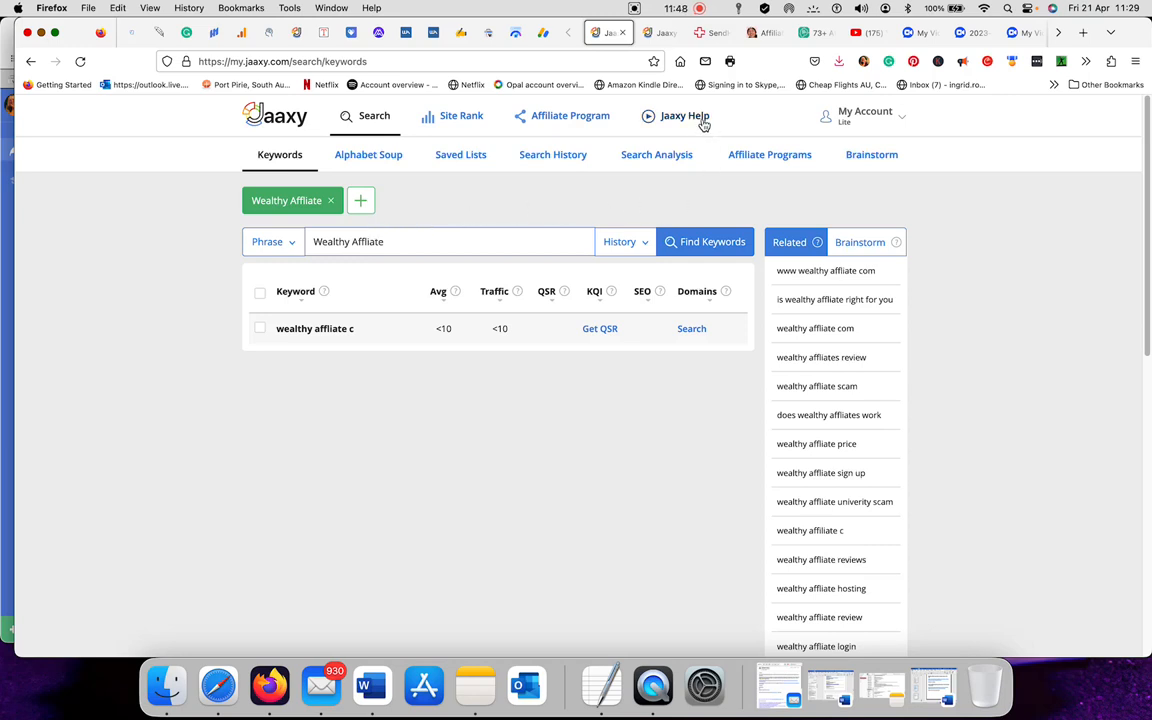
Open the Jaaxy Help training page with bonus downloads
left_click(682, 116)
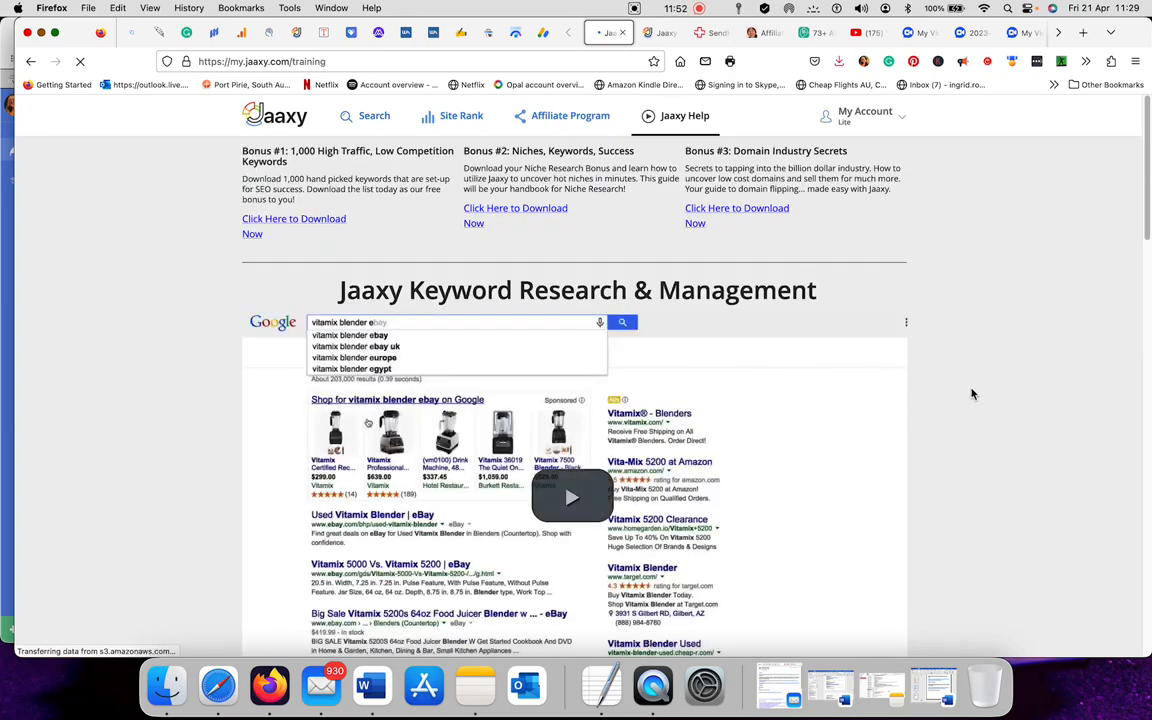
Scroll the Jaaxy Help training page past the Keyword Research and website analysis videos to Niche Research Refinement
scroll("down", 3)
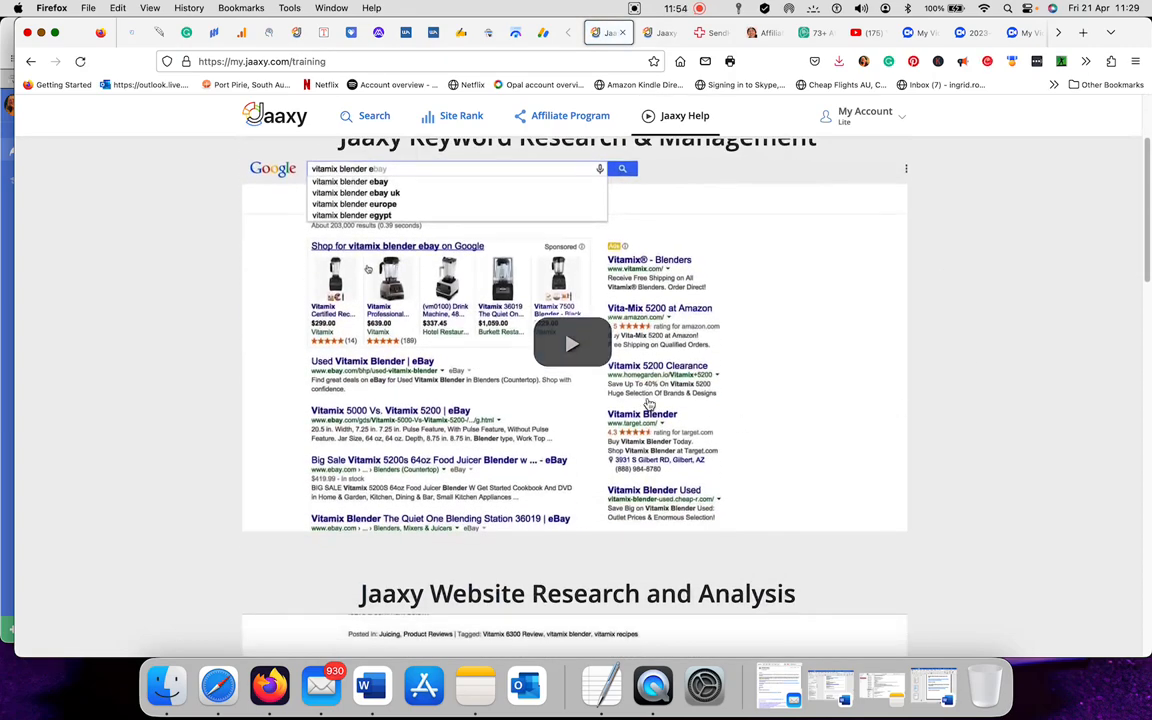
mouse_move(830, 368)
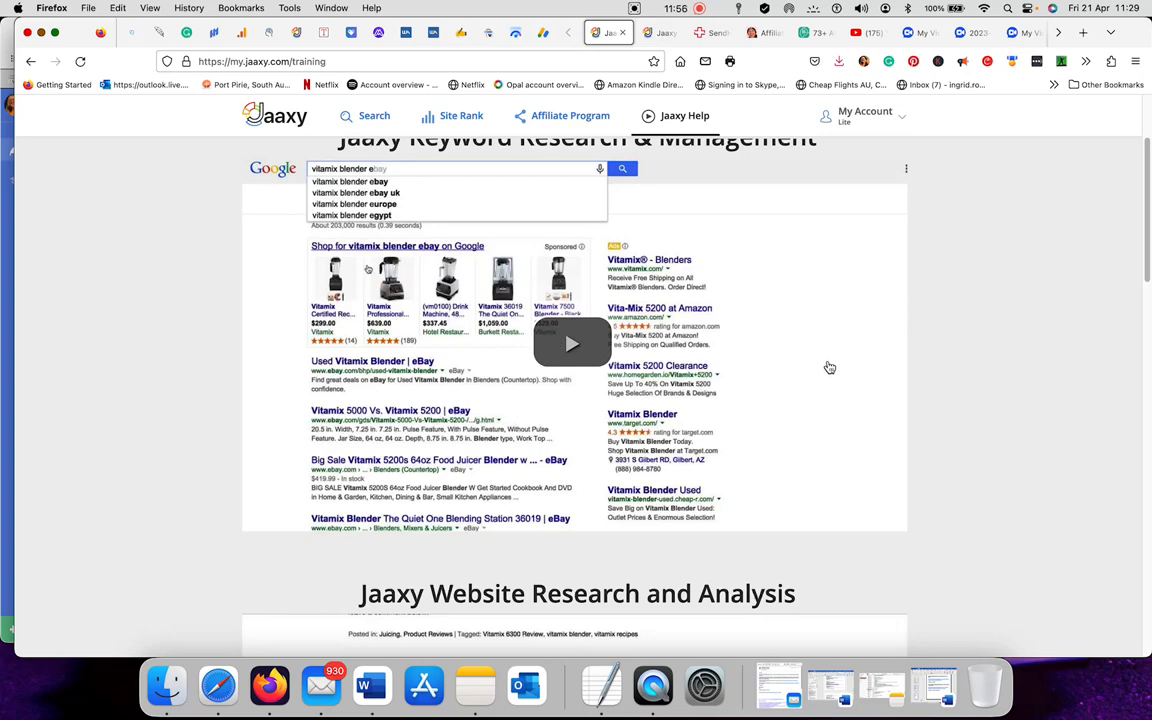
scroll("down", 3)
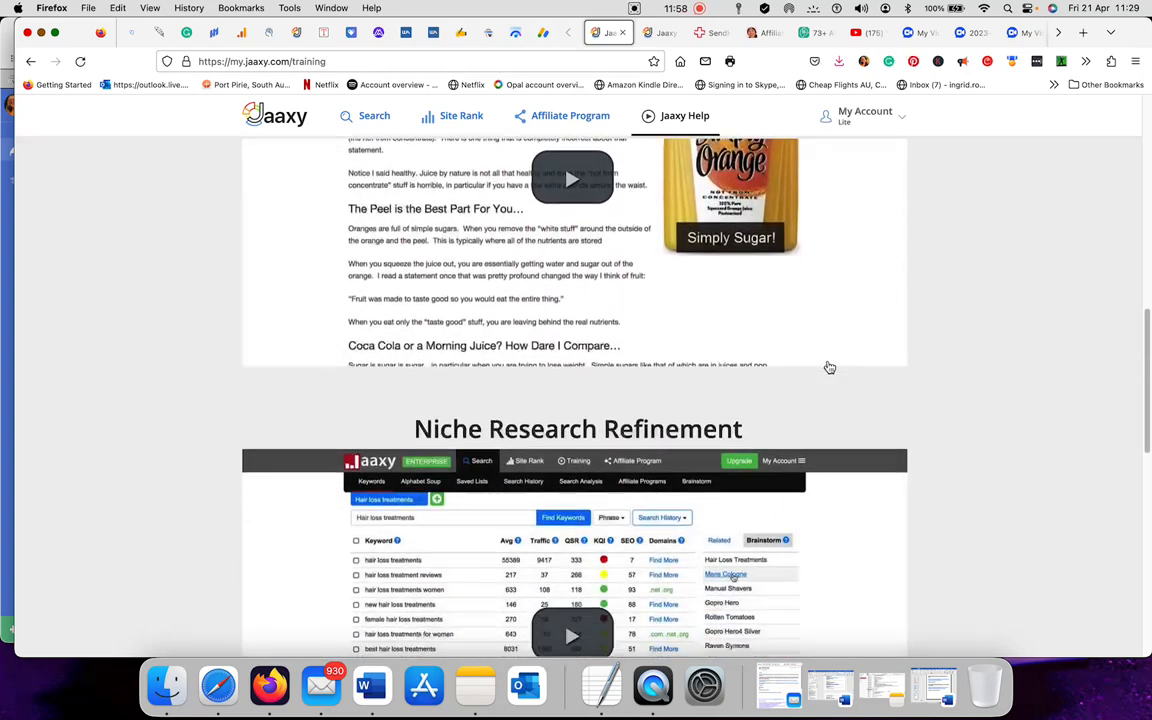
scroll("down", 3)
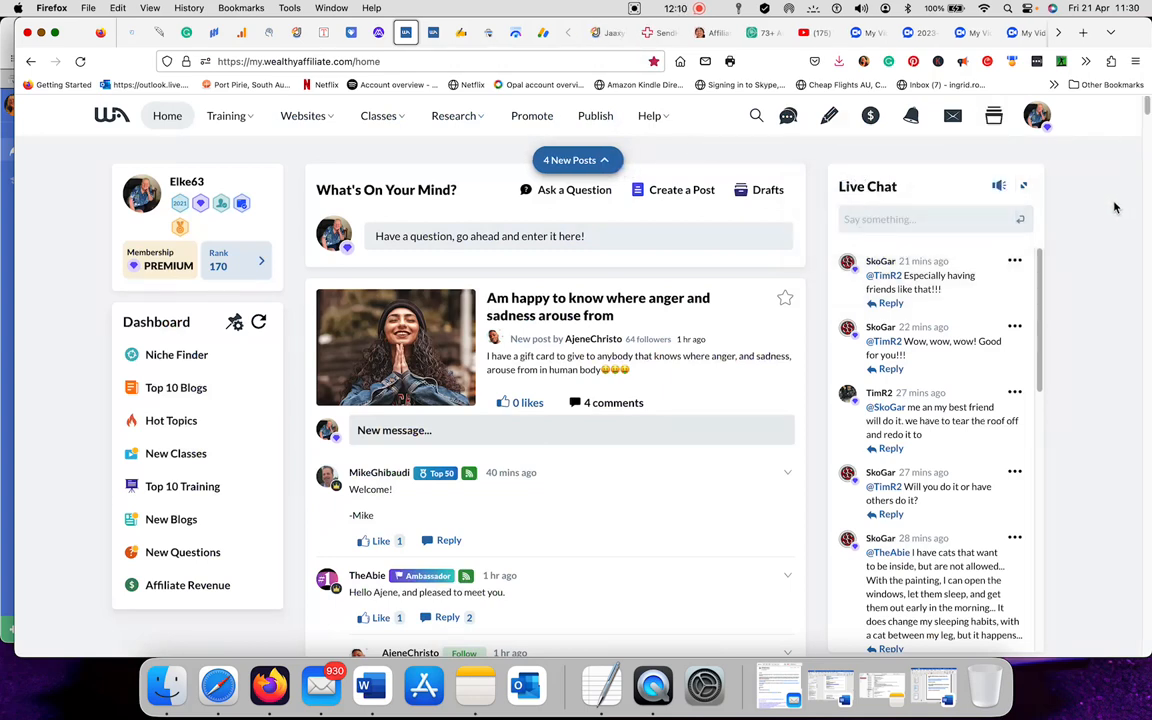
mouse_move(1067, 321)
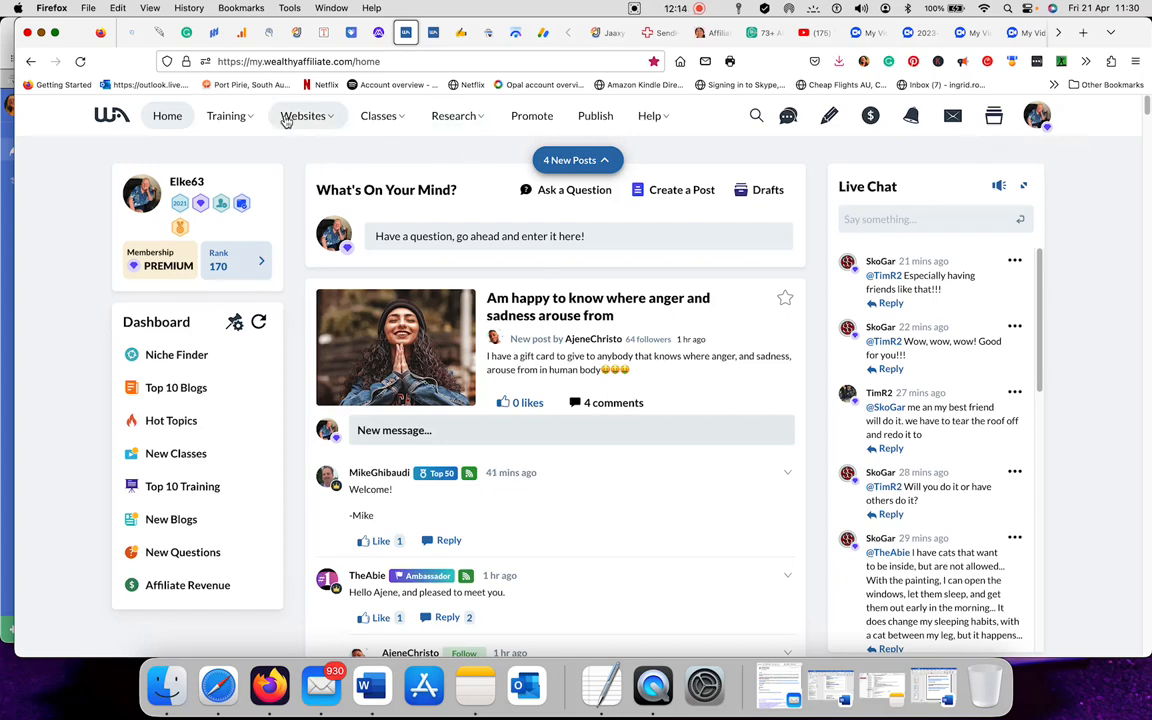
Open the Websites menu in the Wealthy Affiliate top navigation
left_click(303, 115)
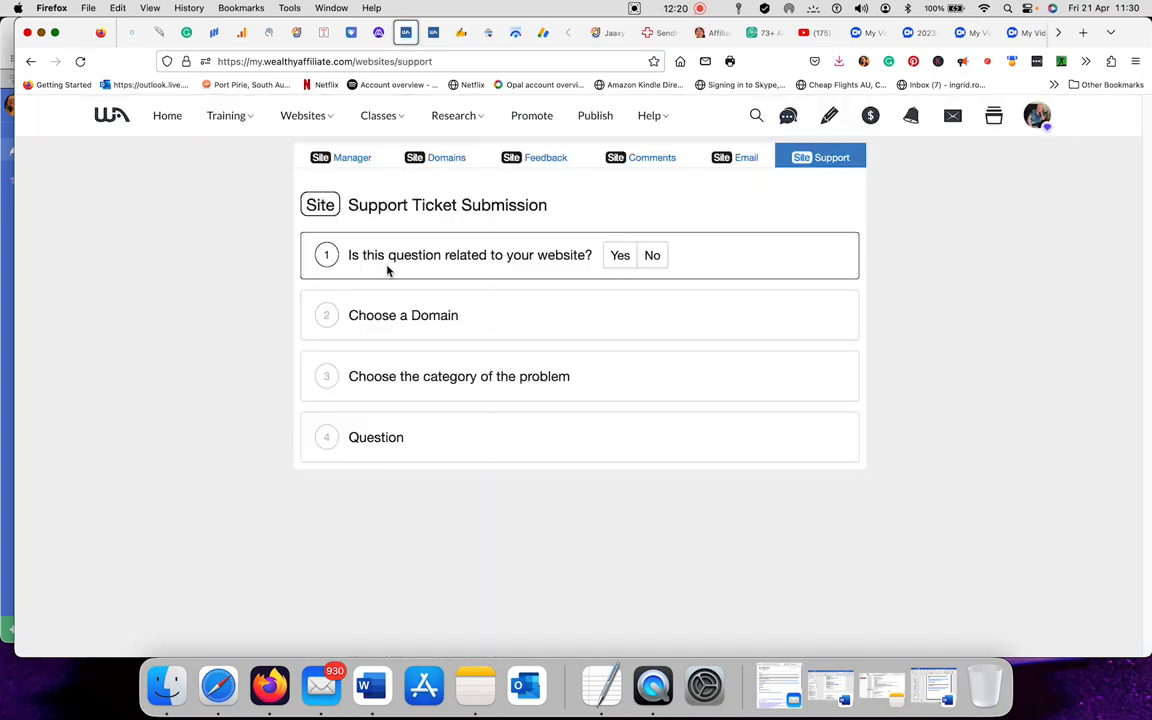
mouse_move(533, 270)
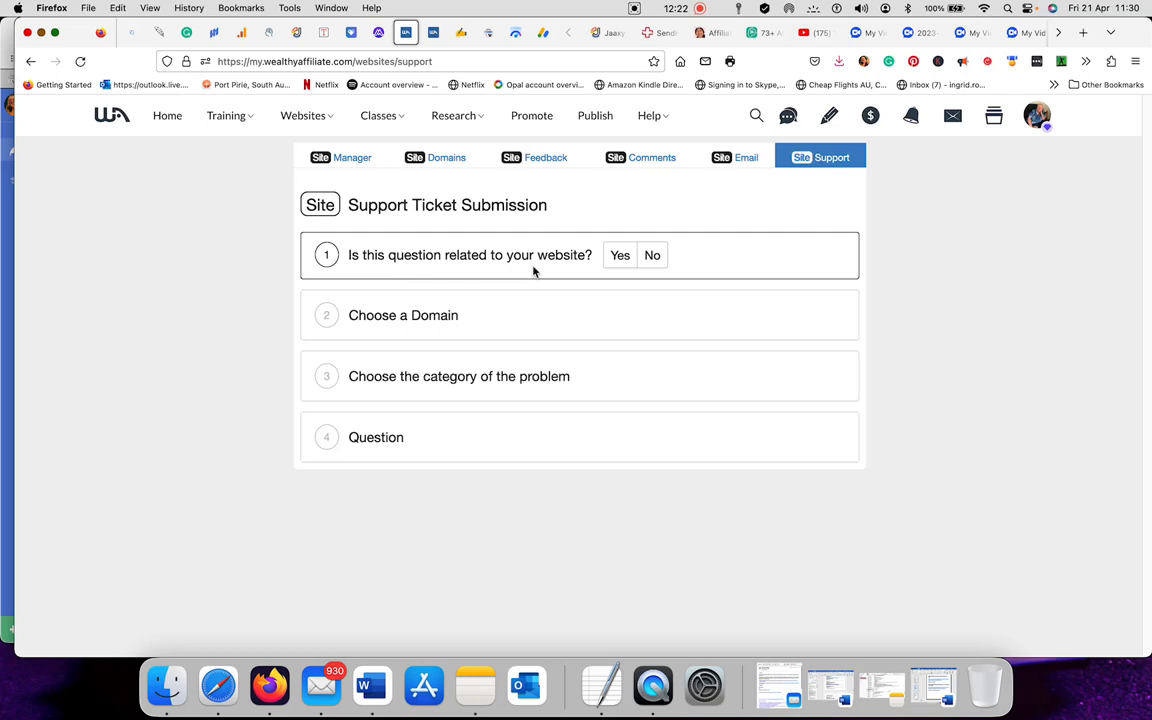
Answer Yes to the website question and select howtomakemoneyaffiliates.com as the domain
left_click(619, 255)
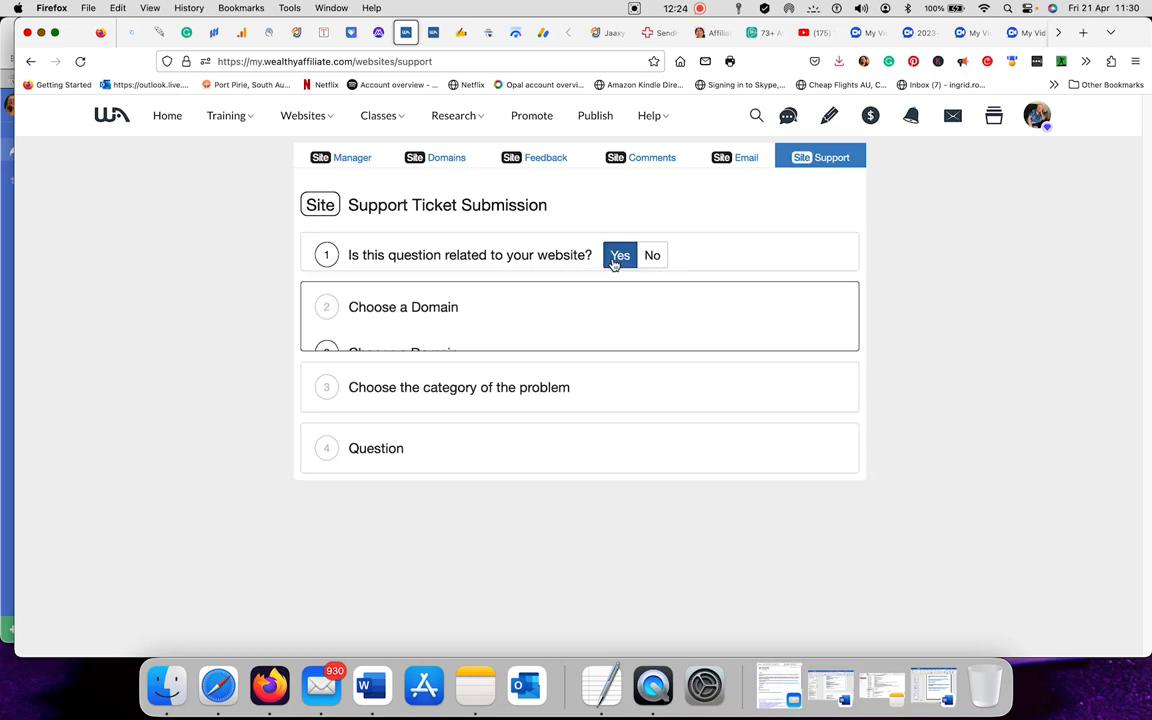
left_click(619, 255)
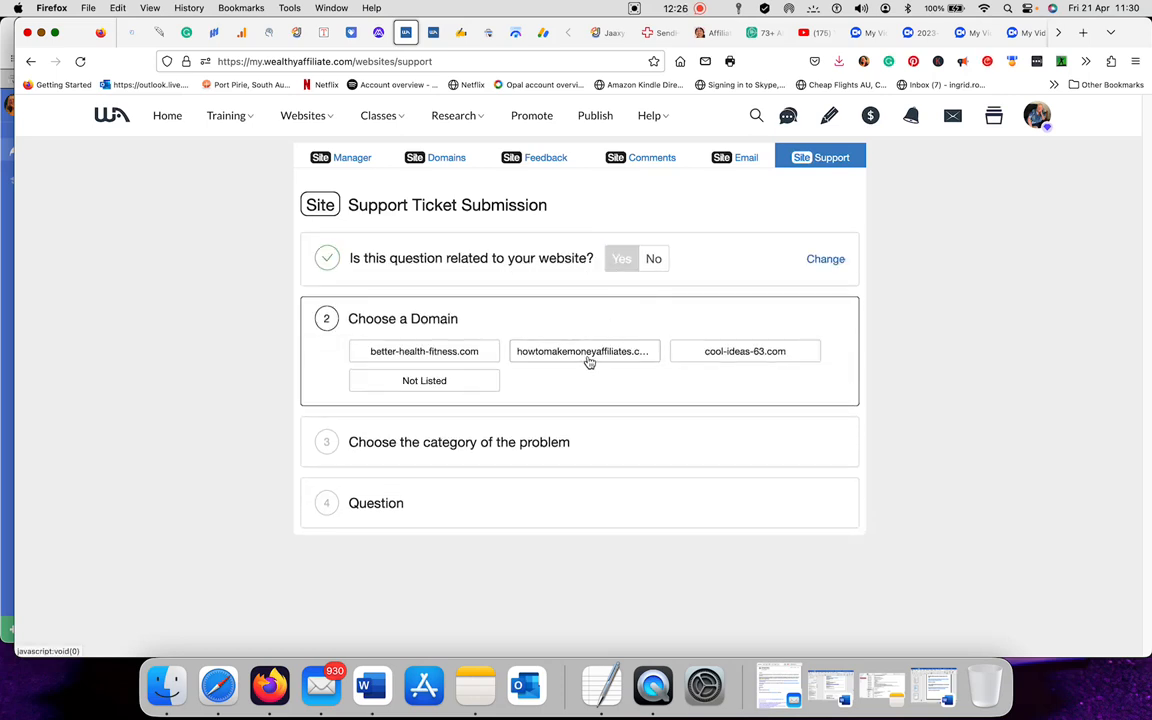
left_click(584, 351)
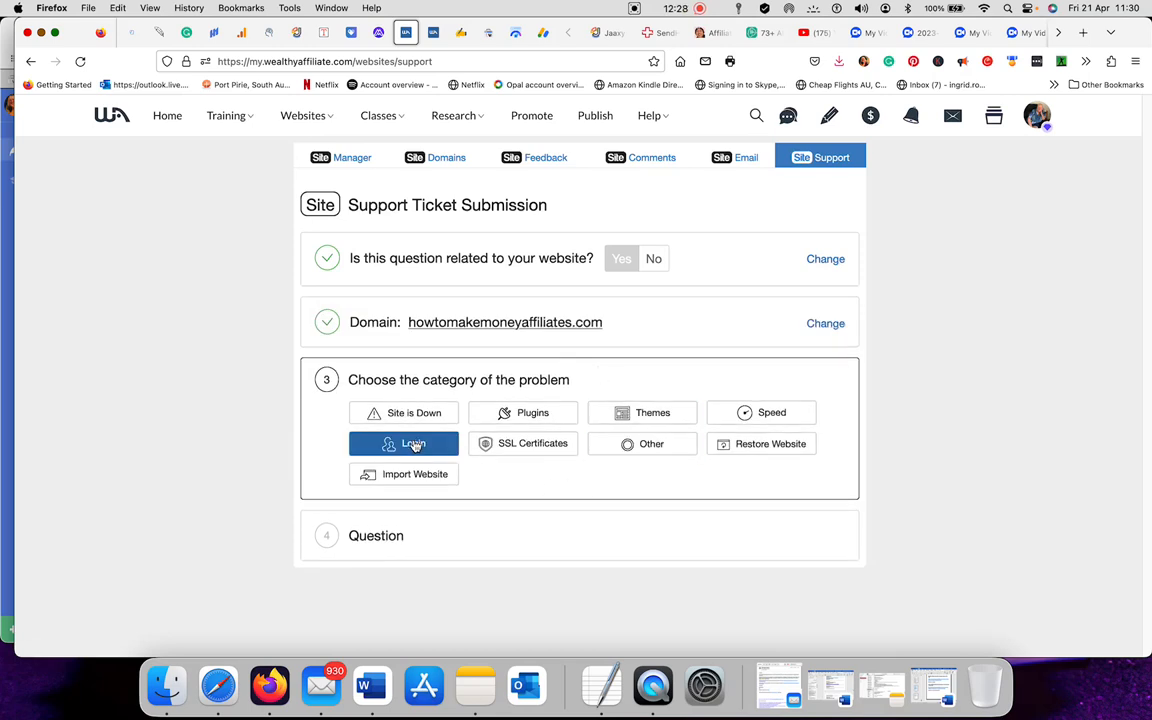
left_click(523, 413)
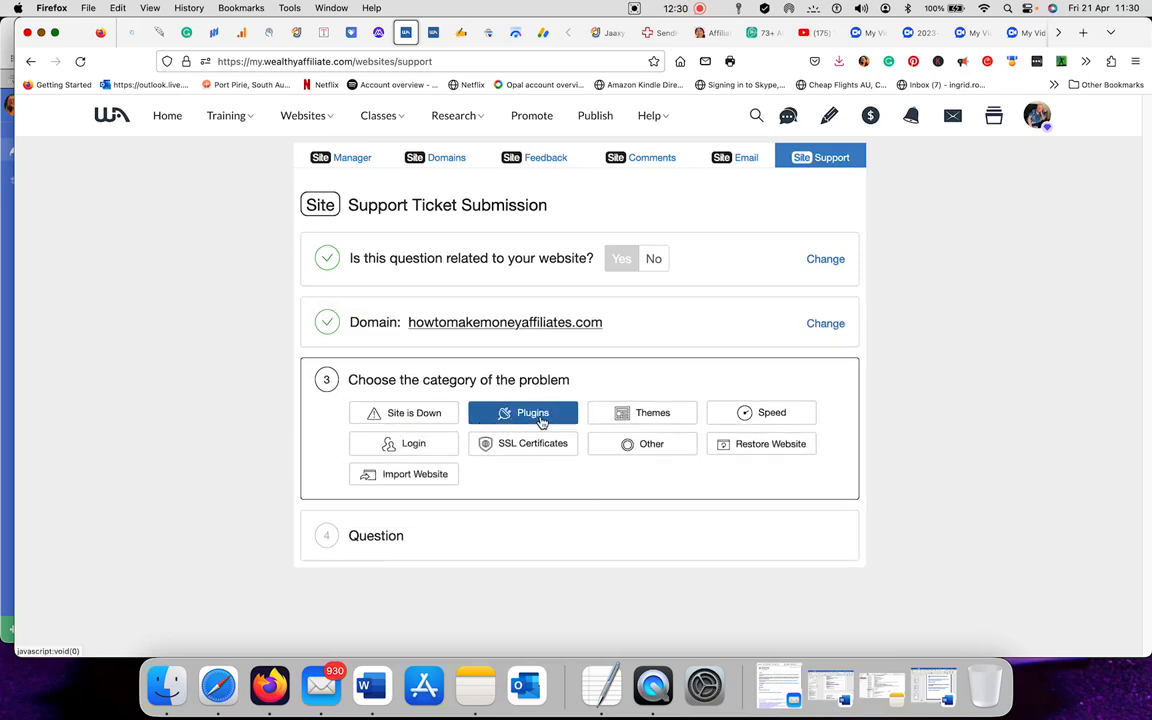
left_click(413, 443)
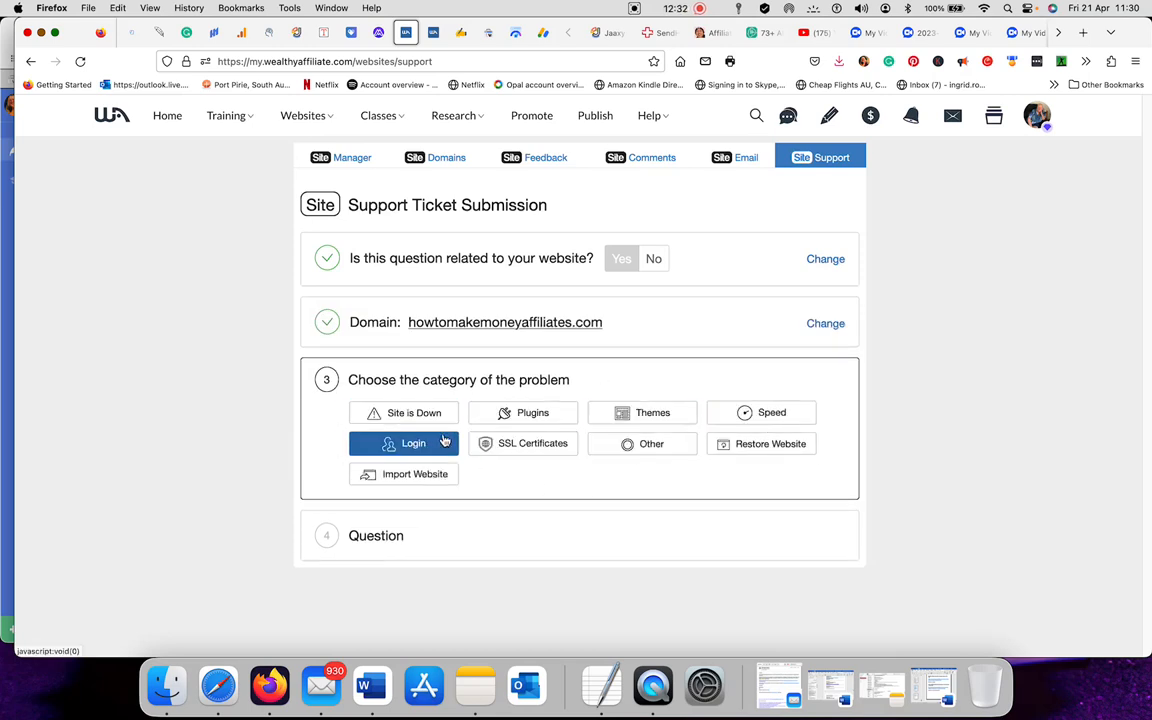
left_click(641, 443)
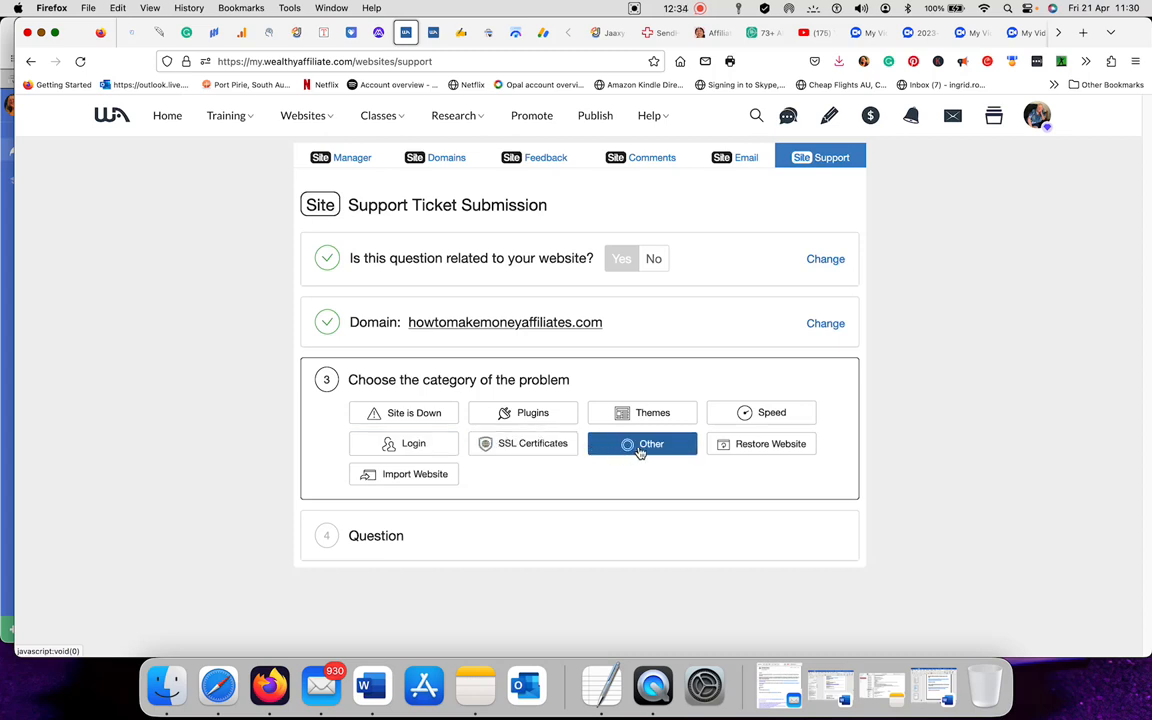
left_click(403, 474)
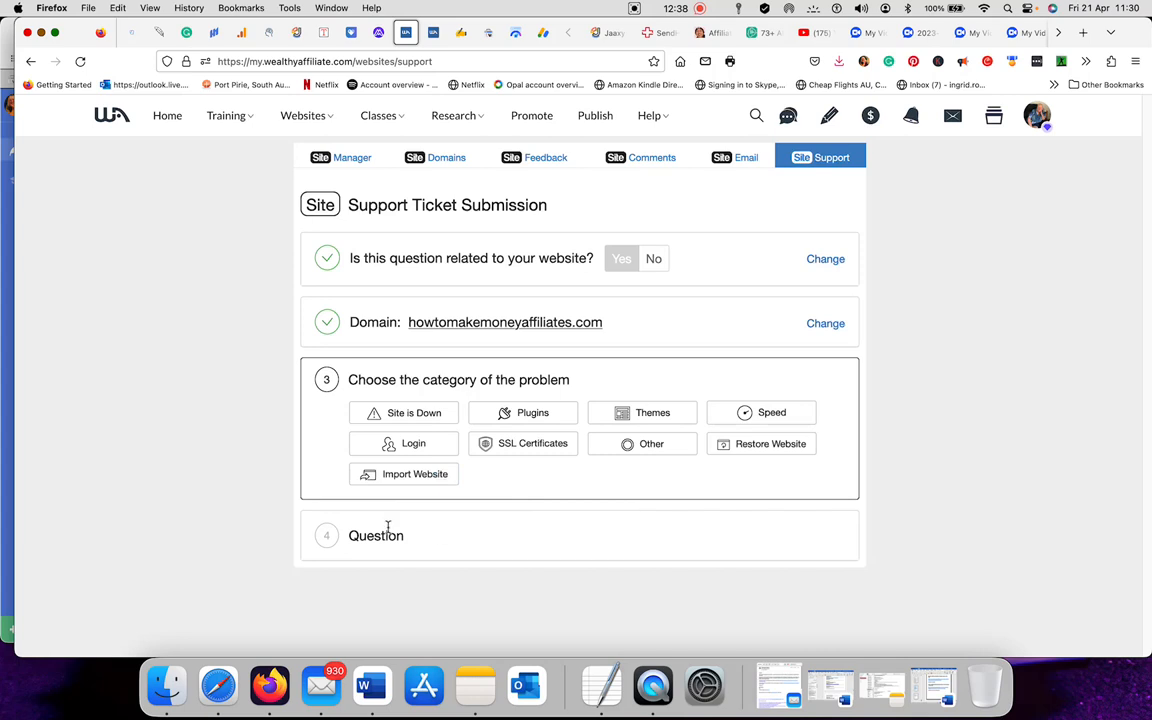
Set the problem category to Plugins and scroll through the plugin list
left_click(522, 412)
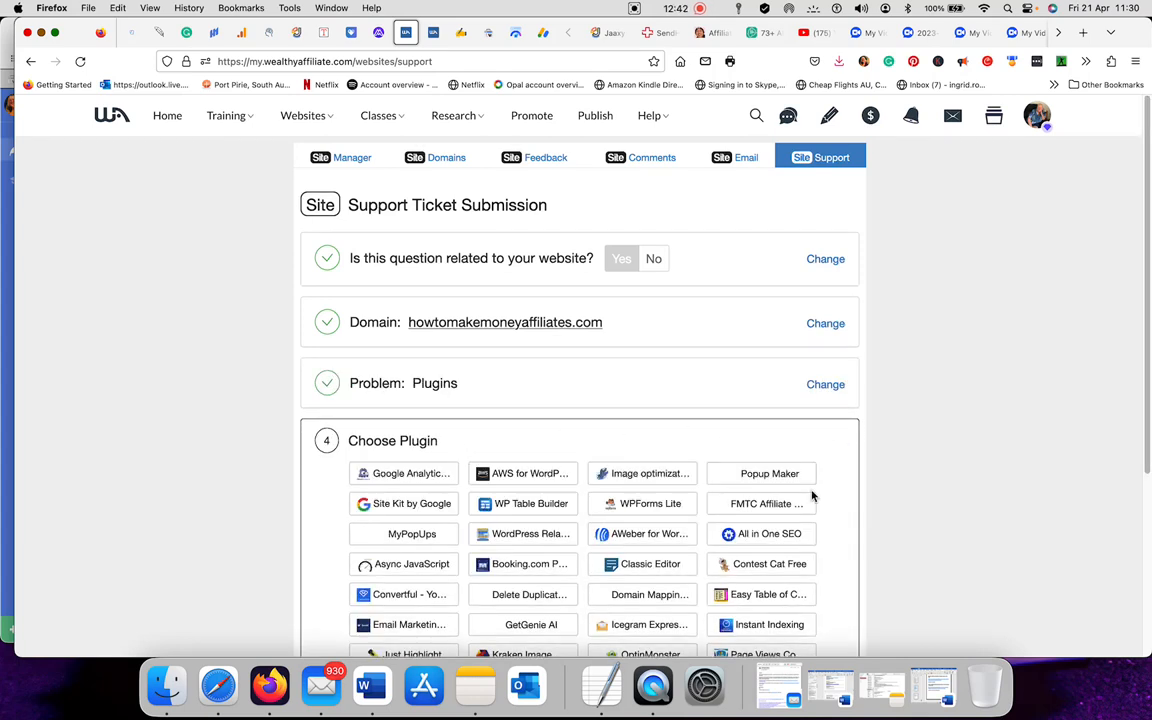
scroll("down", 3)
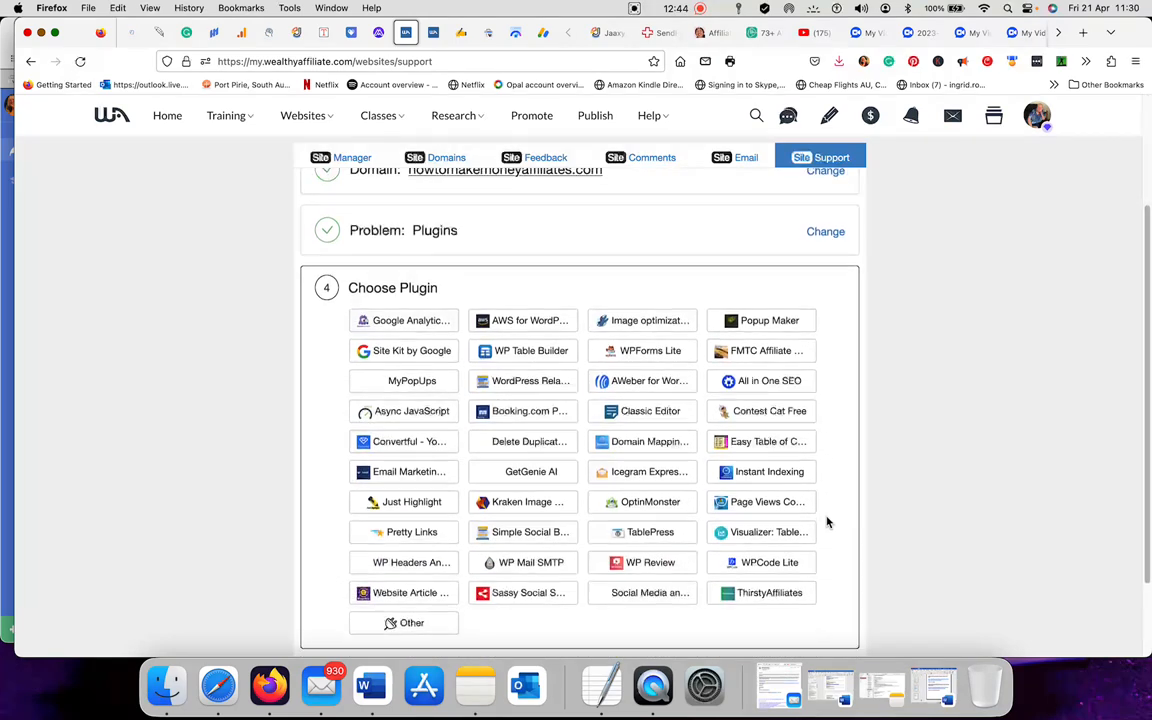
scroll("down", 3)
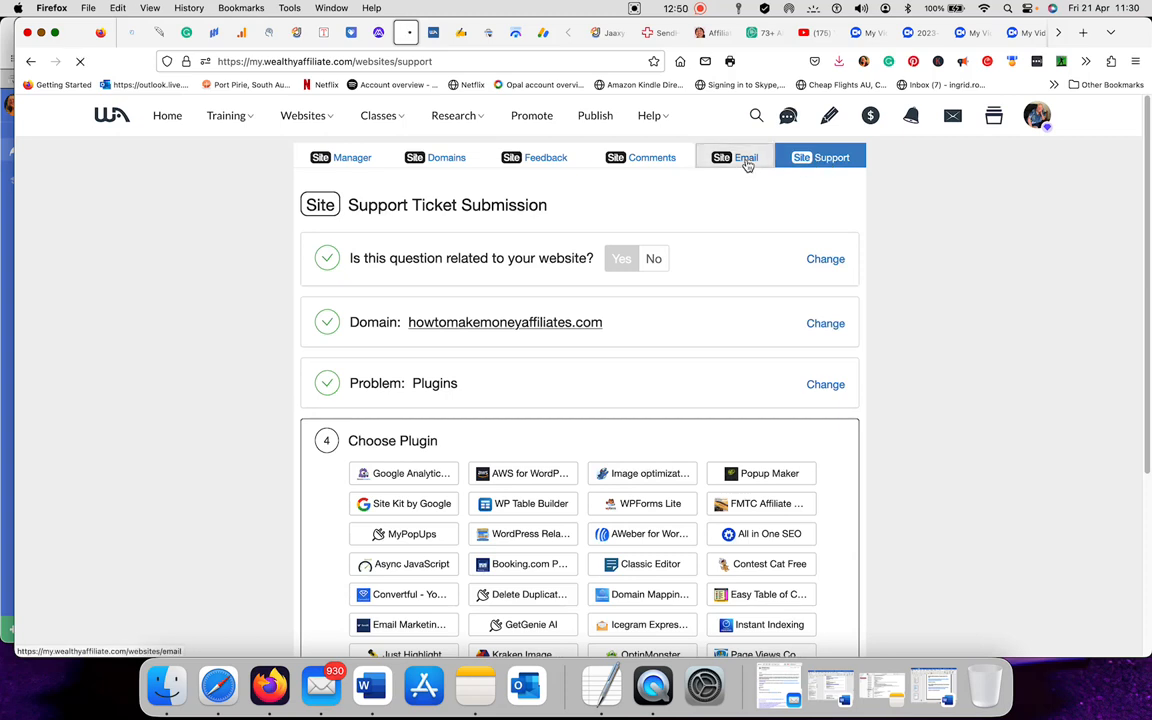
Open the Site Email tab listing mailboxes for the three domains
left_click(734, 157)
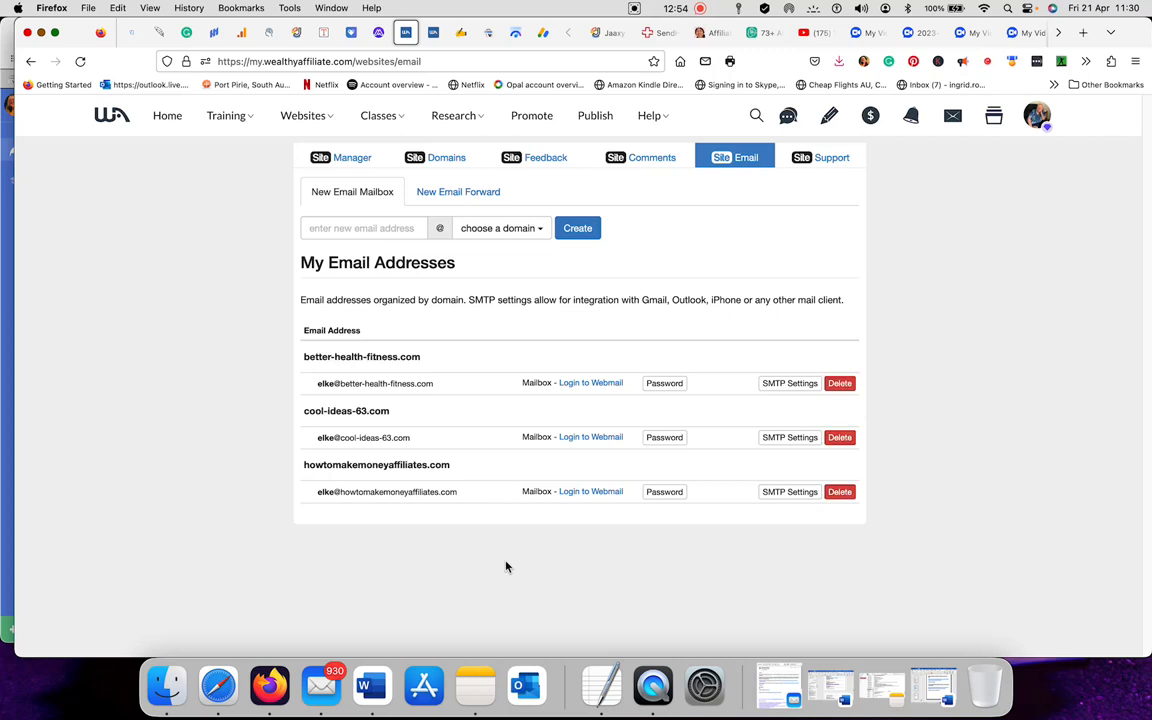
mouse_move(417, 527)
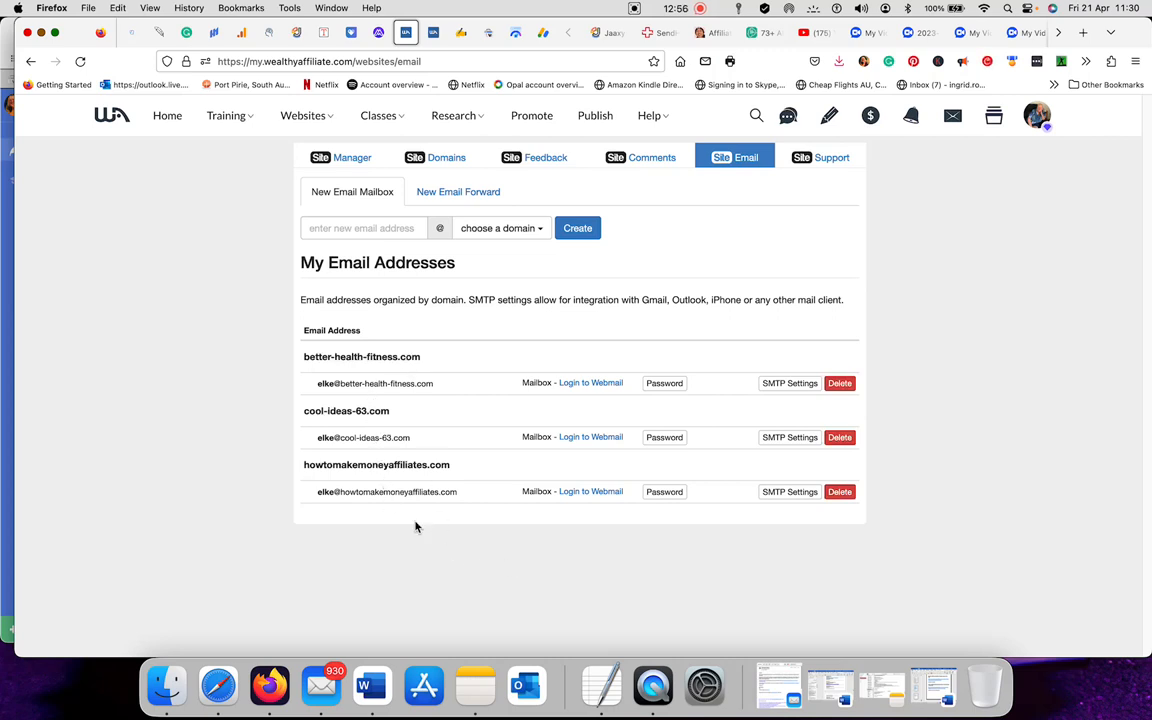
mouse_move(578, 354)
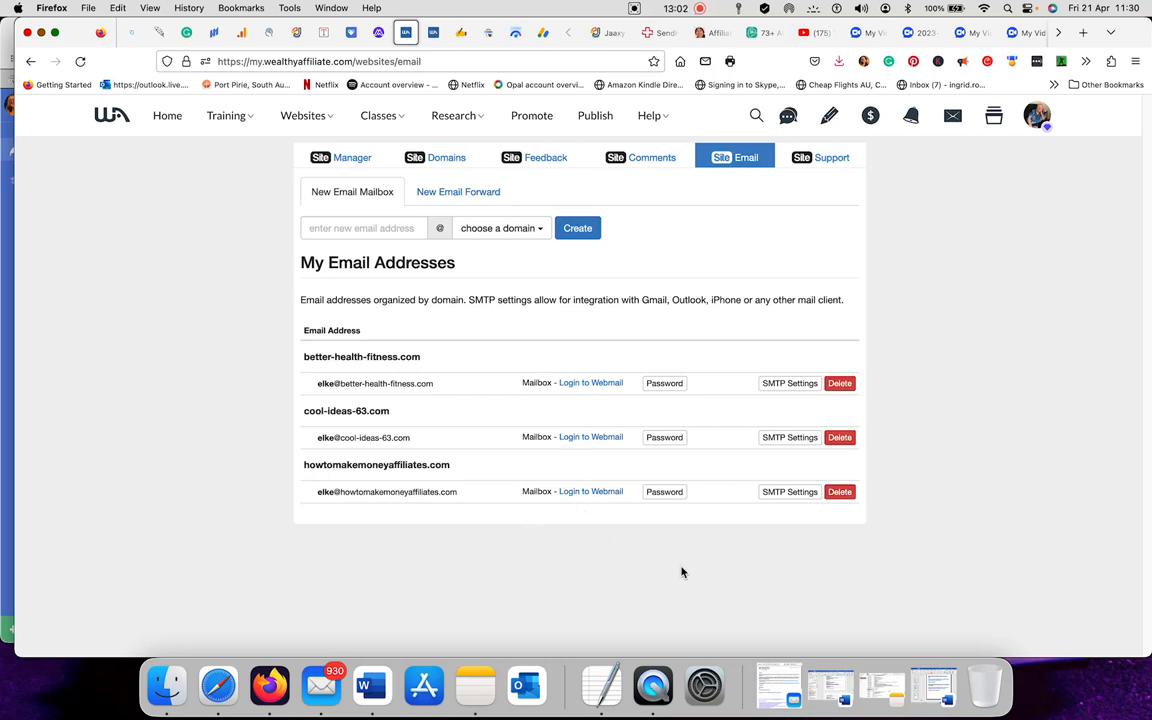
mouse_move(647, 544)
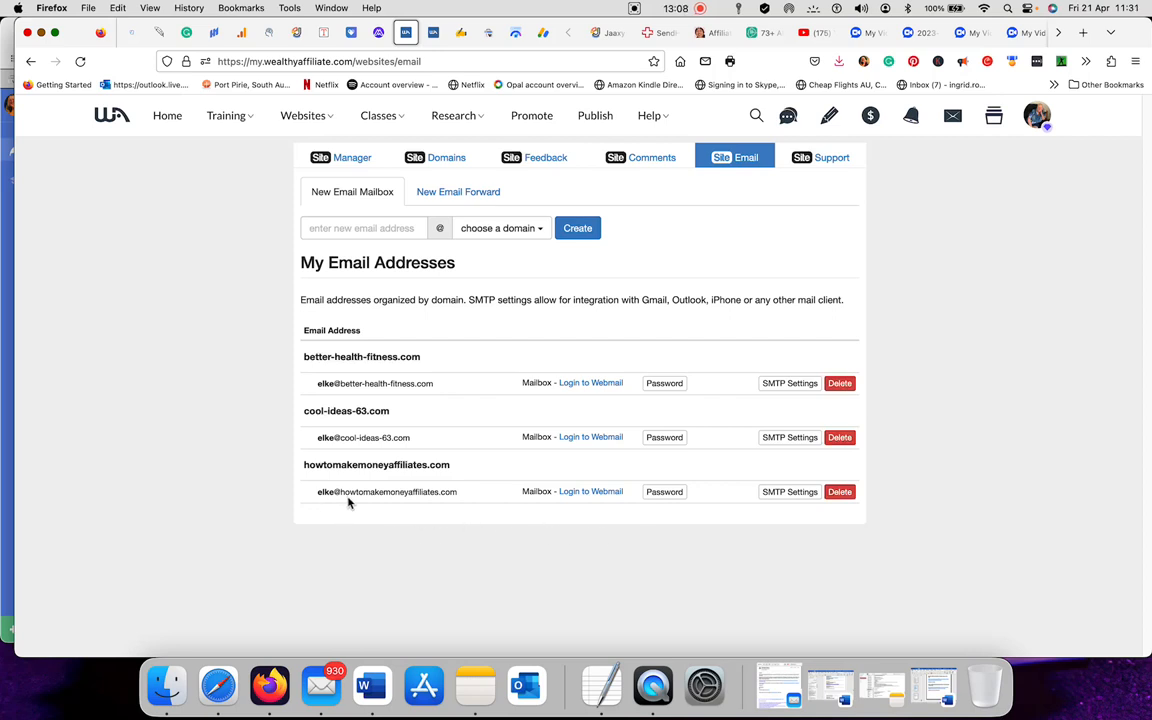
mouse_move(434, 504)
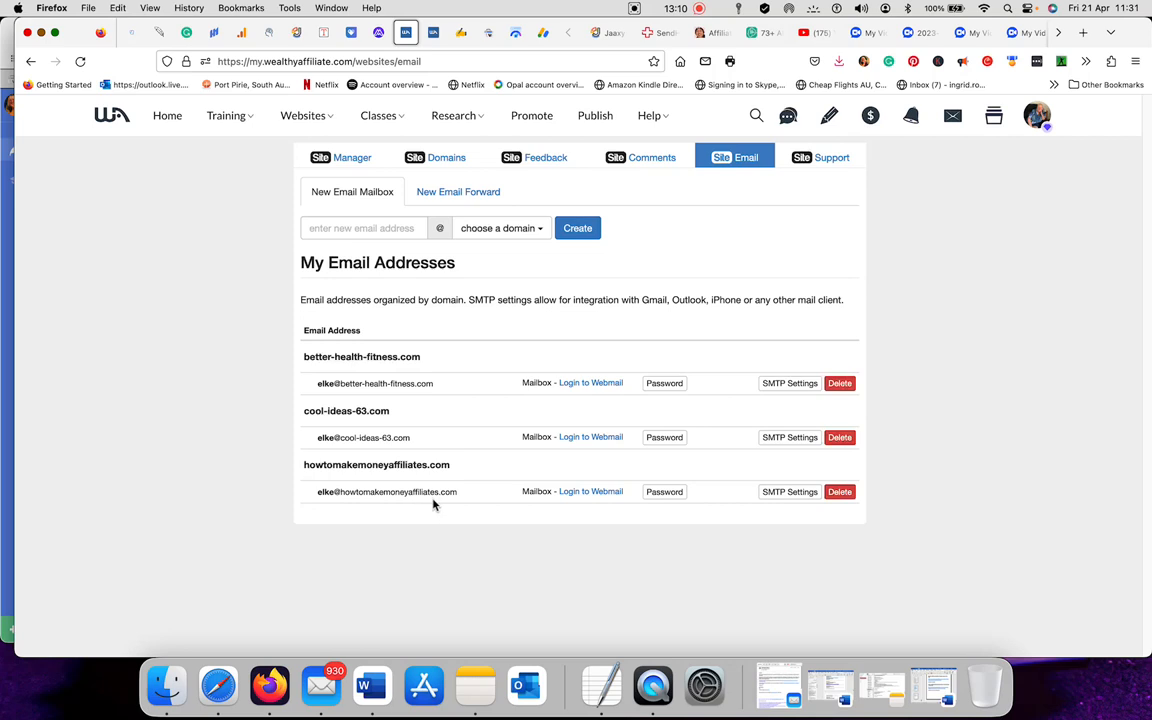
mouse_move(516, 564)
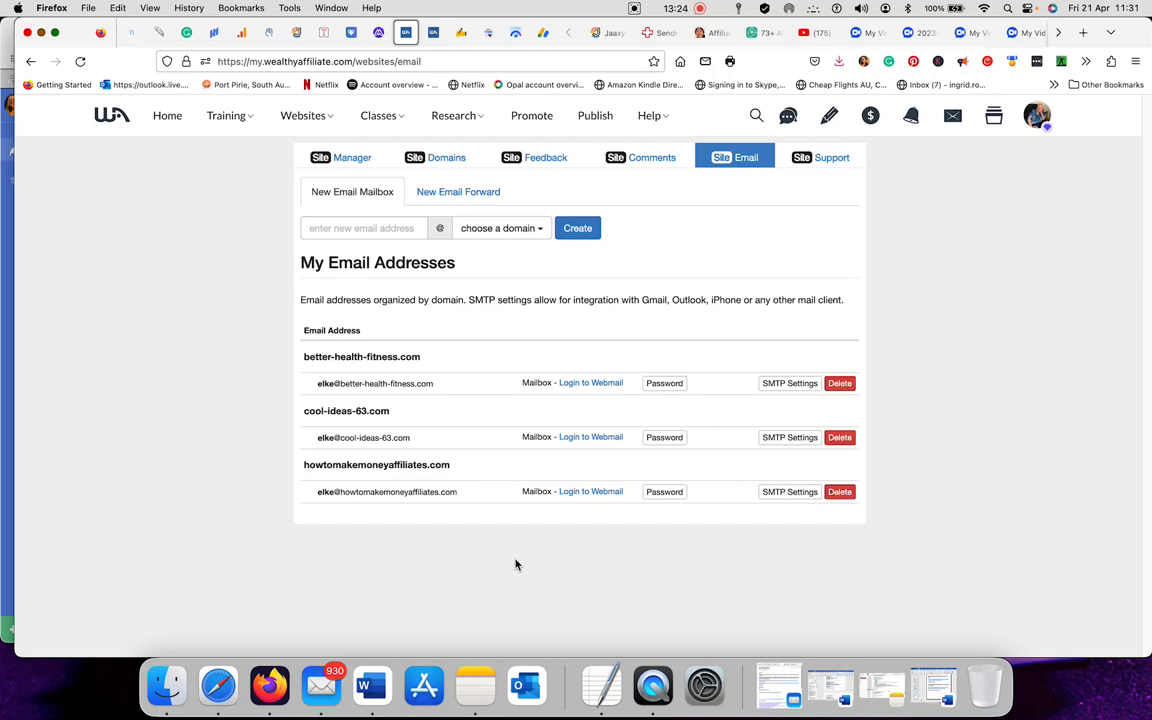
mouse_move(596, 166)
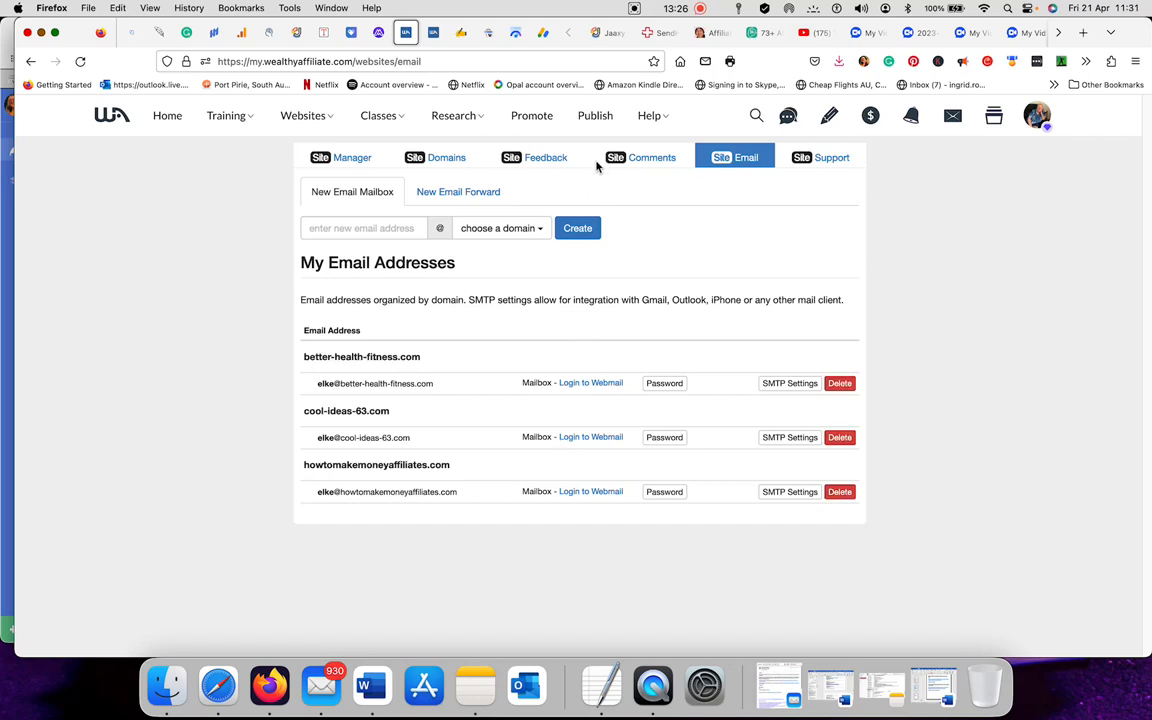
Open the Site Comments tab showing Certified Commenter status, 14 comments and 92% approval
left_click(651, 157)
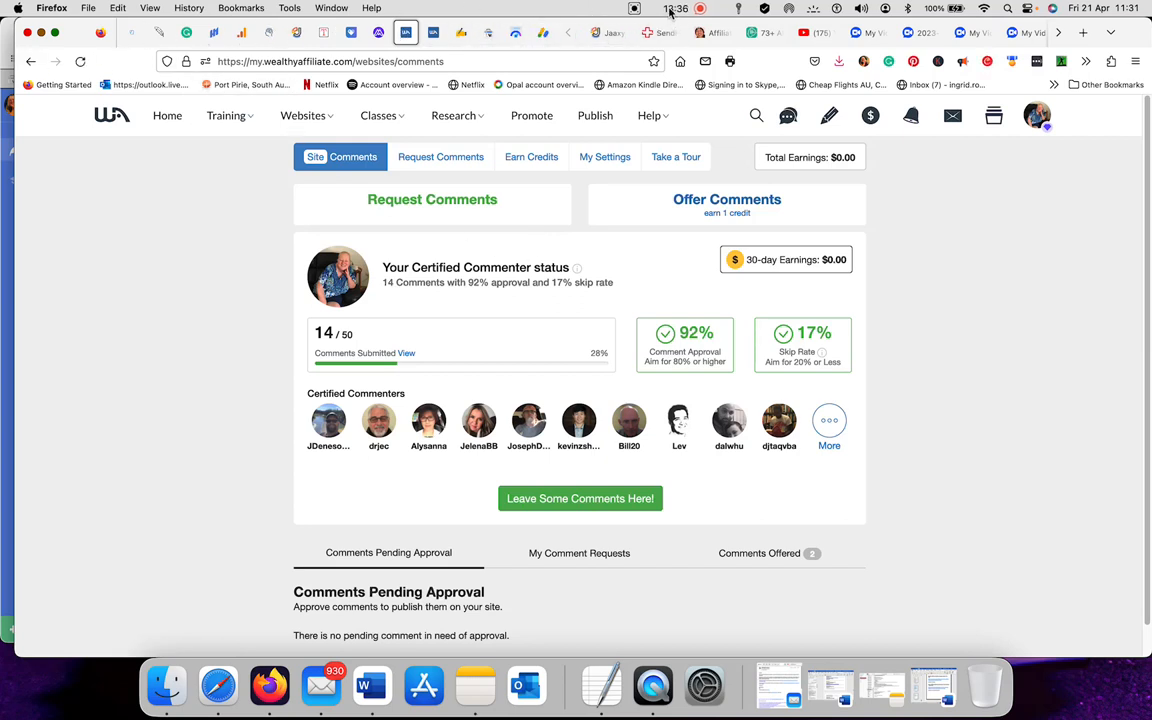
left_click(656, 9)
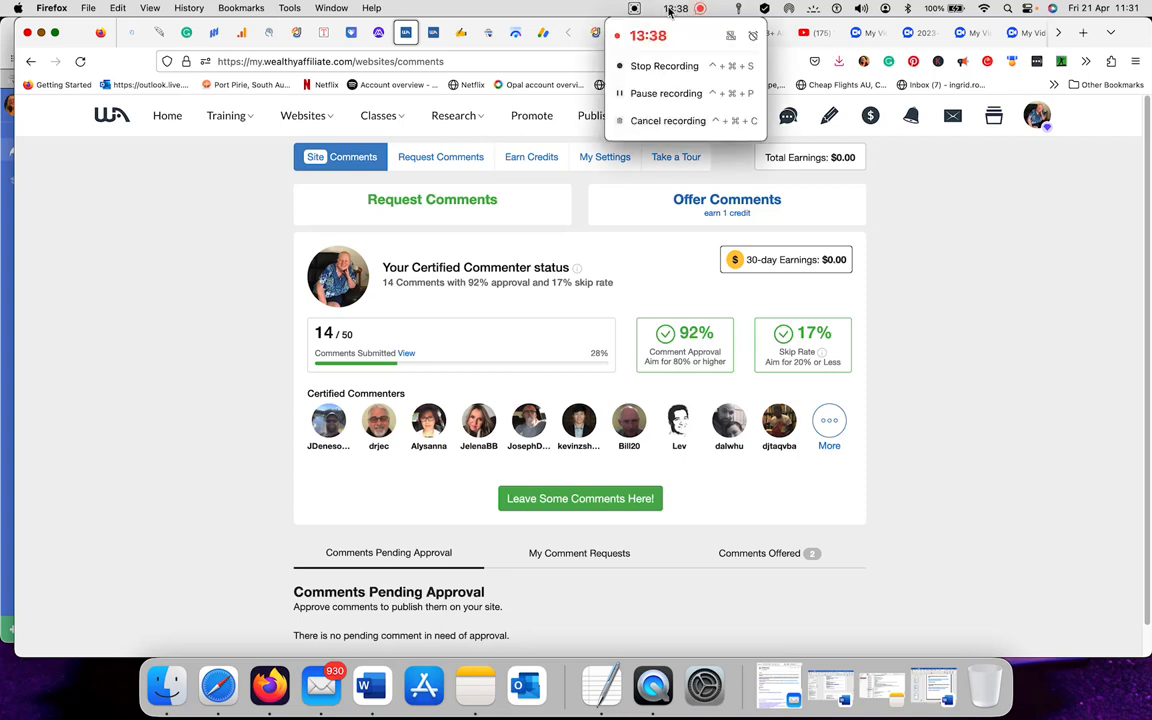
mouse_move(953, 280)
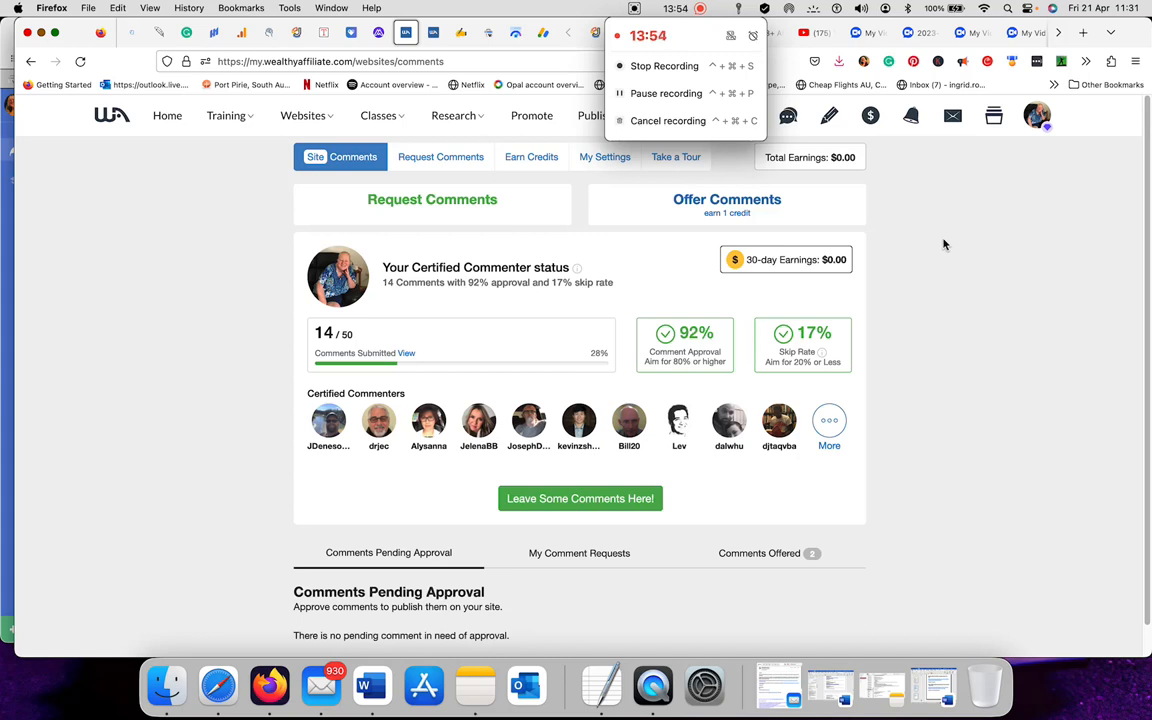
mouse_move(912, 208)
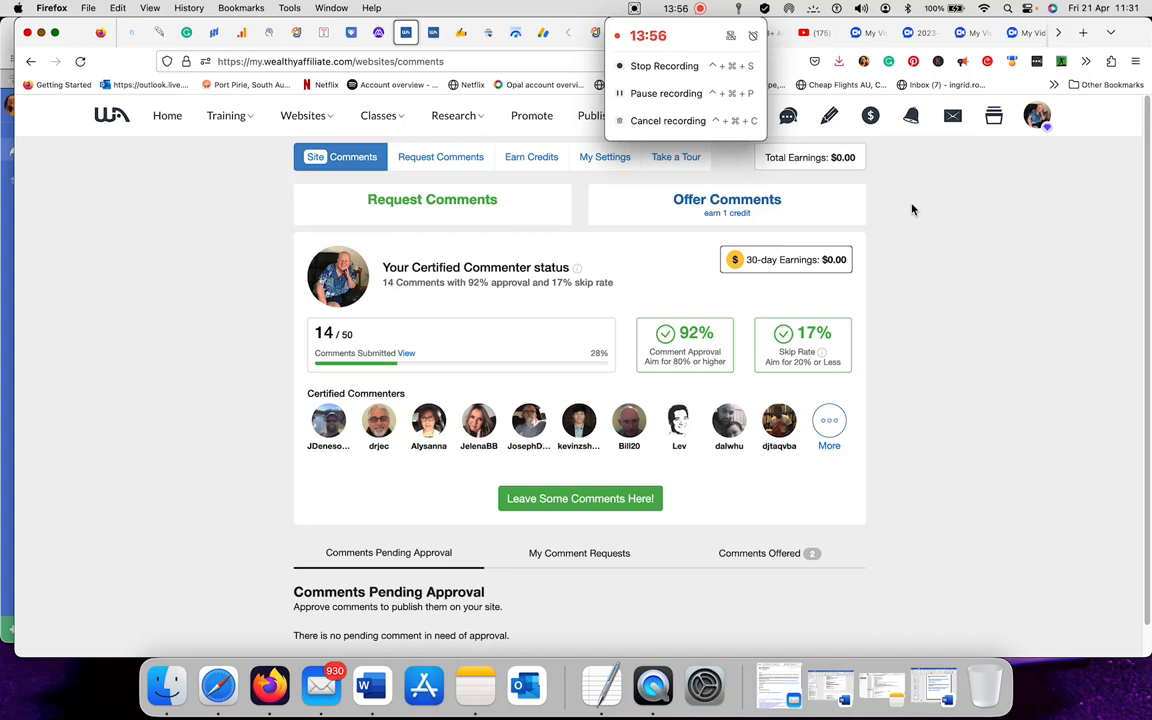
mouse_move(924, 209)
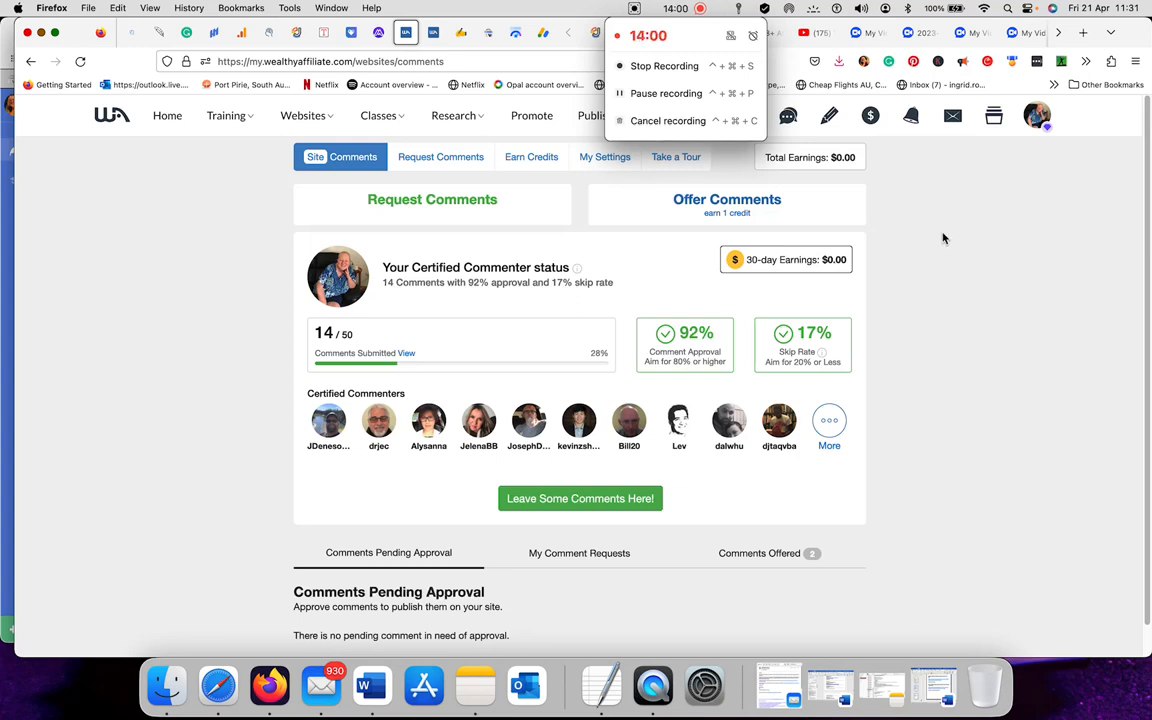
mouse_move(932, 230)
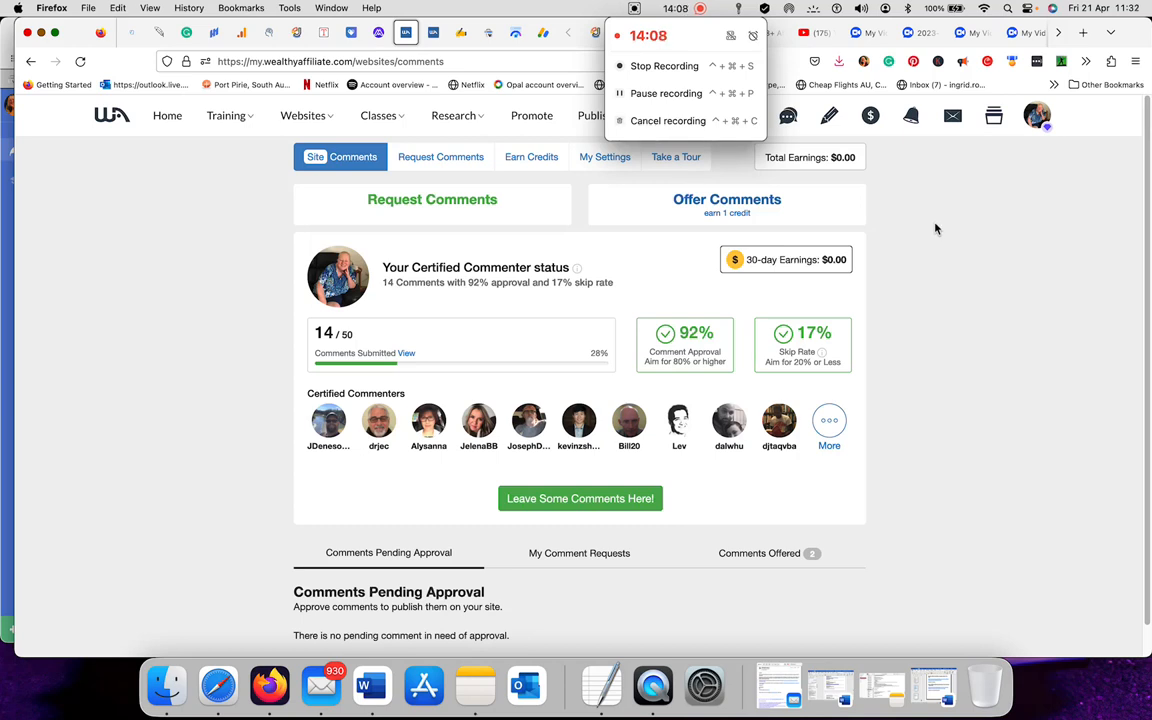
mouse_move(728, 163)
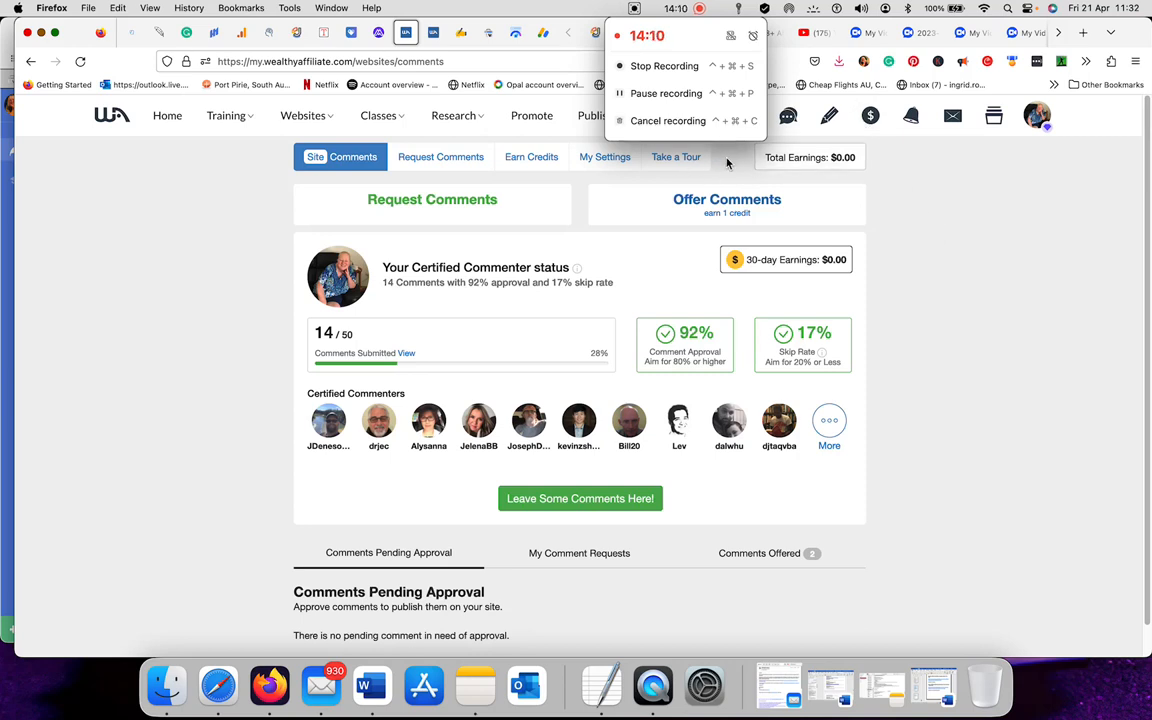